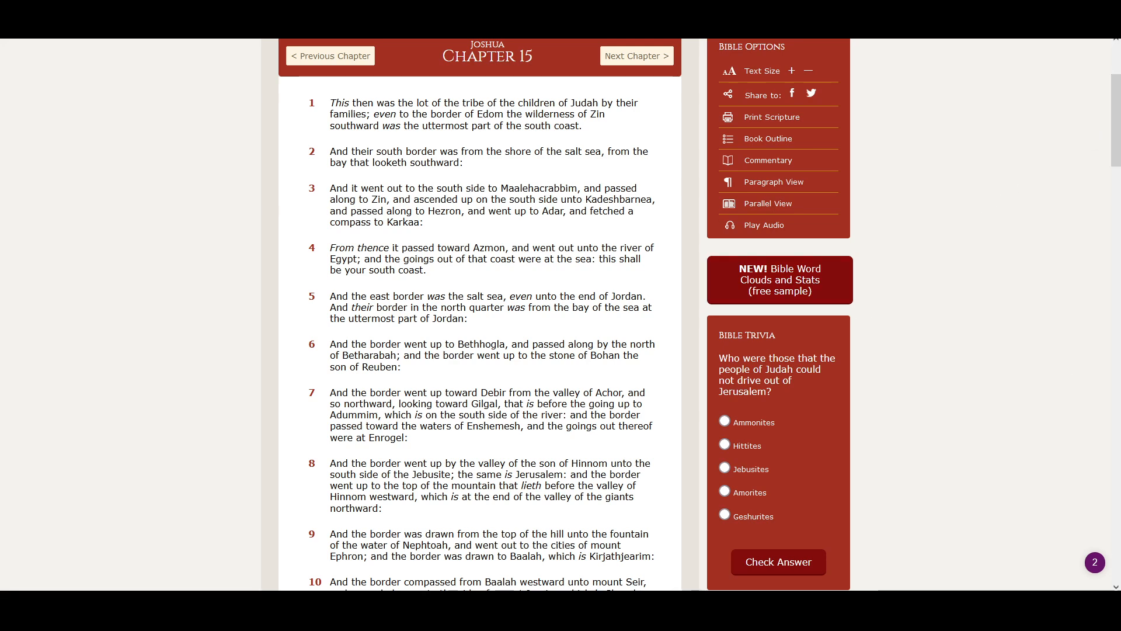
mouse_move(1019, 204)
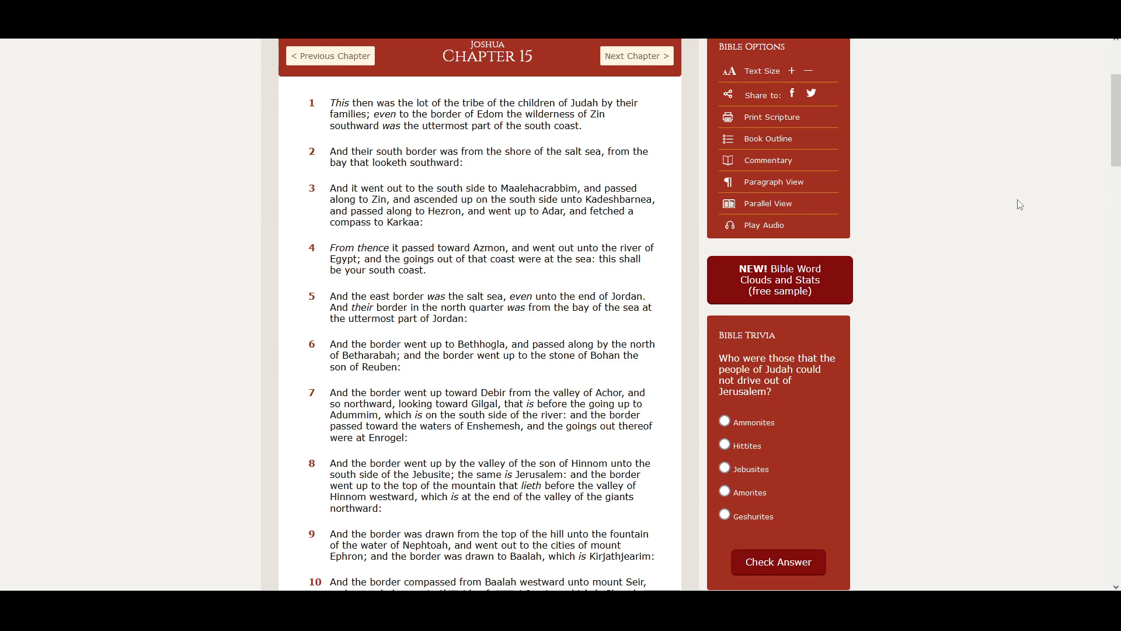
mouse_move(737, 249)
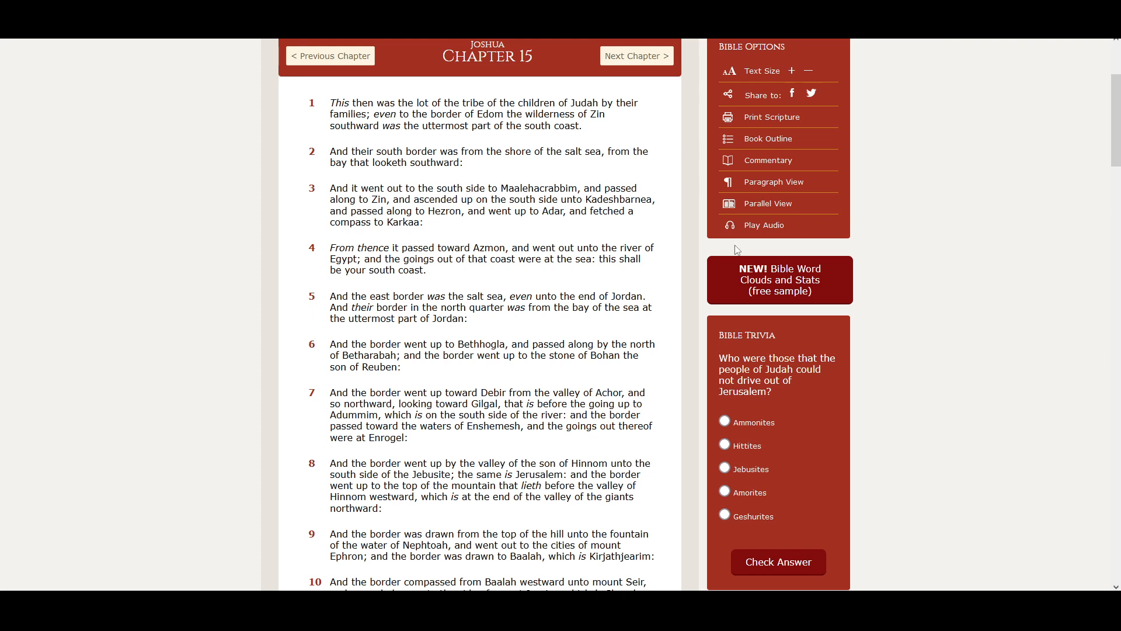
mouse_move(647, 210)
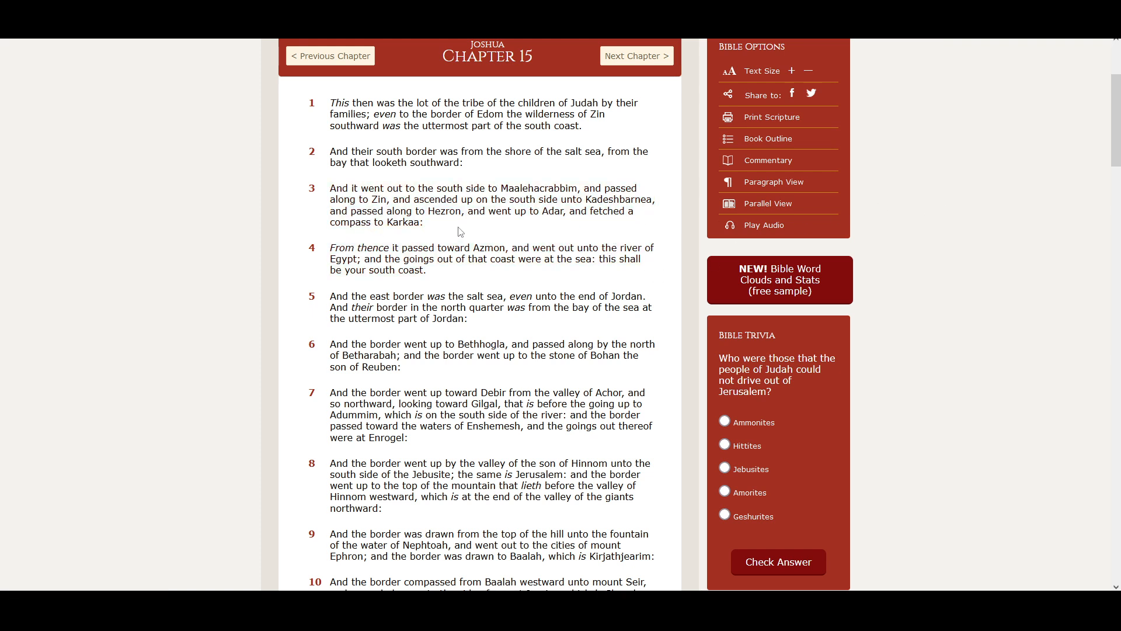
mouse_move(516, 227)
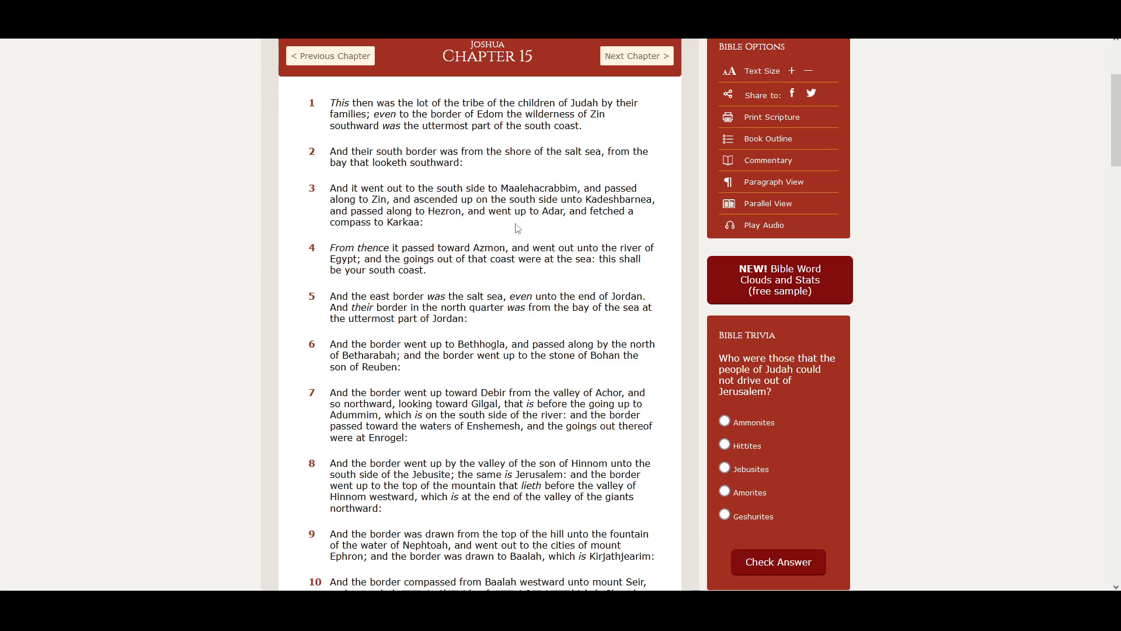
mouse_move(602, 227)
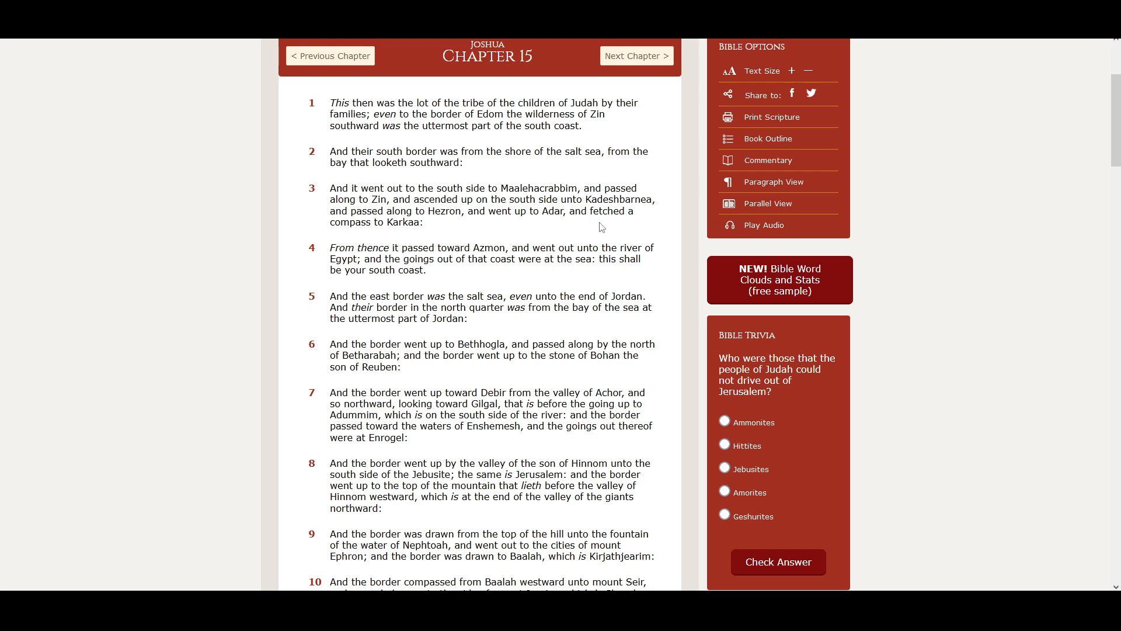
mouse_move(391, 240)
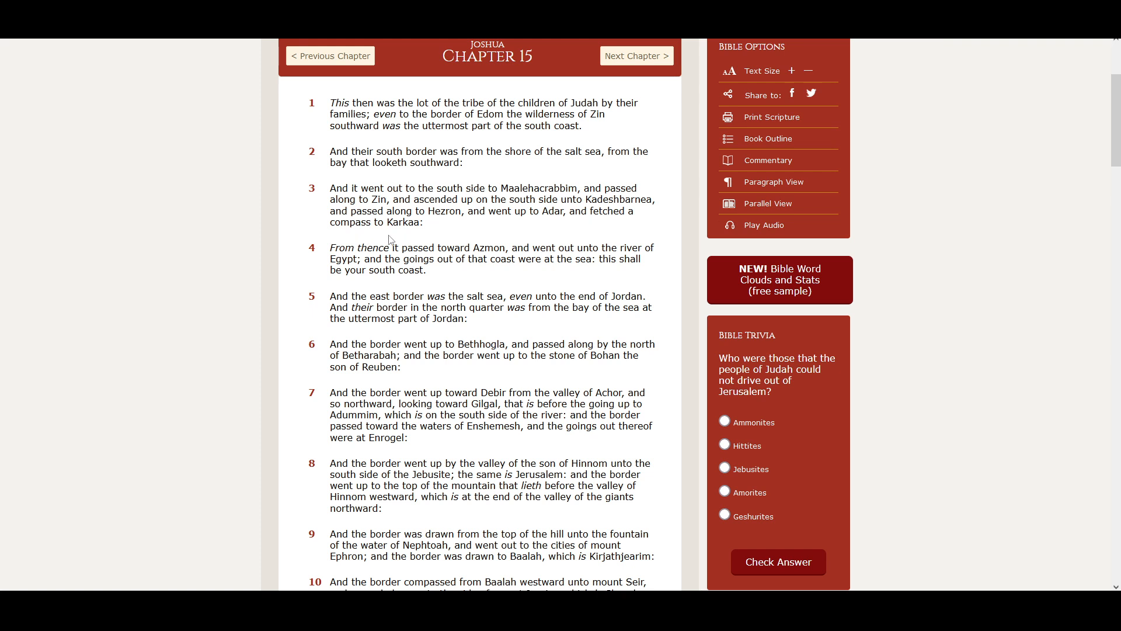
mouse_move(364, 258)
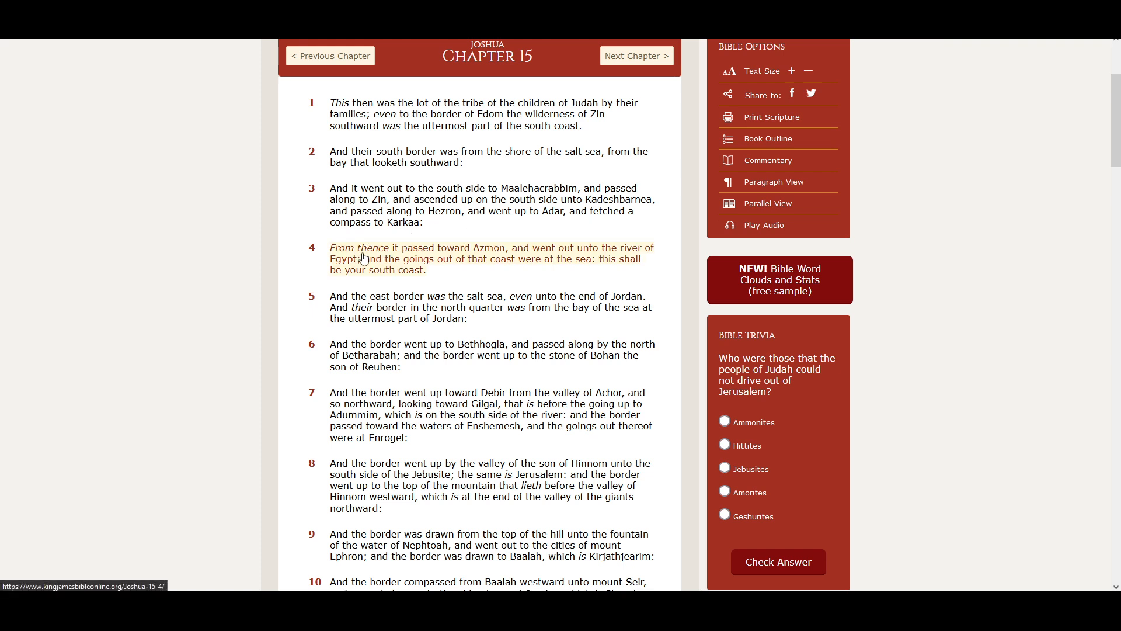
mouse_move(453, 262)
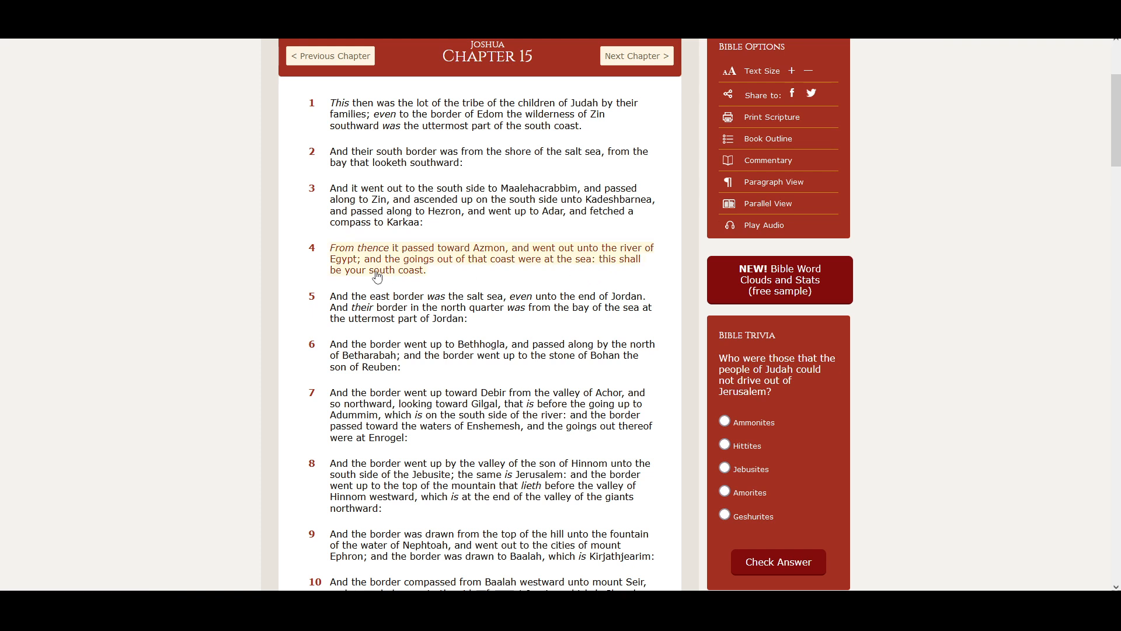
mouse_move(455, 274)
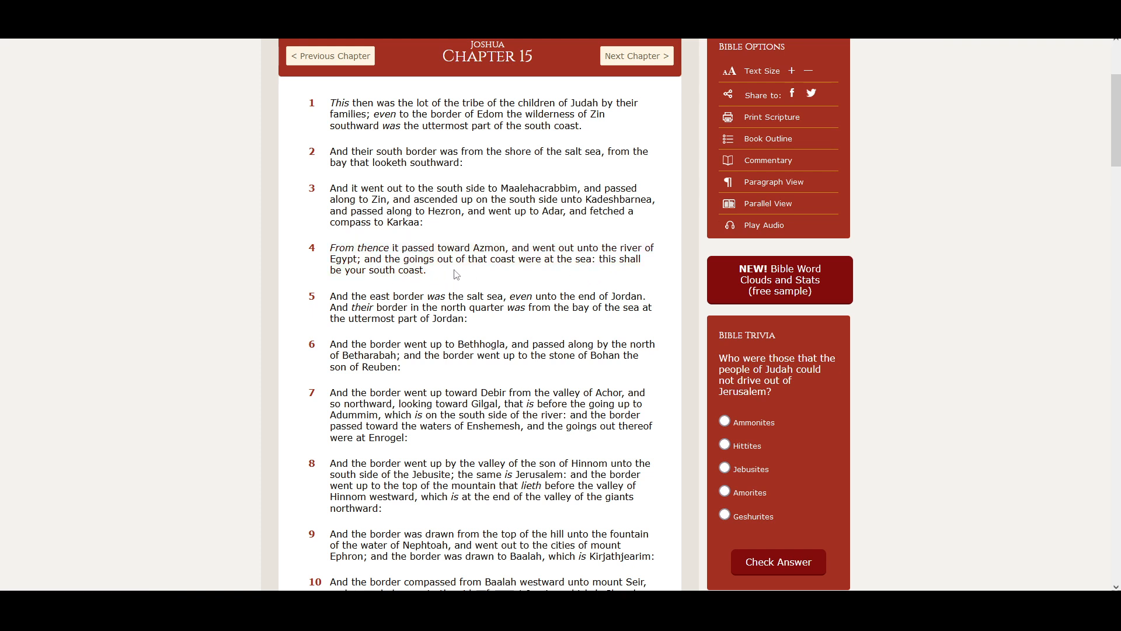
mouse_move(577, 277)
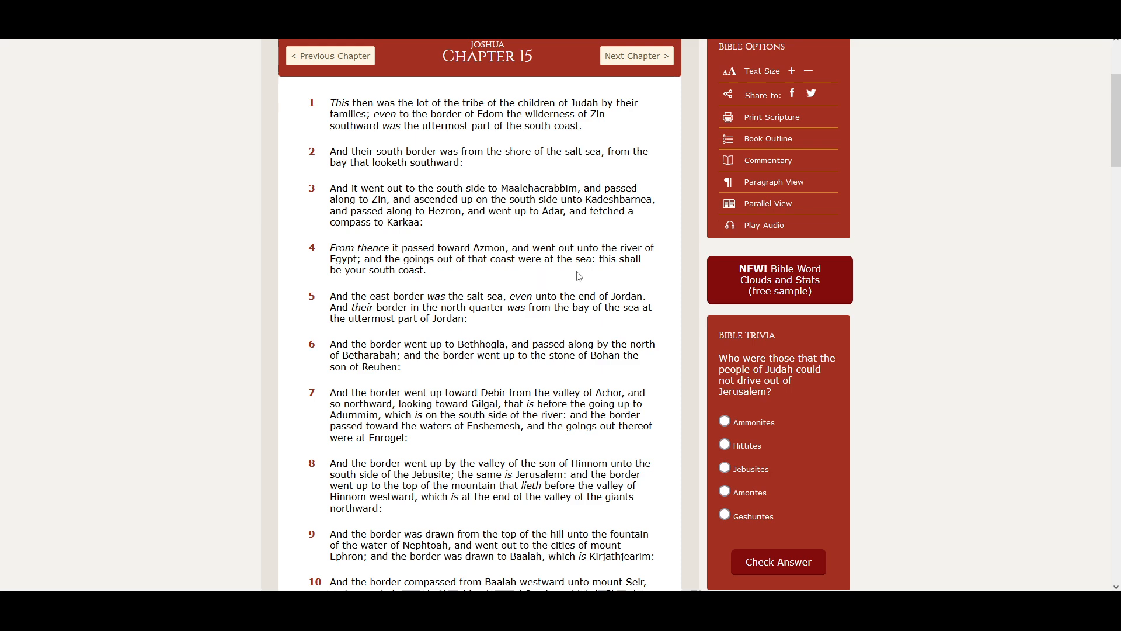
mouse_move(390, 287)
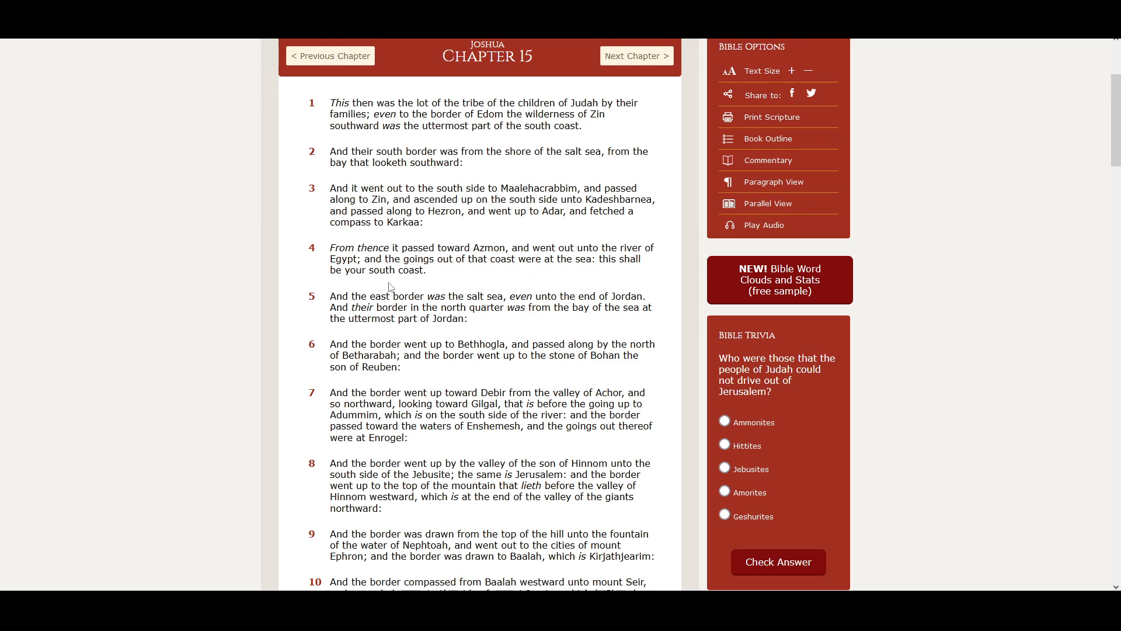
Scroll Joshua 15 down so verses 3 through 12 are on screen
scroll("down", 3)
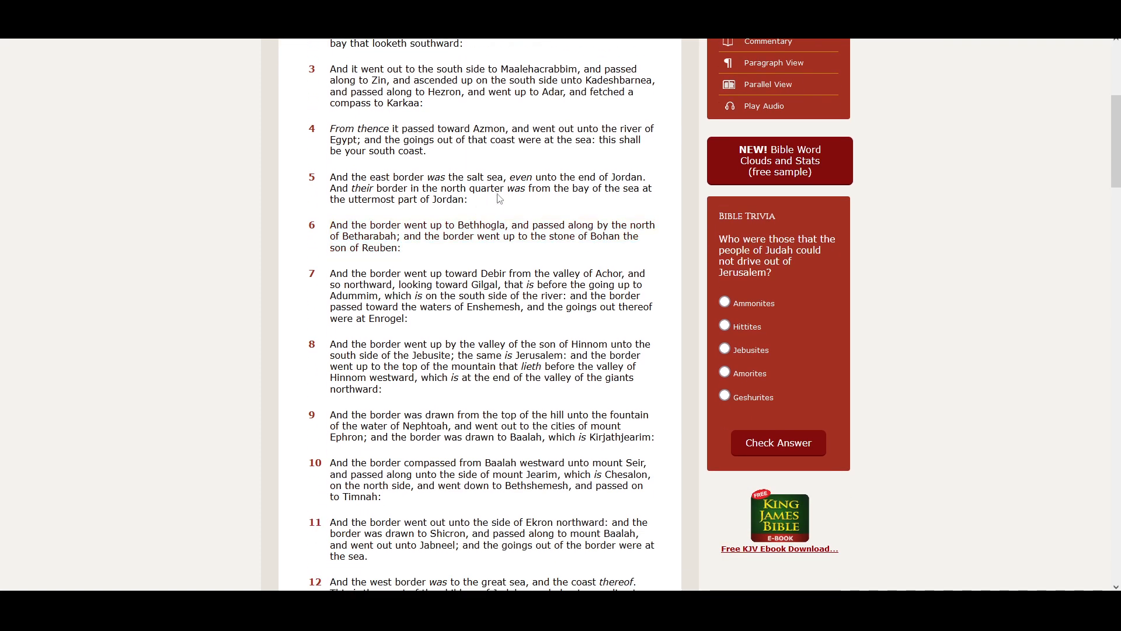
mouse_move(528, 207)
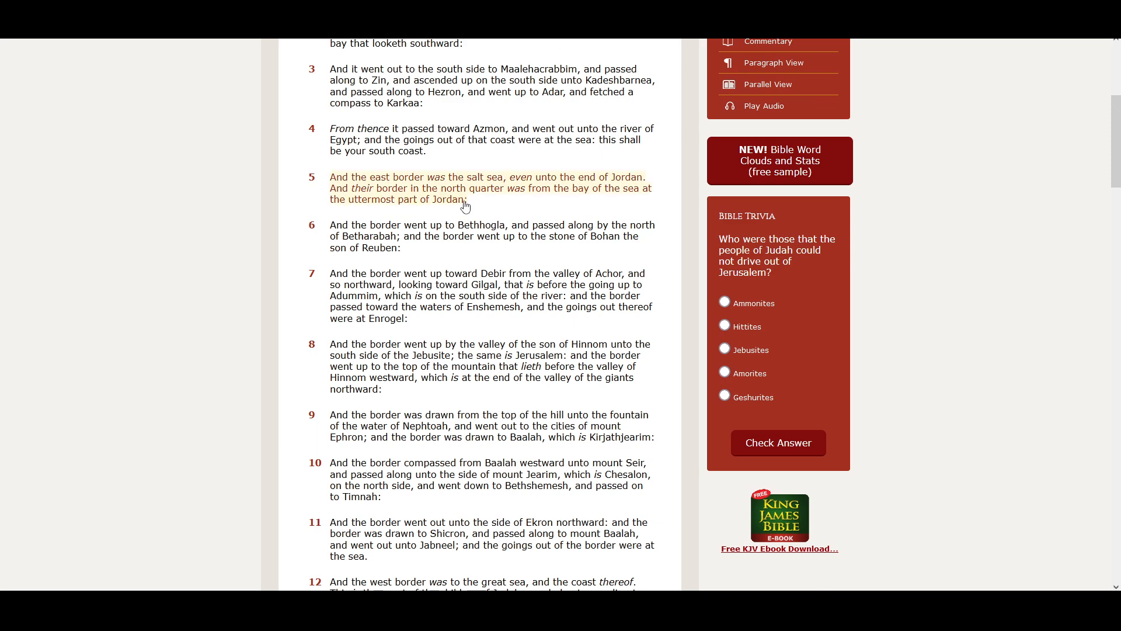
mouse_move(525, 206)
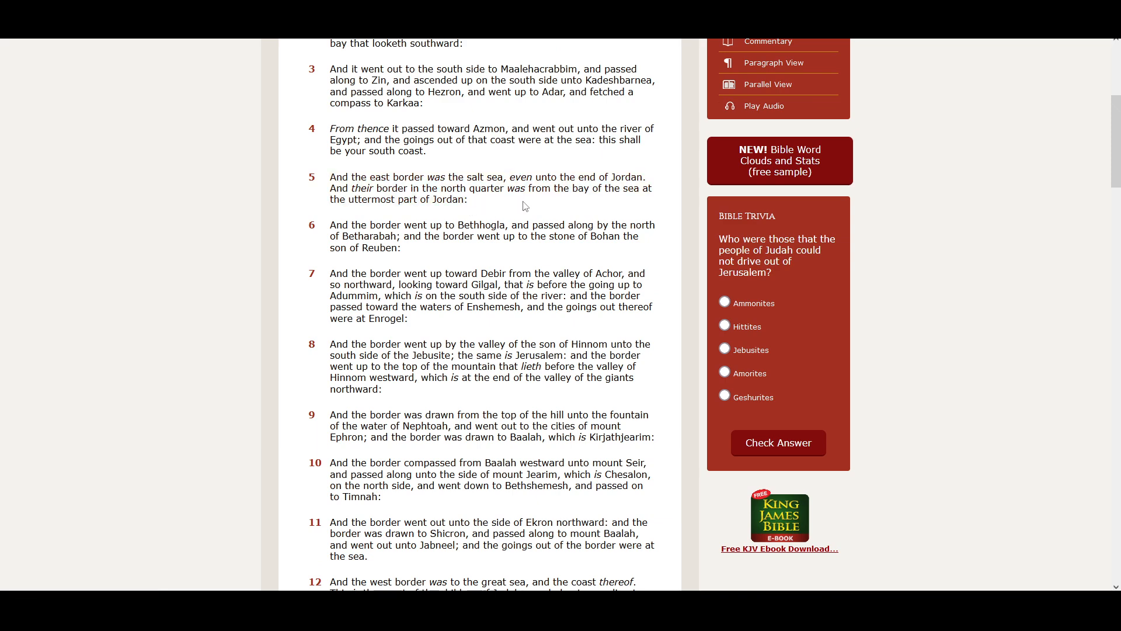
mouse_move(601, 205)
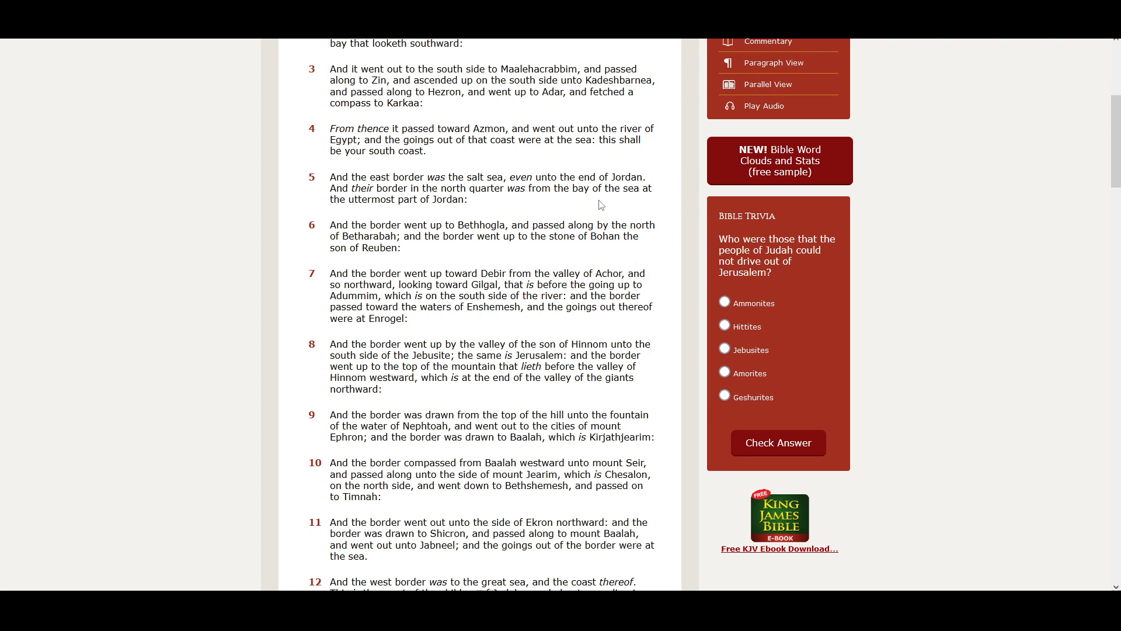
mouse_move(420, 217)
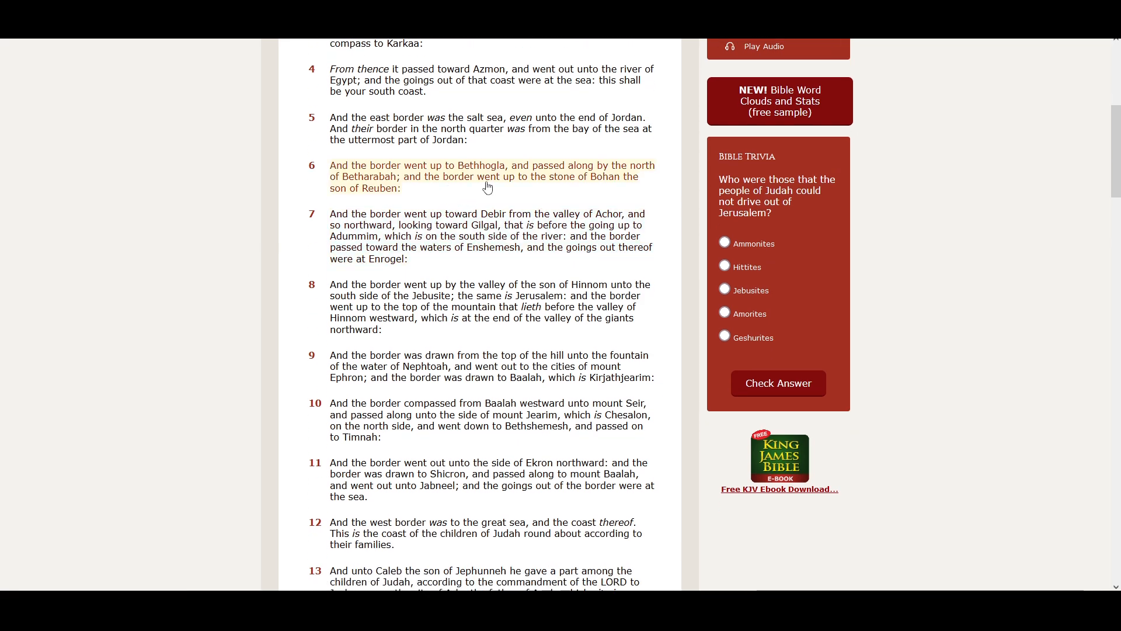
mouse_move(586, 184)
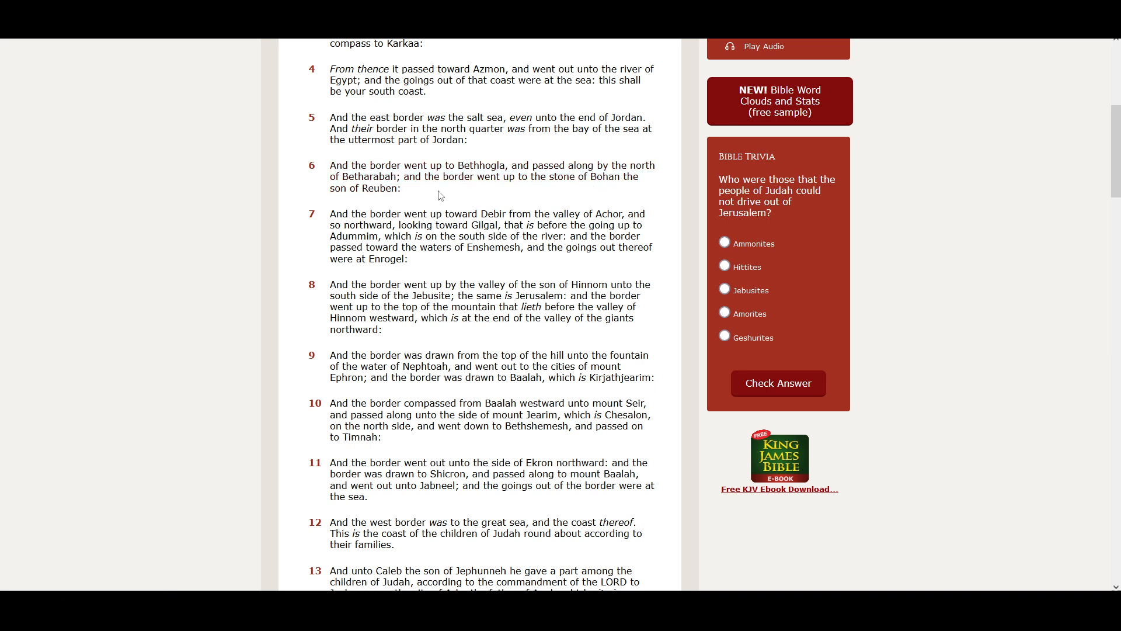
mouse_move(484, 191)
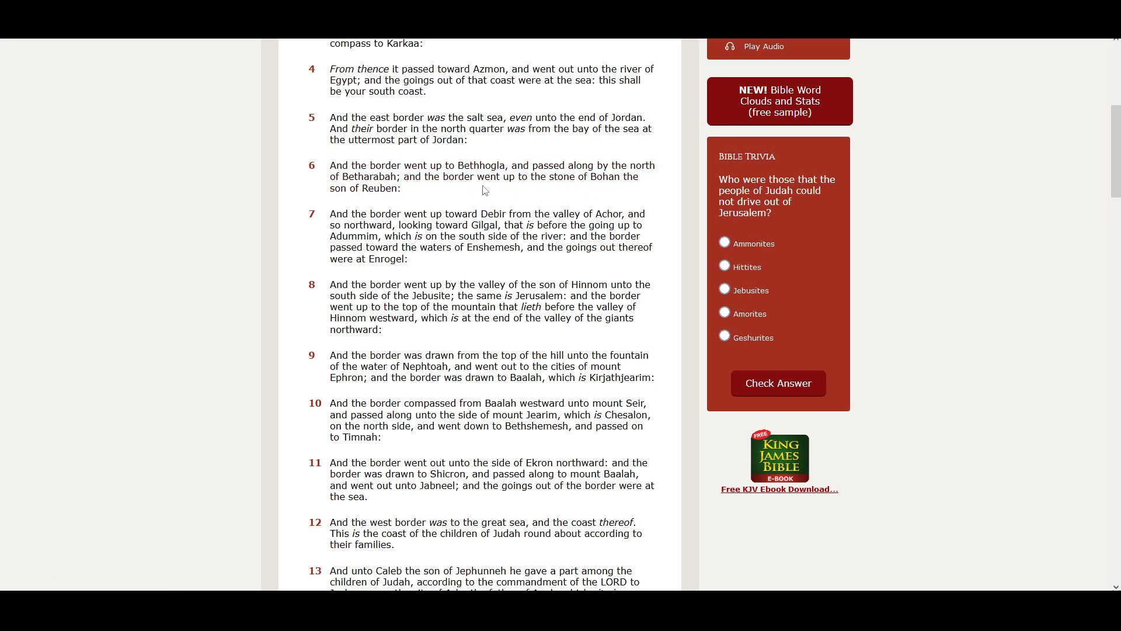
mouse_move(591, 195)
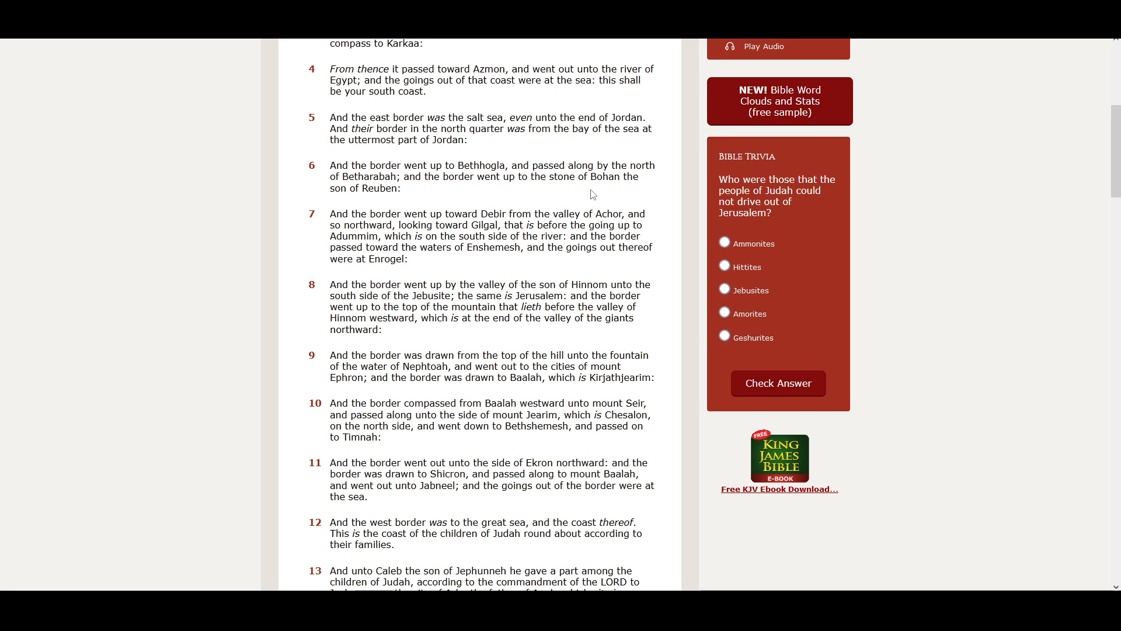
mouse_move(375, 200)
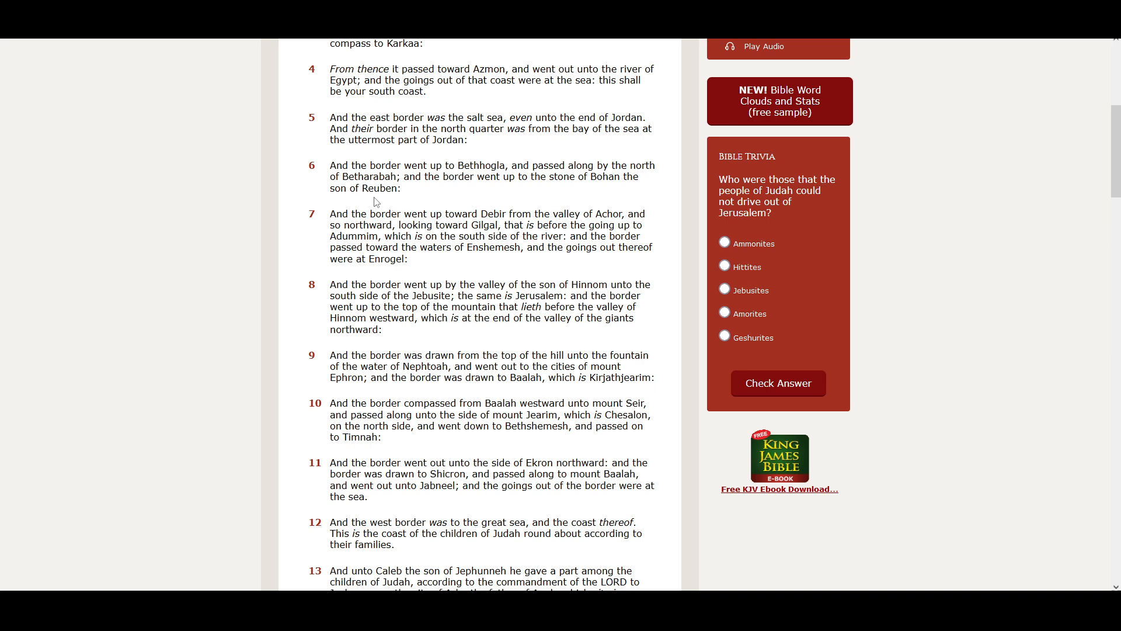
Scroll a little further to show verses 5 through 14, Caleb and Anak
scroll("down", 3)
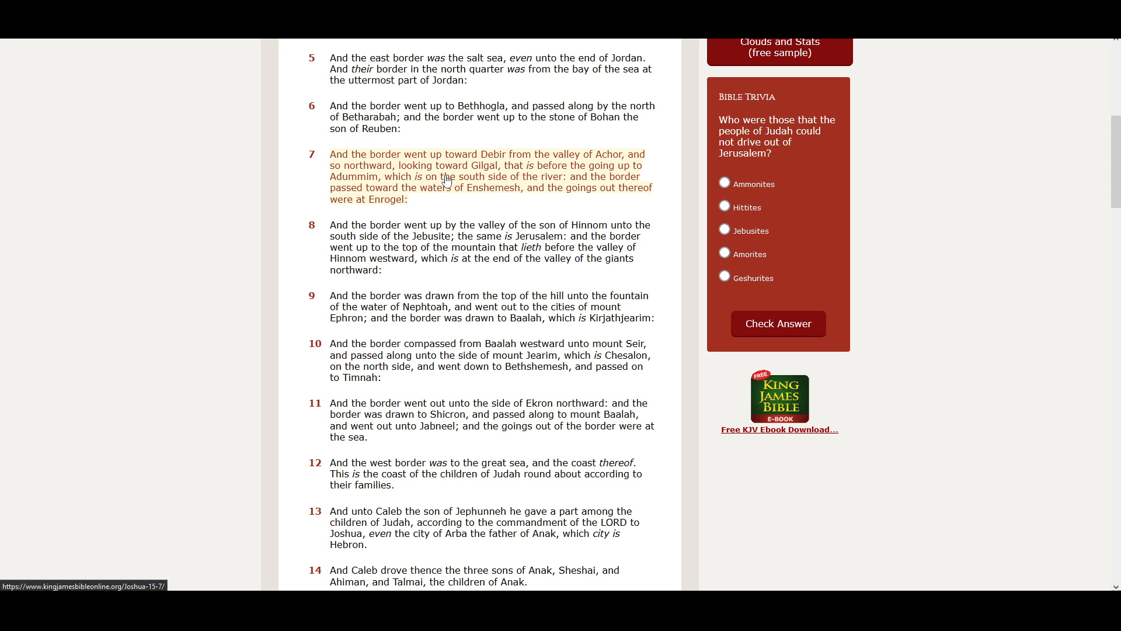
mouse_move(522, 177)
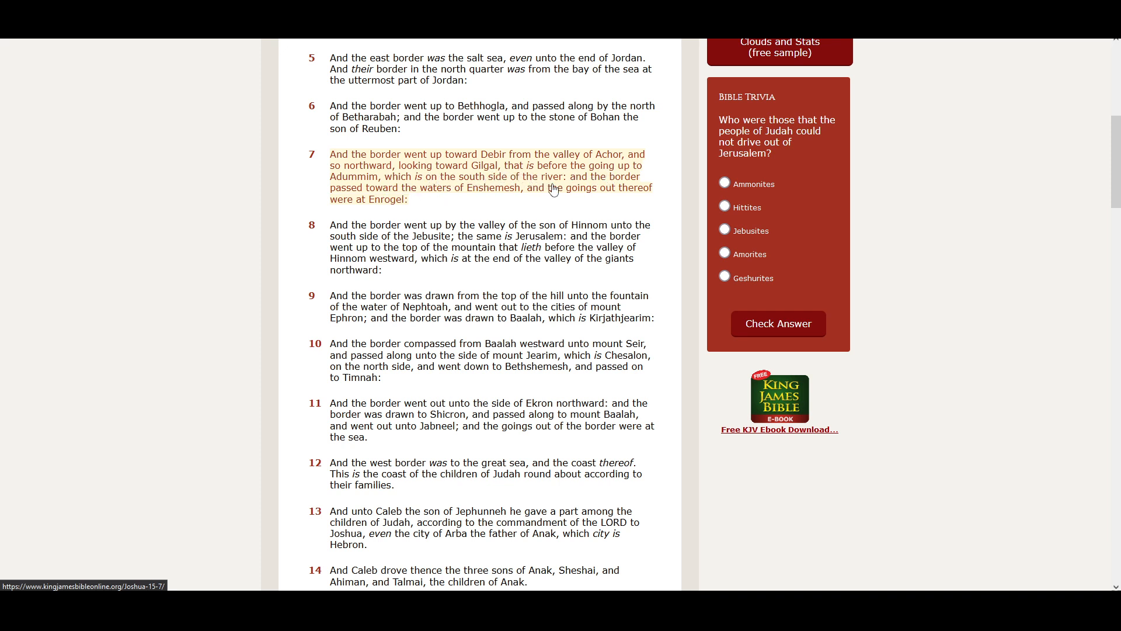
mouse_move(347, 191)
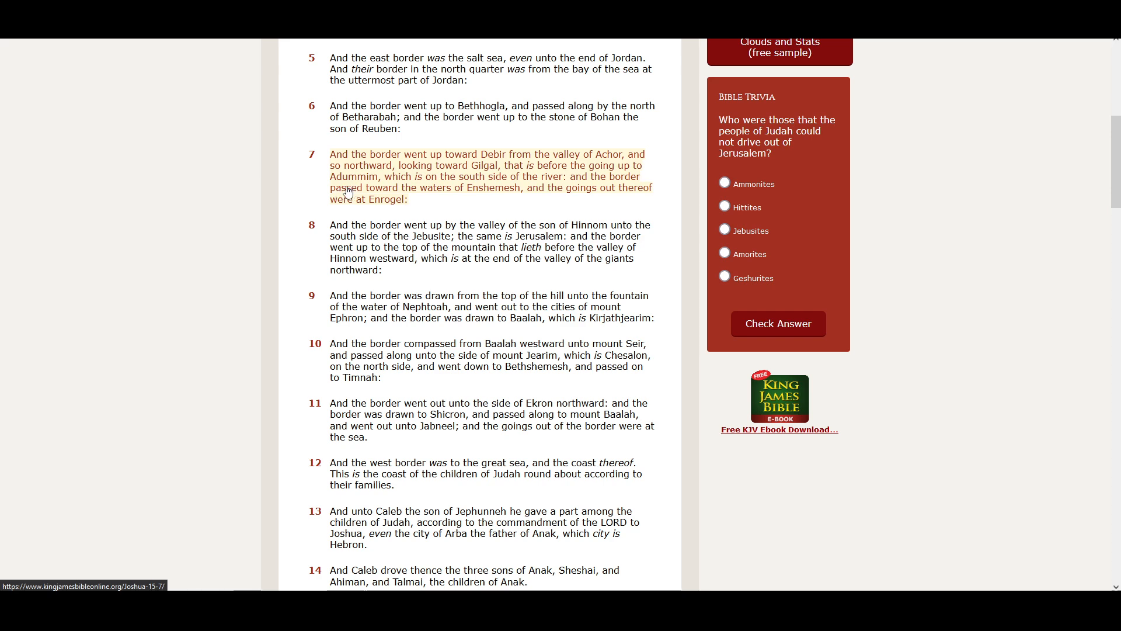
mouse_move(423, 191)
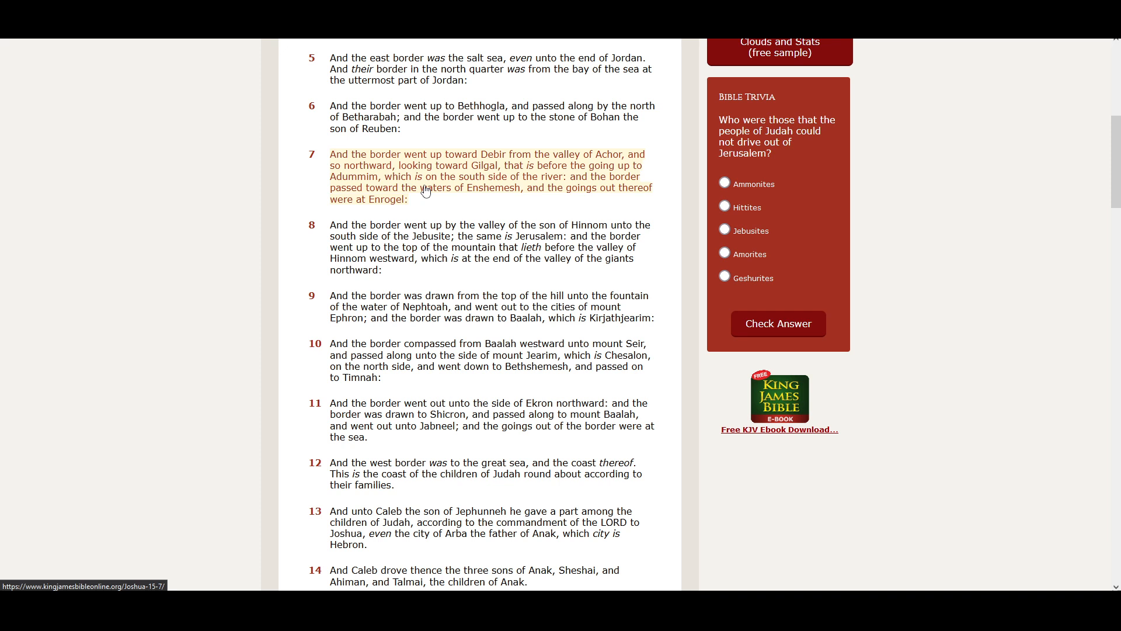
mouse_move(586, 203)
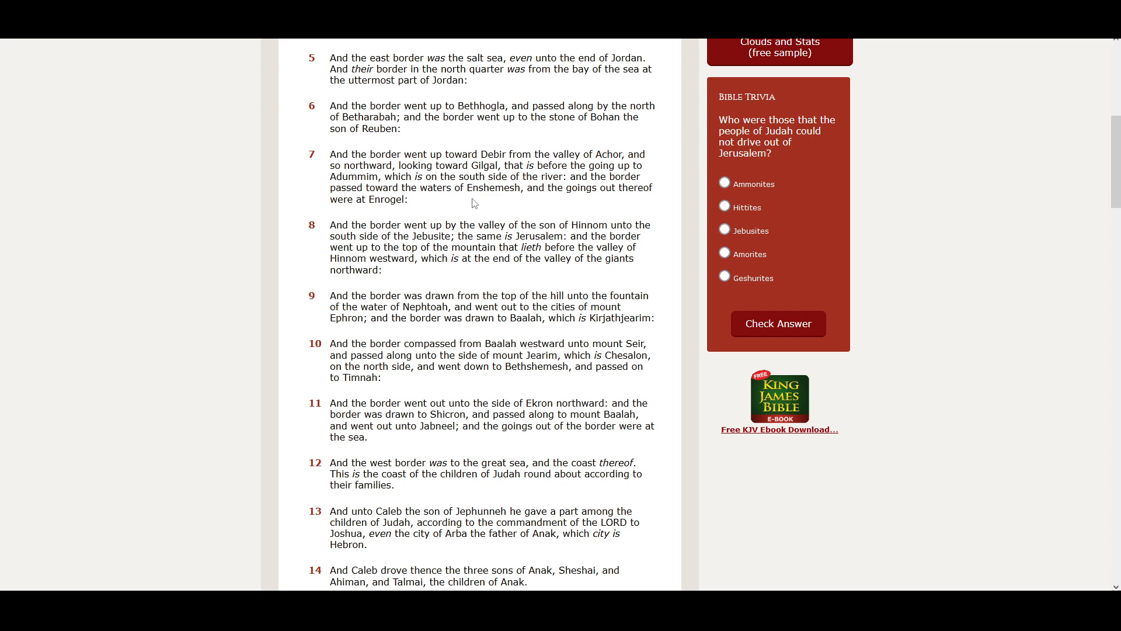
mouse_move(494, 207)
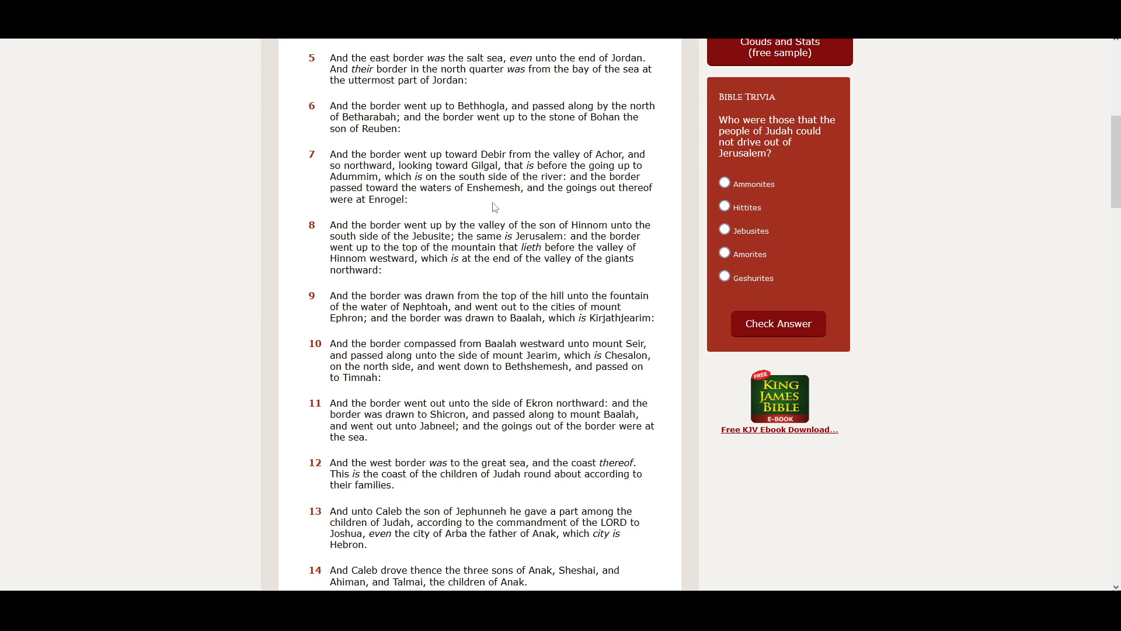
mouse_move(607, 203)
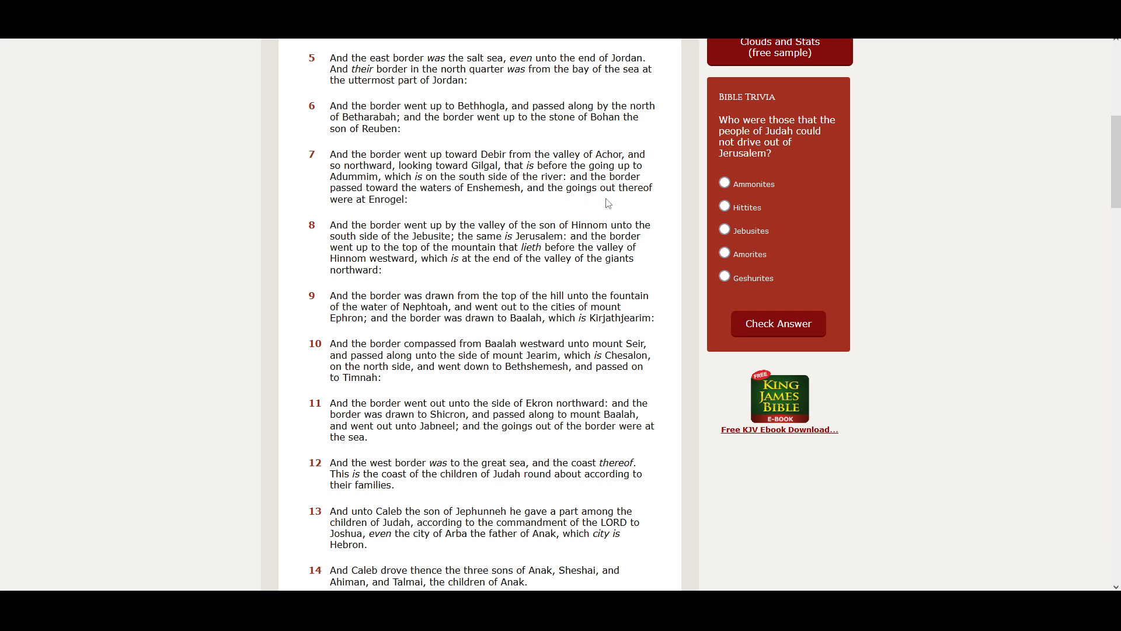
mouse_move(372, 217)
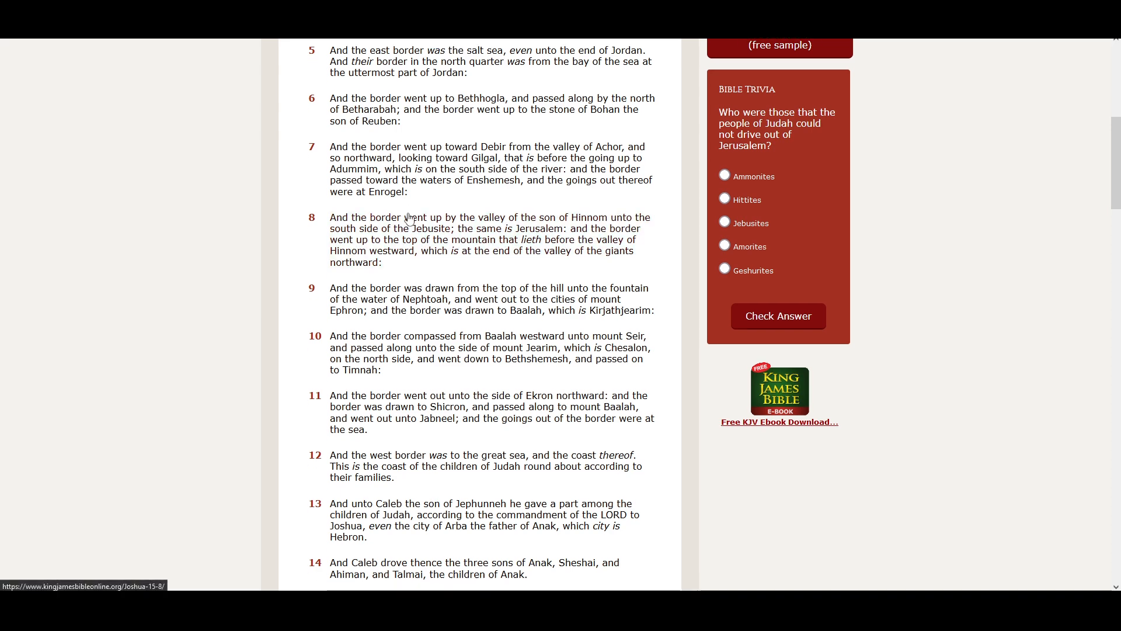
scroll("down", 3)
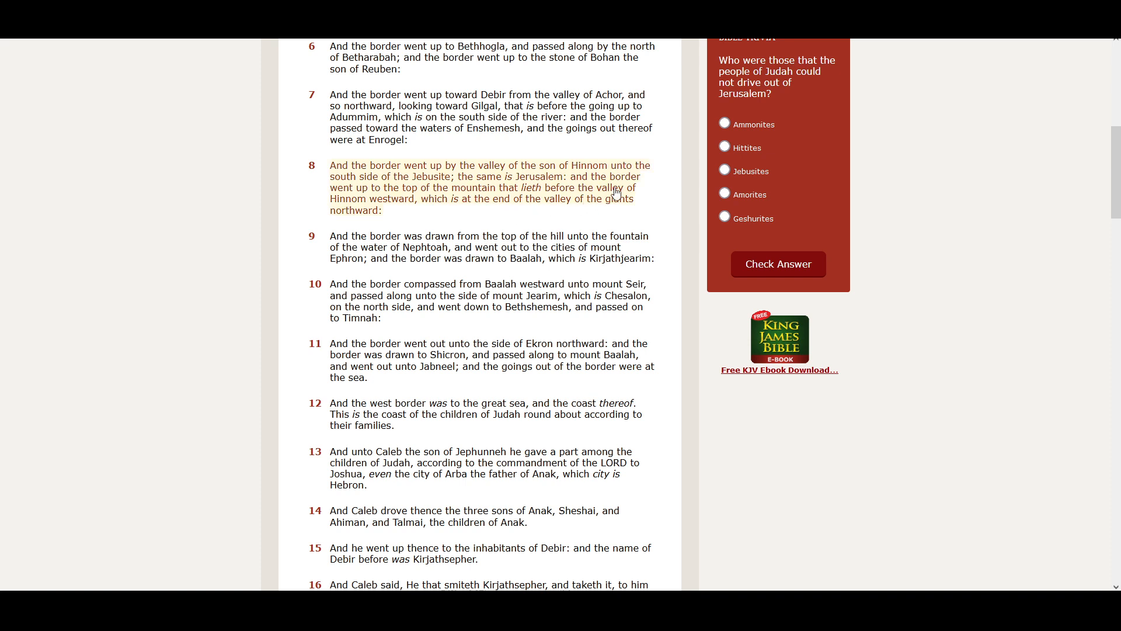
mouse_move(392, 188)
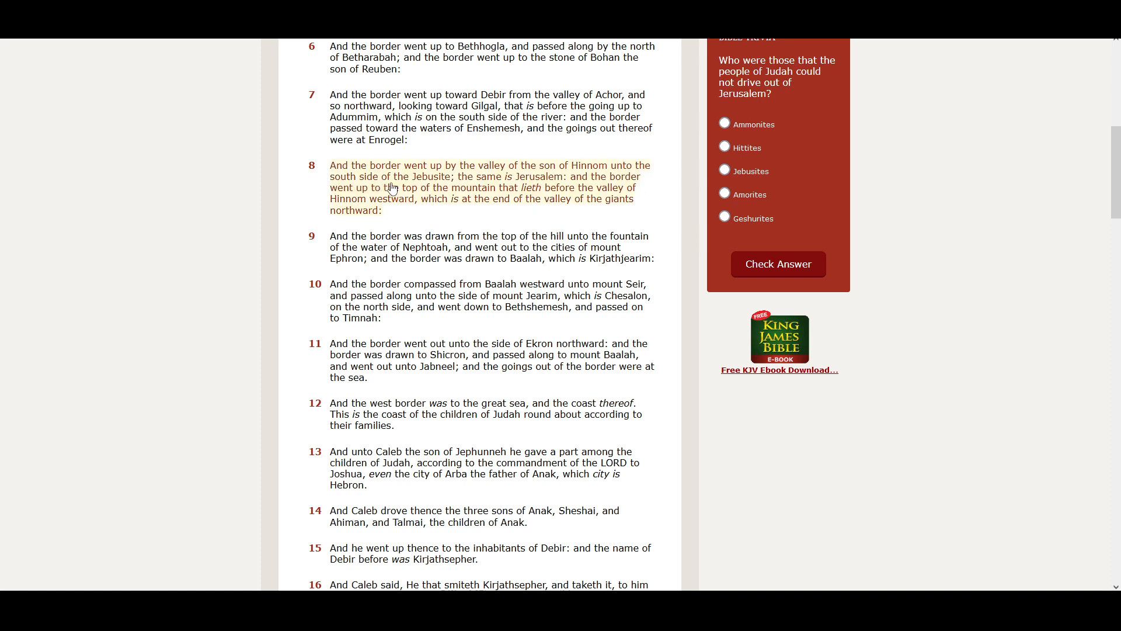
mouse_move(511, 191)
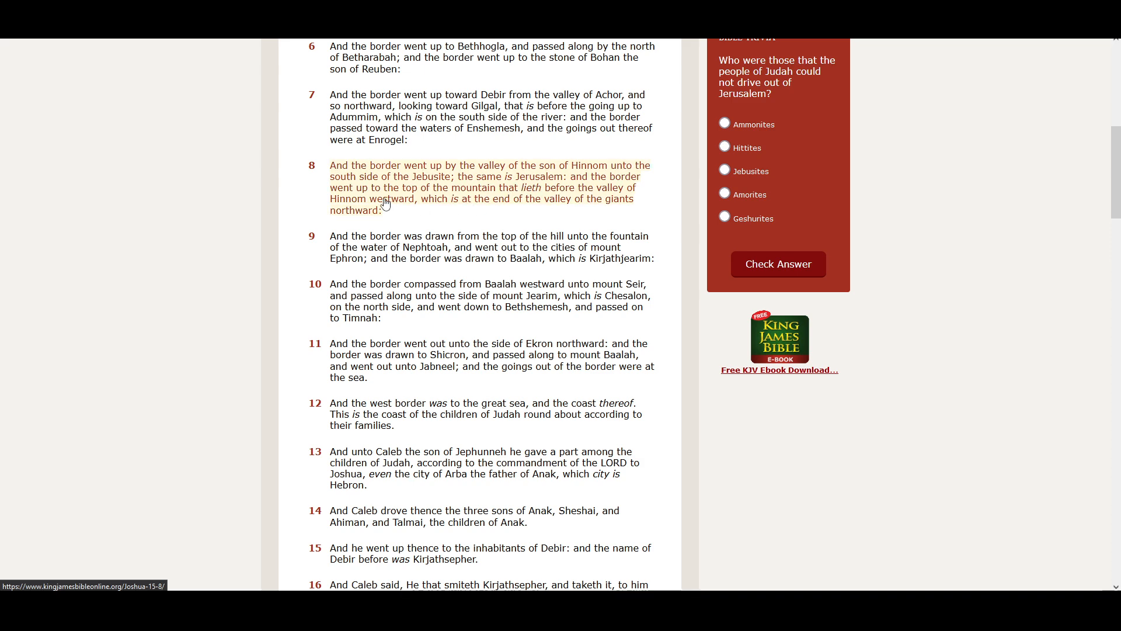
mouse_move(484, 201)
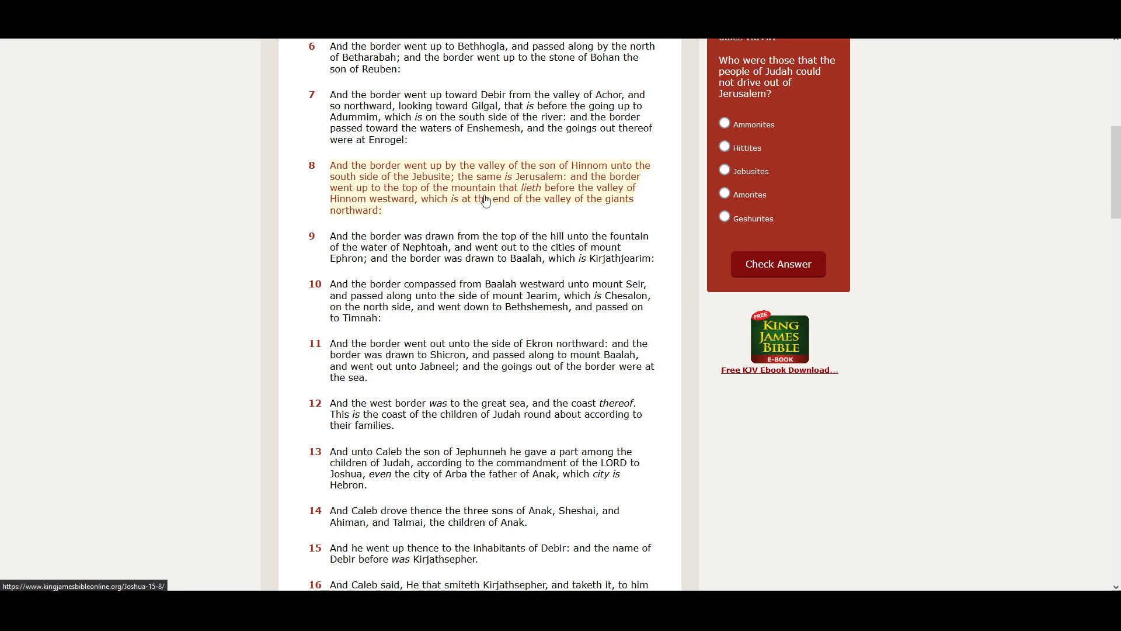
mouse_move(385, 207)
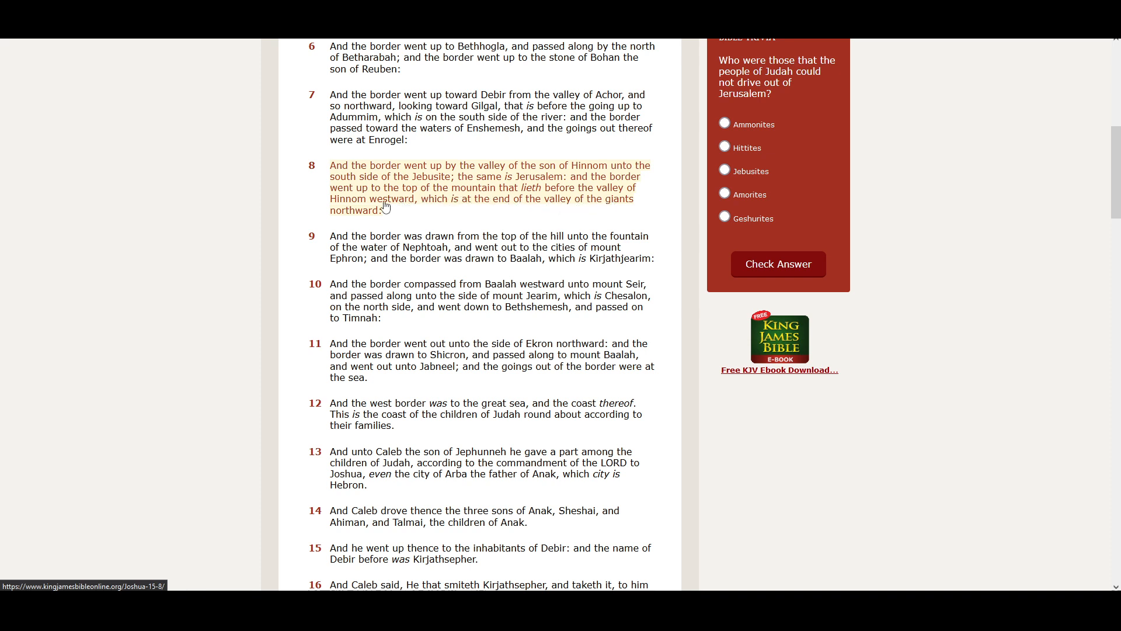
mouse_move(454, 215)
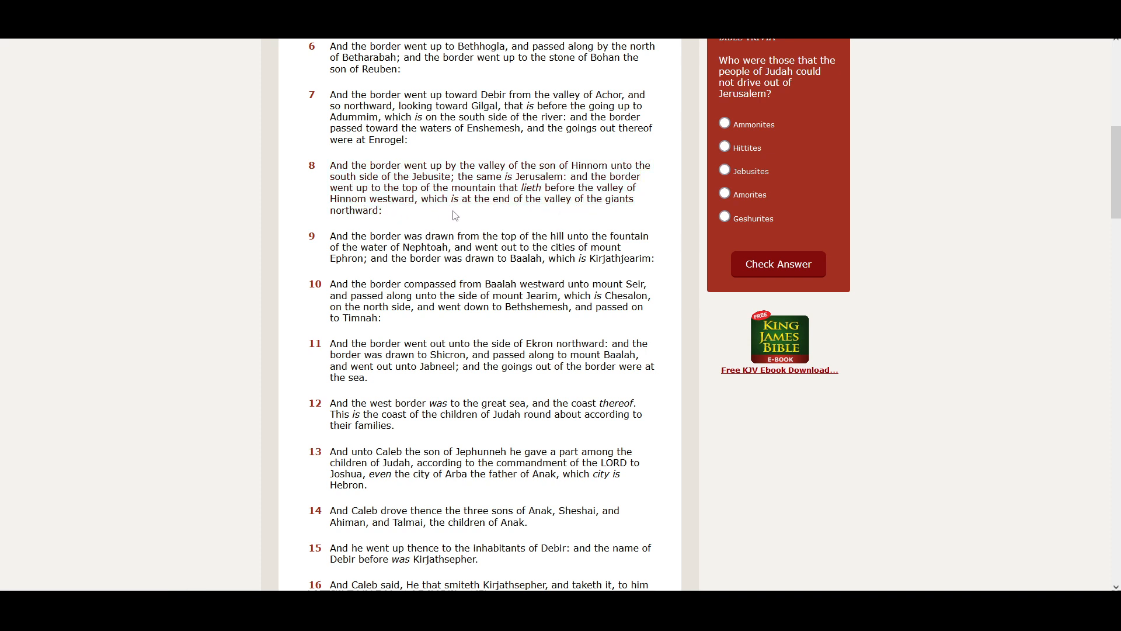
mouse_move(584, 217)
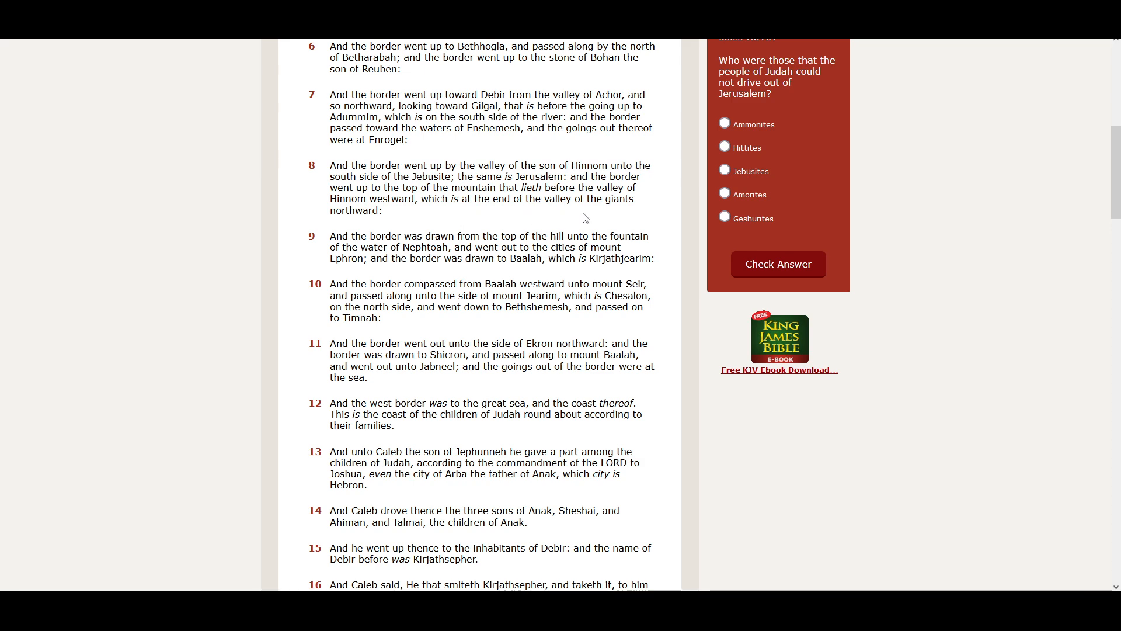
scroll("down", 3)
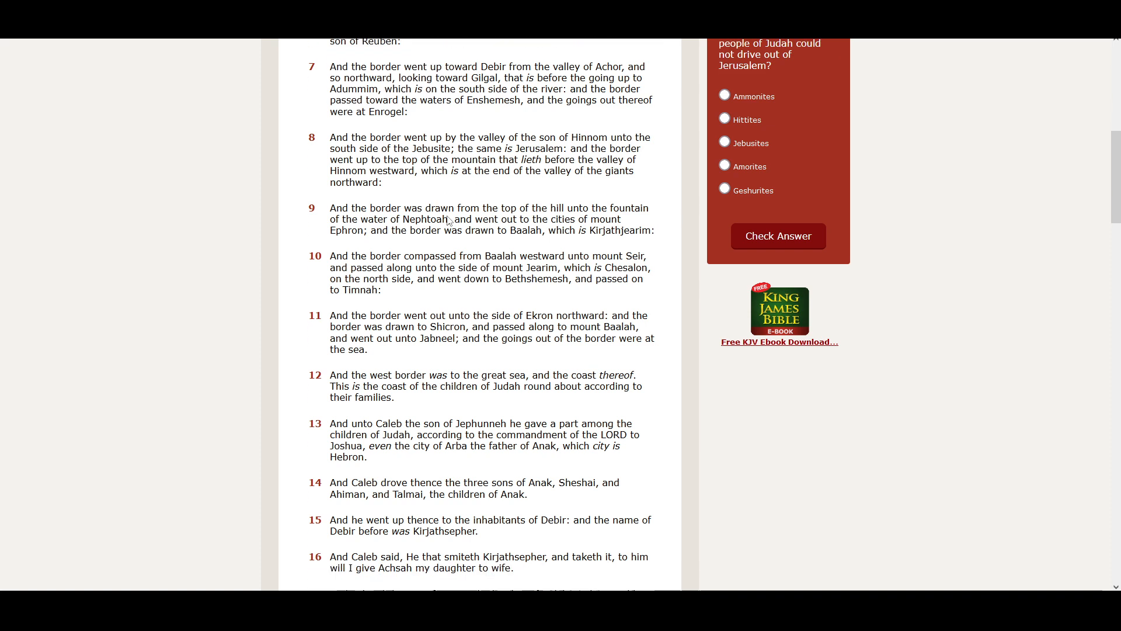
Scroll down past verses 9–11 until verses 17 and 18 about Othniel and Achsah show
scroll("down", 3)
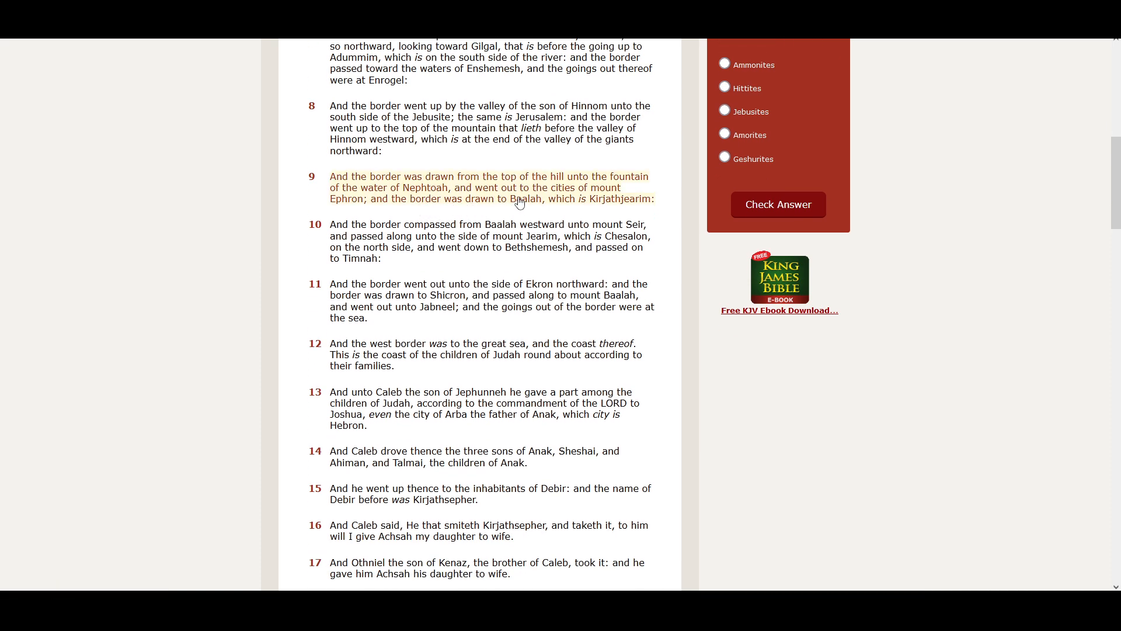
mouse_move(621, 187)
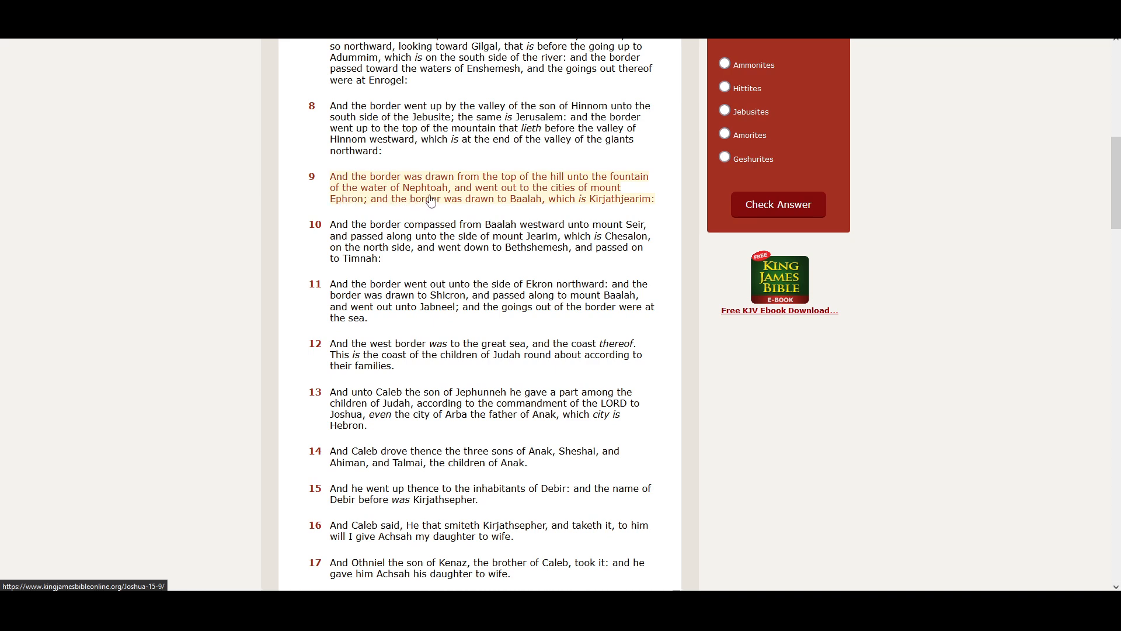
mouse_move(504, 198)
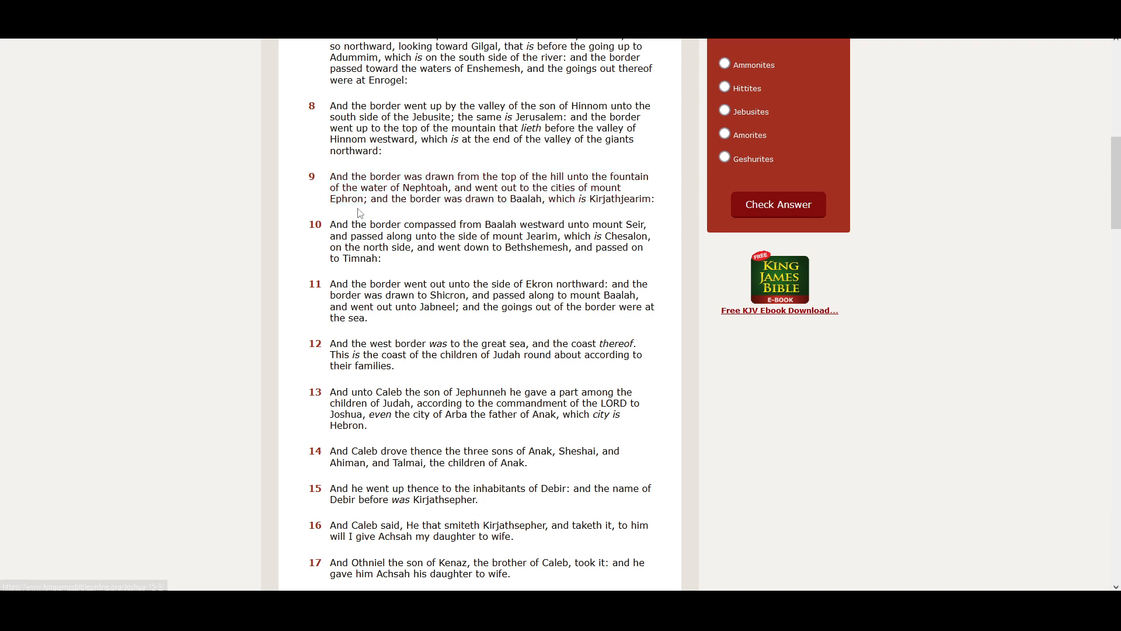
mouse_move(438, 212)
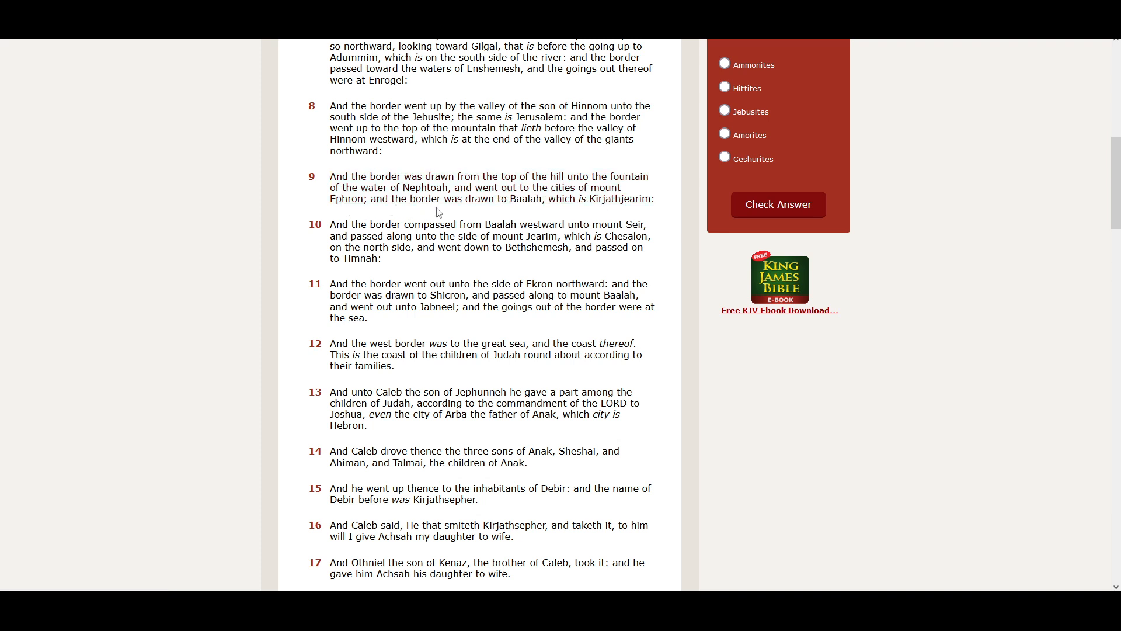
mouse_move(520, 215)
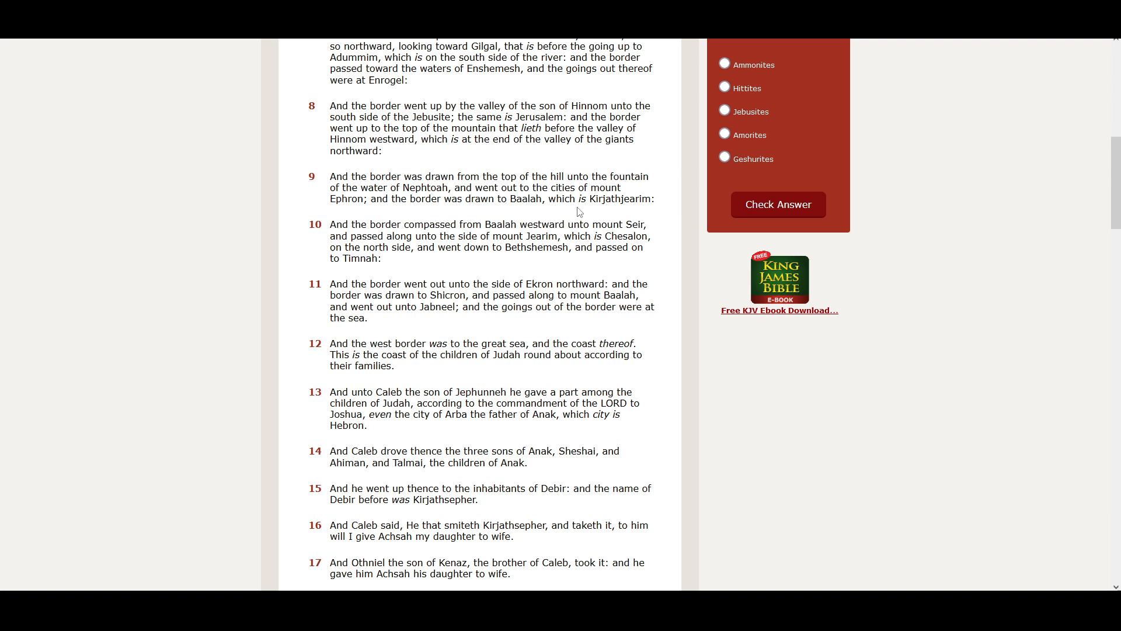
mouse_move(623, 211)
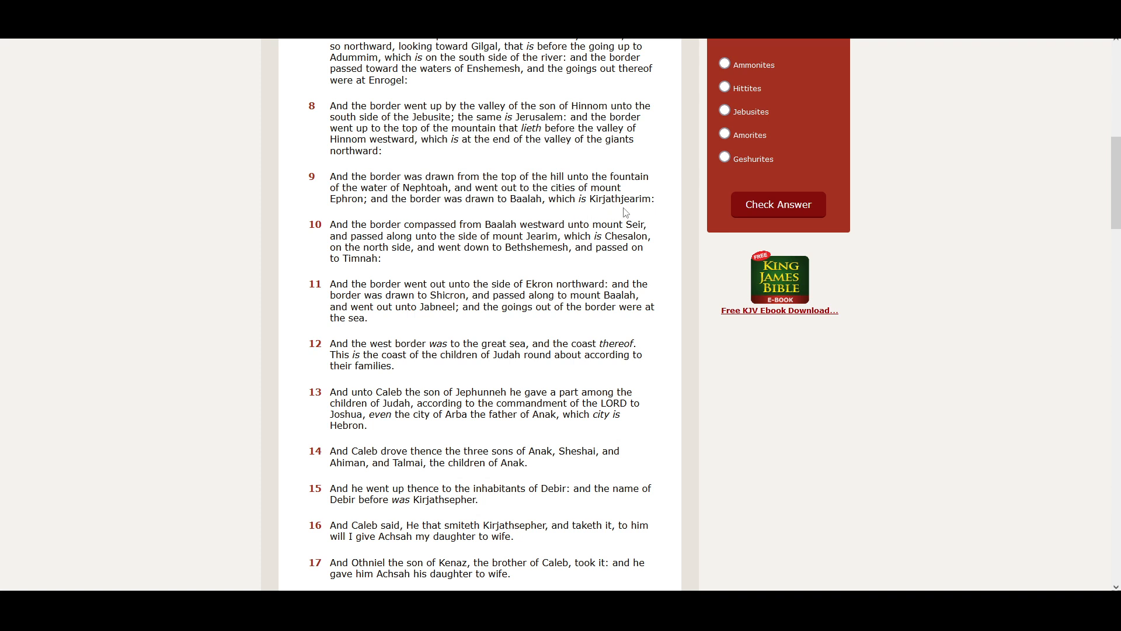
scroll("down", 3)
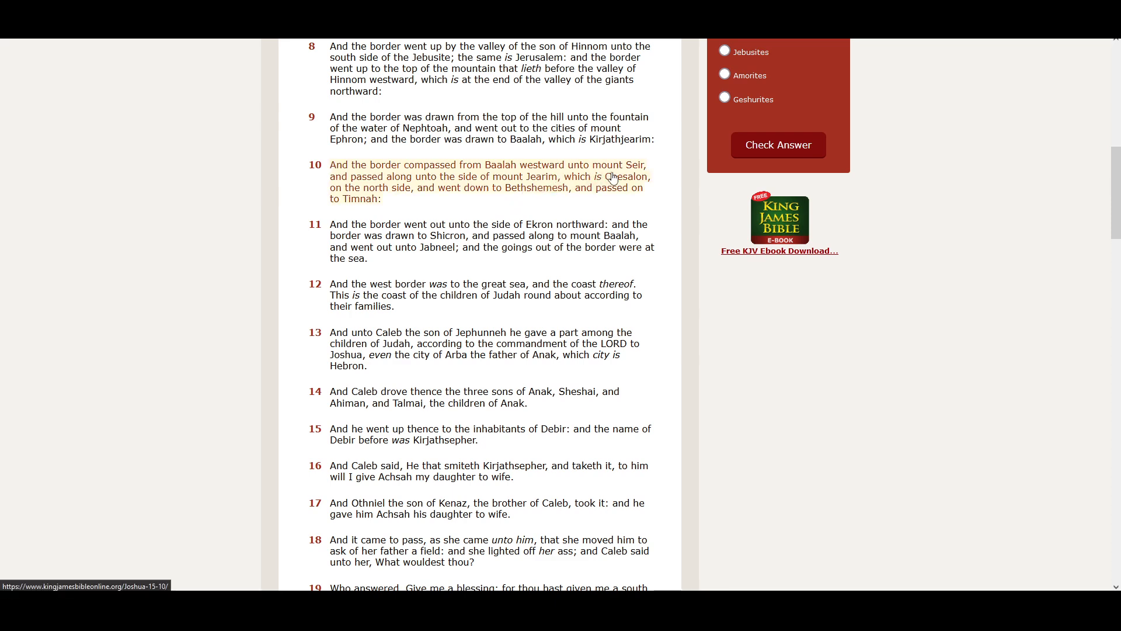
mouse_move(350, 191)
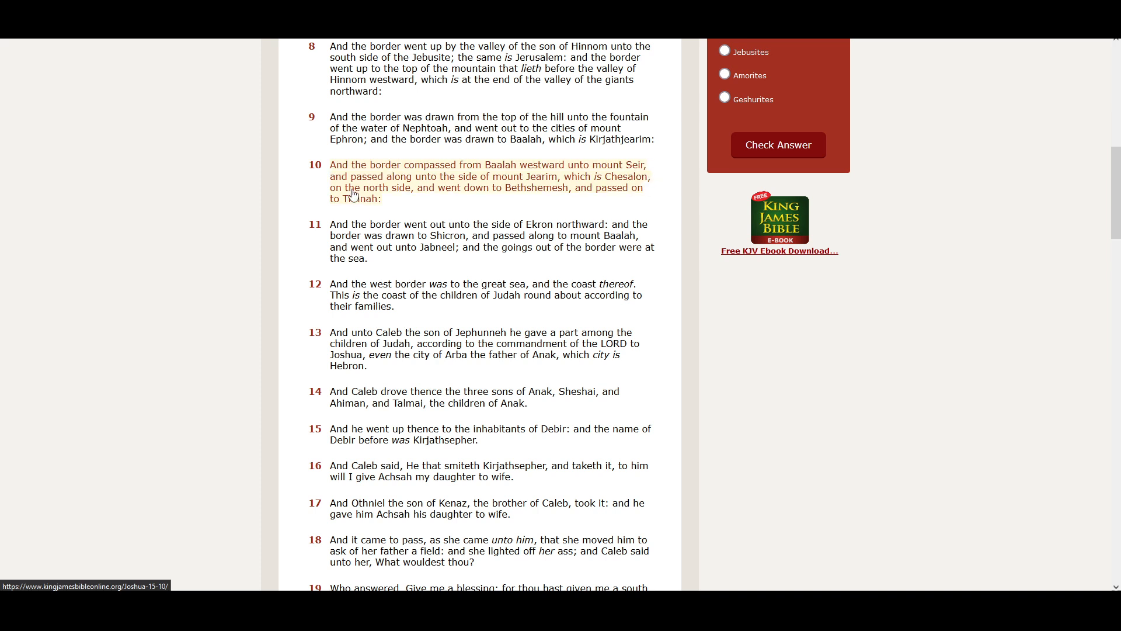
mouse_move(445, 192)
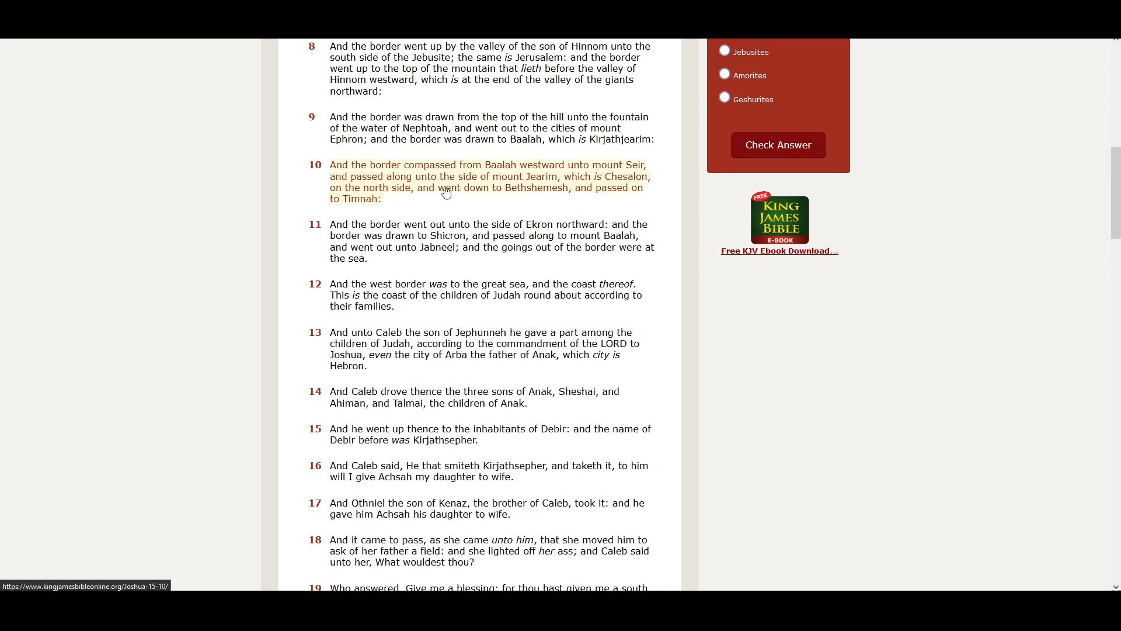
mouse_move(534, 190)
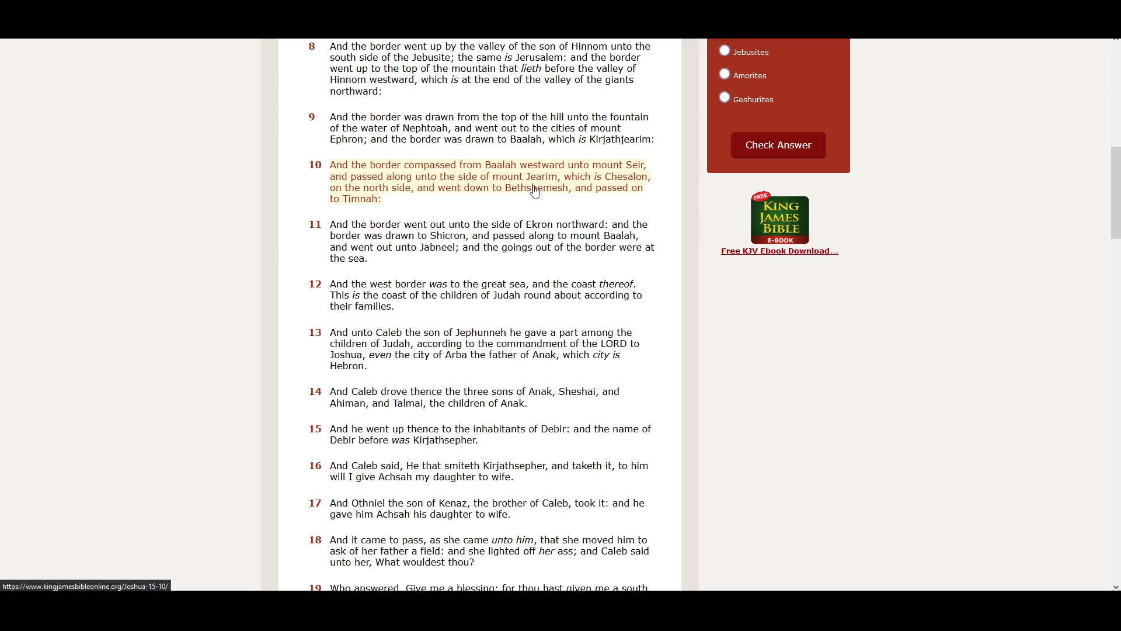
mouse_move(609, 189)
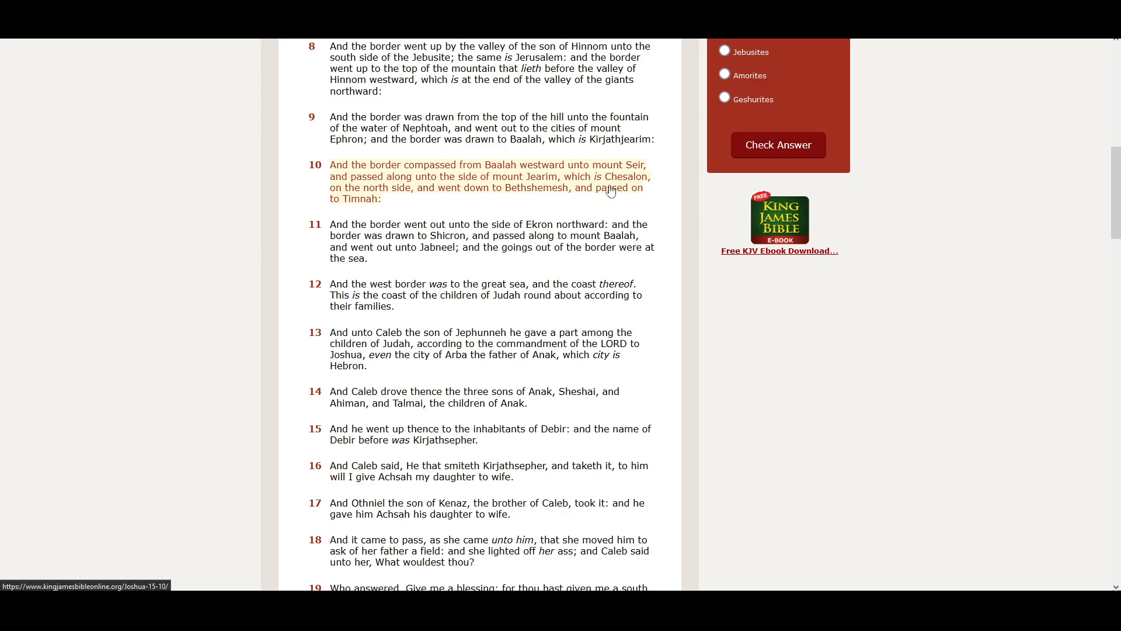
mouse_move(344, 199)
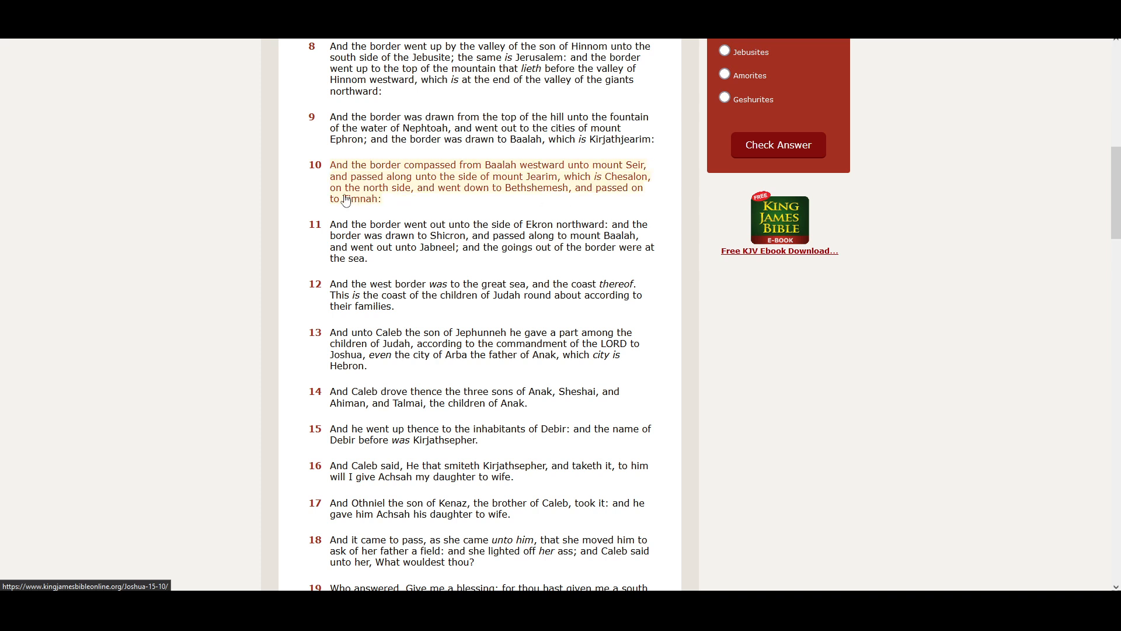
mouse_move(510, 205)
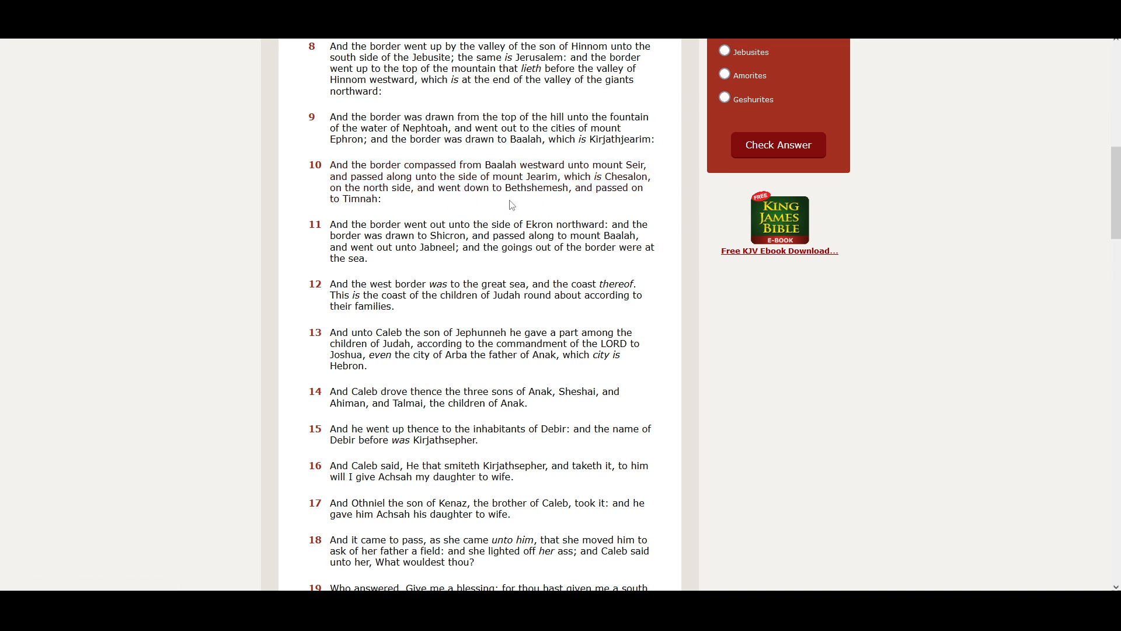
mouse_move(621, 207)
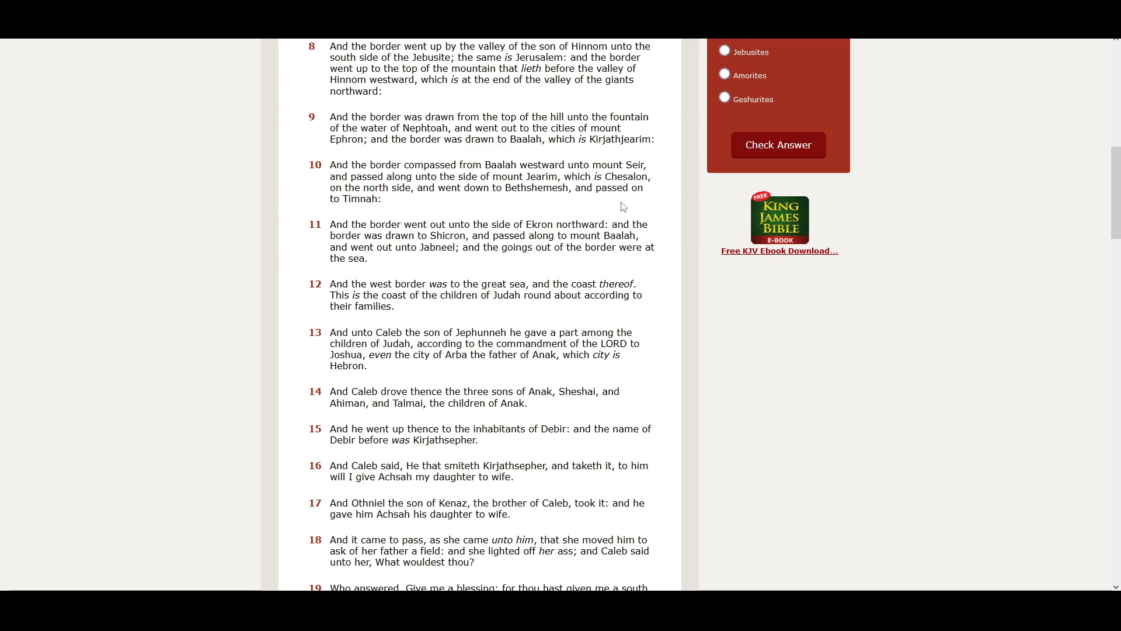
mouse_move(418, 219)
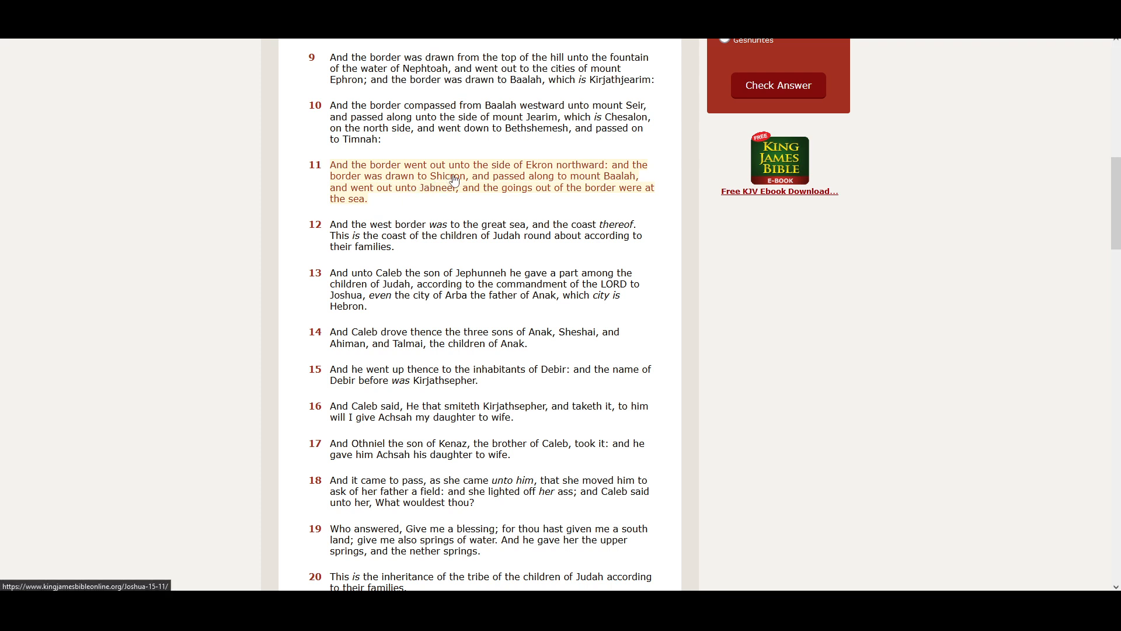
mouse_move(572, 179)
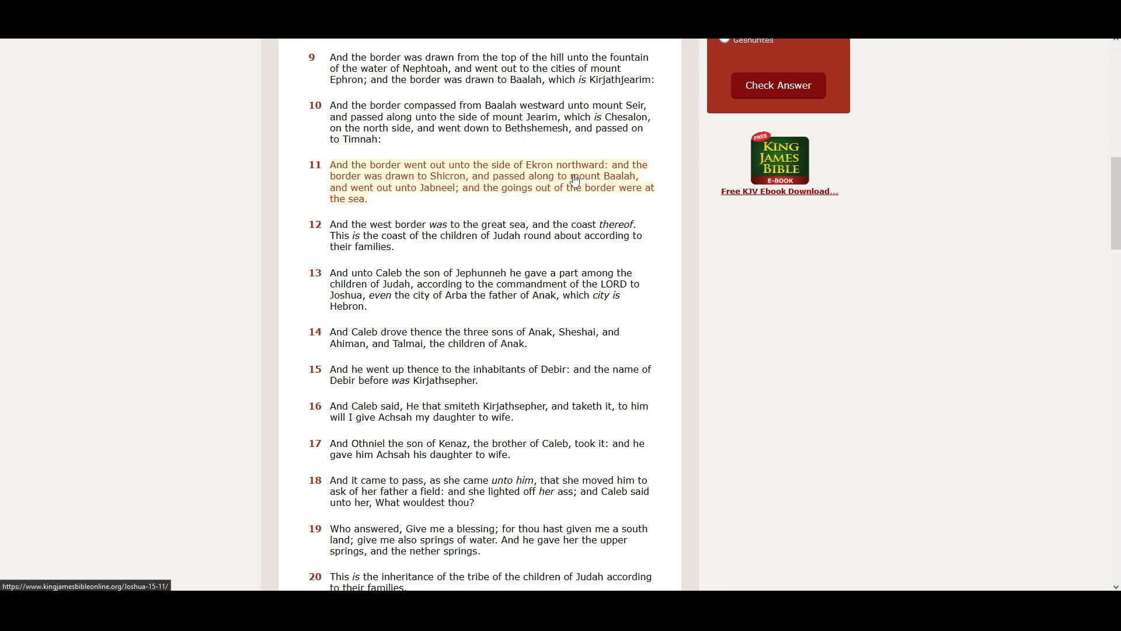
mouse_move(420, 189)
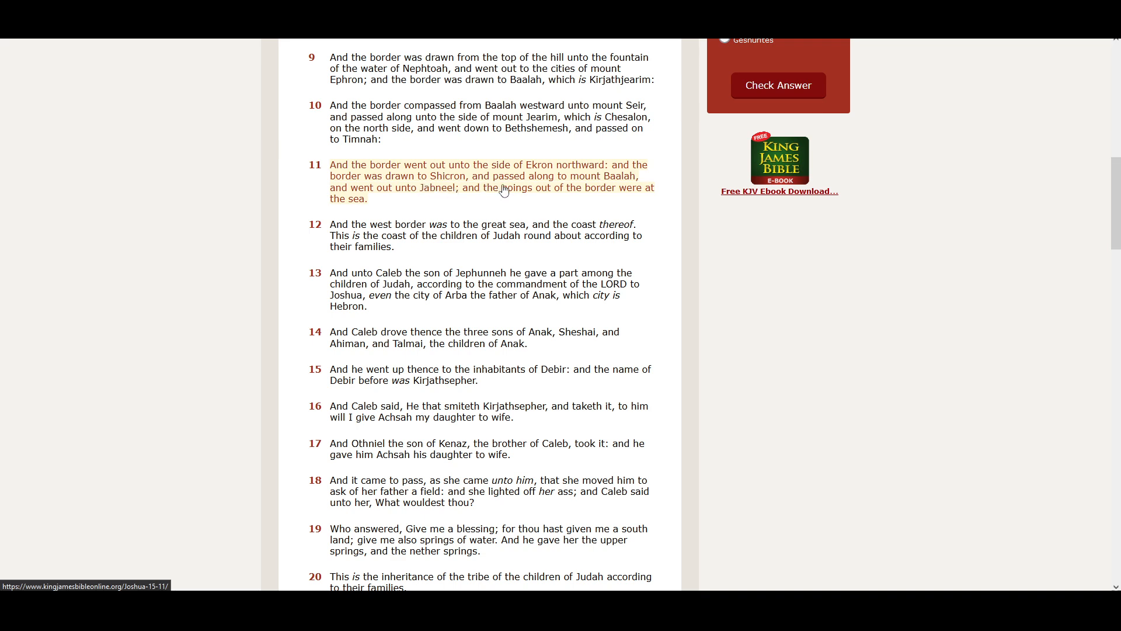
mouse_move(621, 192)
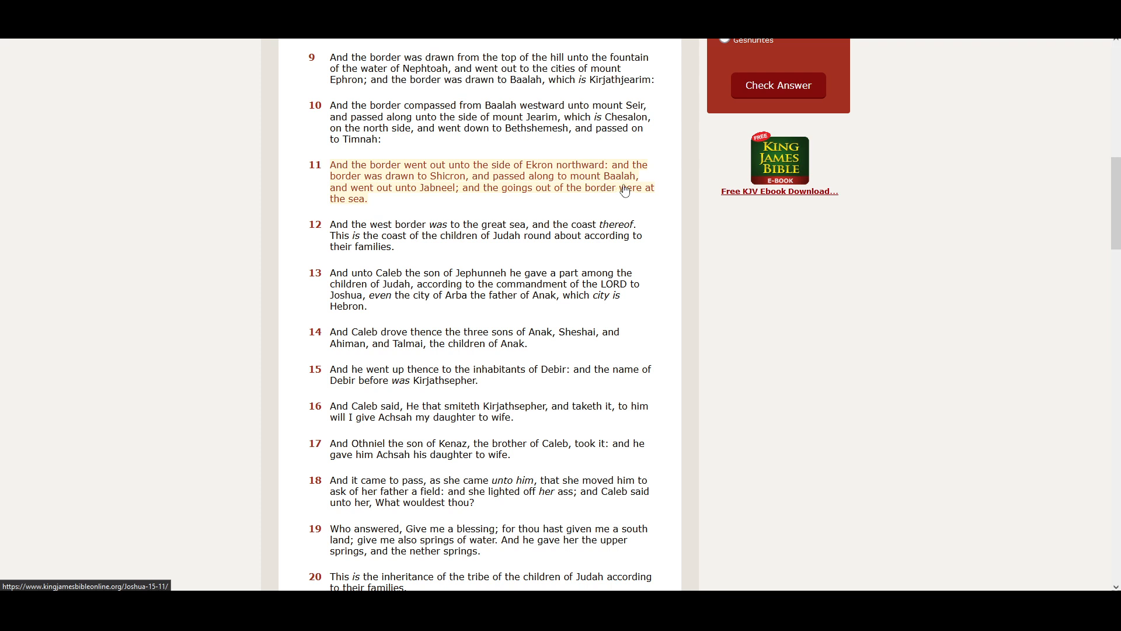
mouse_move(395, 200)
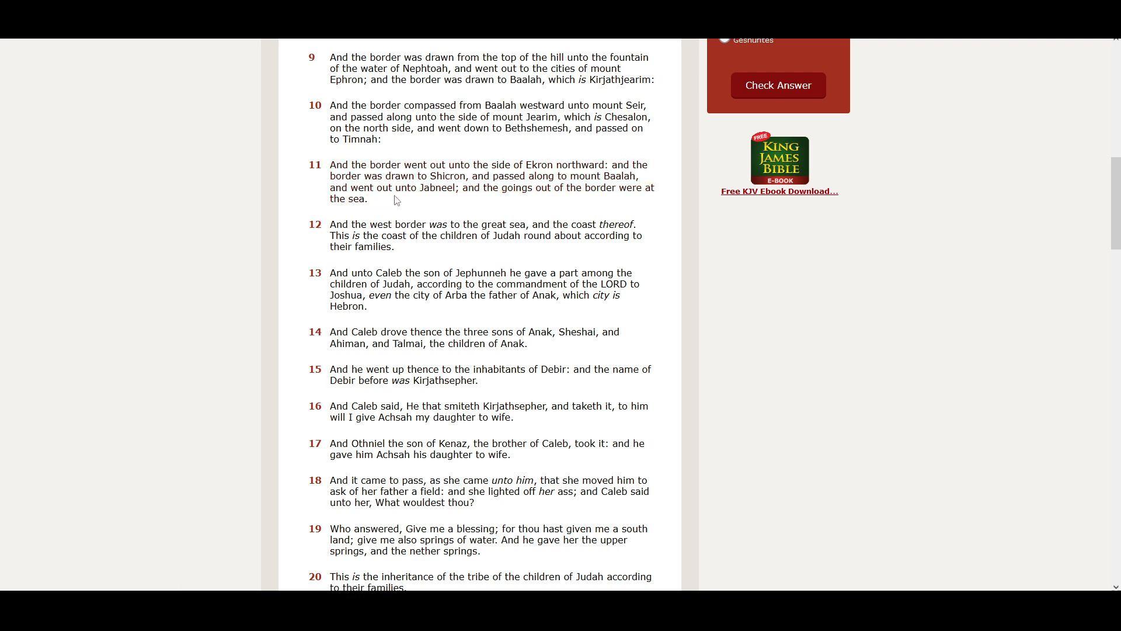
mouse_move(456, 205)
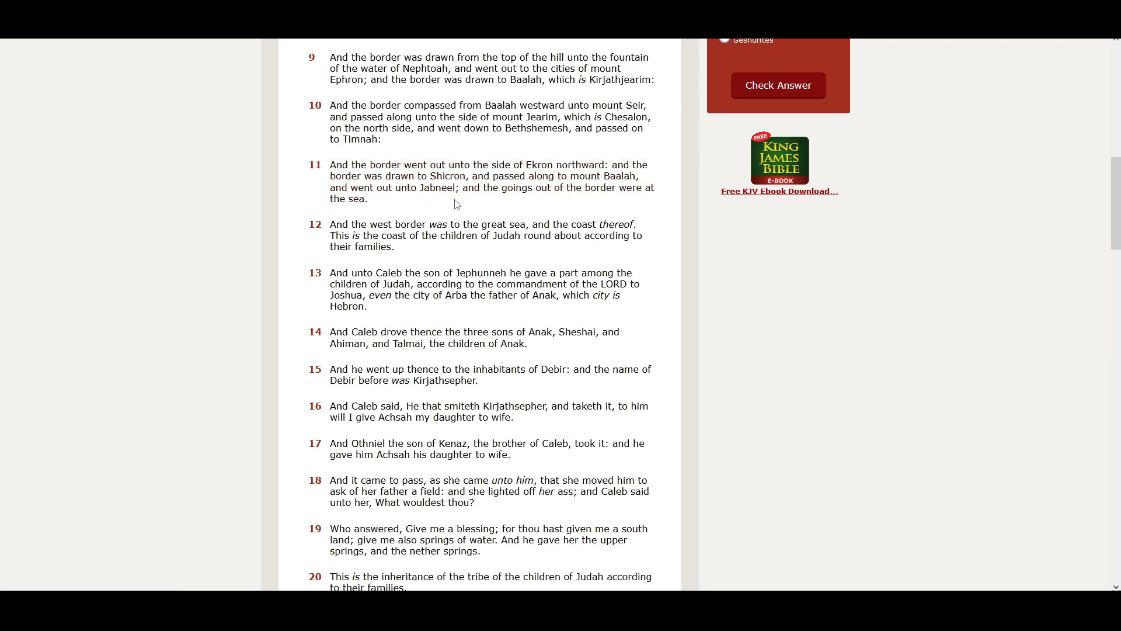
mouse_move(502, 205)
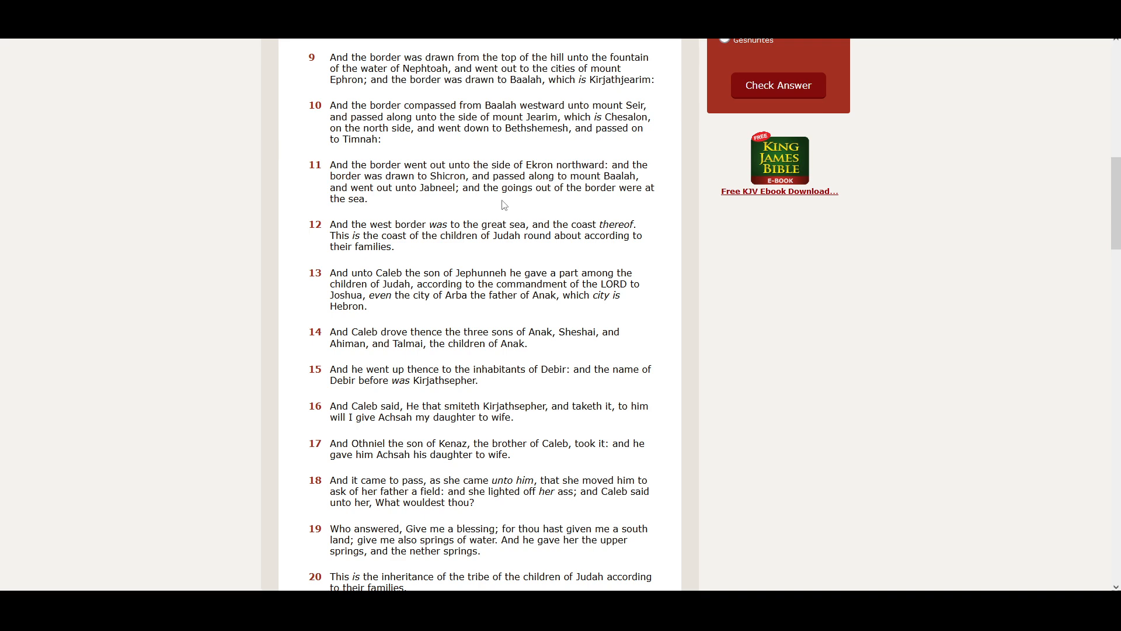
mouse_move(643, 206)
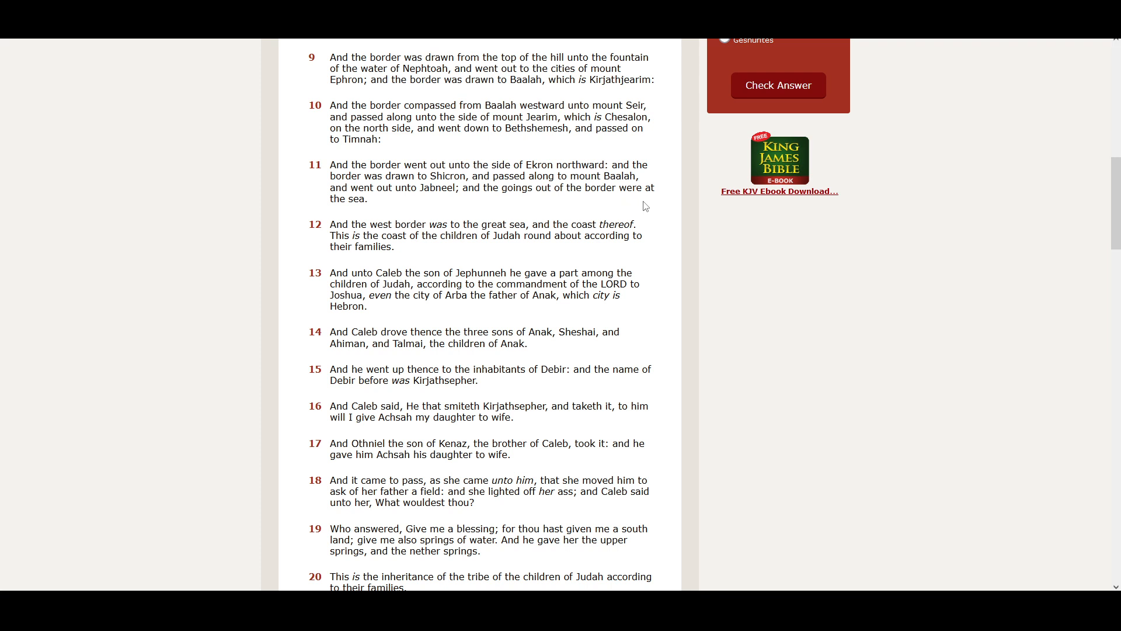
Scroll down until verse 12 is at the top, showing verses 12–26
scroll("down", 3)
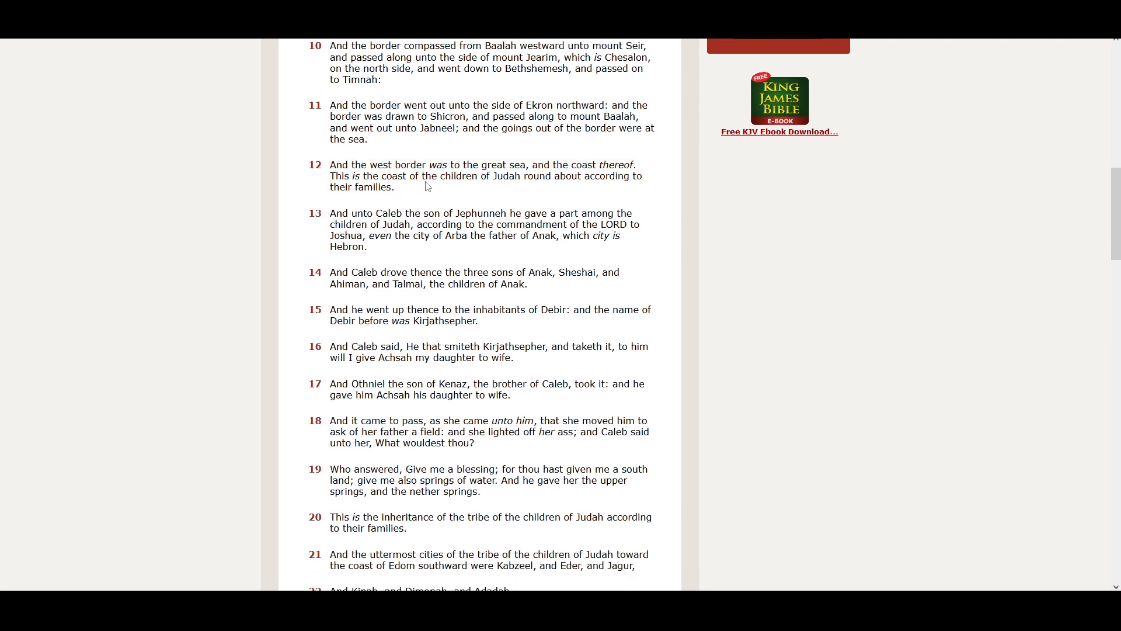
mouse_move(557, 191)
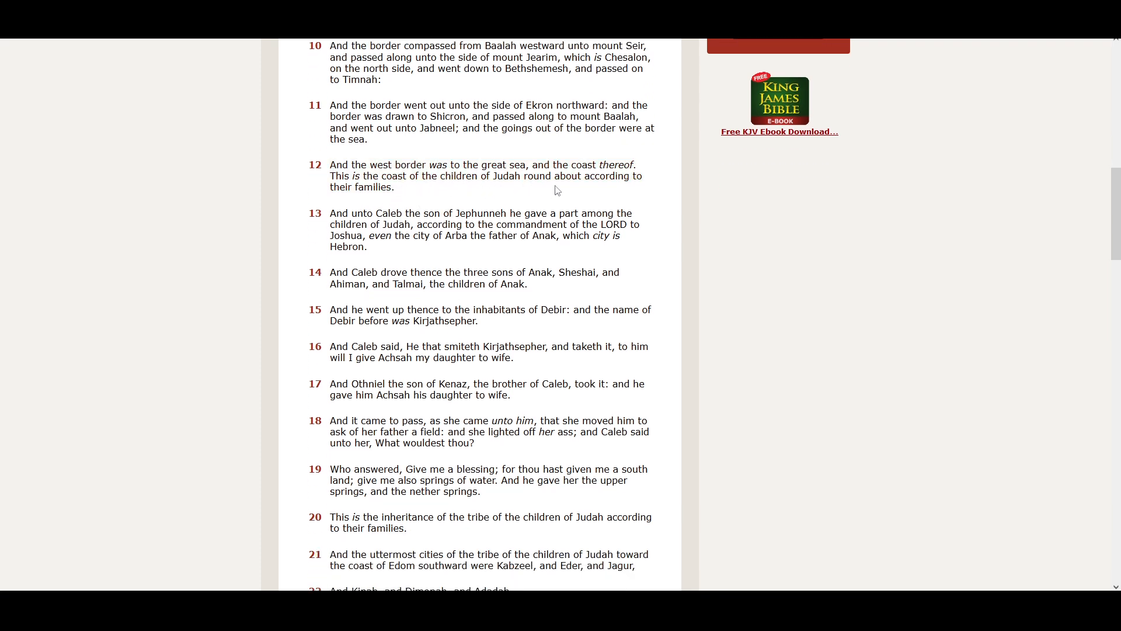
mouse_move(371, 188)
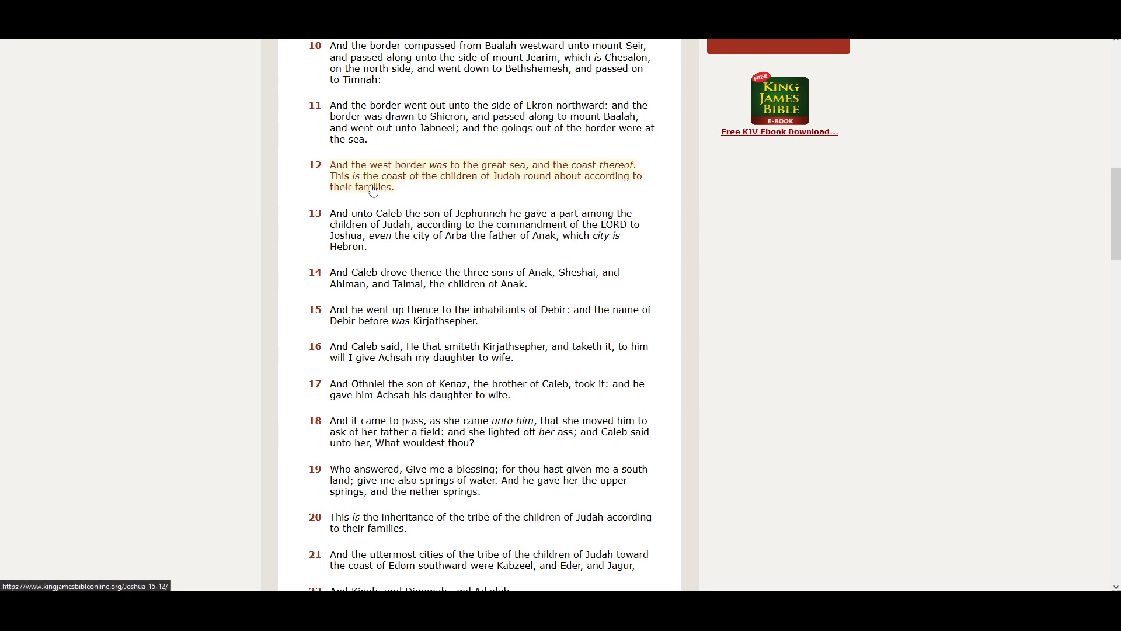
mouse_move(542, 194)
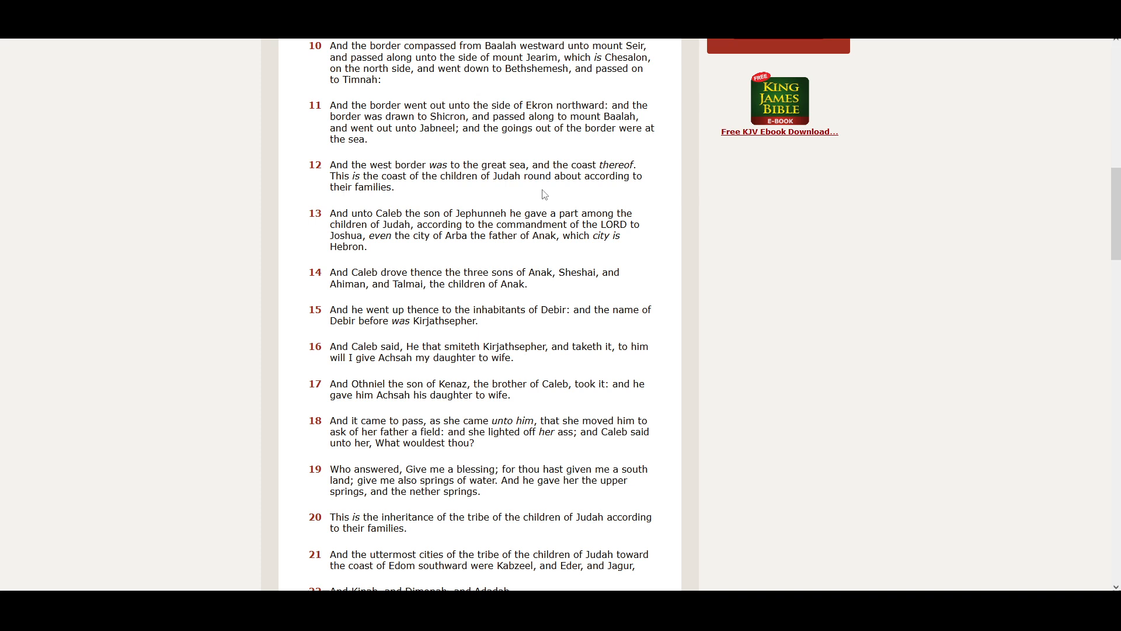
mouse_move(456, 198)
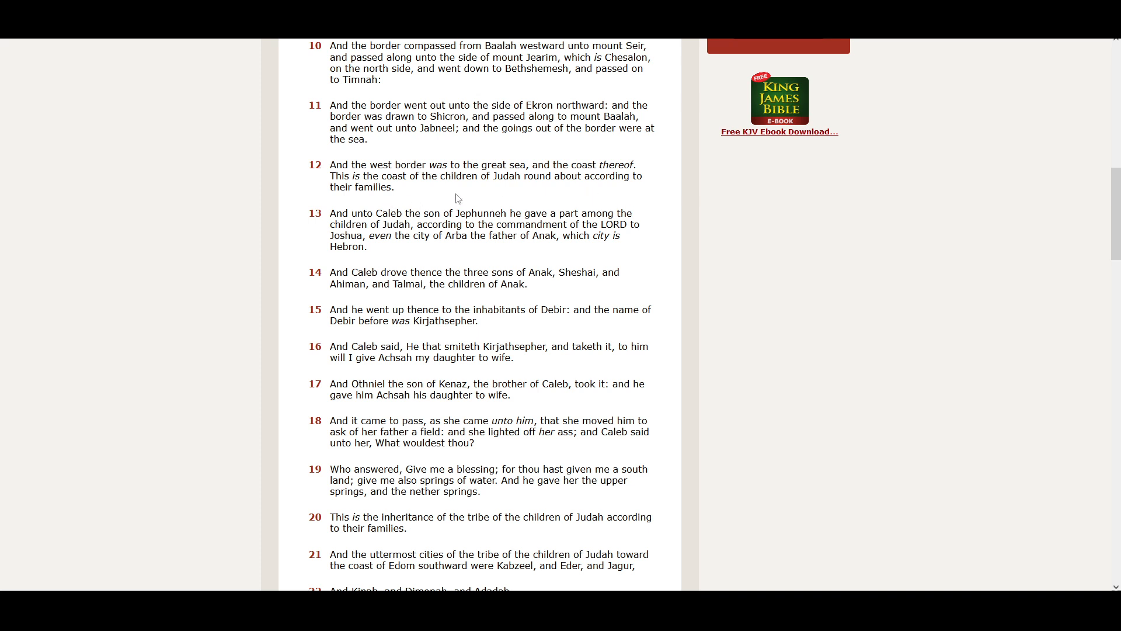
scroll("down", 3)
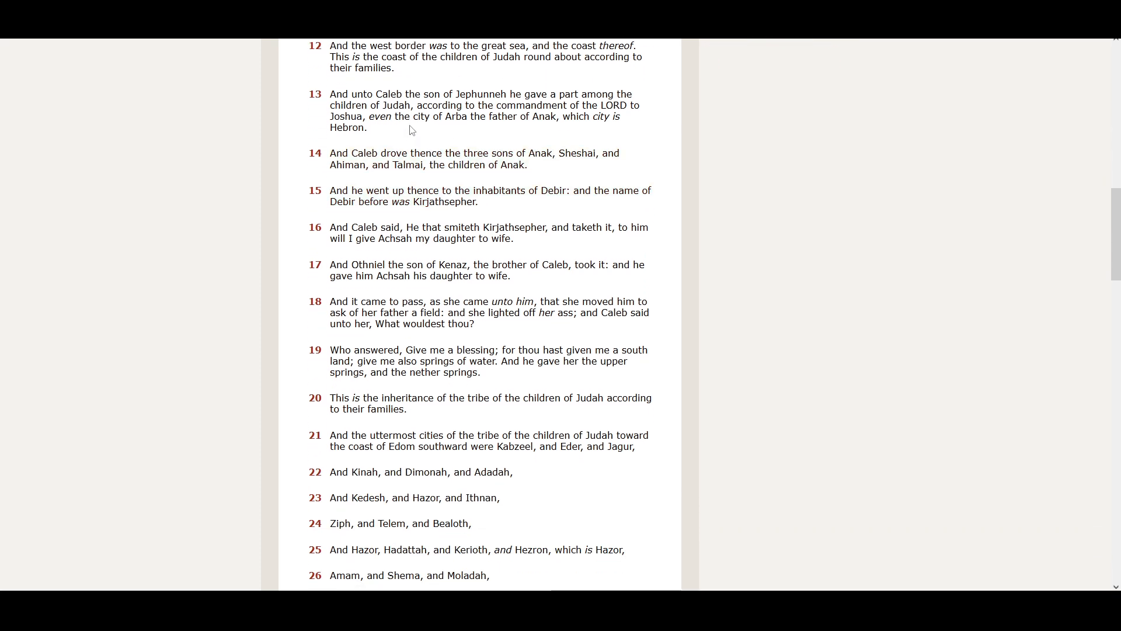
mouse_move(463, 132)
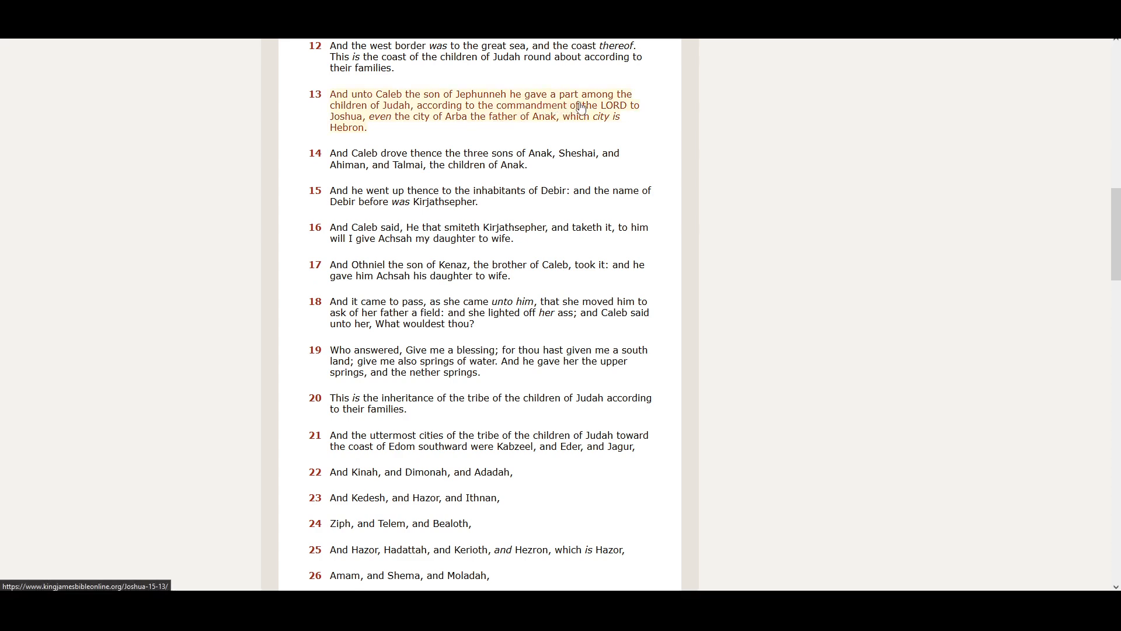
mouse_move(440, 119)
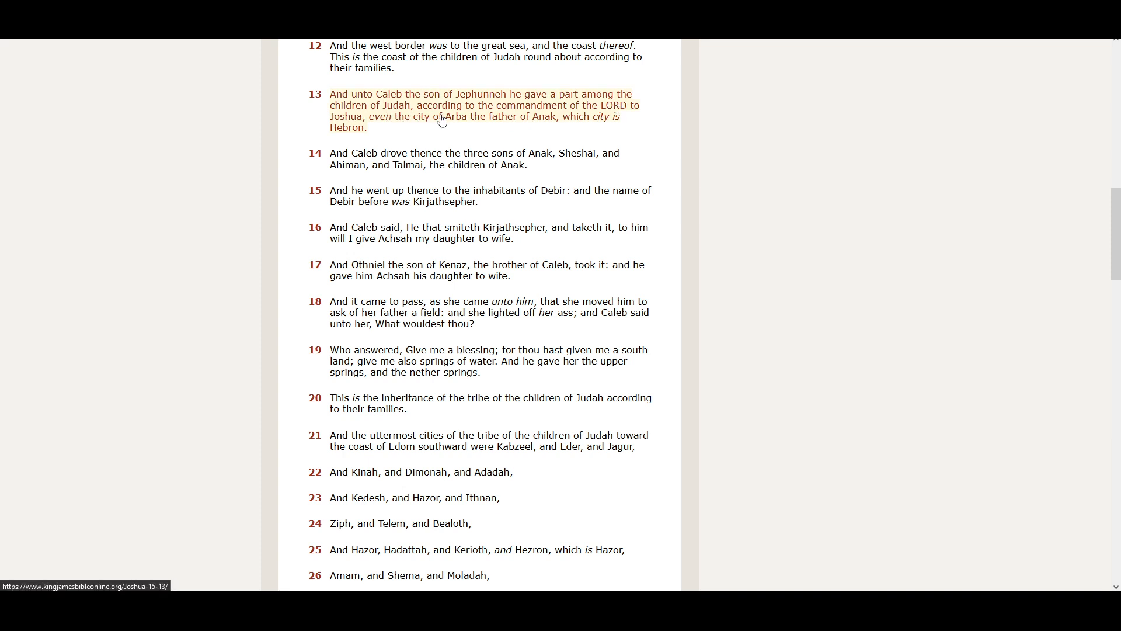
mouse_move(612, 112)
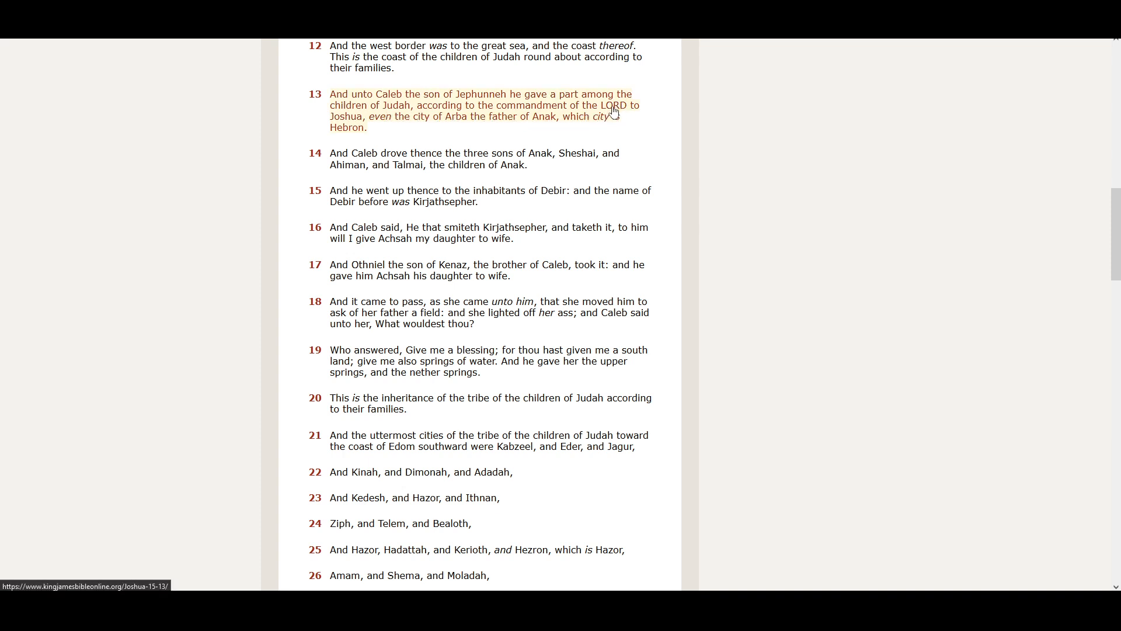
mouse_move(448, 131)
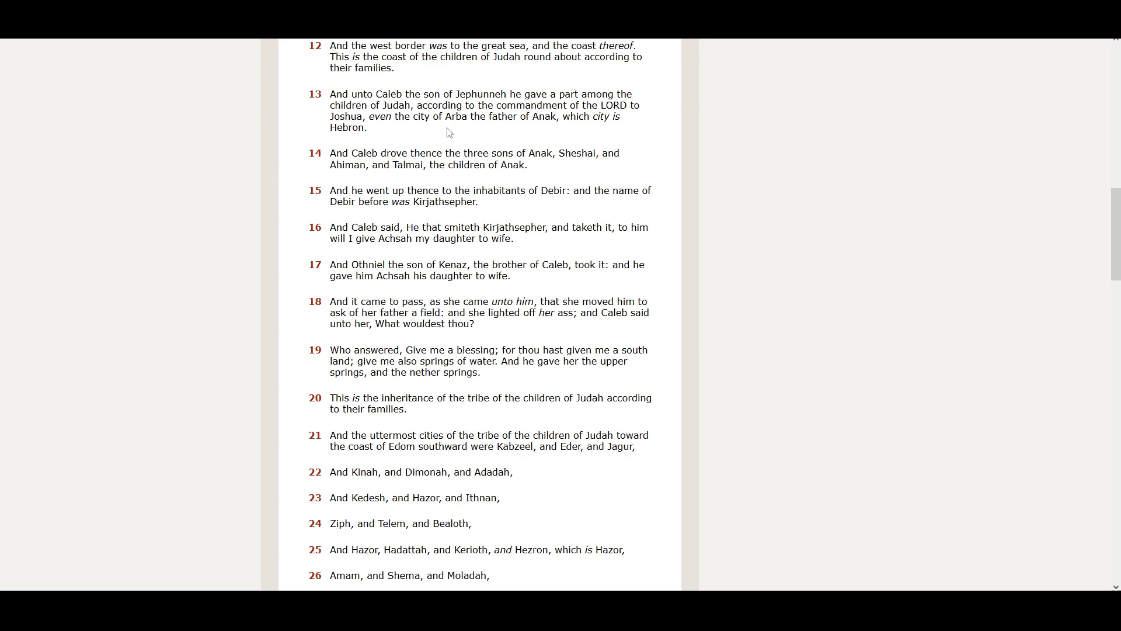
mouse_move(589, 136)
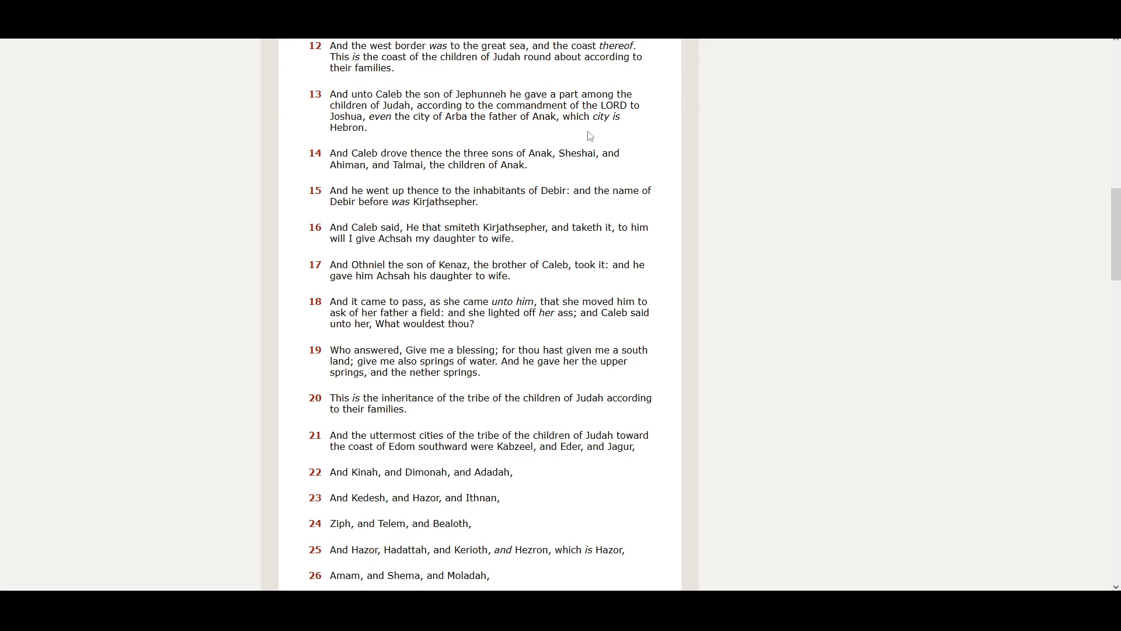
mouse_move(358, 143)
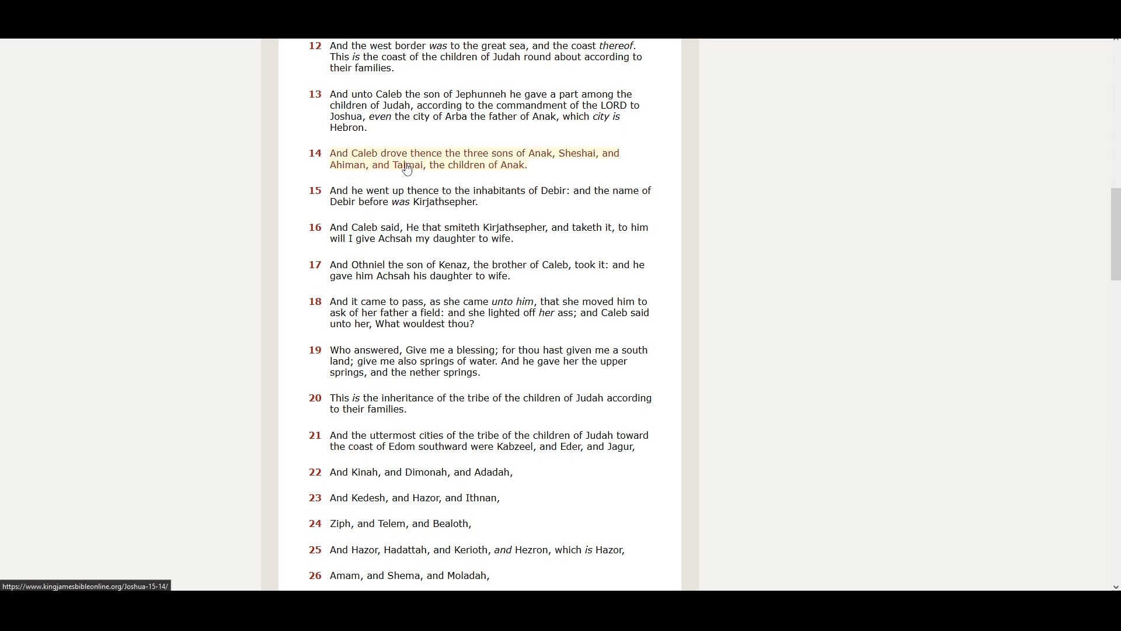
mouse_move(519, 166)
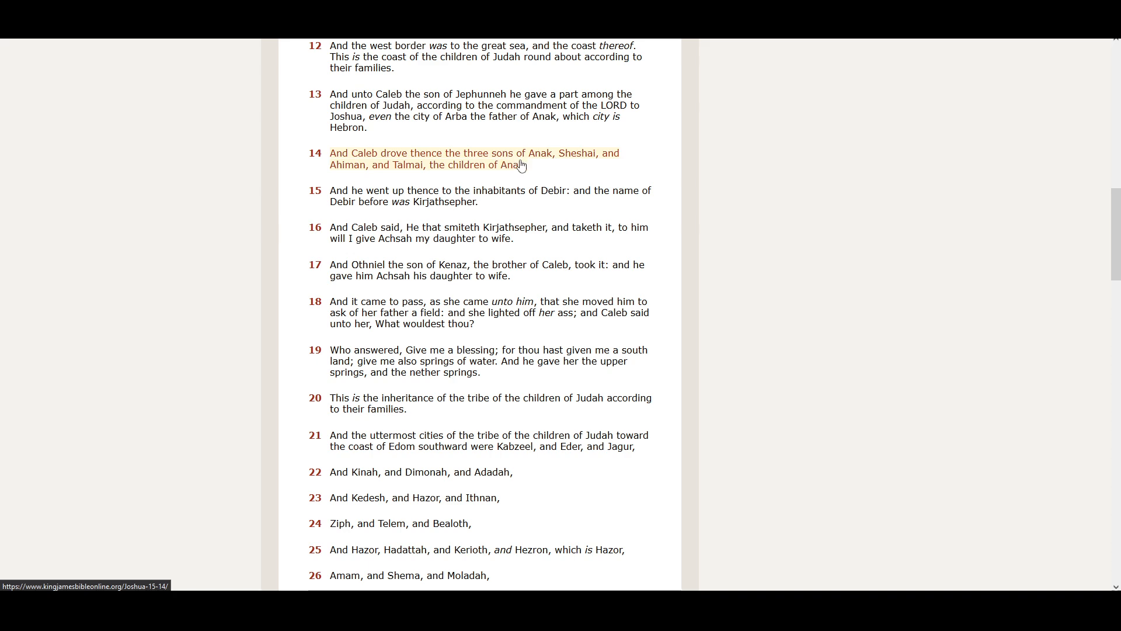
mouse_move(620, 170)
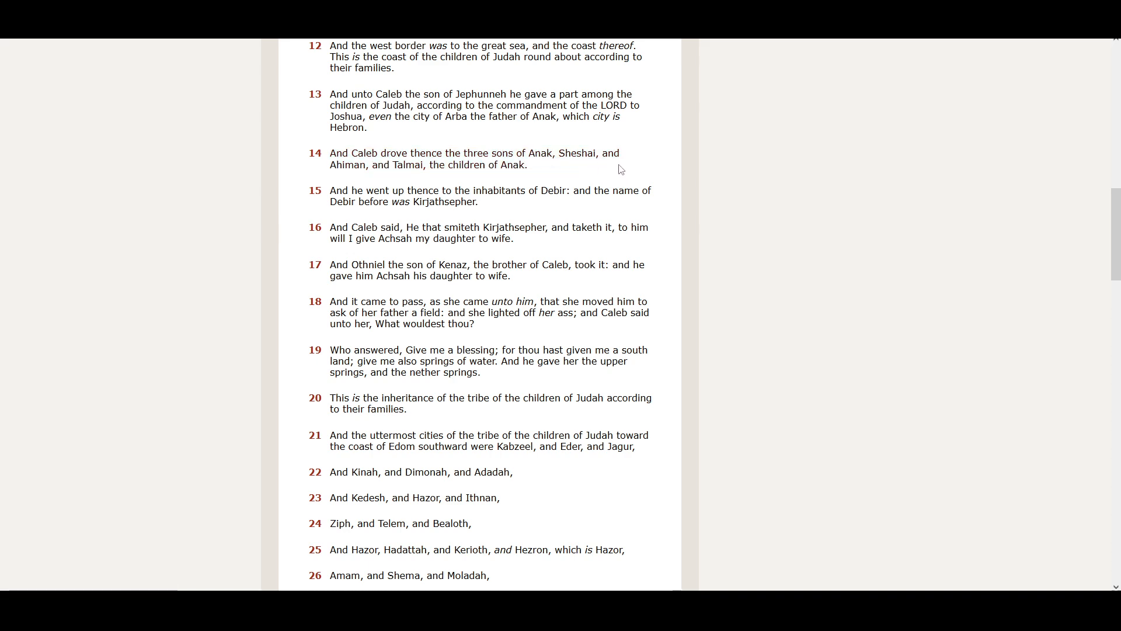
mouse_move(382, 178)
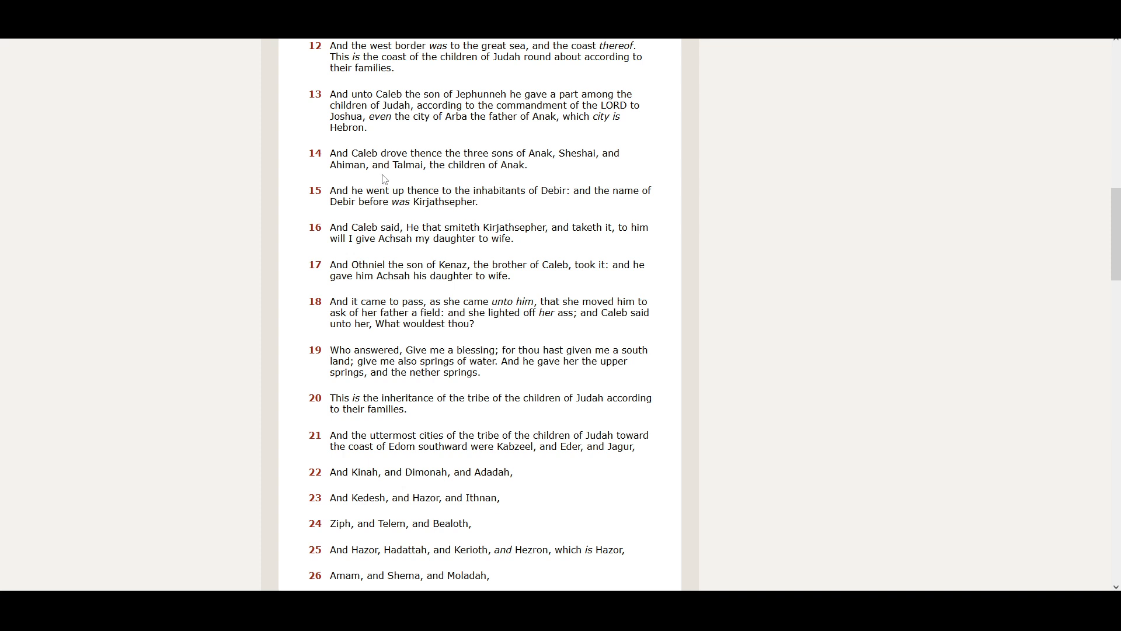
mouse_move(436, 181)
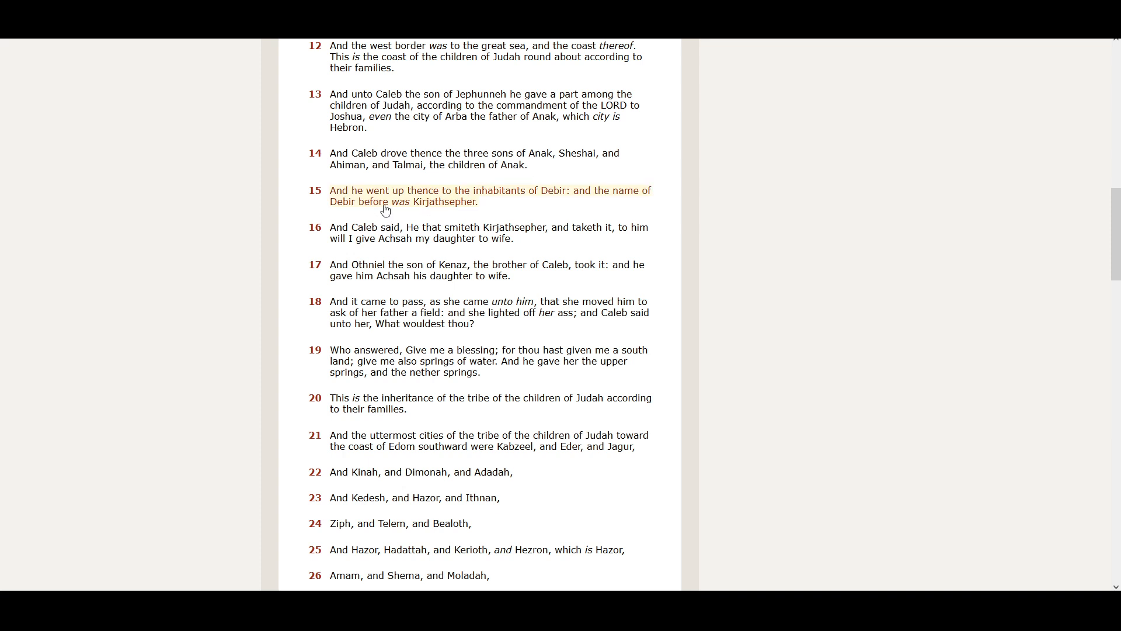
mouse_move(458, 206)
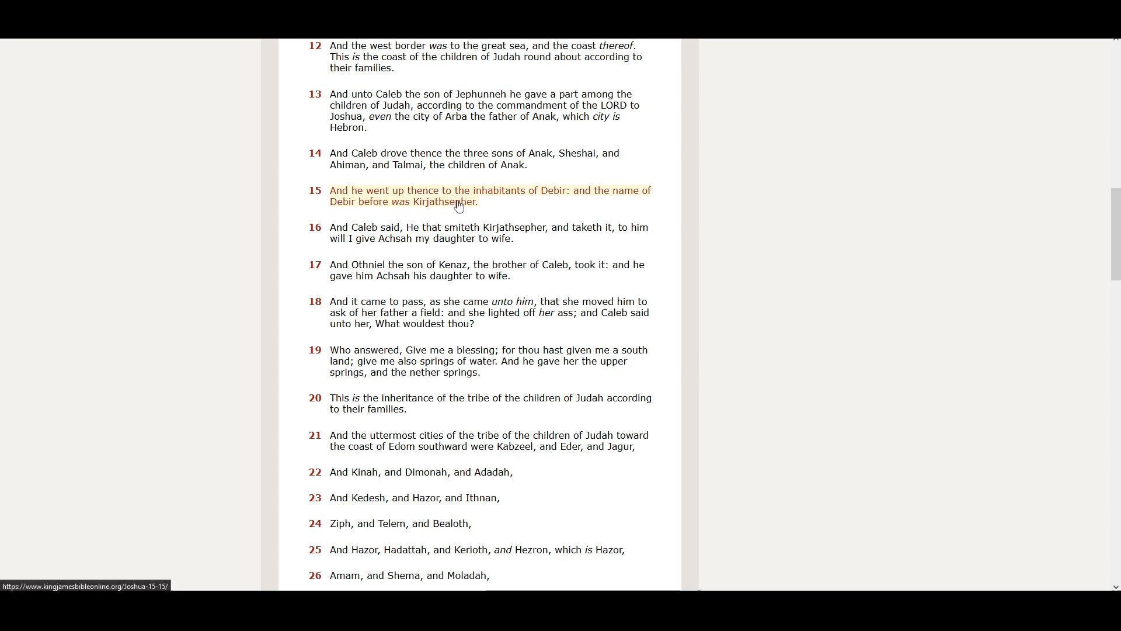
mouse_move(582, 208)
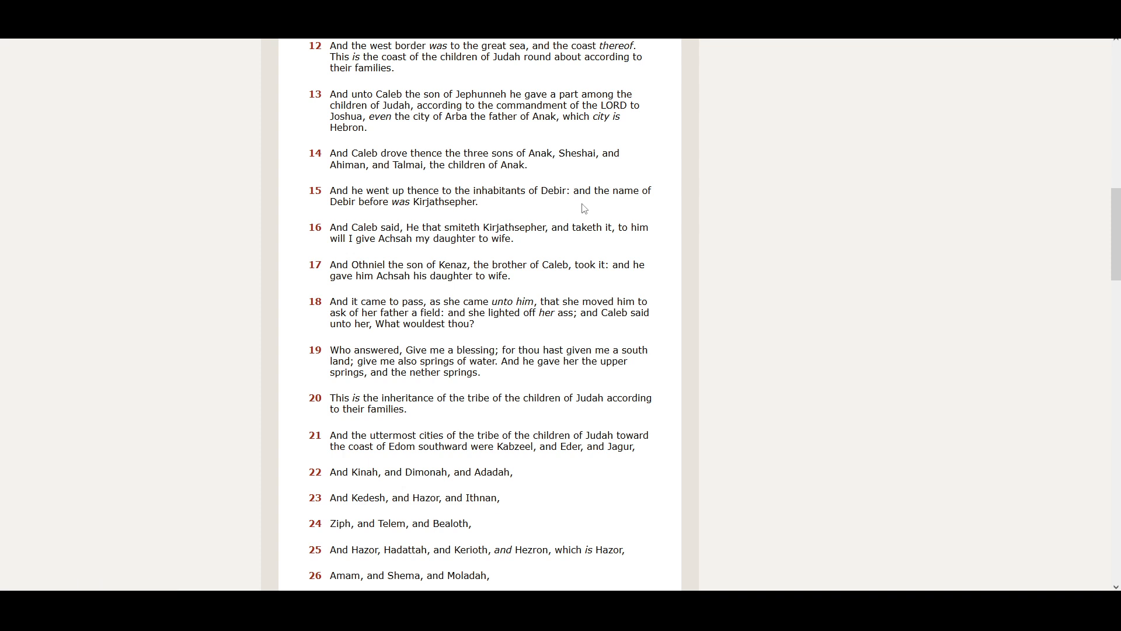
mouse_move(382, 214)
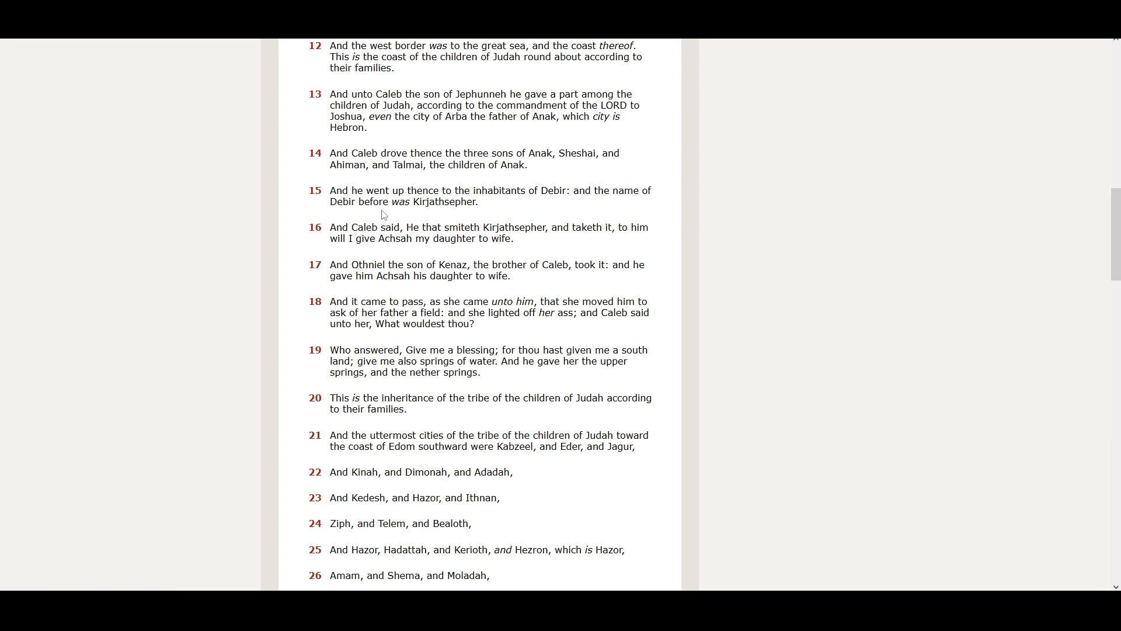
mouse_move(426, 216)
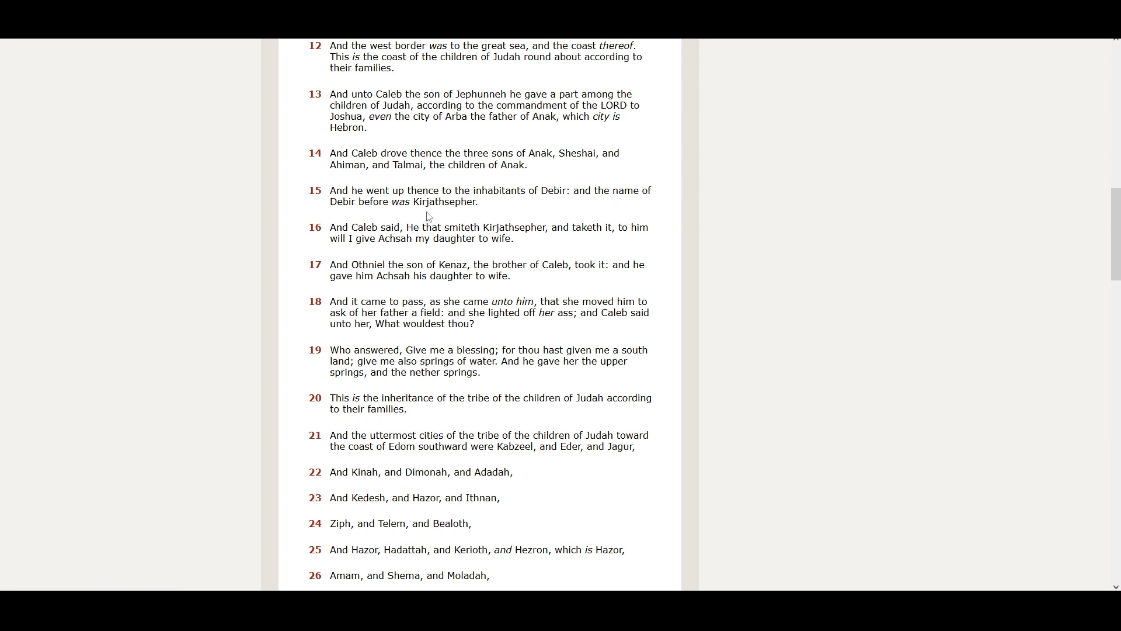
mouse_move(443, 226)
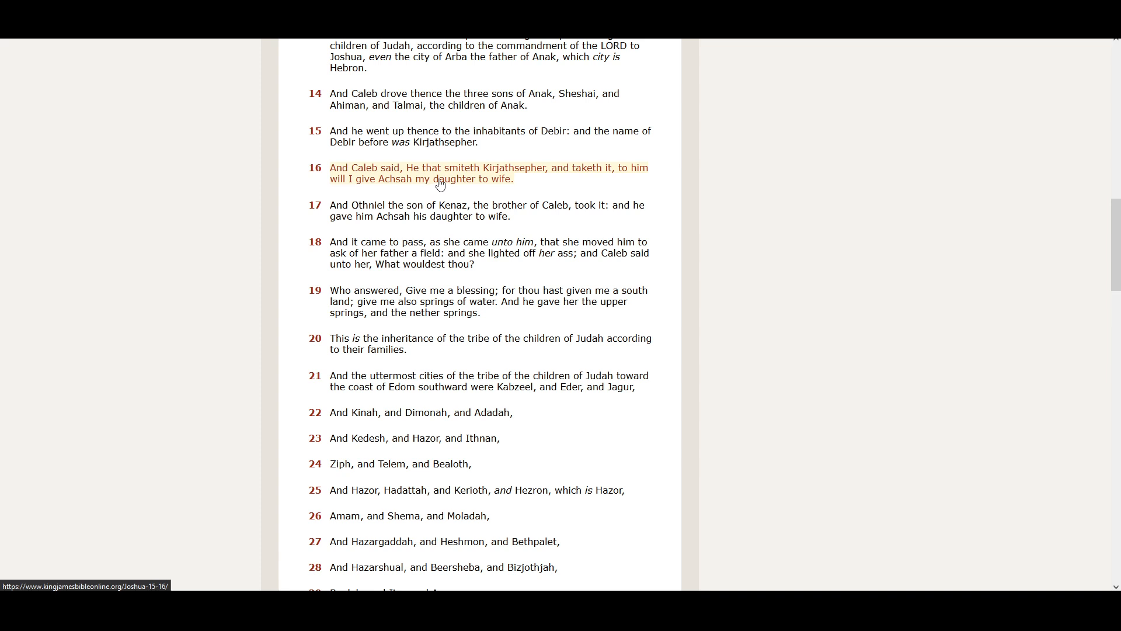
mouse_move(489, 185)
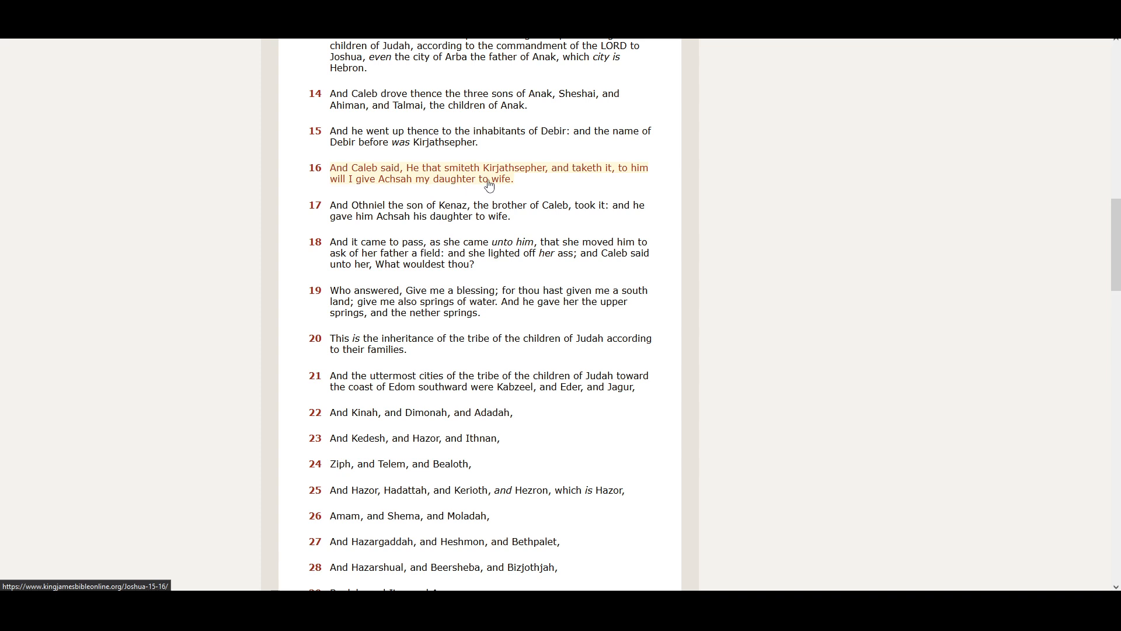
mouse_move(582, 175)
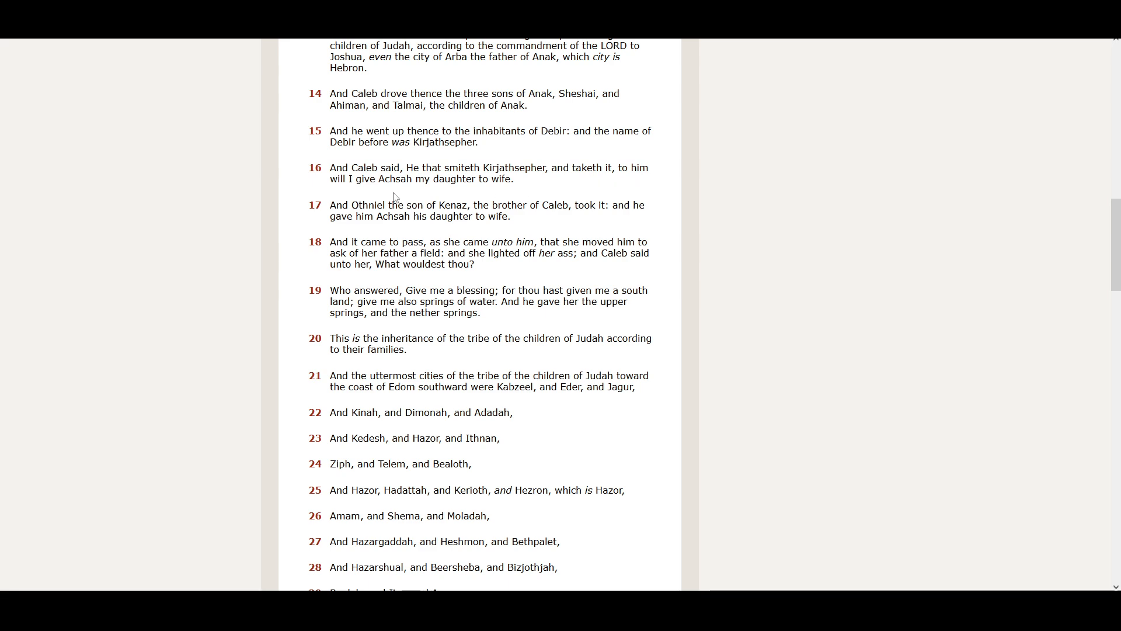
mouse_move(433, 198)
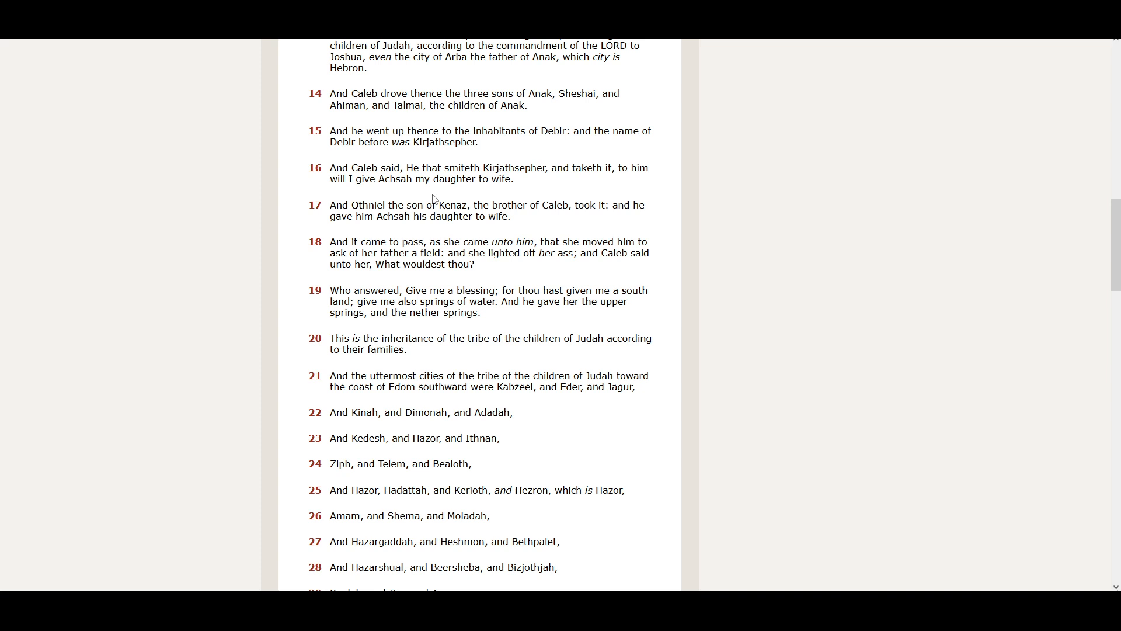
mouse_move(517, 198)
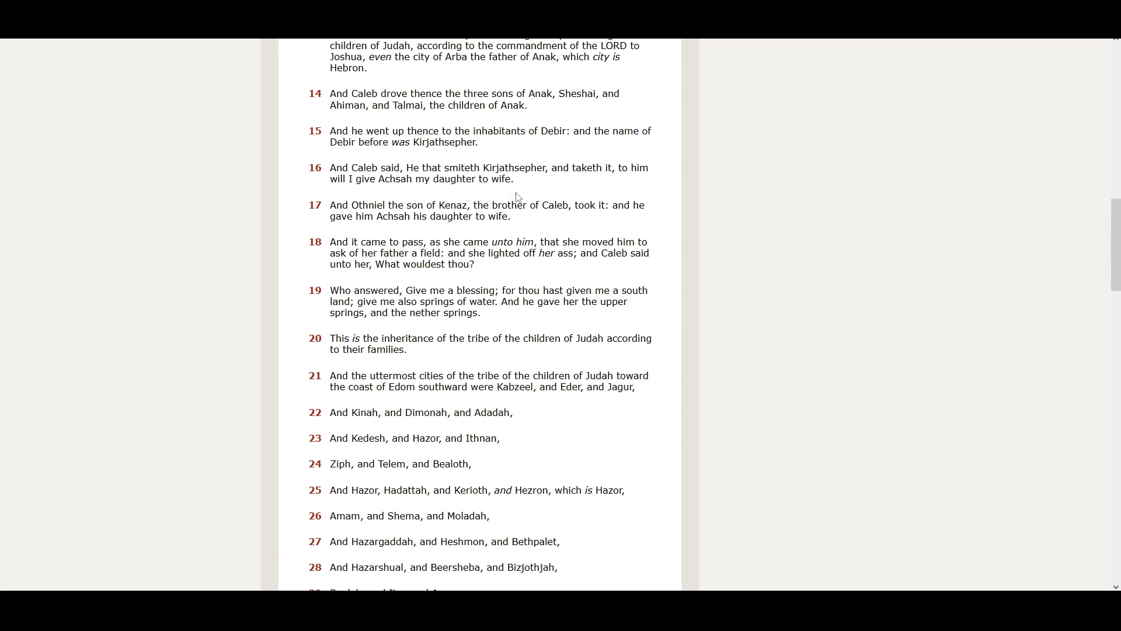
Scroll down with verse 15 near the top, reaching verse 32's twenty-nine cities
scroll("down", 3)
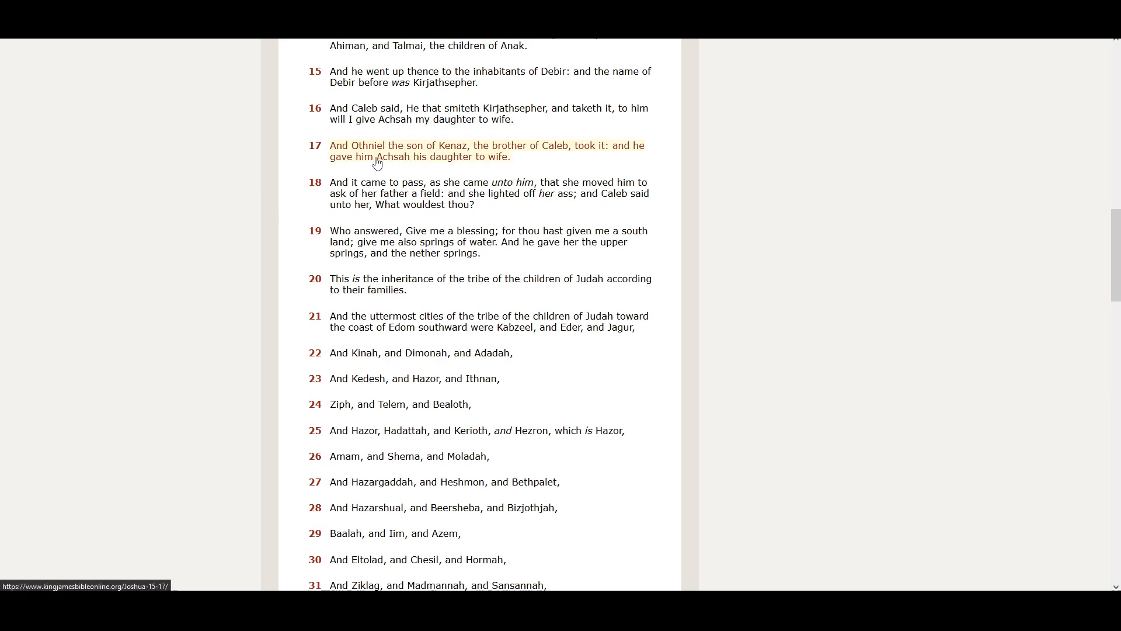
mouse_move(456, 161)
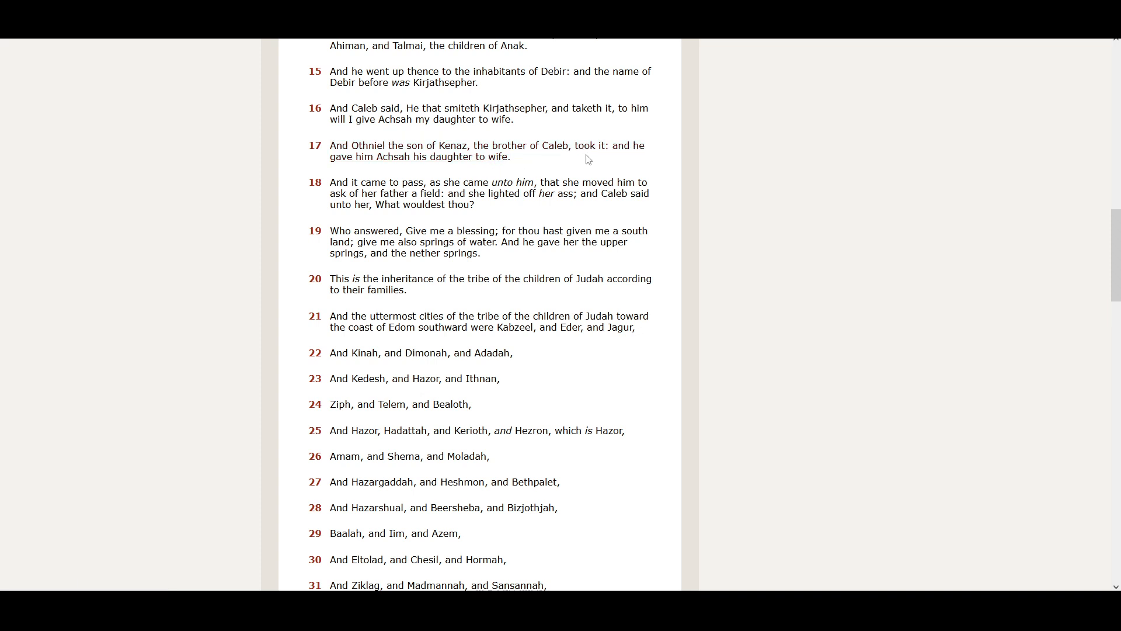
mouse_move(377, 174)
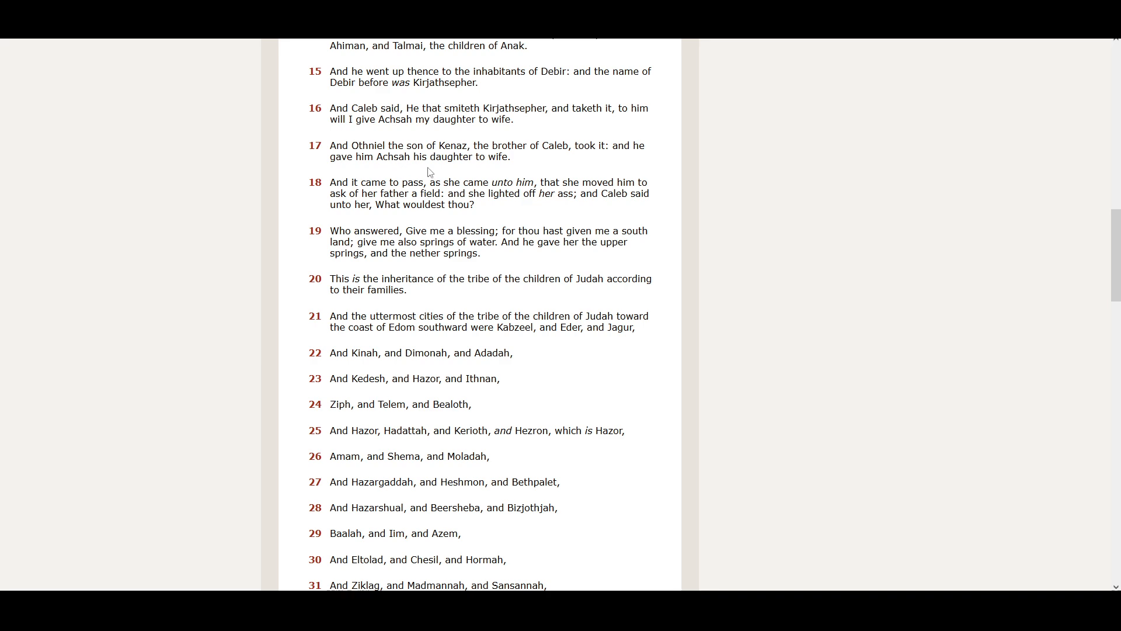
left_click(490, 193)
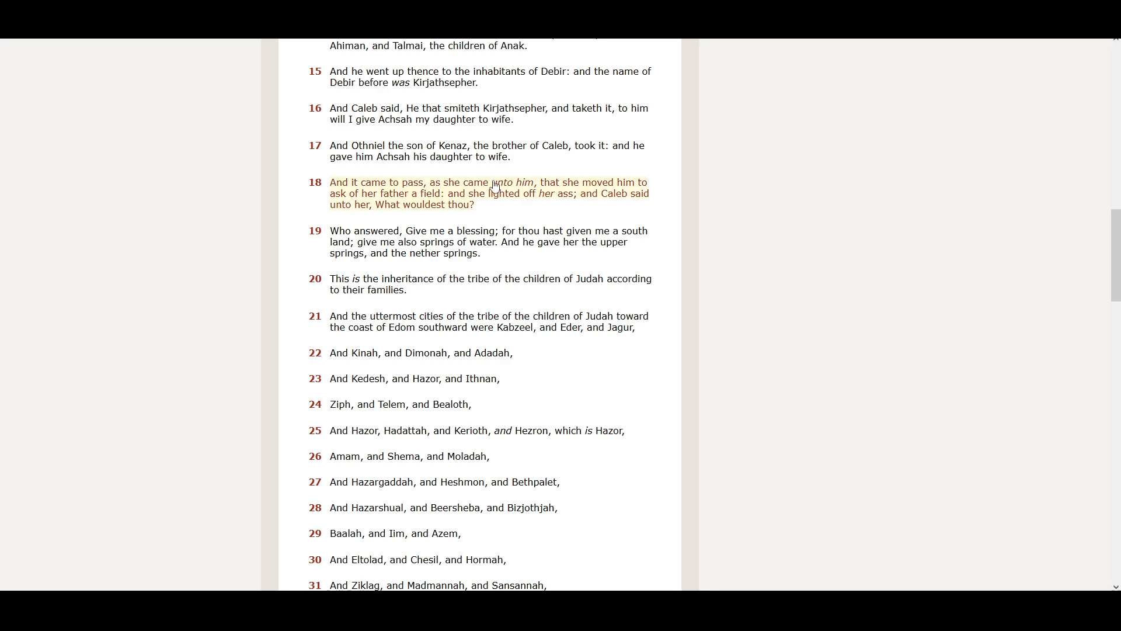
scroll("down", 3)
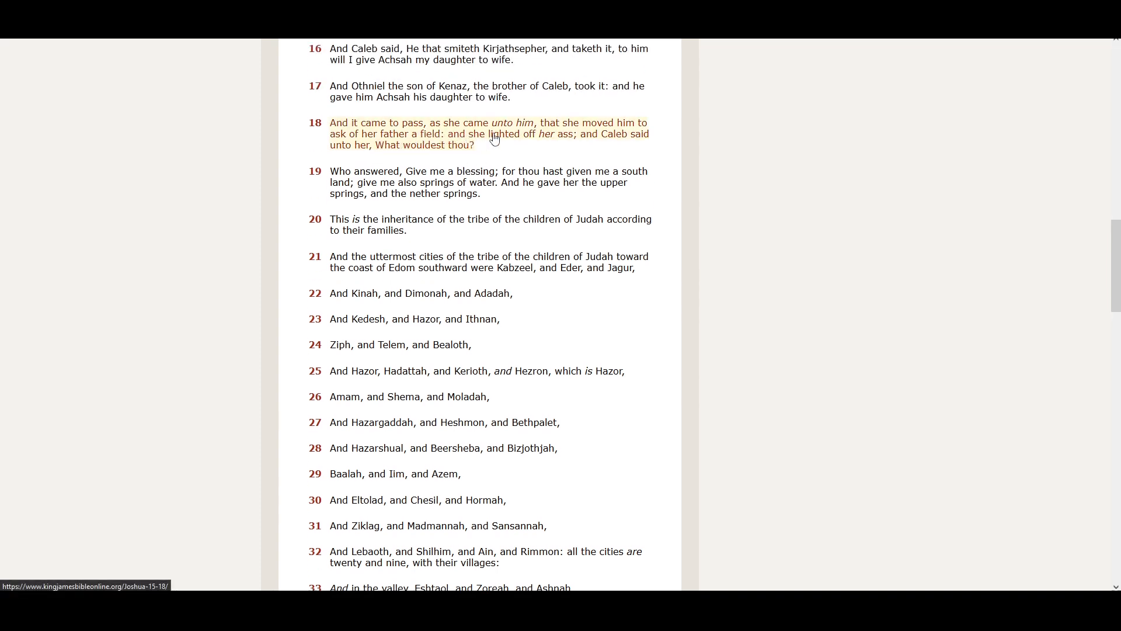
mouse_move(610, 141)
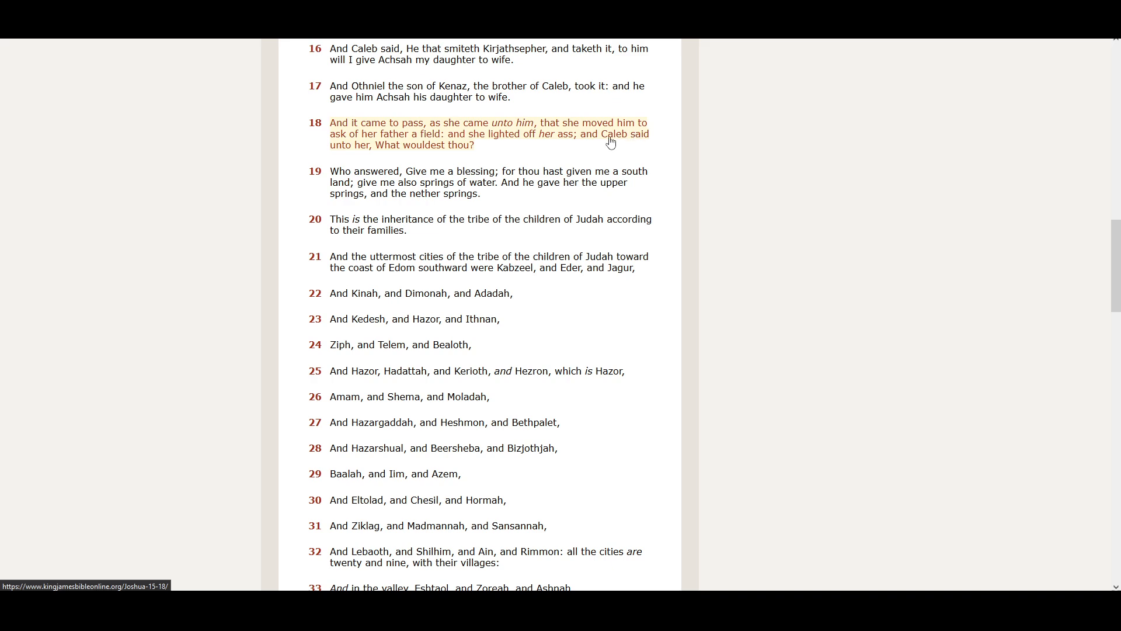
mouse_move(401, 150)
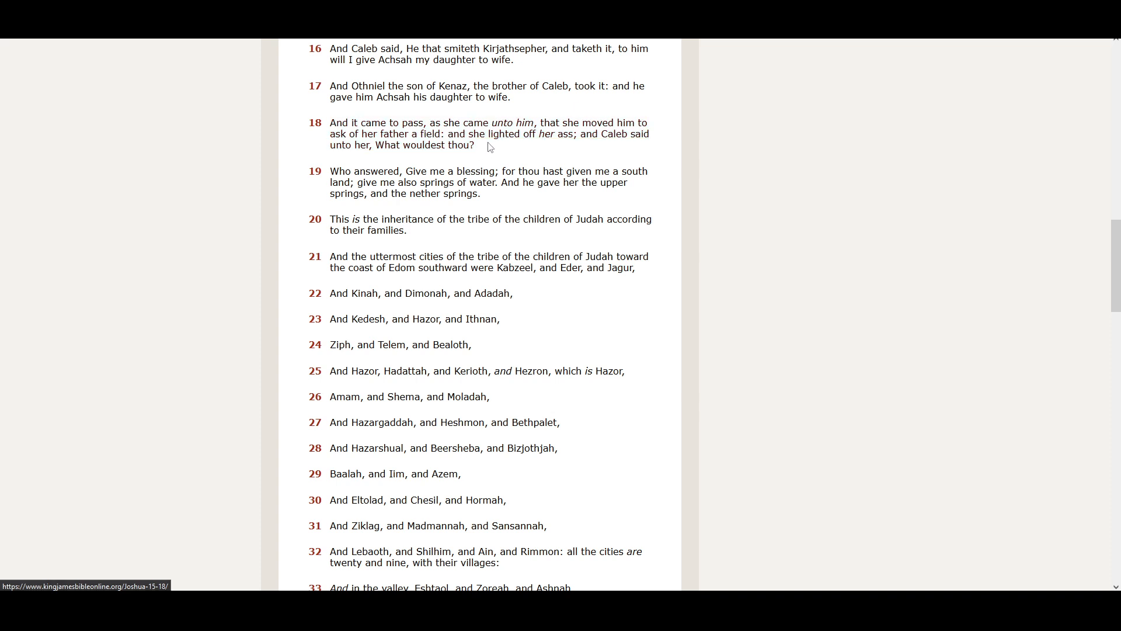
mouse_move(468, 163)
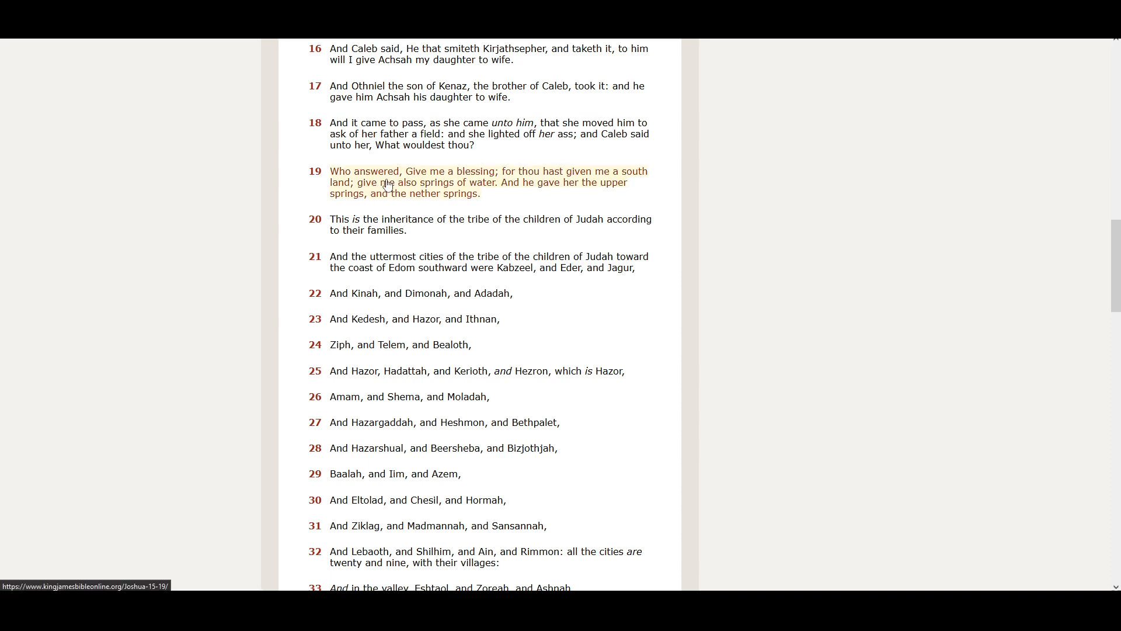
mouse_move(463, 187)
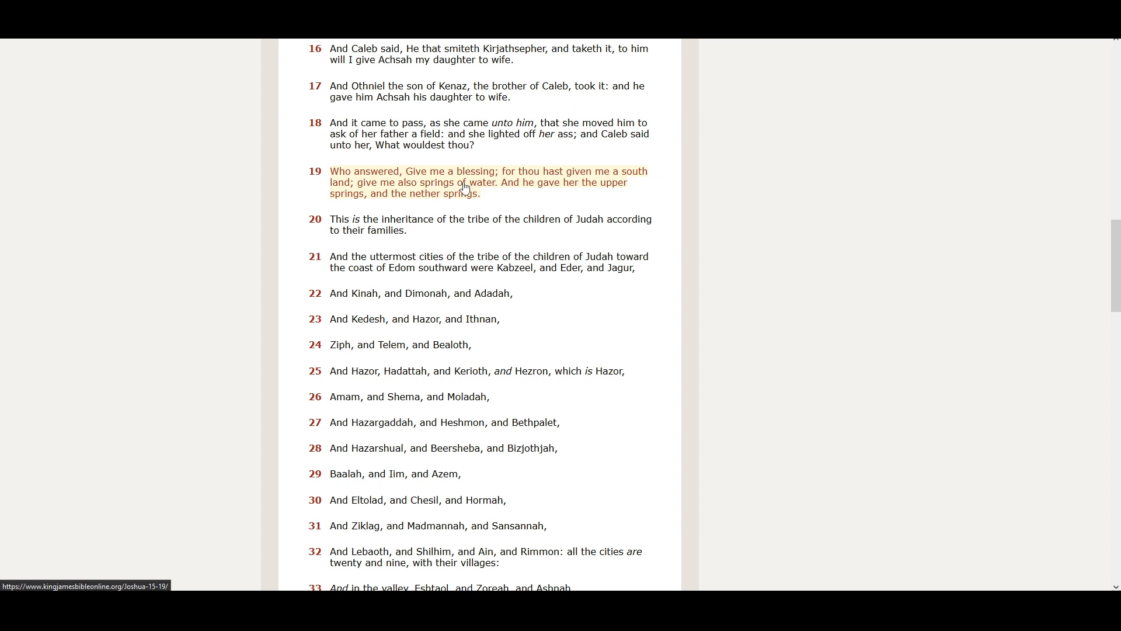
mouse_move(601, 192)
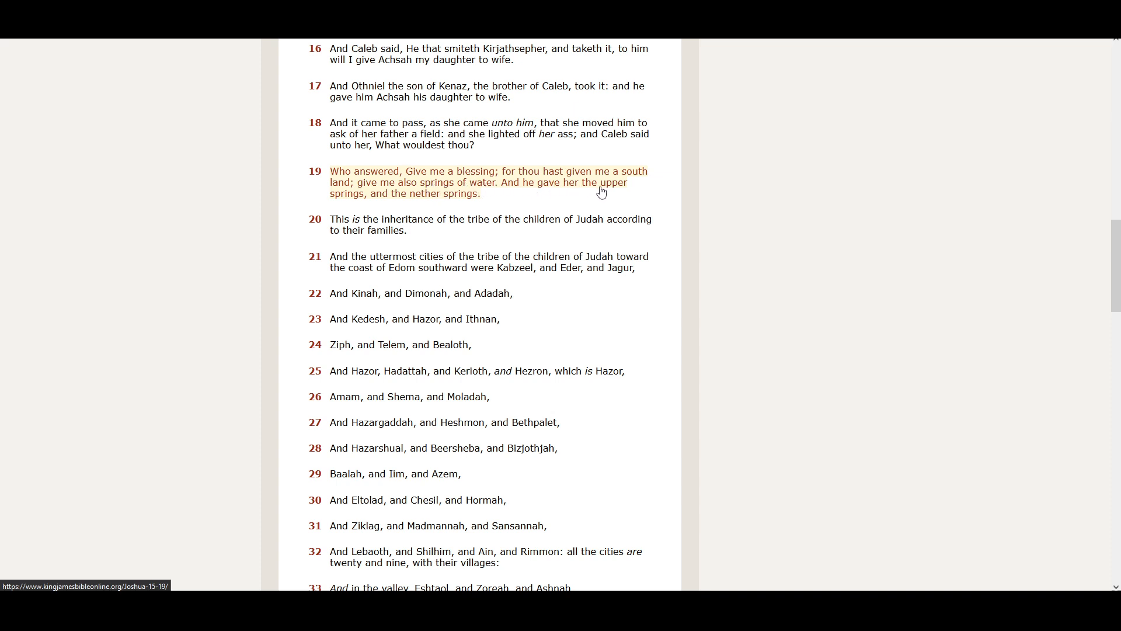
mouse_move(371, 203)
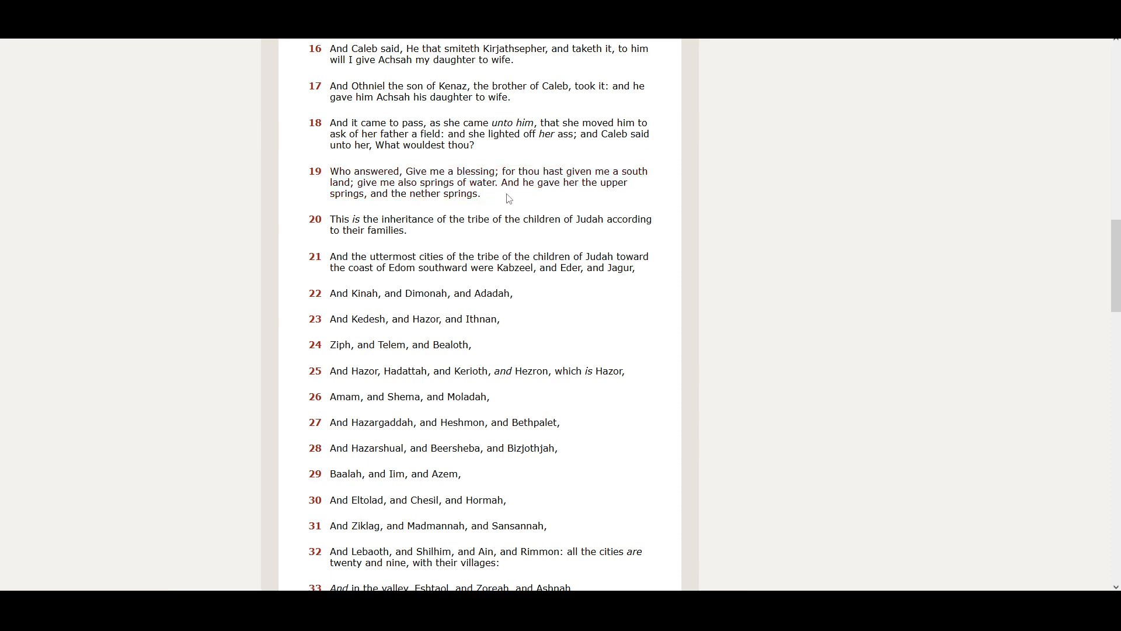
mouse_move(385, 208)
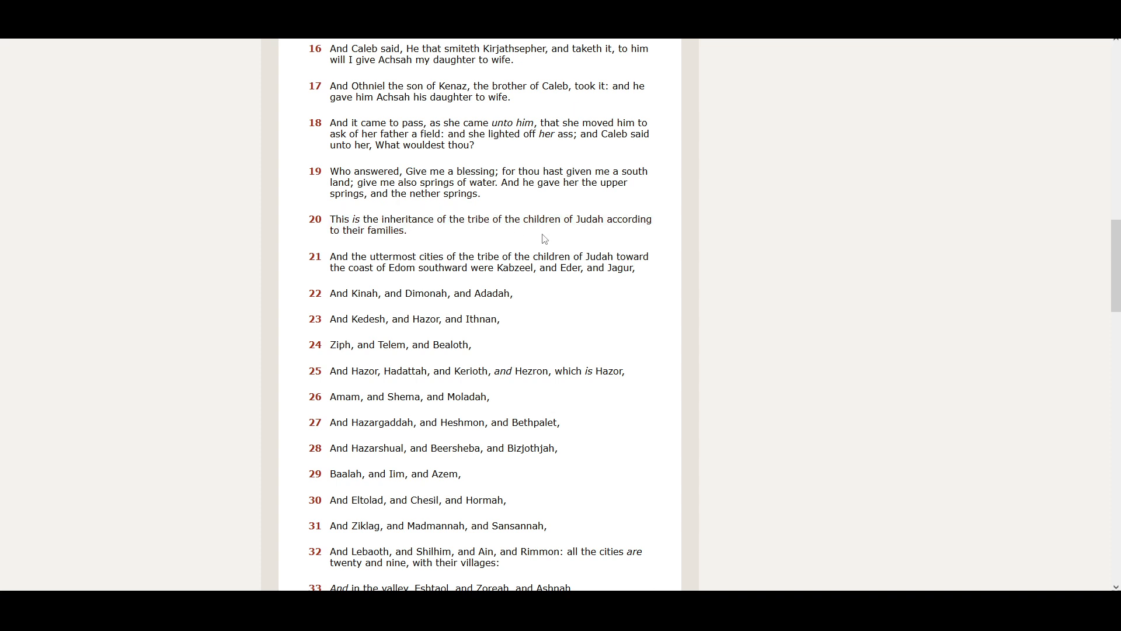
mouse_move(373, 245)
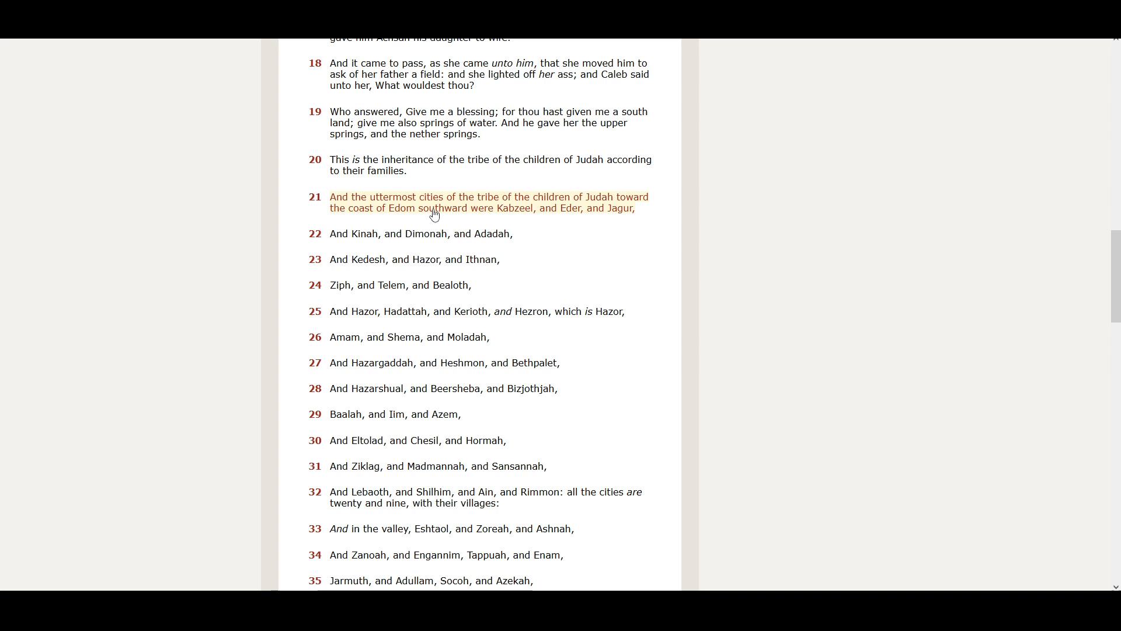
mouse_move(505, 211)
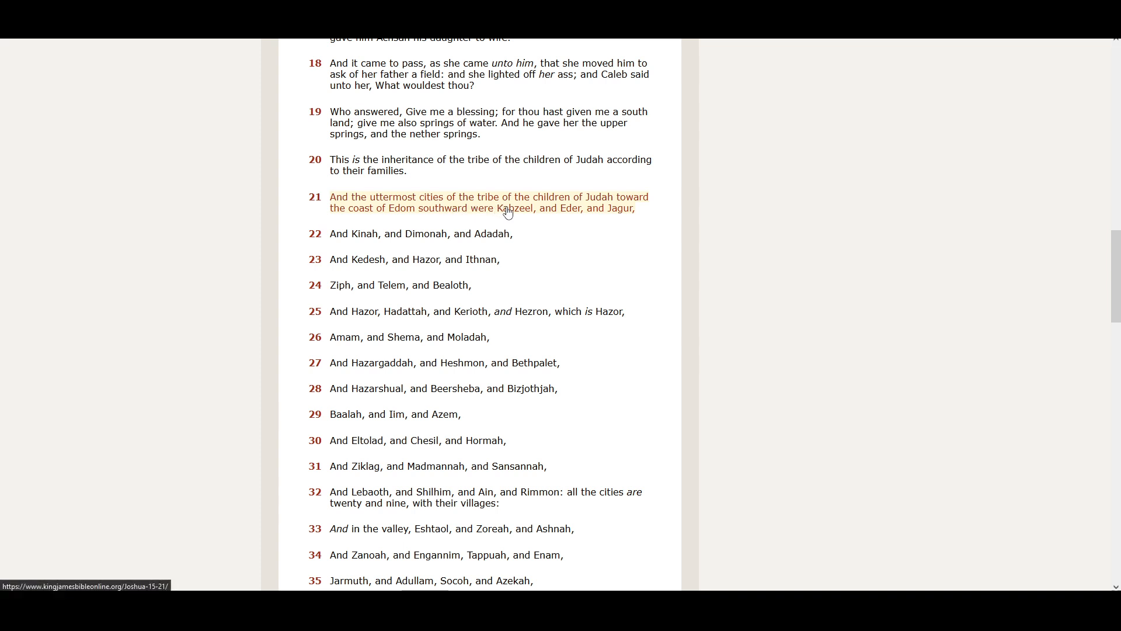
mouse_move(382, 227)
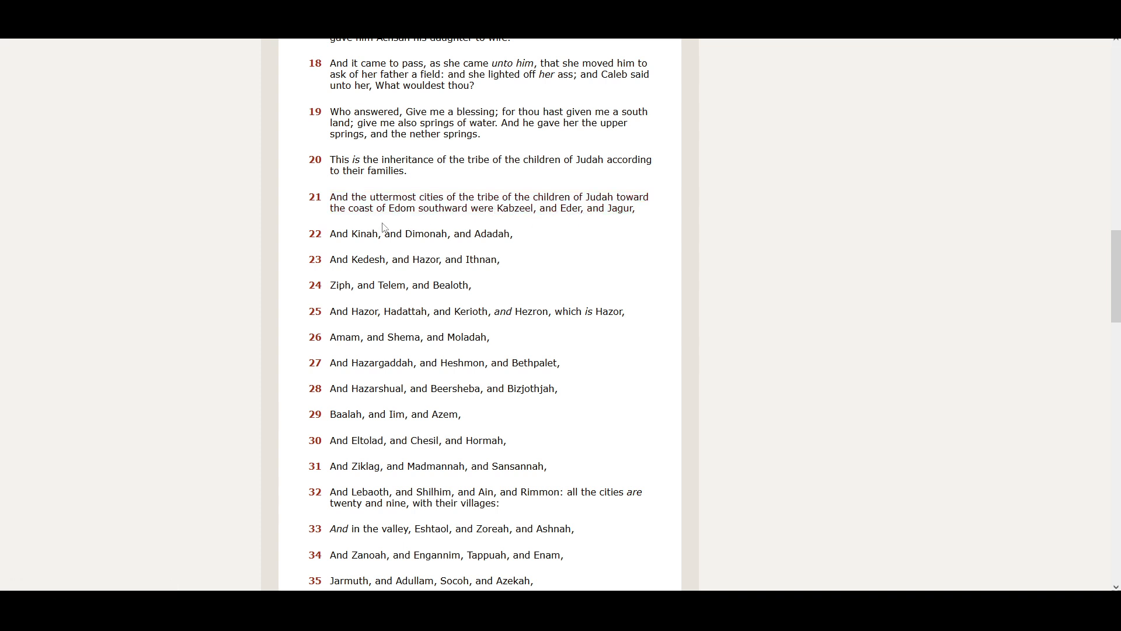
mouse_move(485, 227)
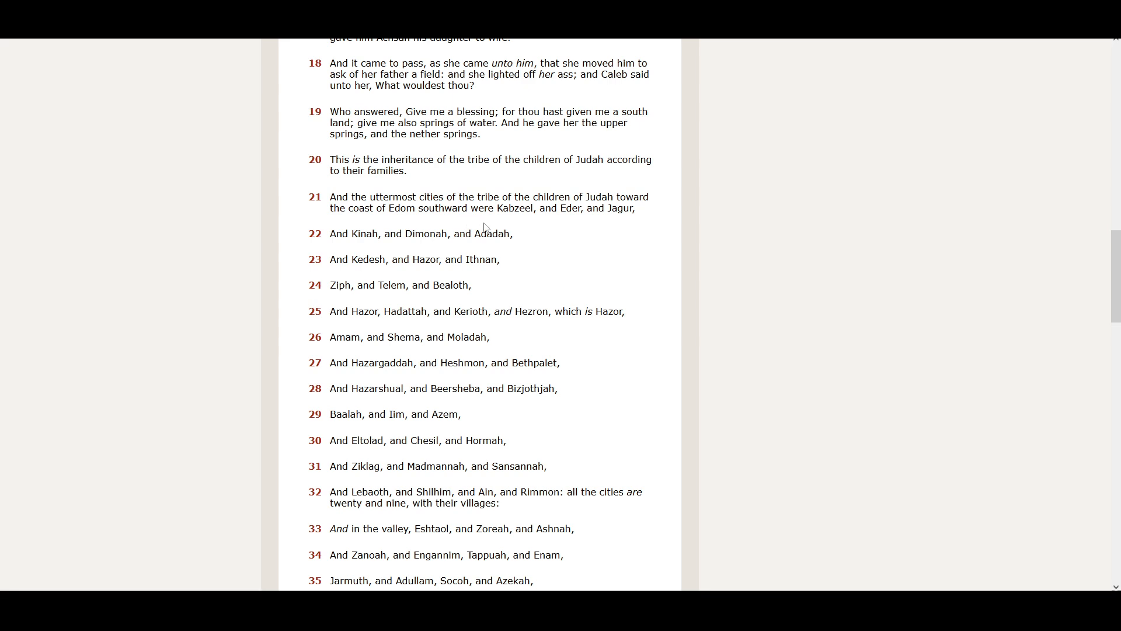
mouse_move(560, 227)
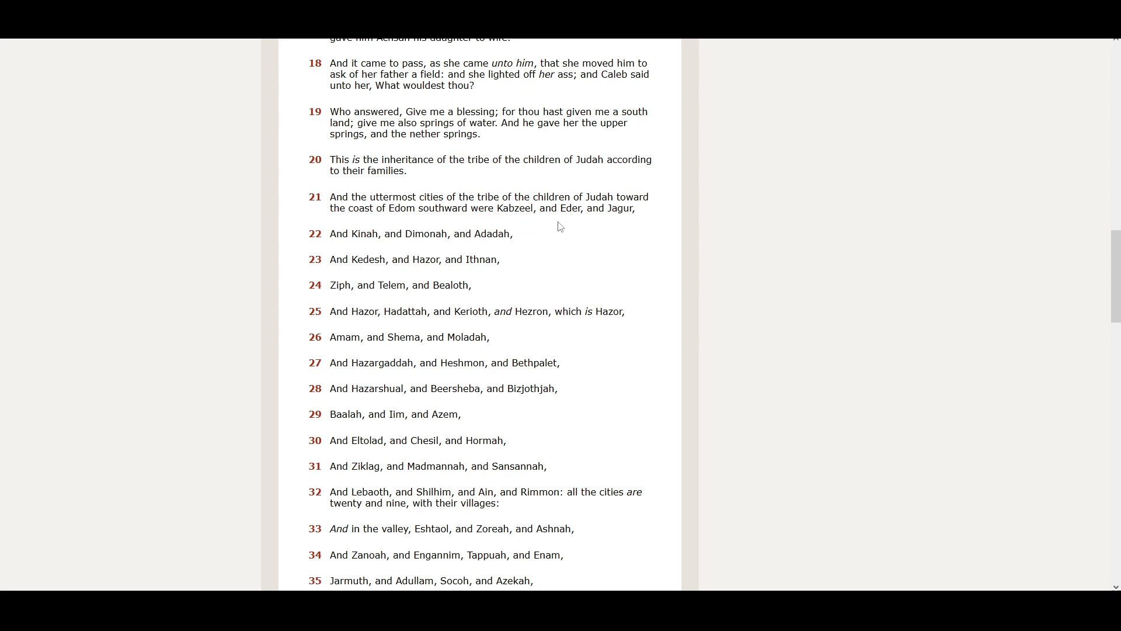
mouse_move(606, 227)
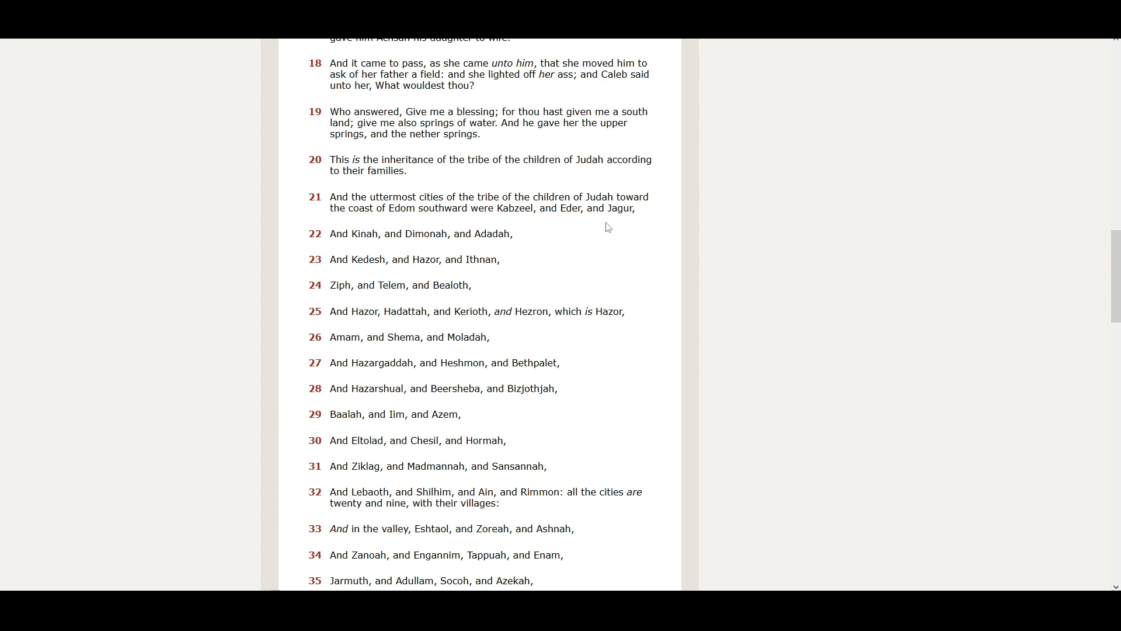
mouse_move(420, 252)
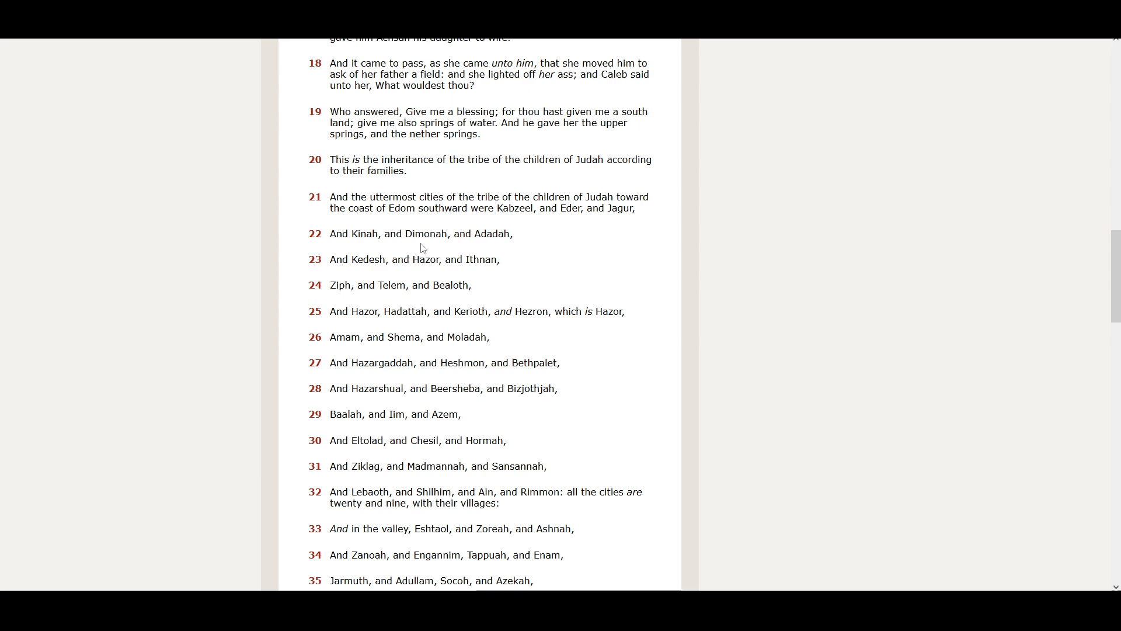
mouse_move(483, 248)
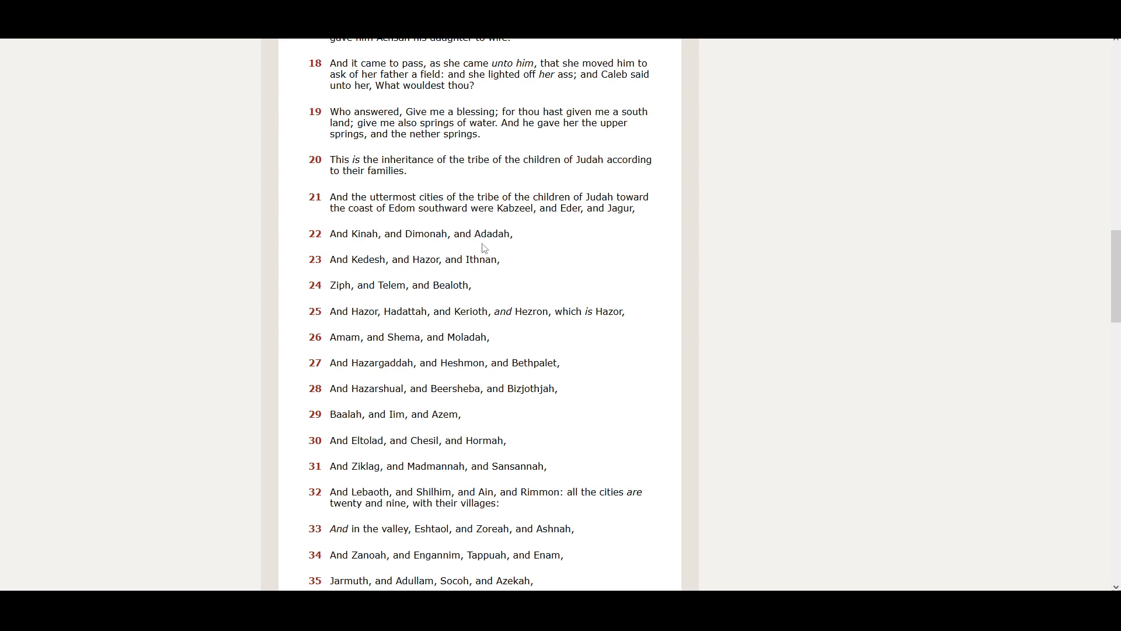
mouse_move(351, 270)
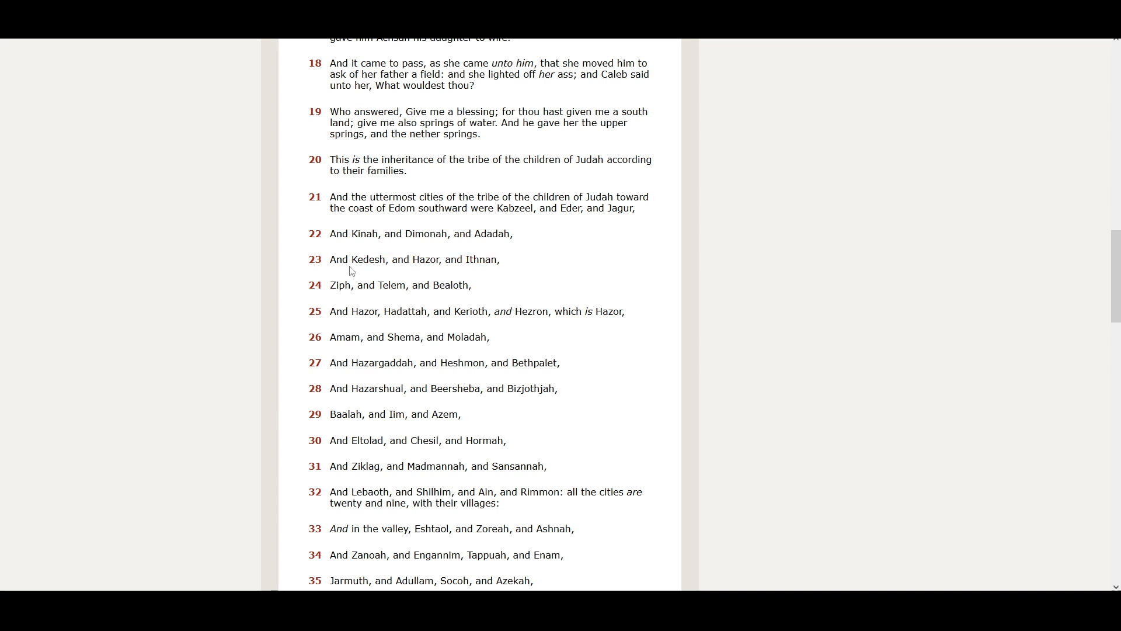
mouse_move(407, 273)
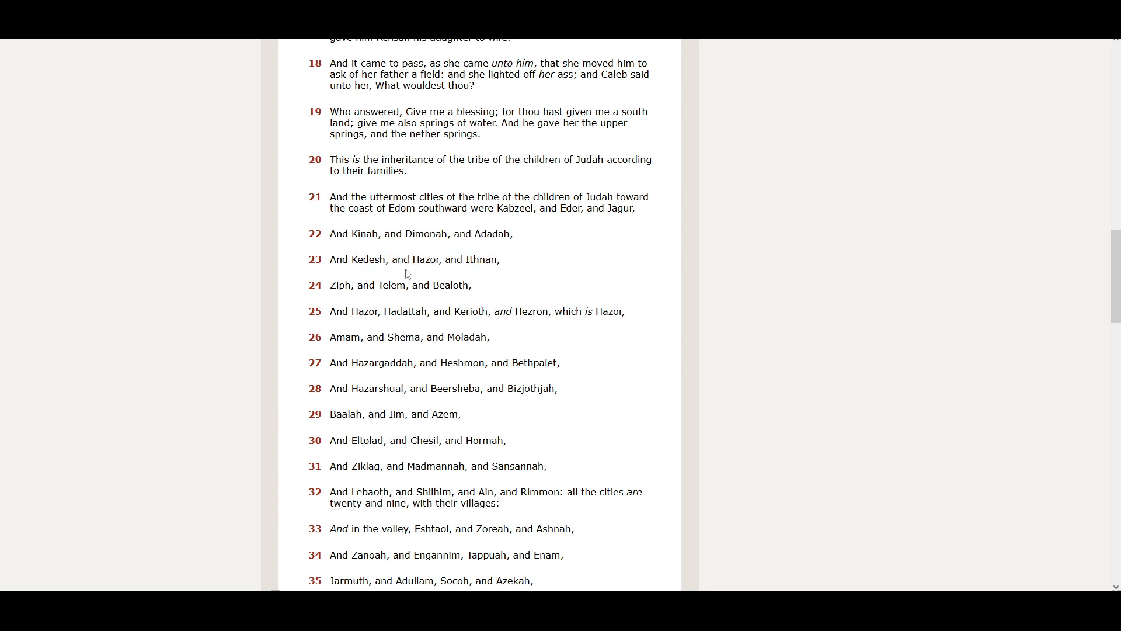
mouse_move(472, 272)
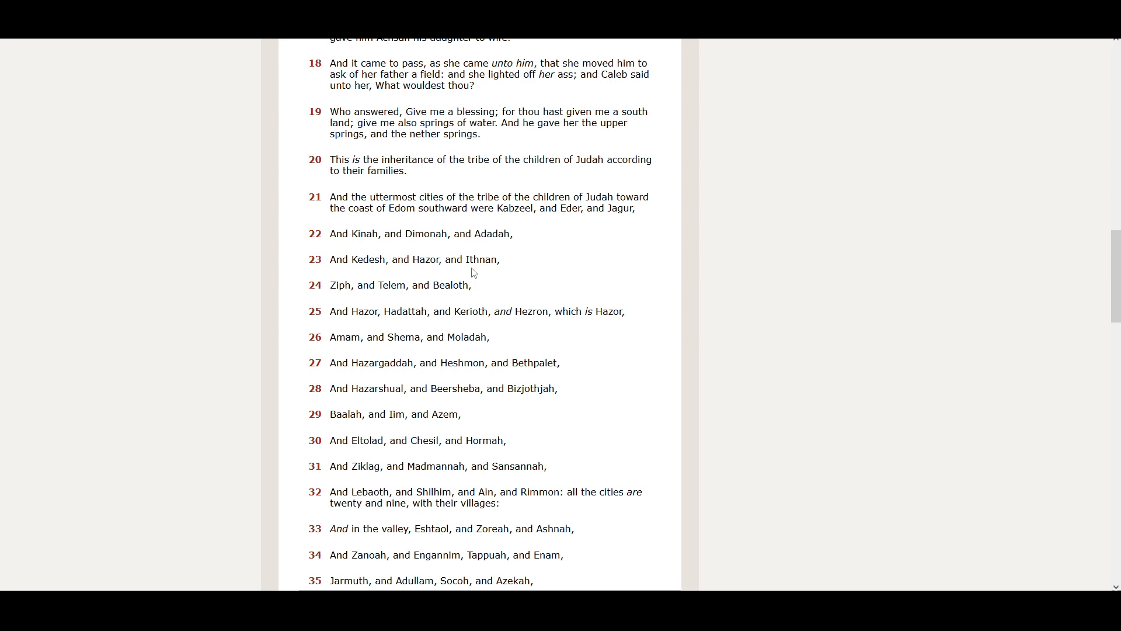
mouse_move(367, 303)
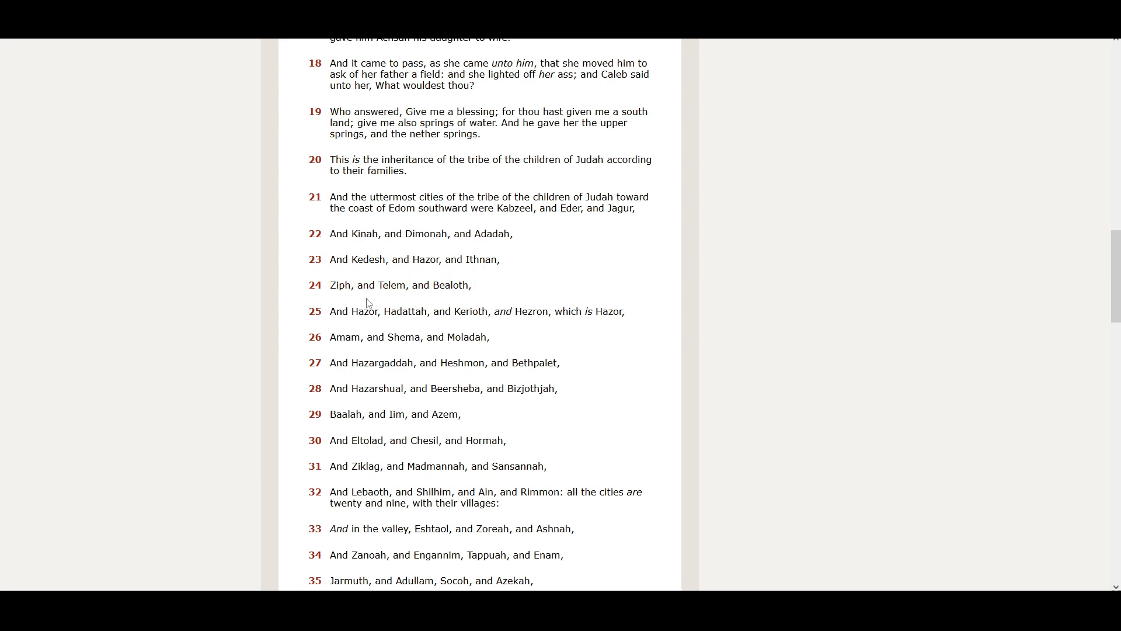
mouse_move(445, 299)
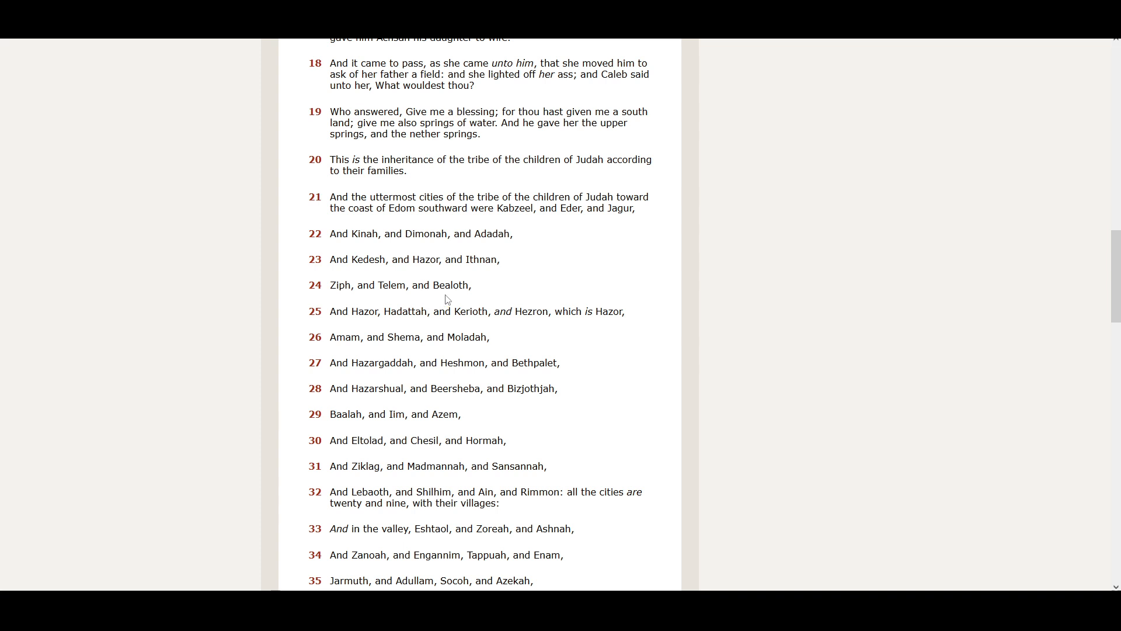
mouse_move(347, 326)
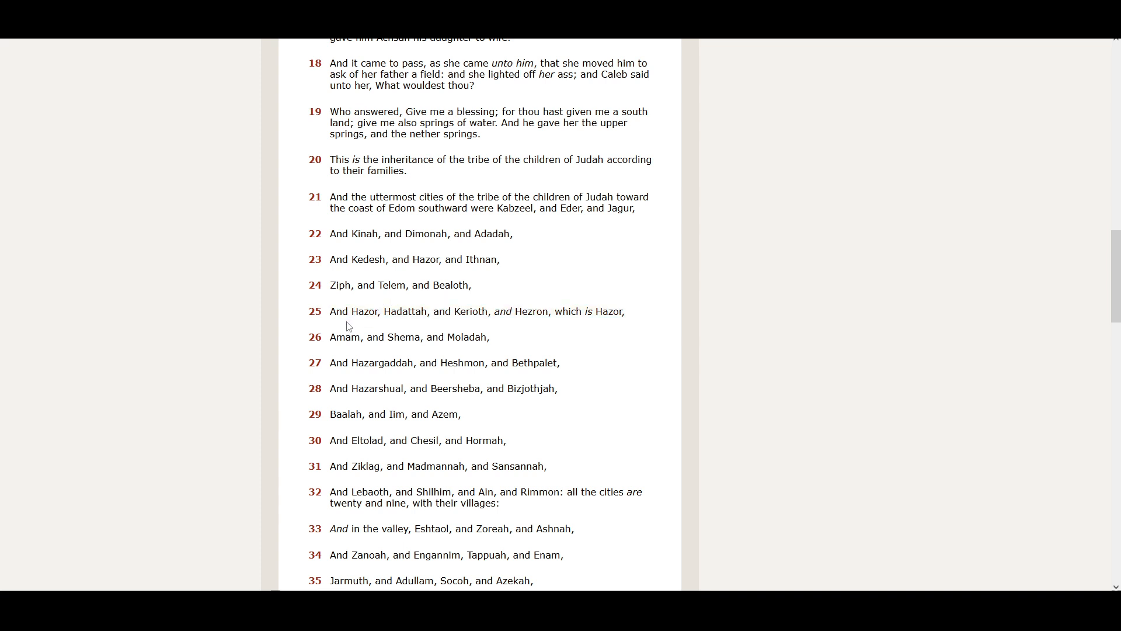
mouse_move(401, 324)
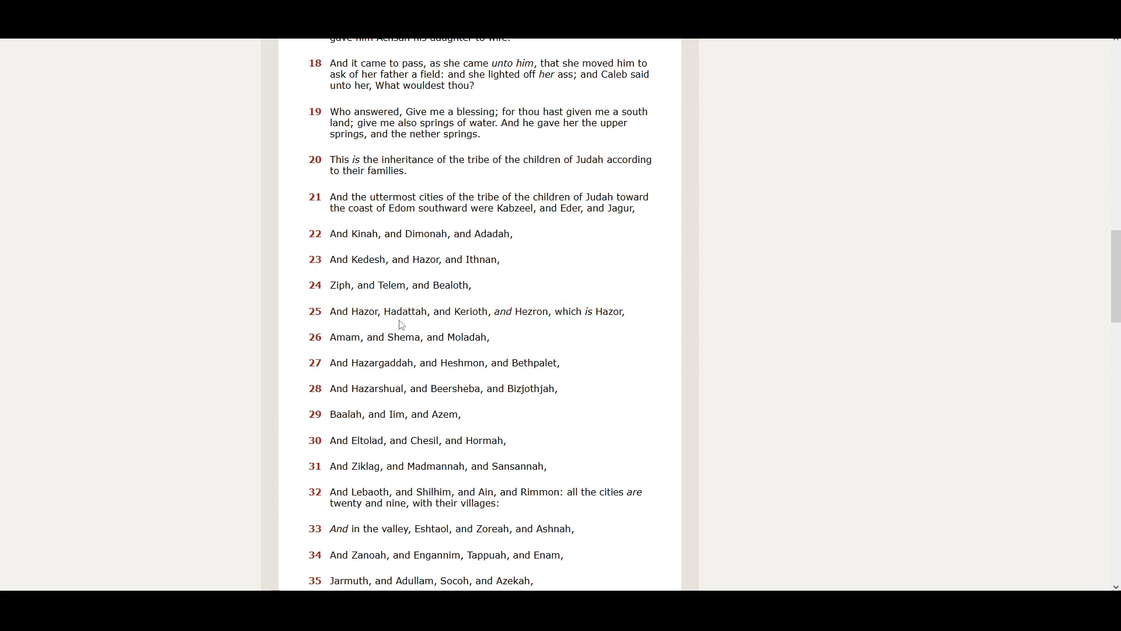
mouse_move(456, 327)
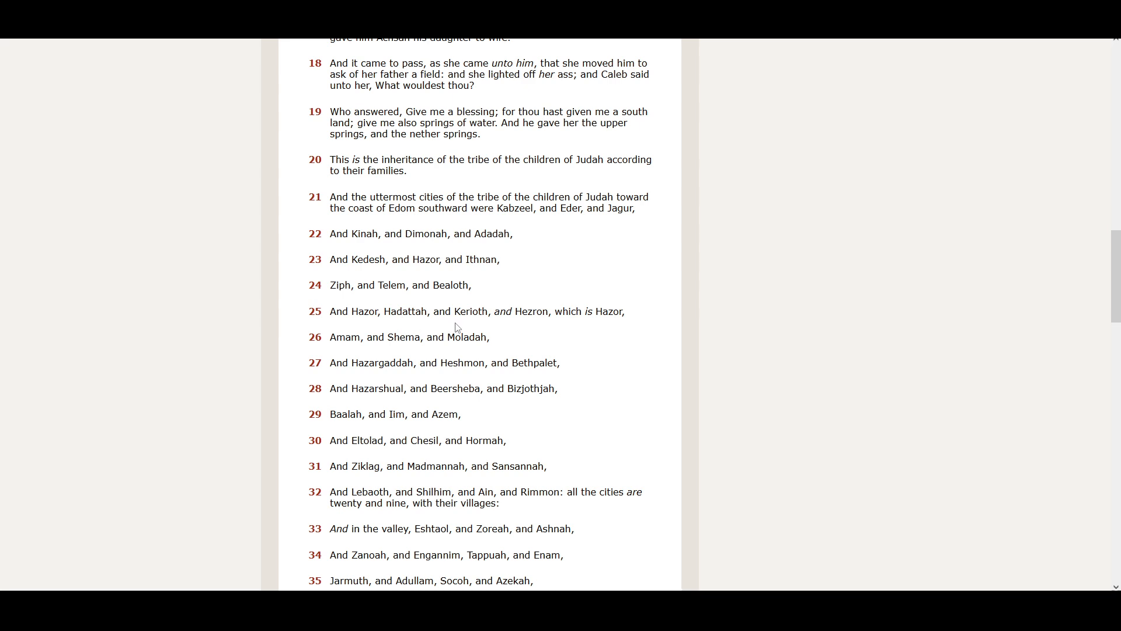
mouse_move(504, 325)
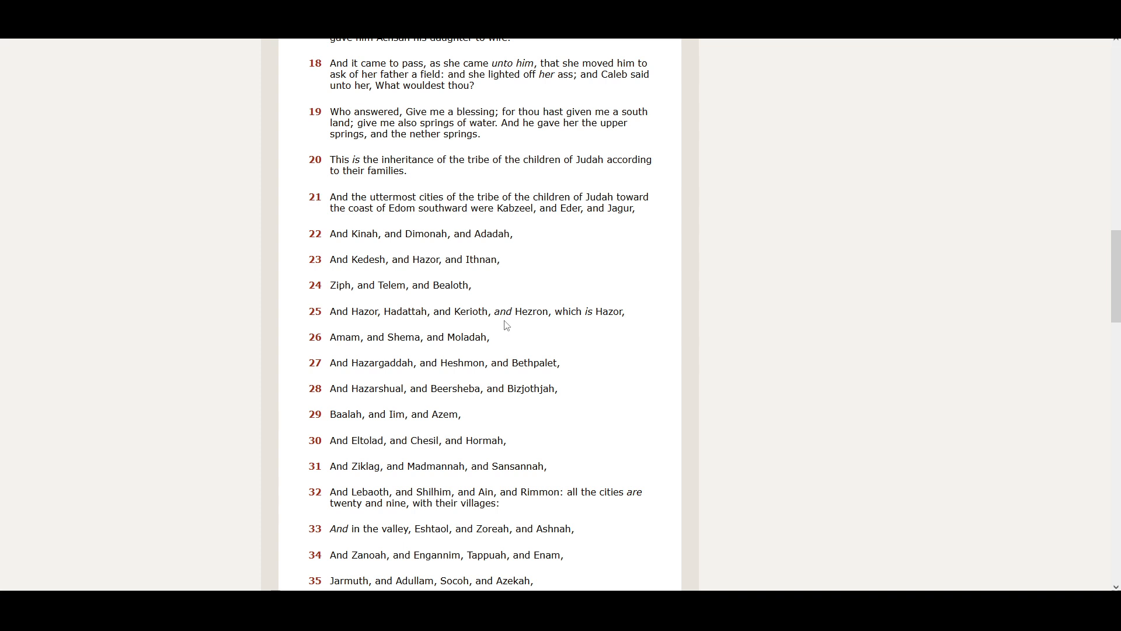
mouse_move(642, 338)
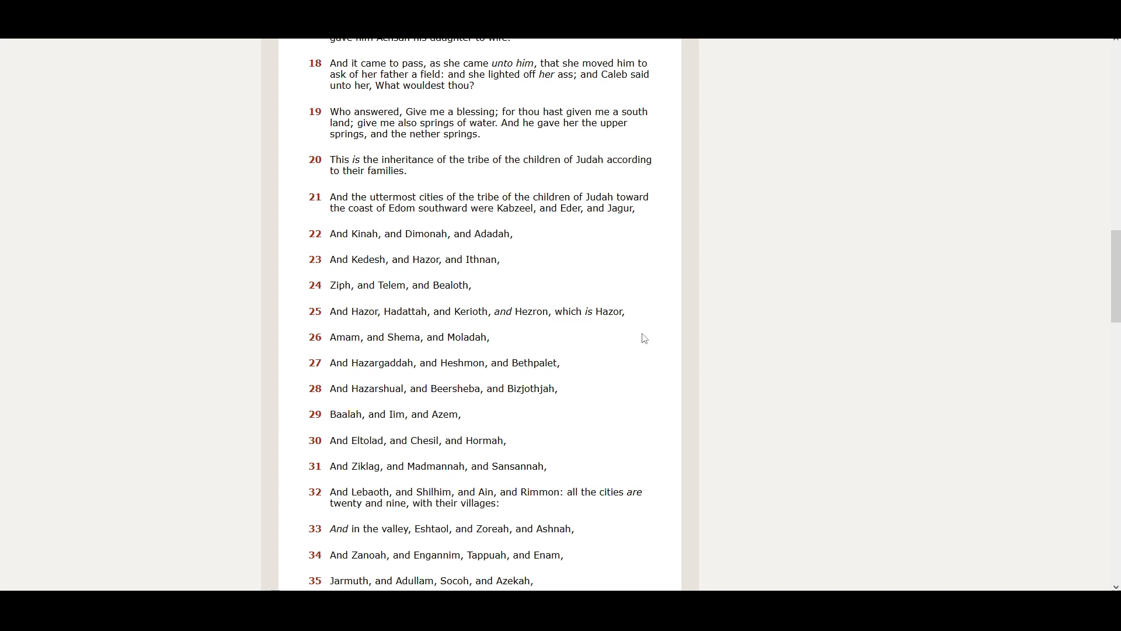
mouse_move(348, 354)
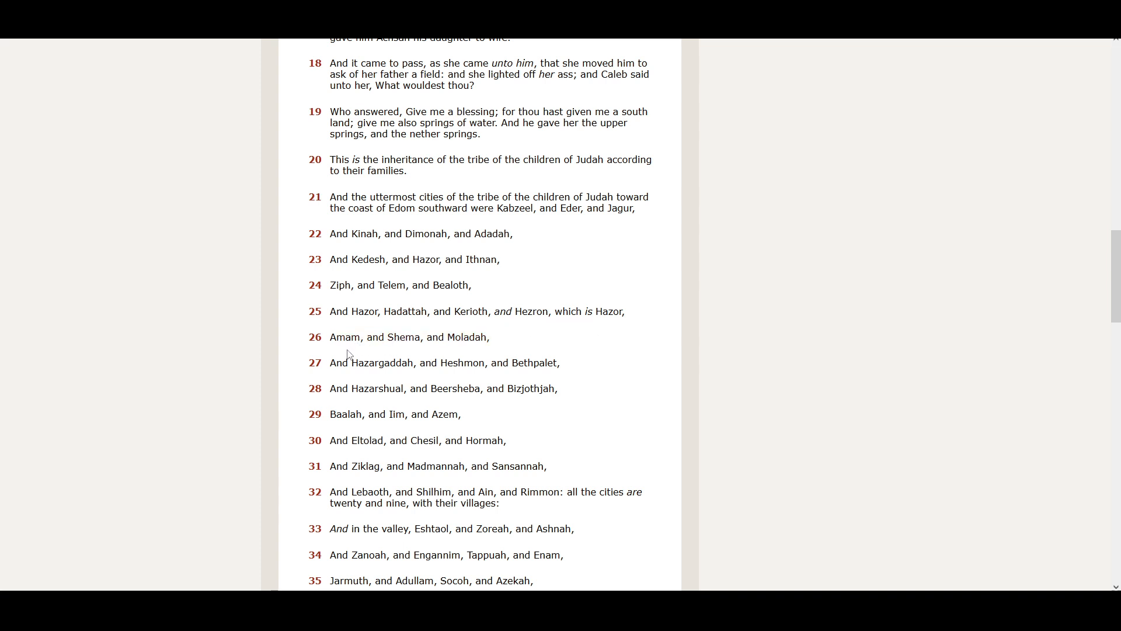
mouse_move(430, 351)
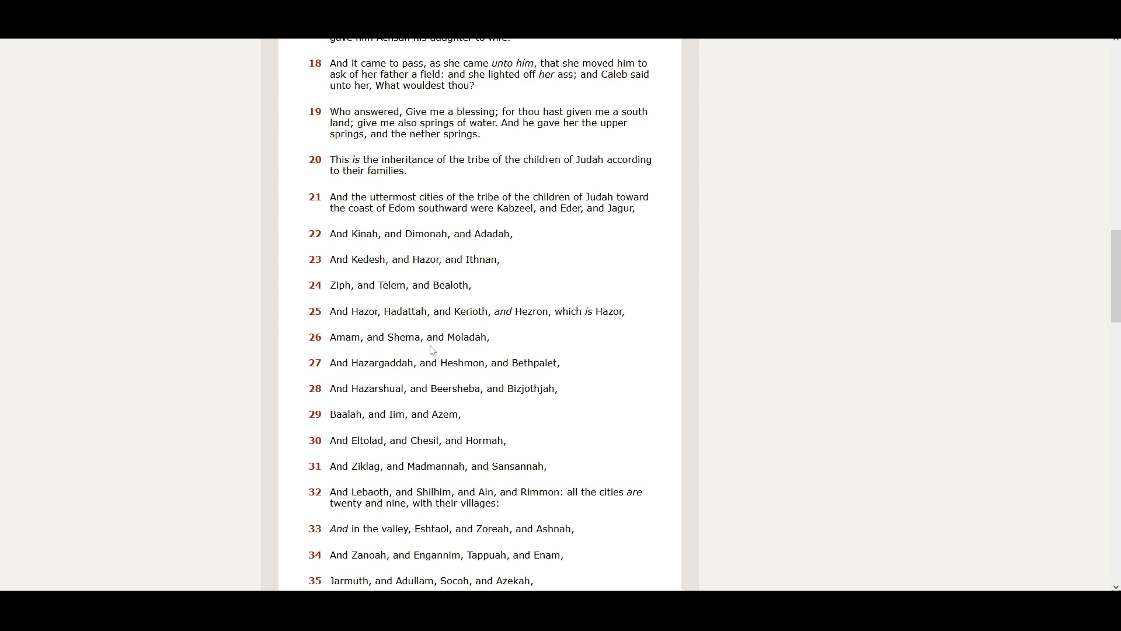
mouse_move(477, 355)
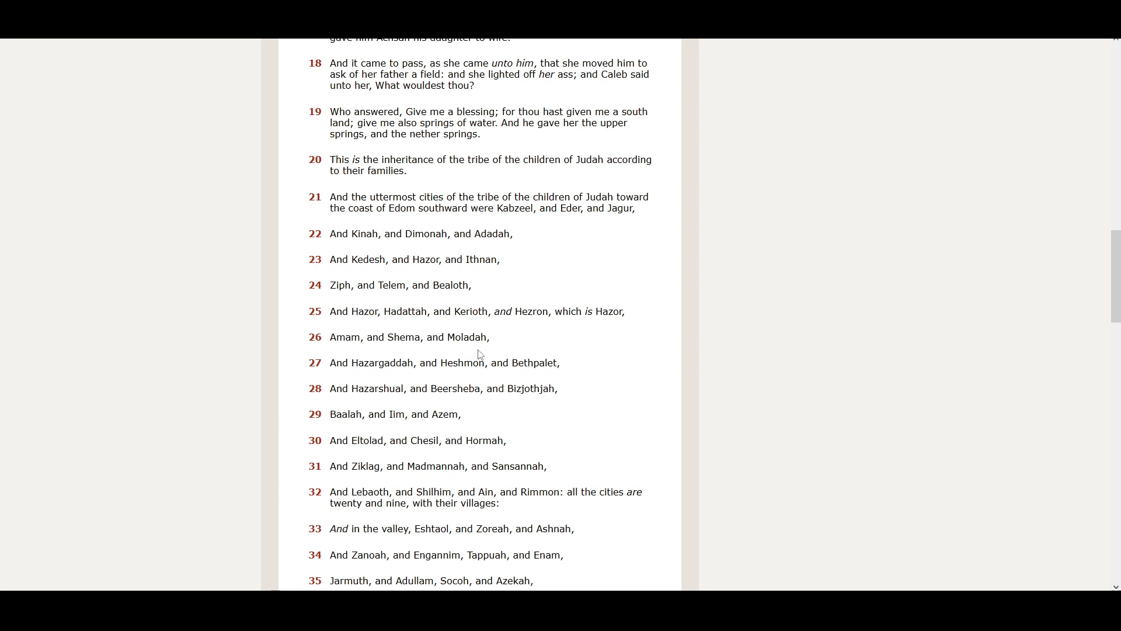
mouse_move(370, 381)
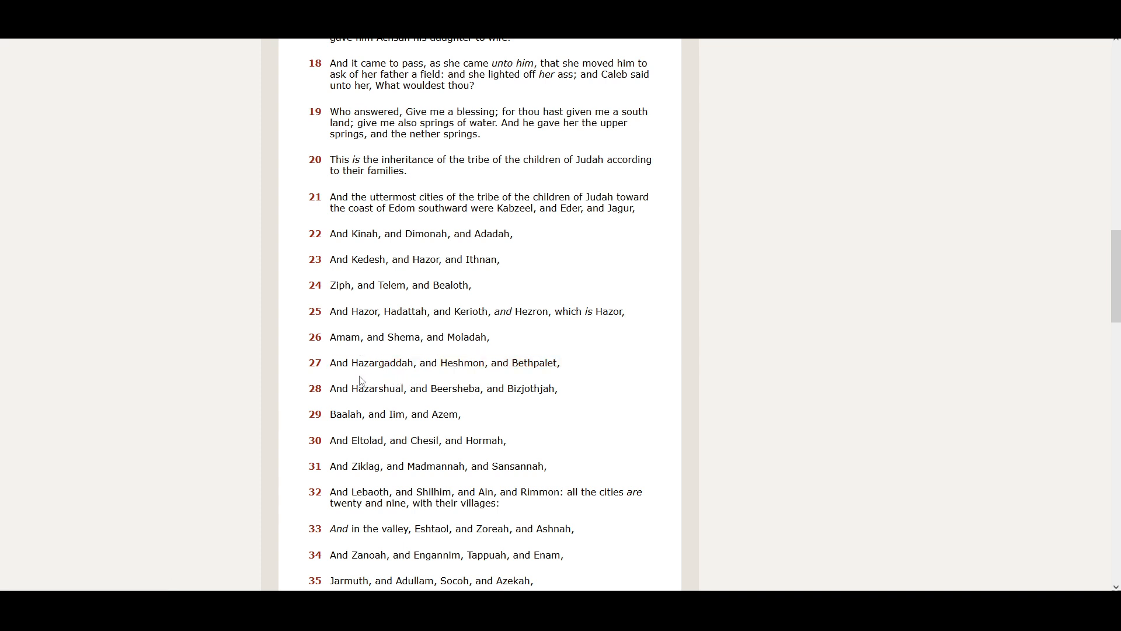
mouse_move(459, 379)
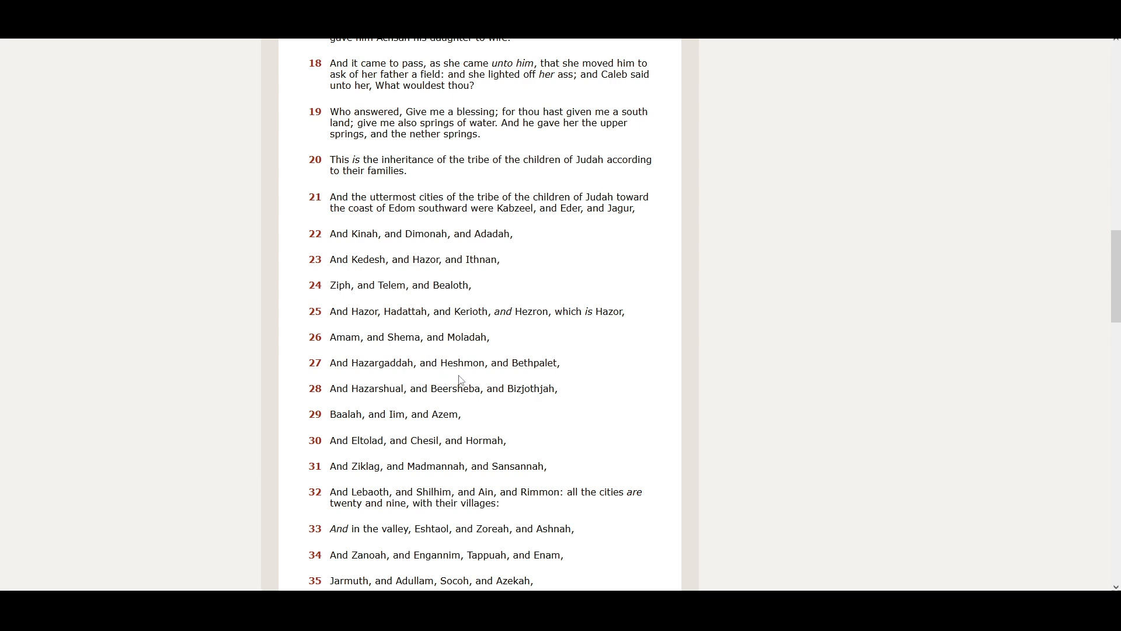
mouse_move(527, 375)
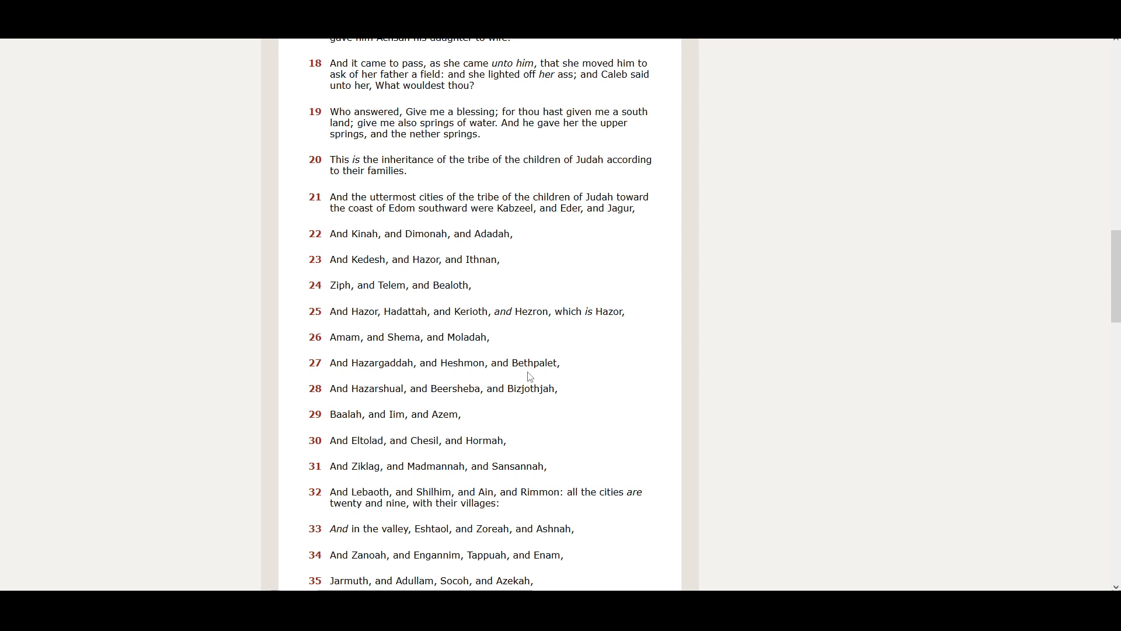
mouse_move(342, 402)
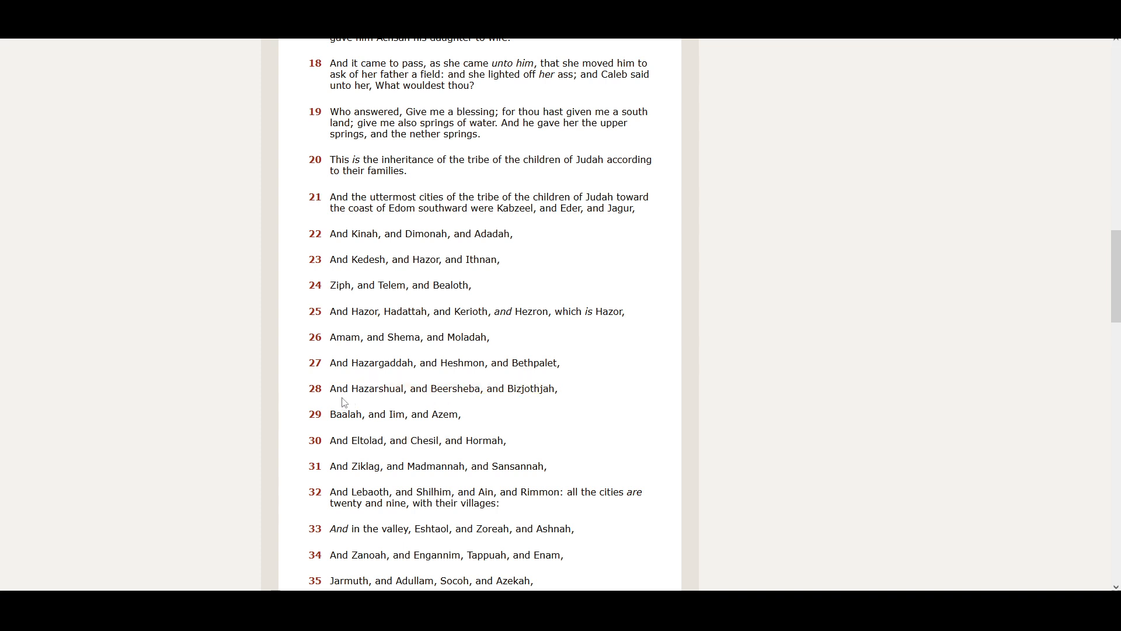
mouse_move(410, 402)
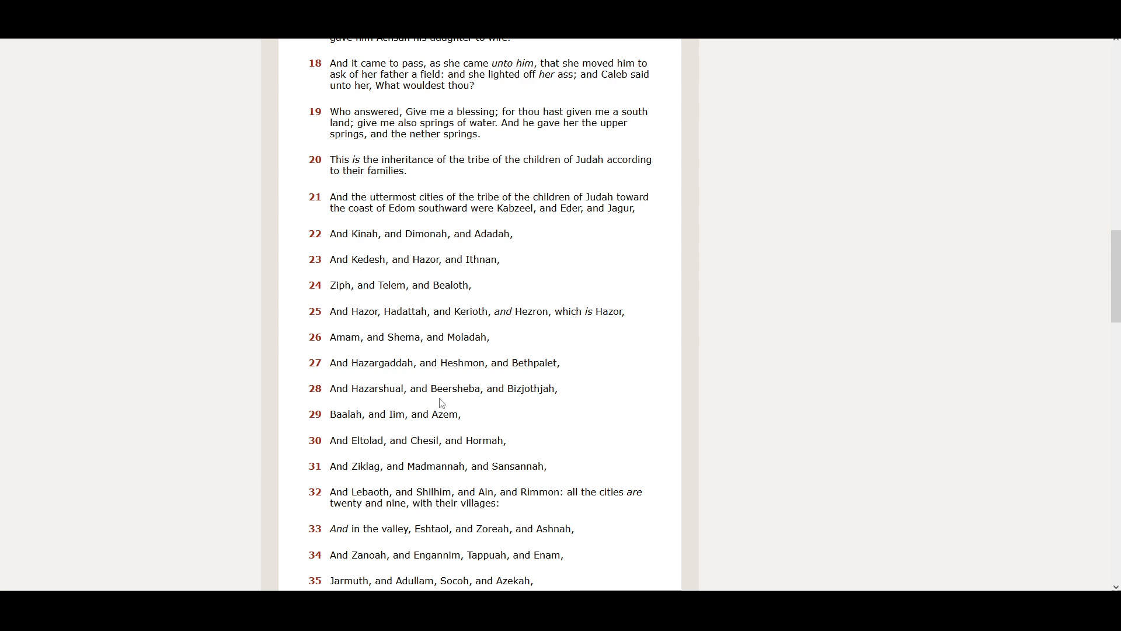
mouse_move(516, 404)
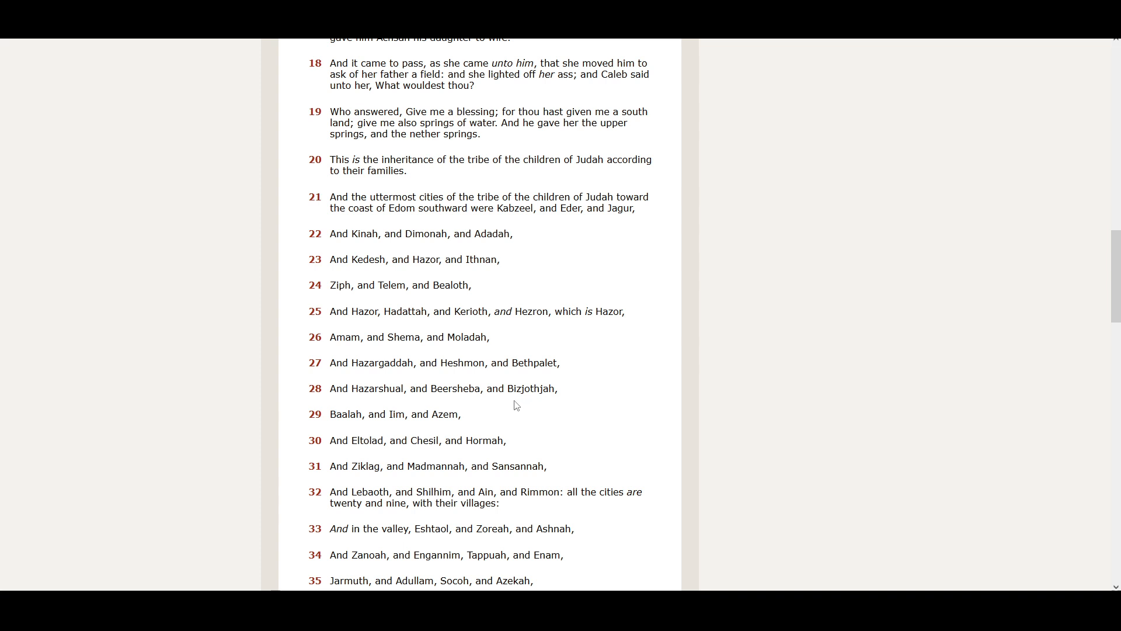
mouse_move(372, 430)
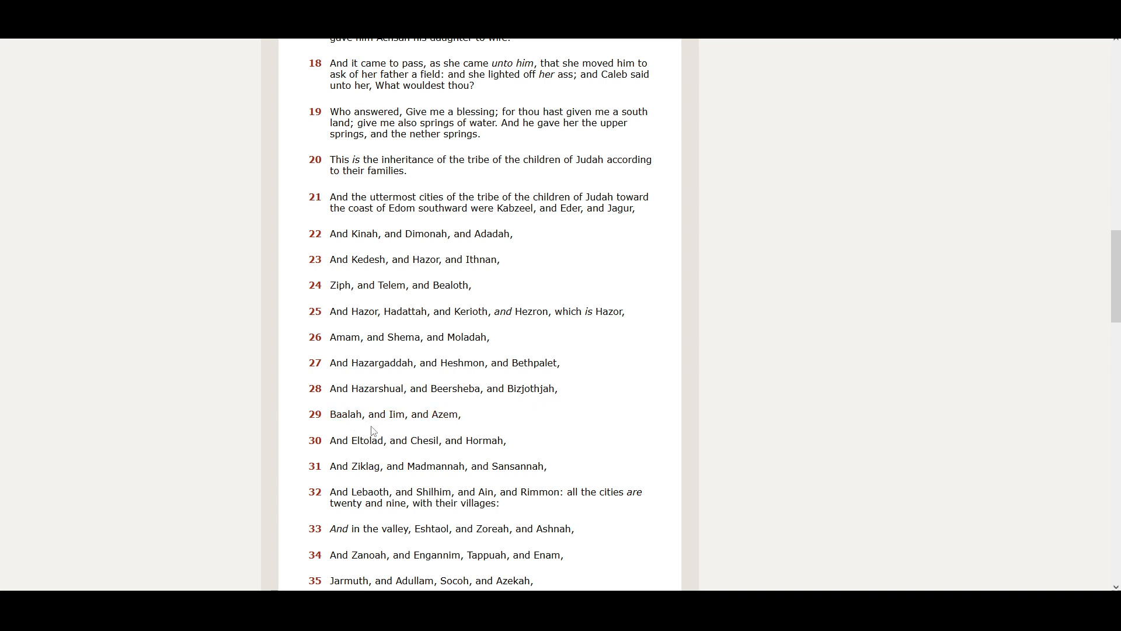
mouse_move(416, 430)
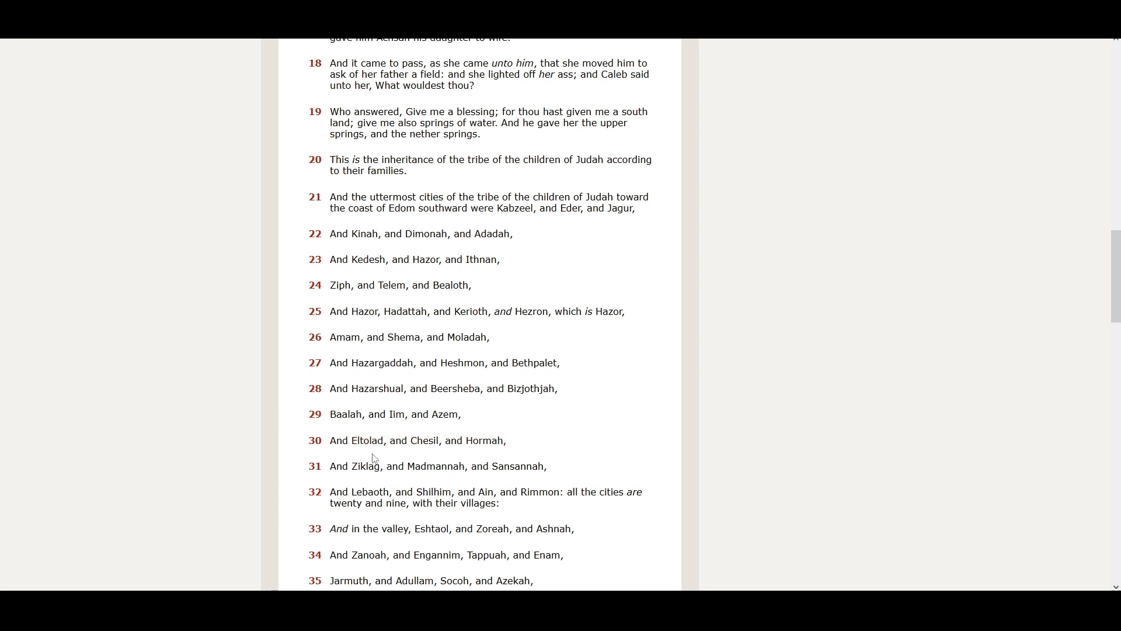
mouse_move(421, 455)
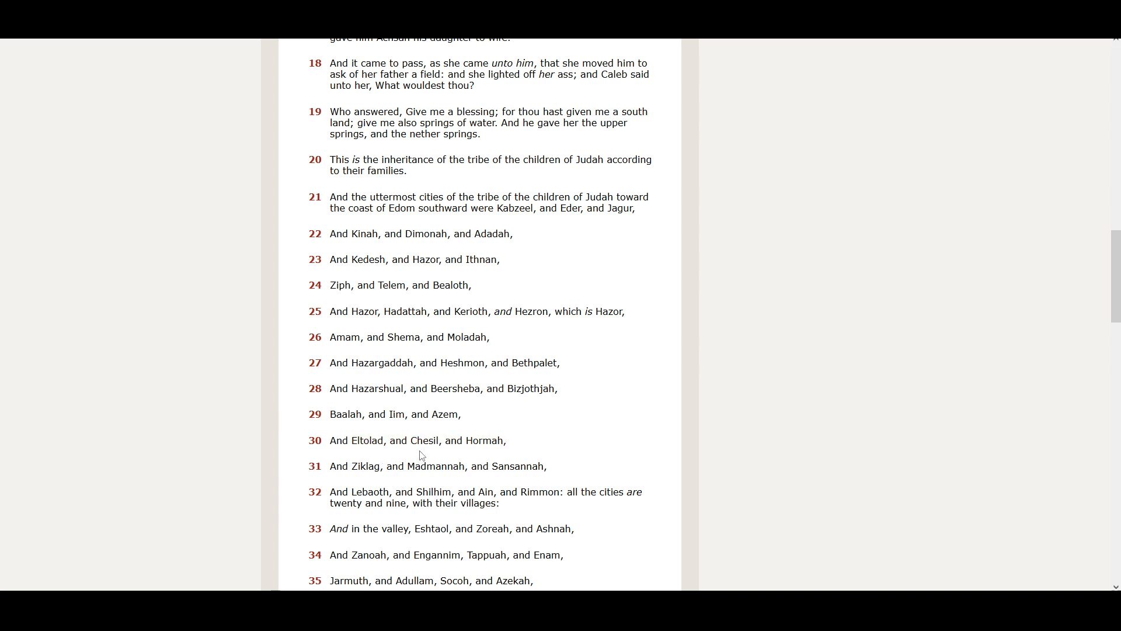
mouse_move(497, 459)
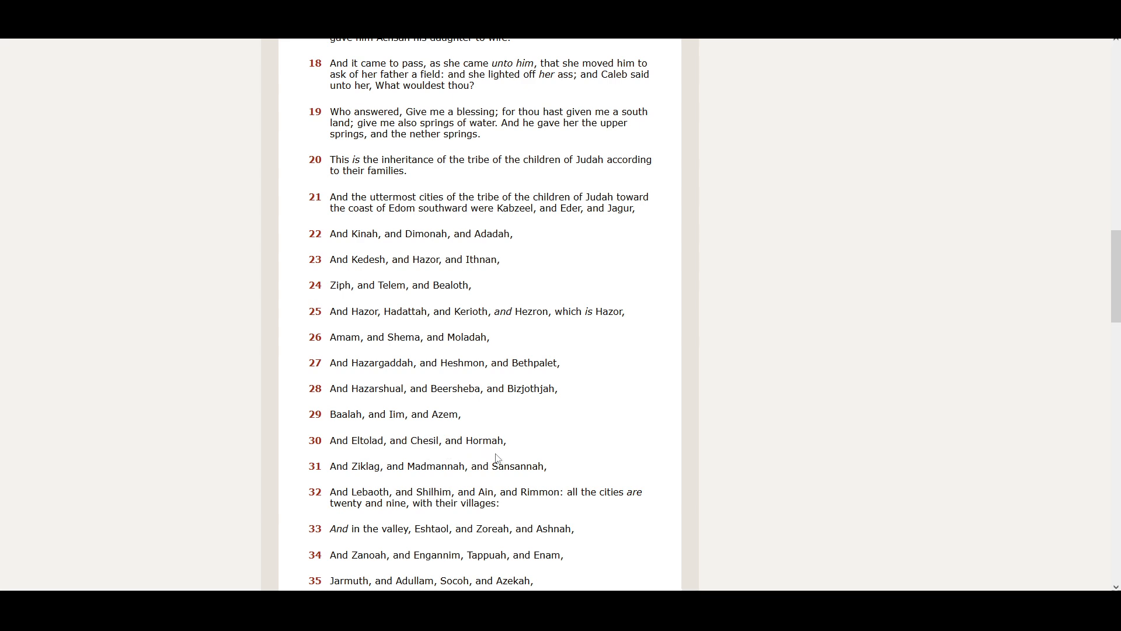
mouse_move(380, 483)
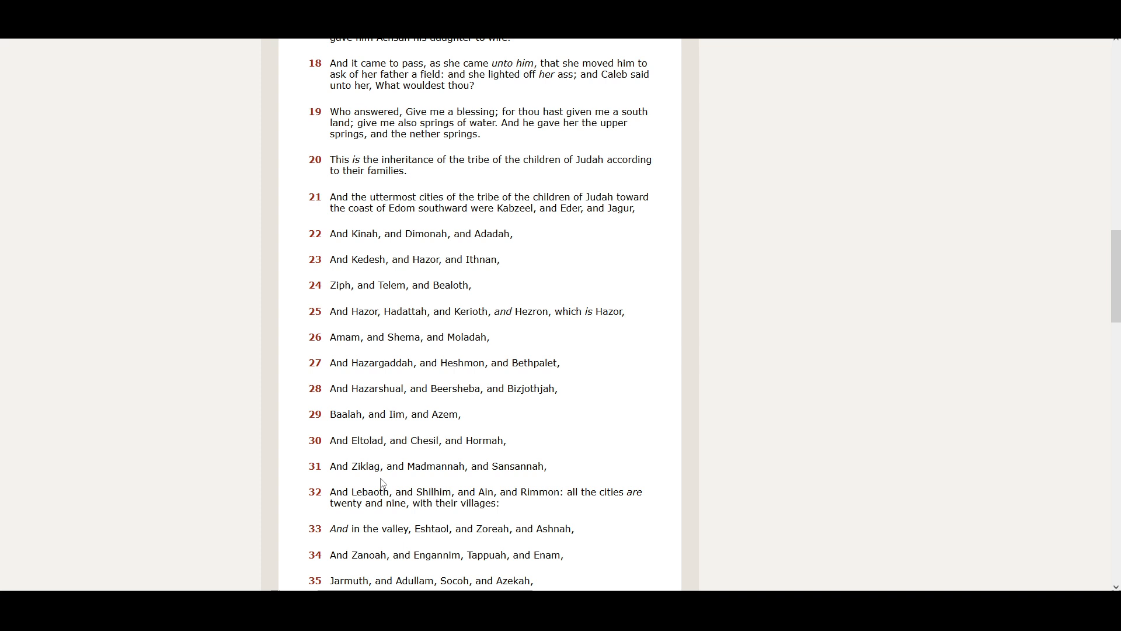
mouse_move(426, 479)
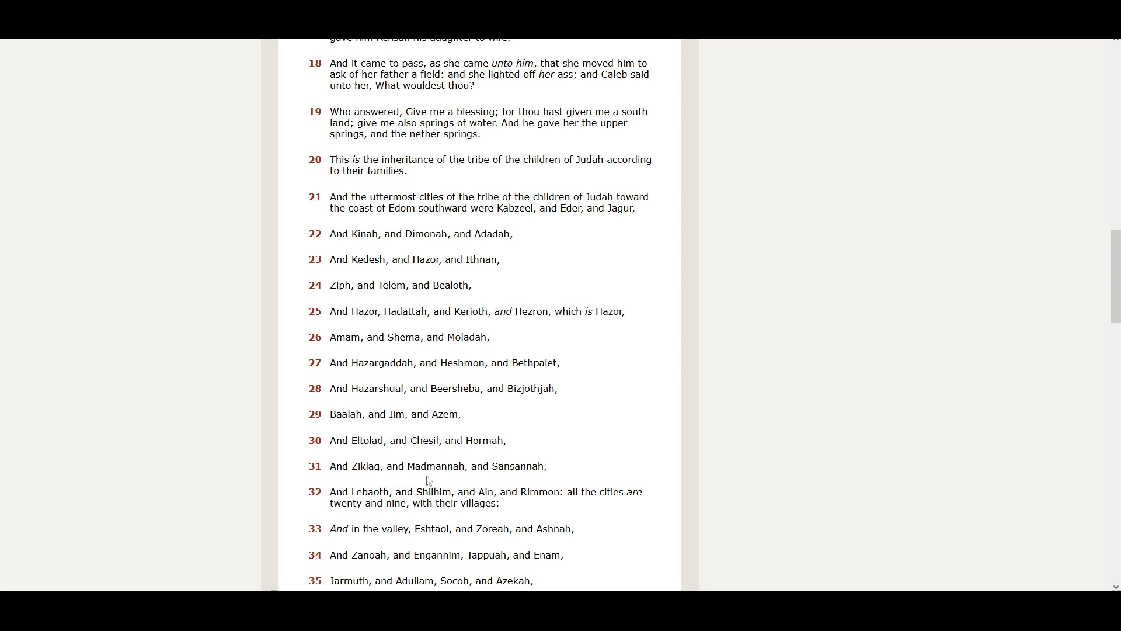
mouse_move(500, 480)
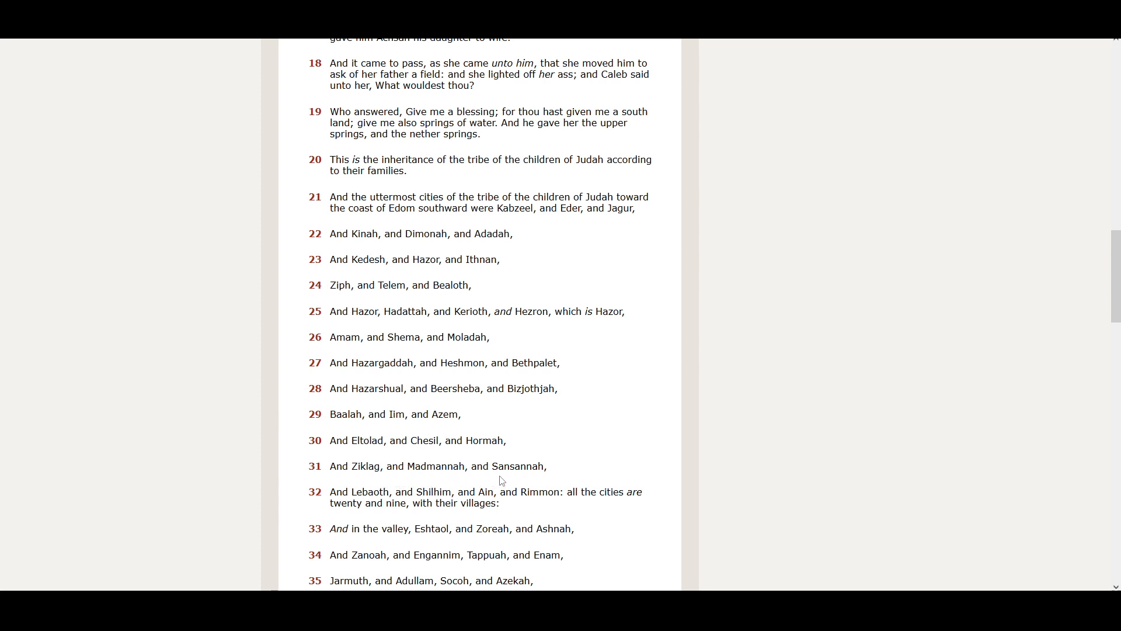
mouse_move(374, 496)
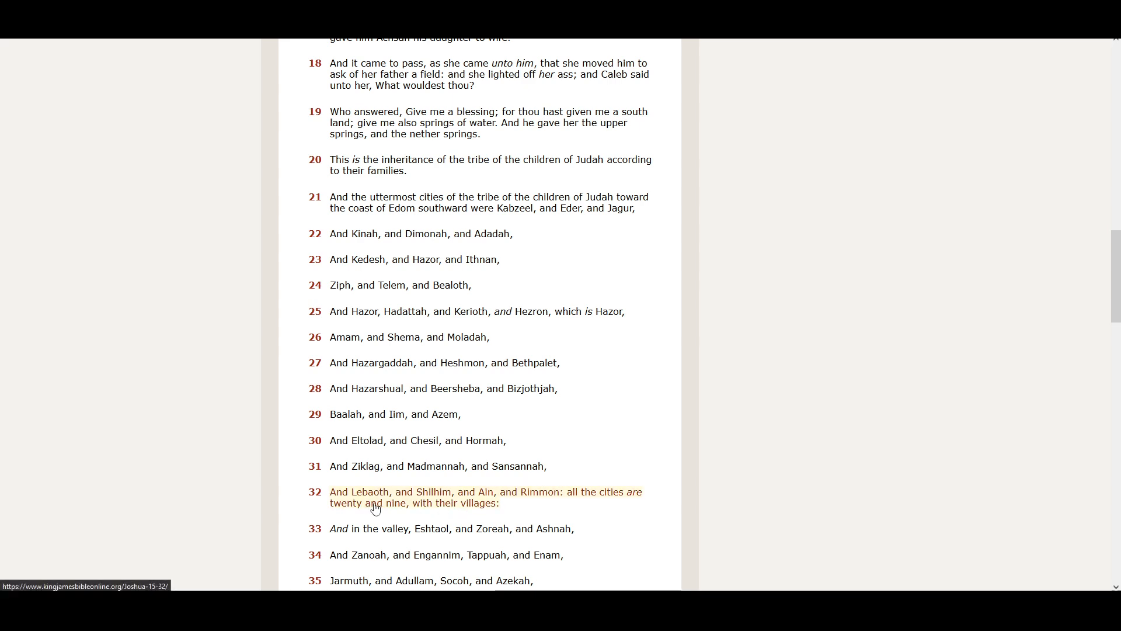
mouse_move(402, 505)
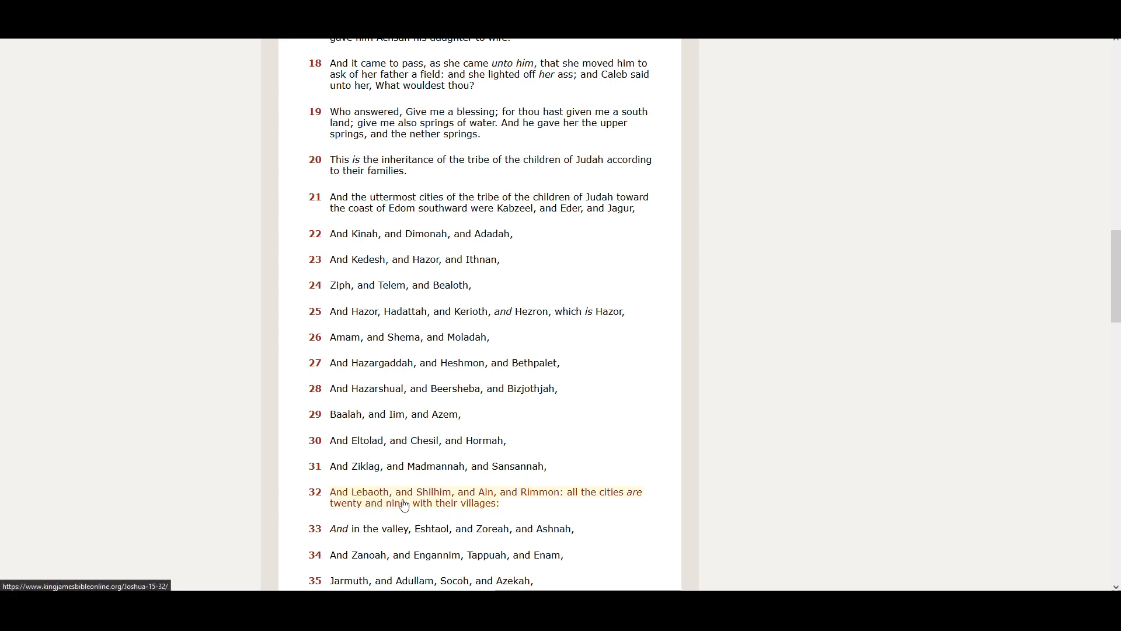
scroll("down", 3)
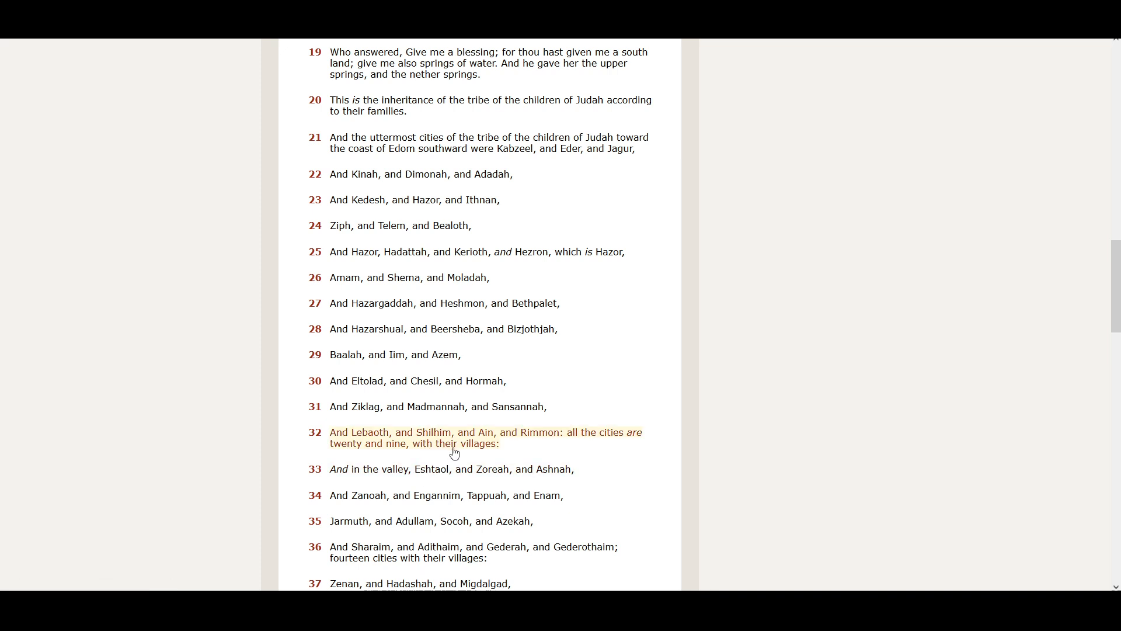
mouse_move(486, 444)
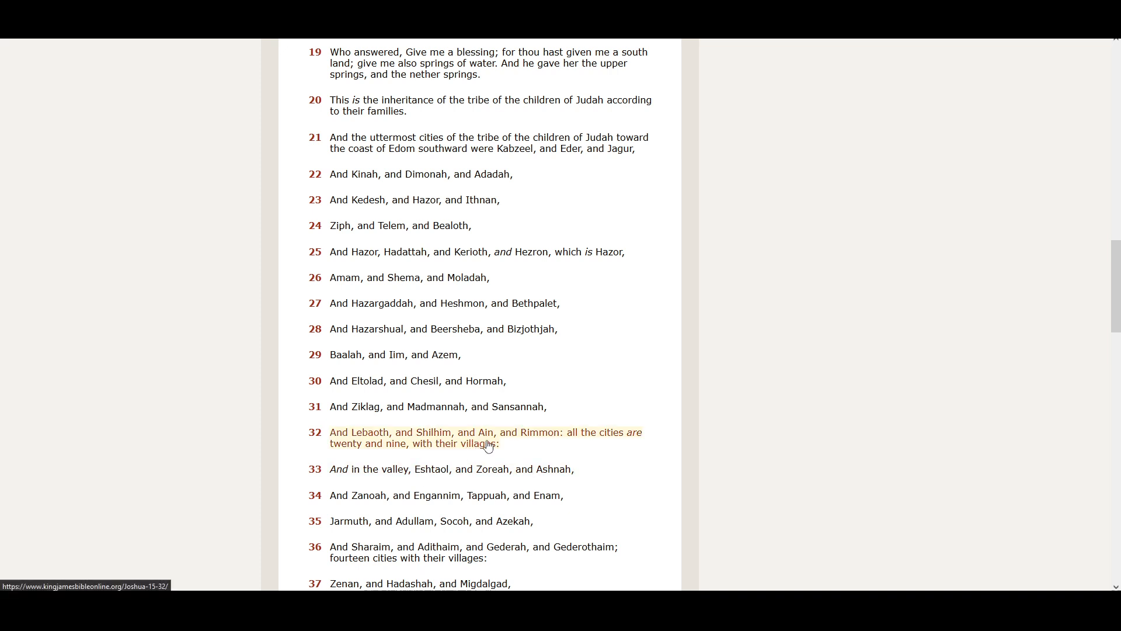
mouse_move(536, 447)
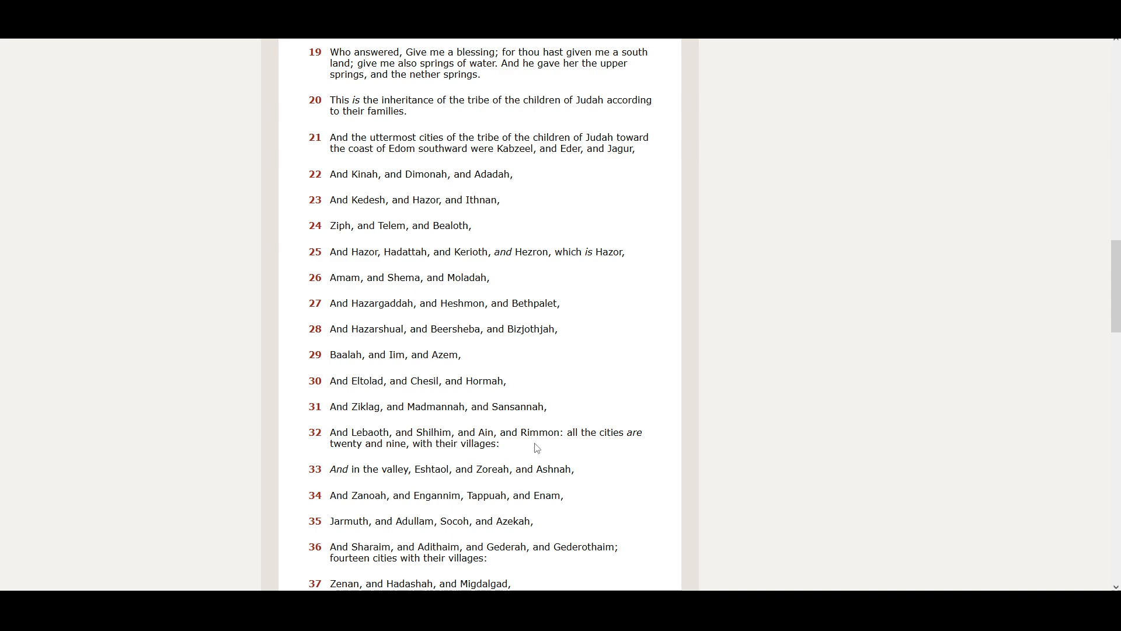
mouse_move(380, 463)
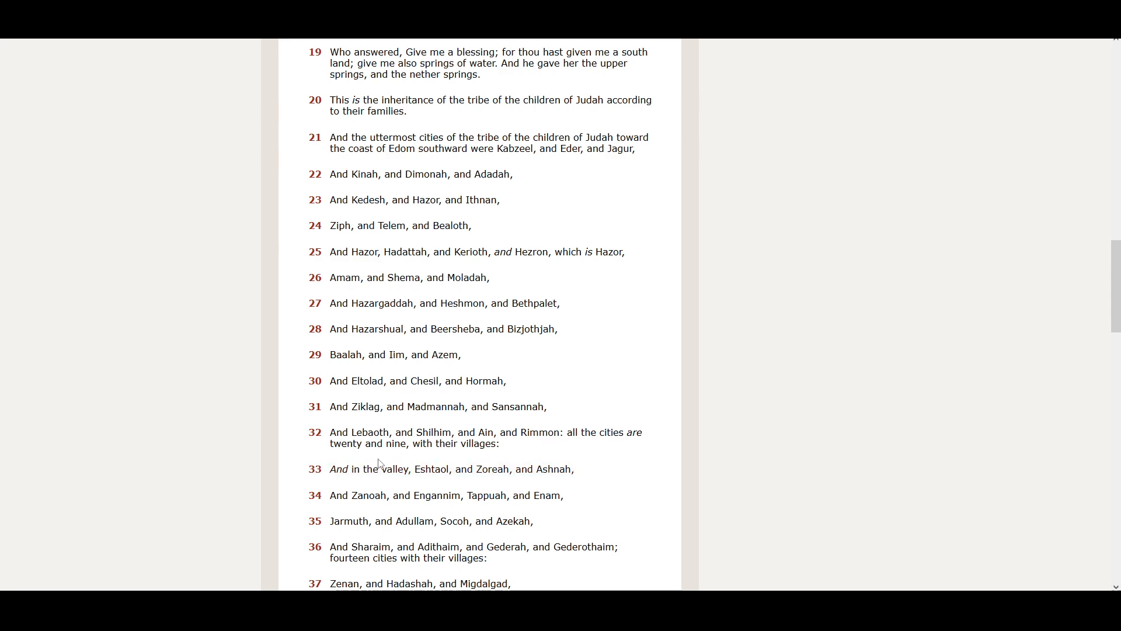
mouse_move(554, 462)
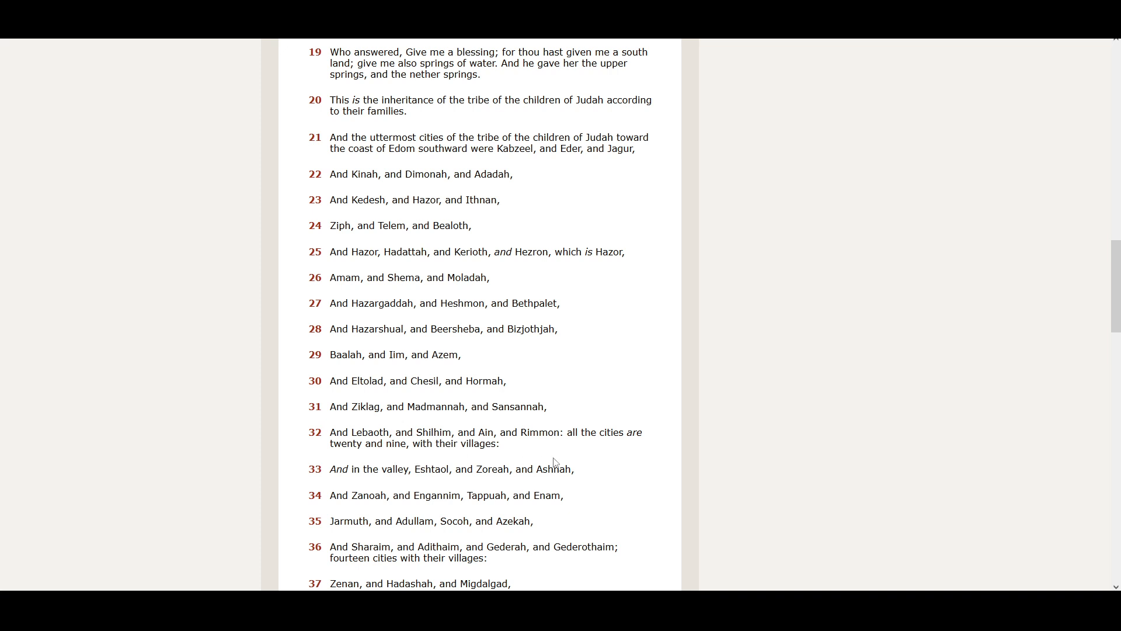
scroll("down", 3)
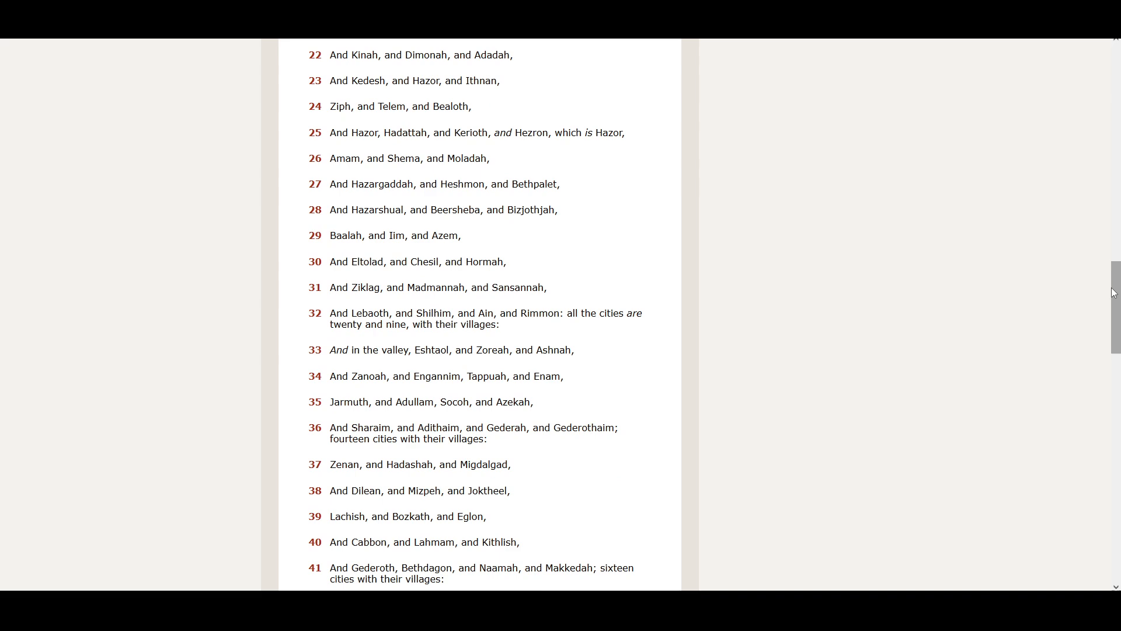
scroll("down", 3)
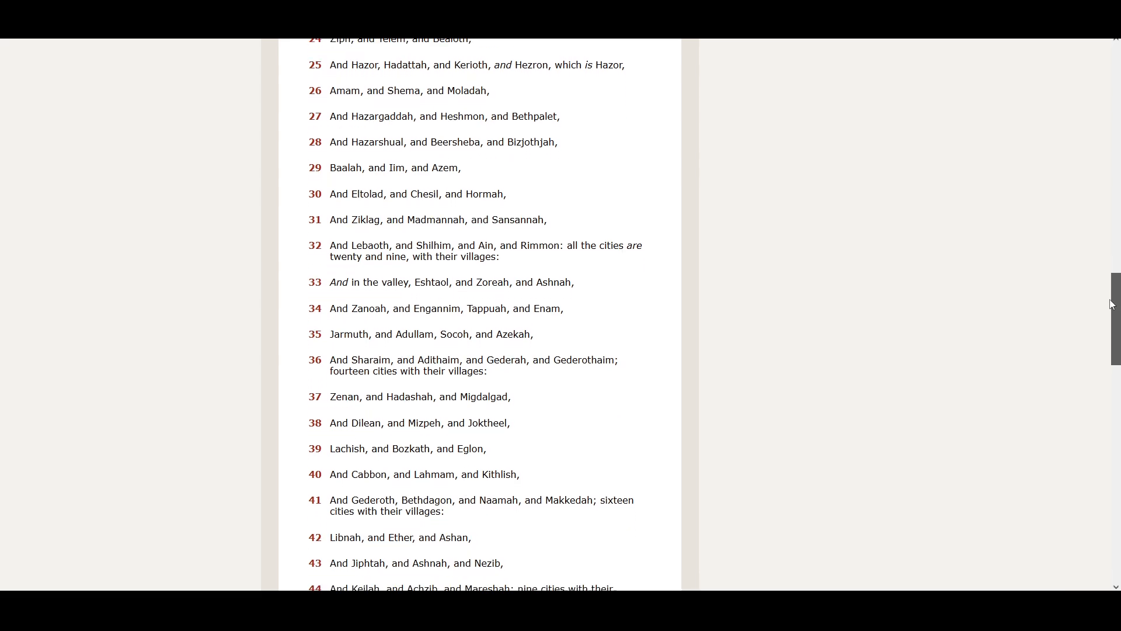
scroll("up", 3)
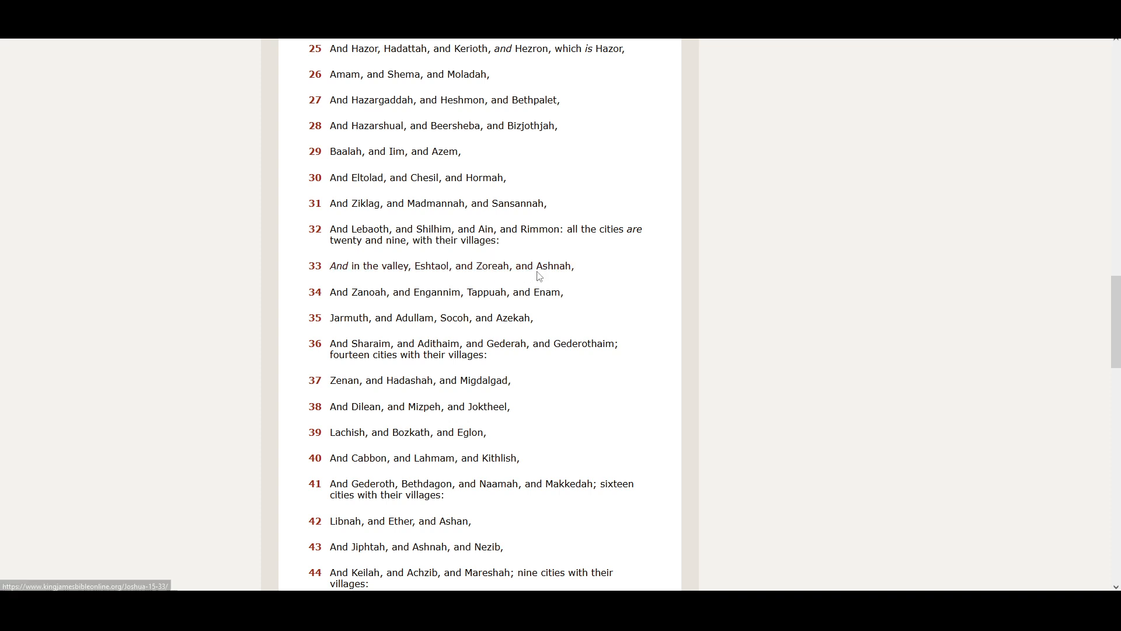
mouse_move(471, 313)
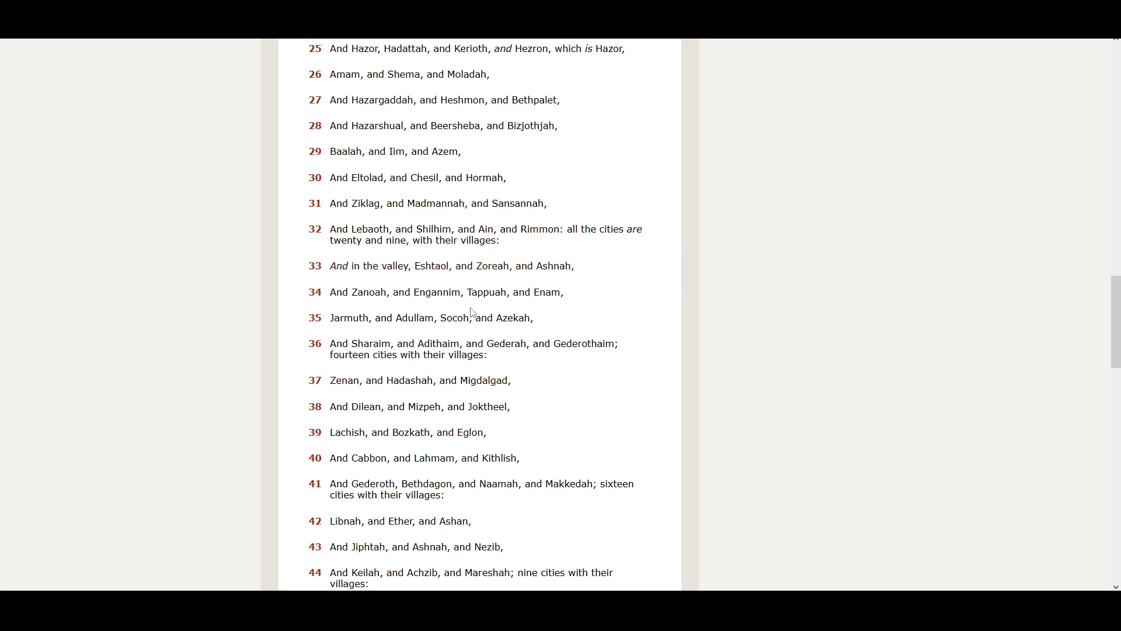
mouse_move(417, 308)
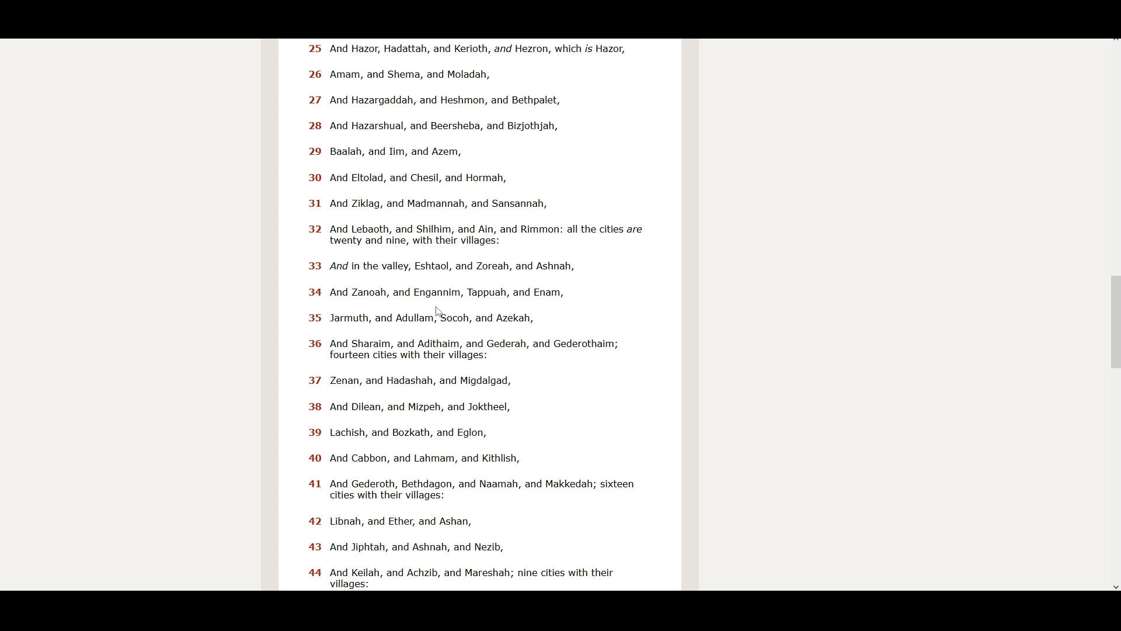
mouse_move(478, 308)
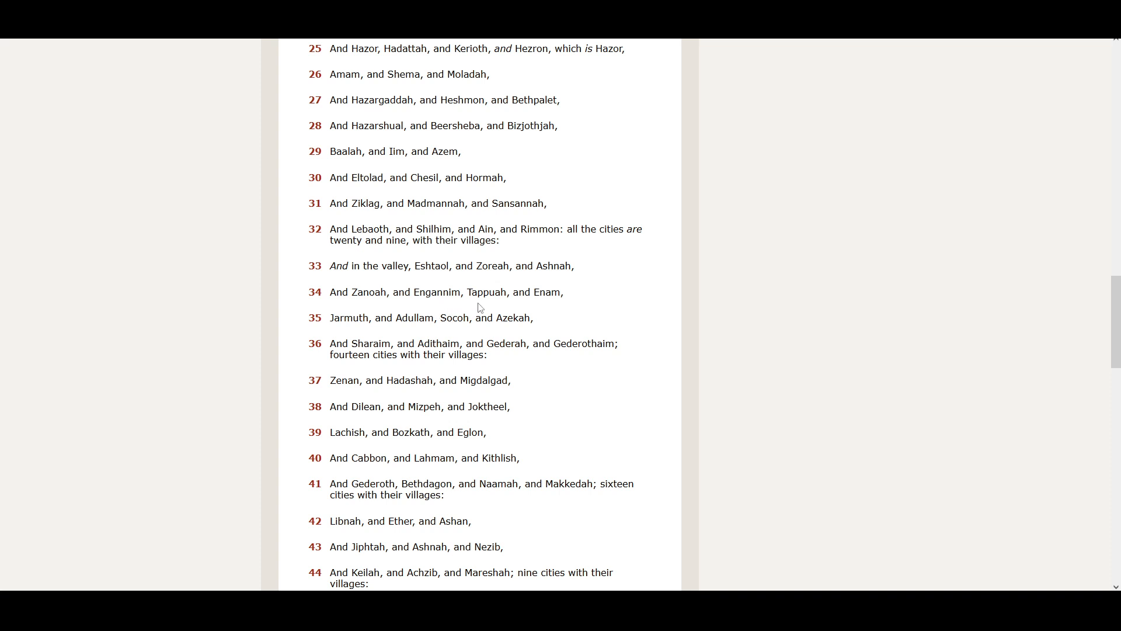
mouse_move(534, 308)
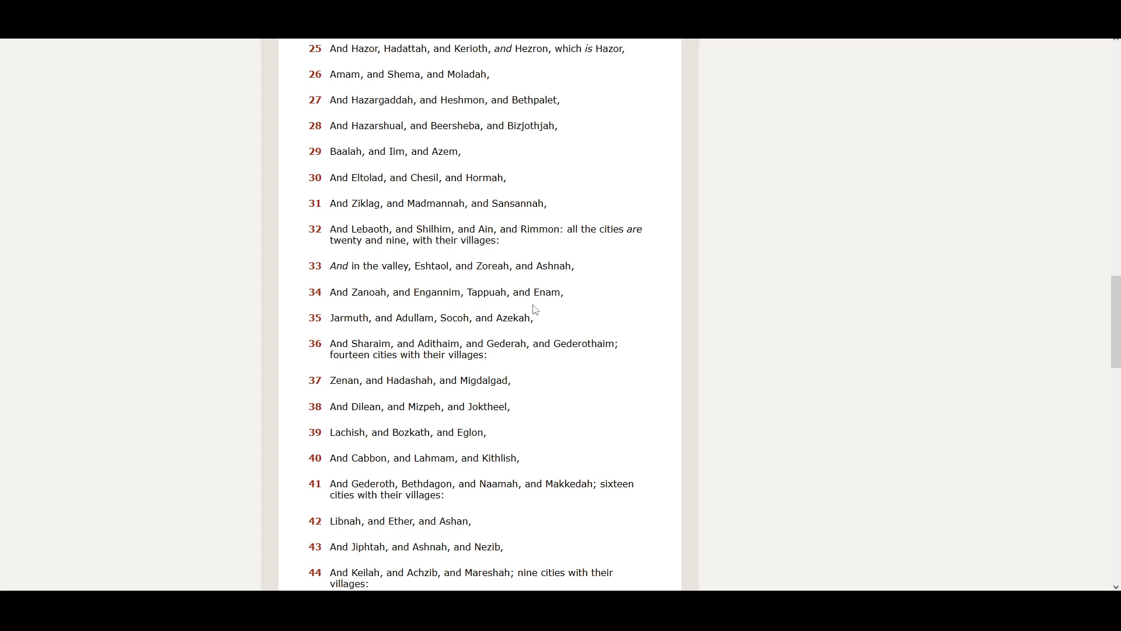
mouse_move(360, 330)
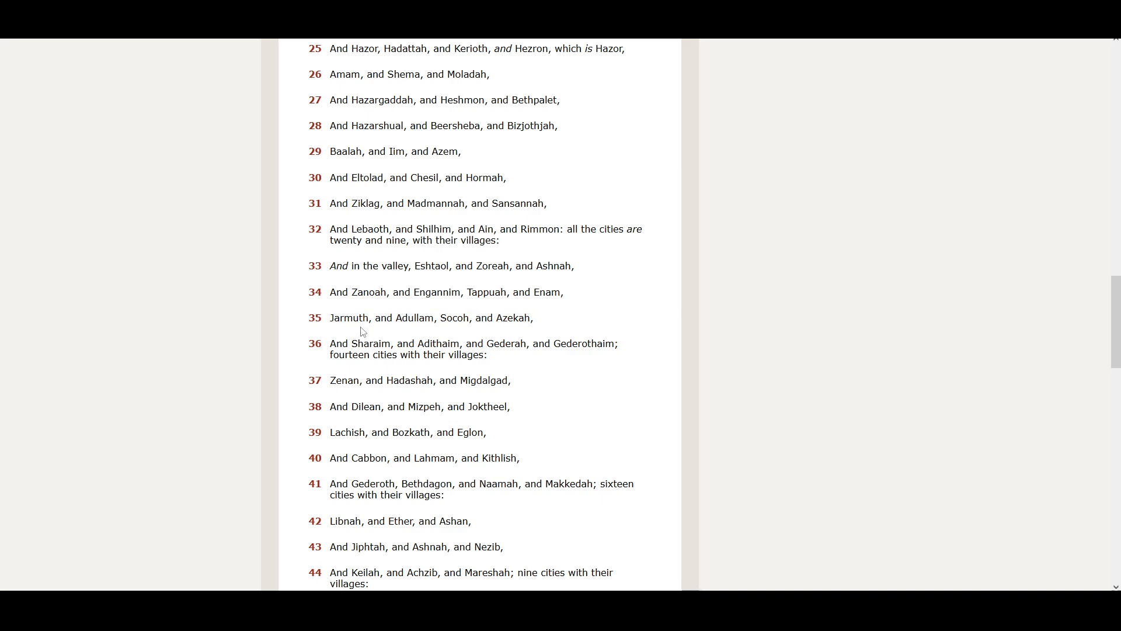
mouse_move(410, 336)
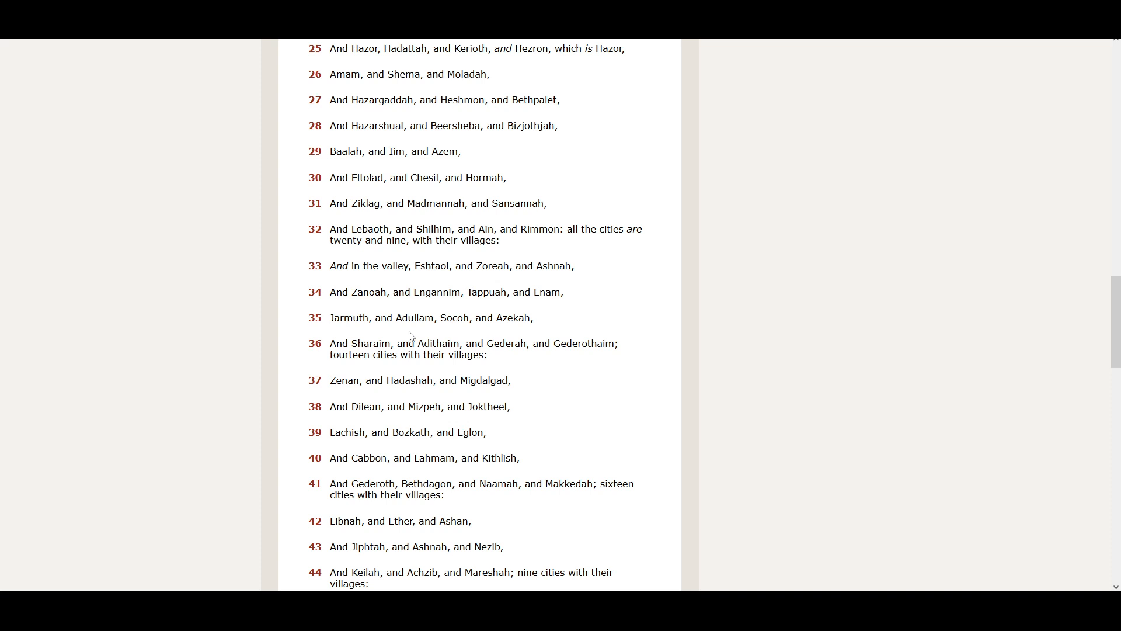
mouse_move(459, 336)
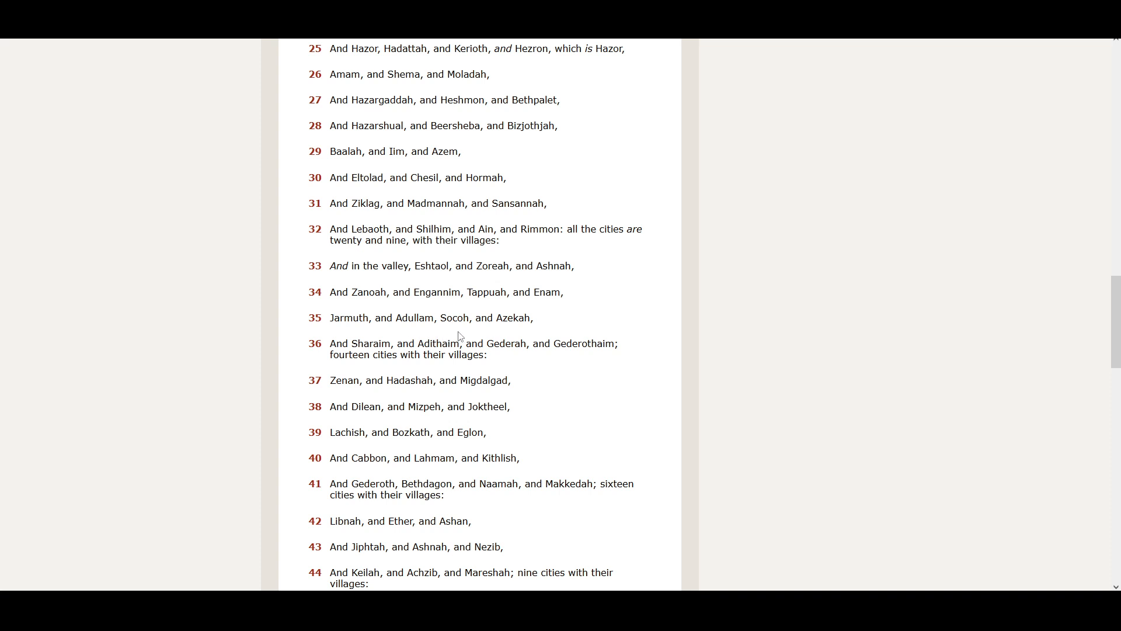
mouse_move(518, 334)
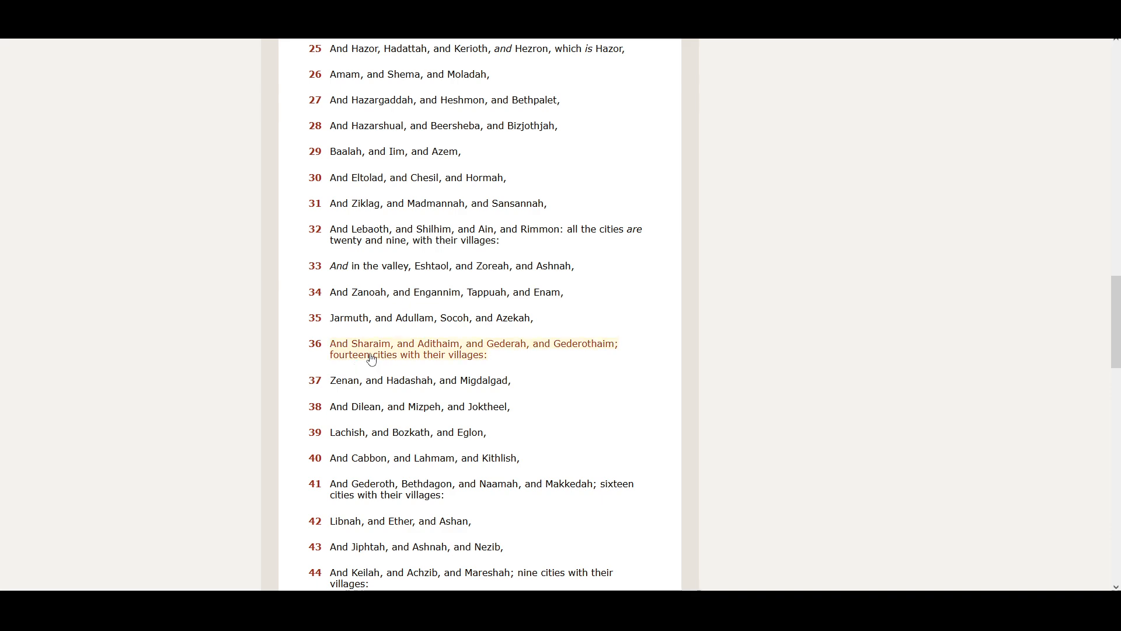
mouse_move(414, 356)
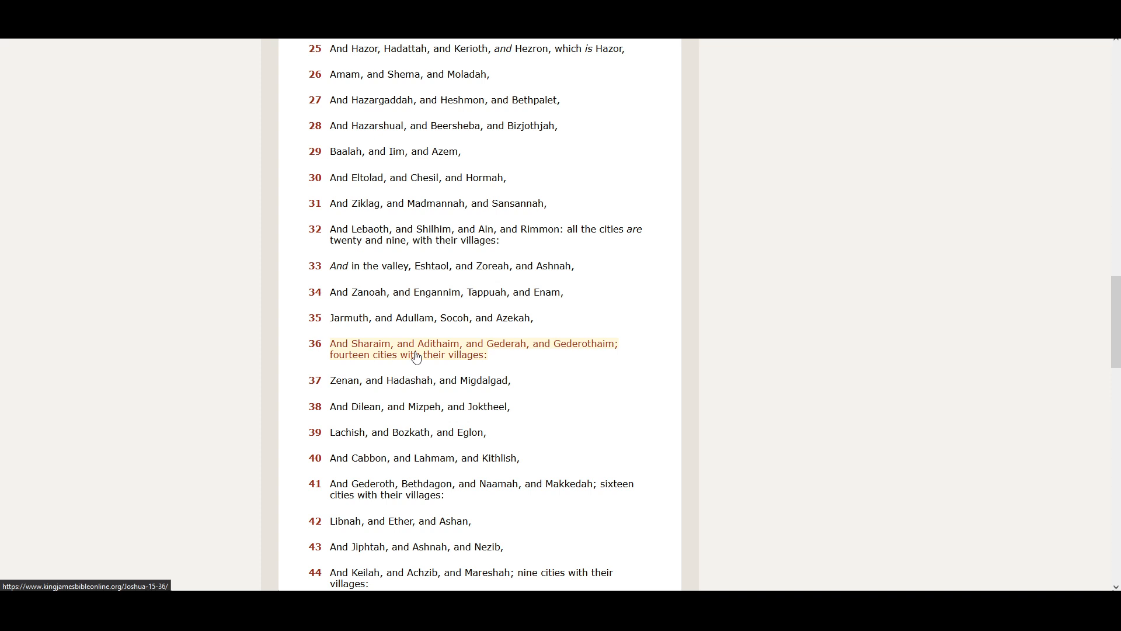
mouse_move(483, 357)
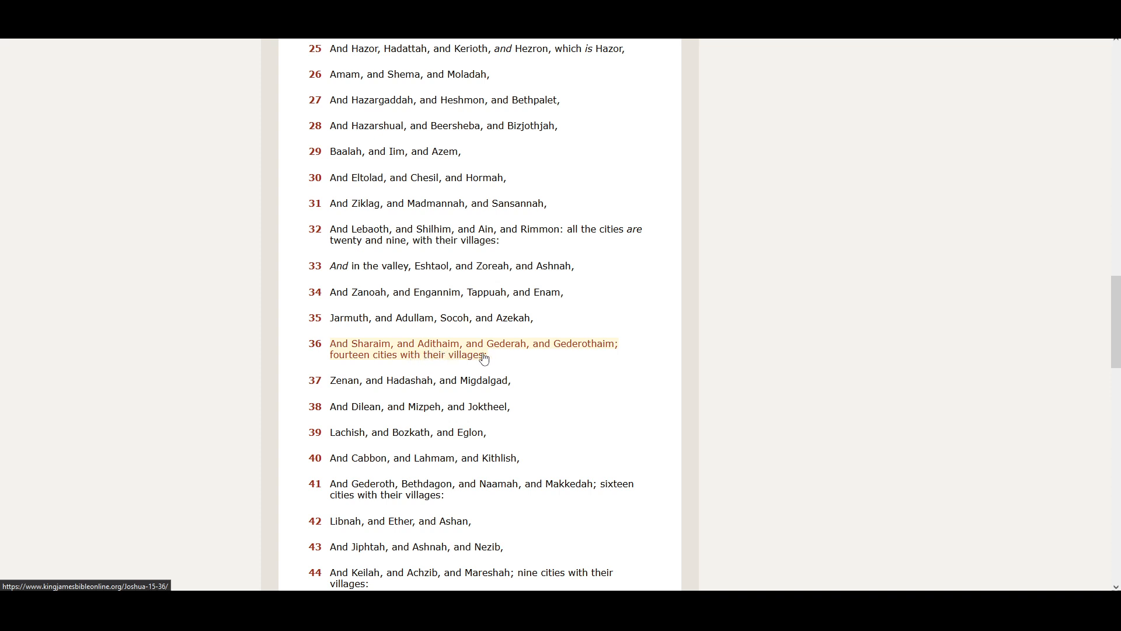
mouse_move(498, 356)
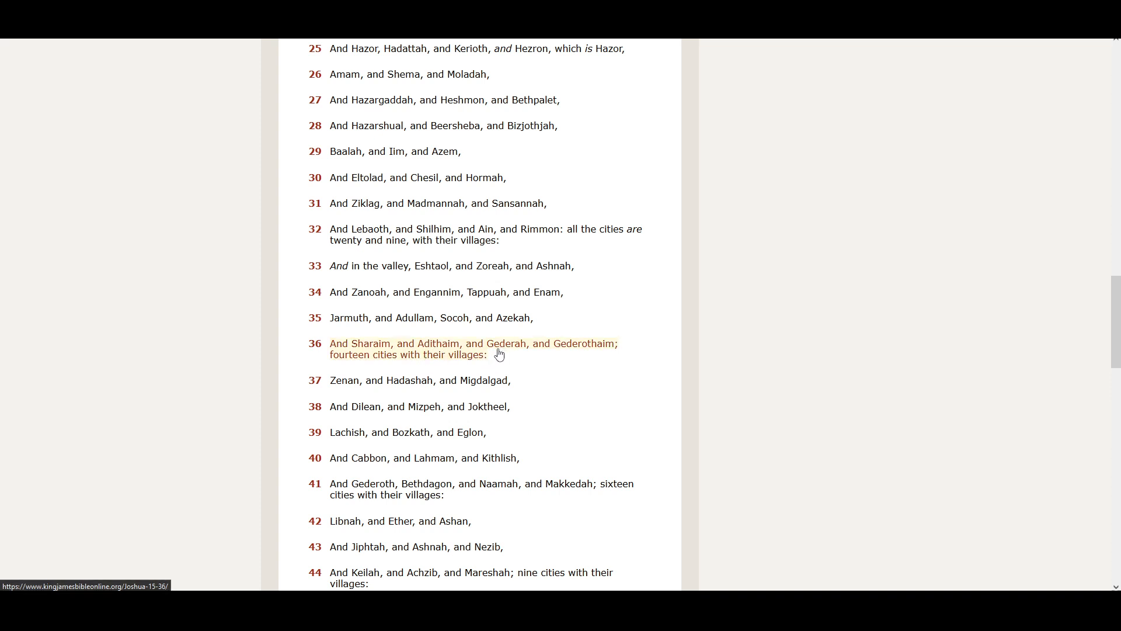
mouse_move(566, 359)
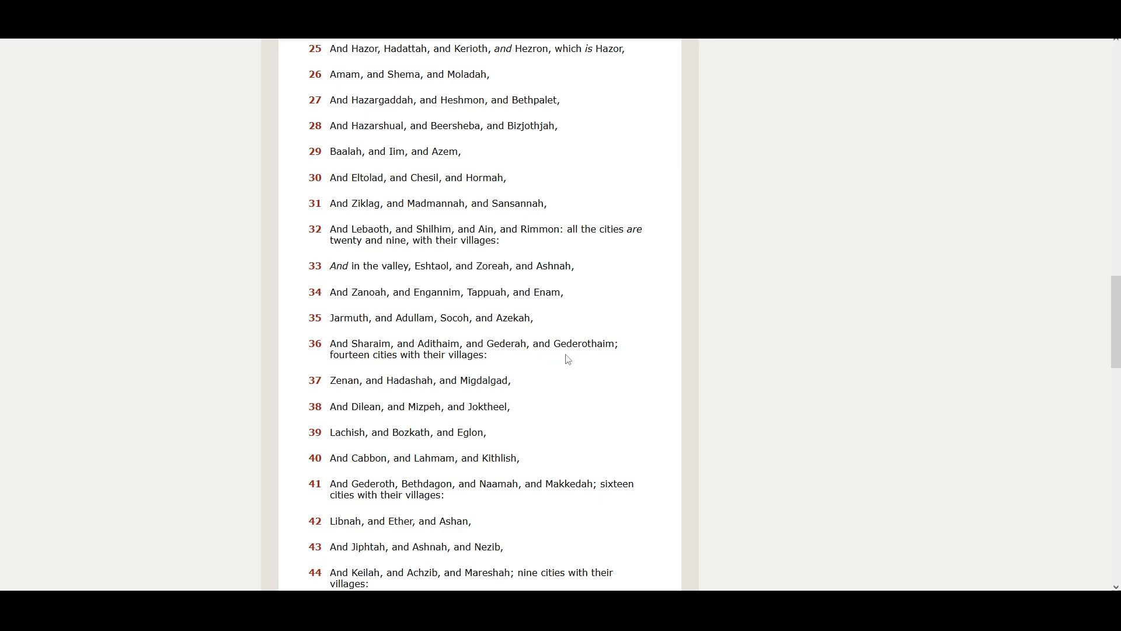
mouse_move(593, 365)
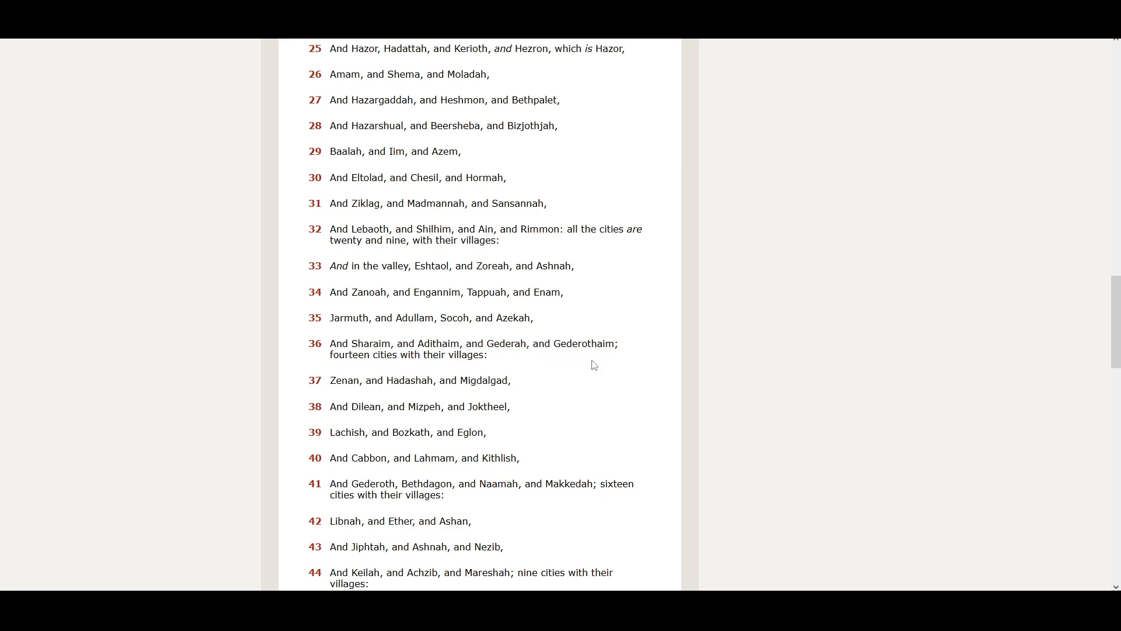
mouse_move(471, 373)
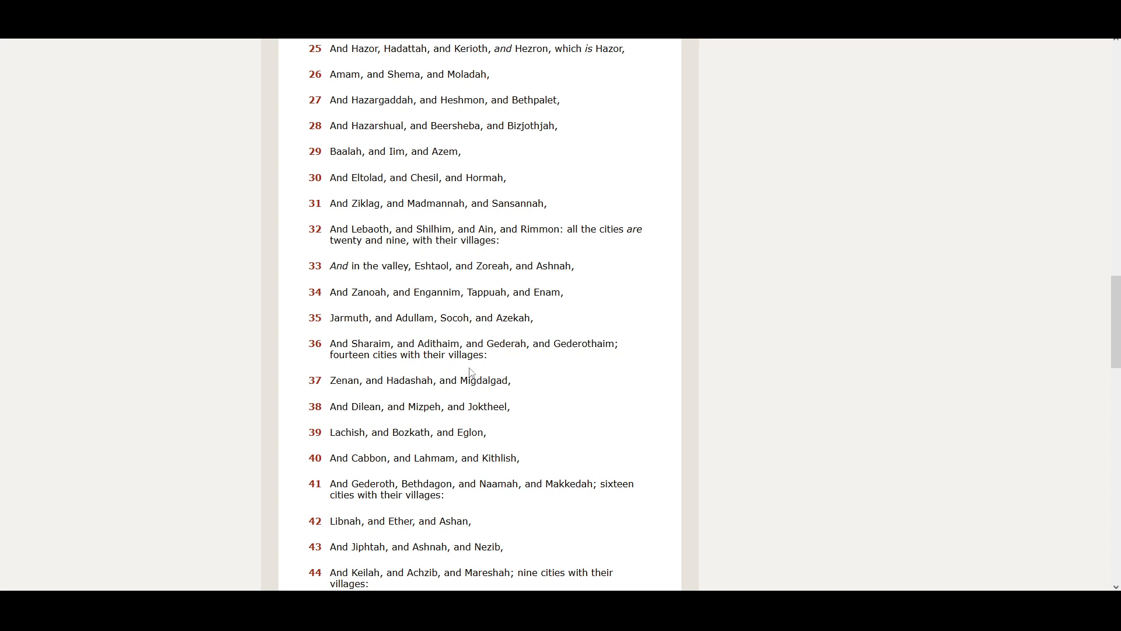
mouse_move(364, 399)
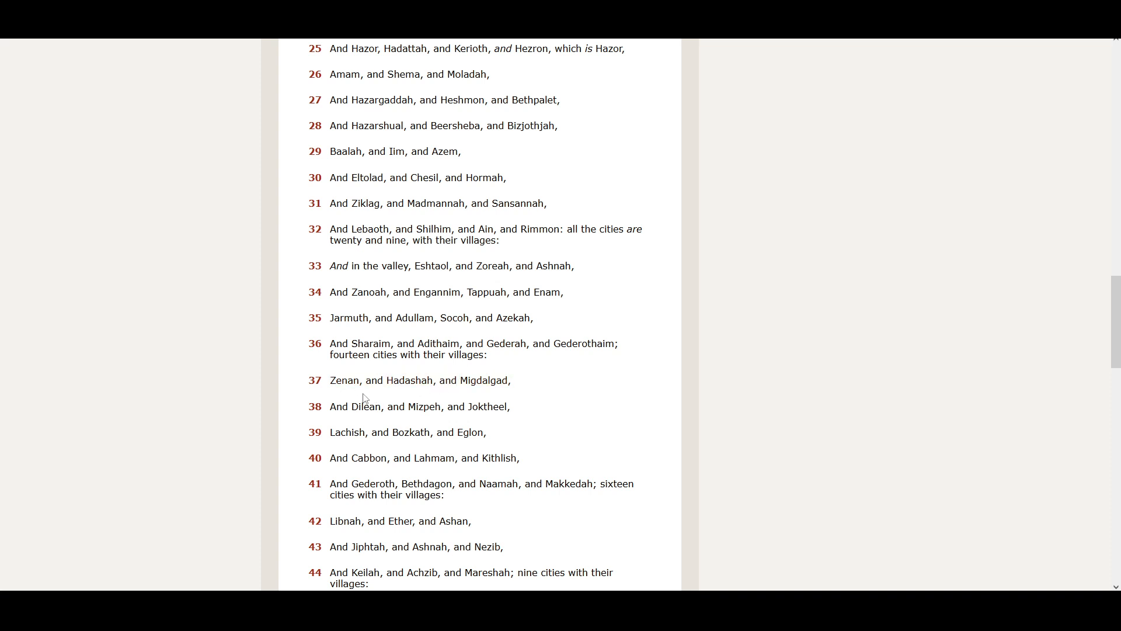
mouse_move(411, 397)
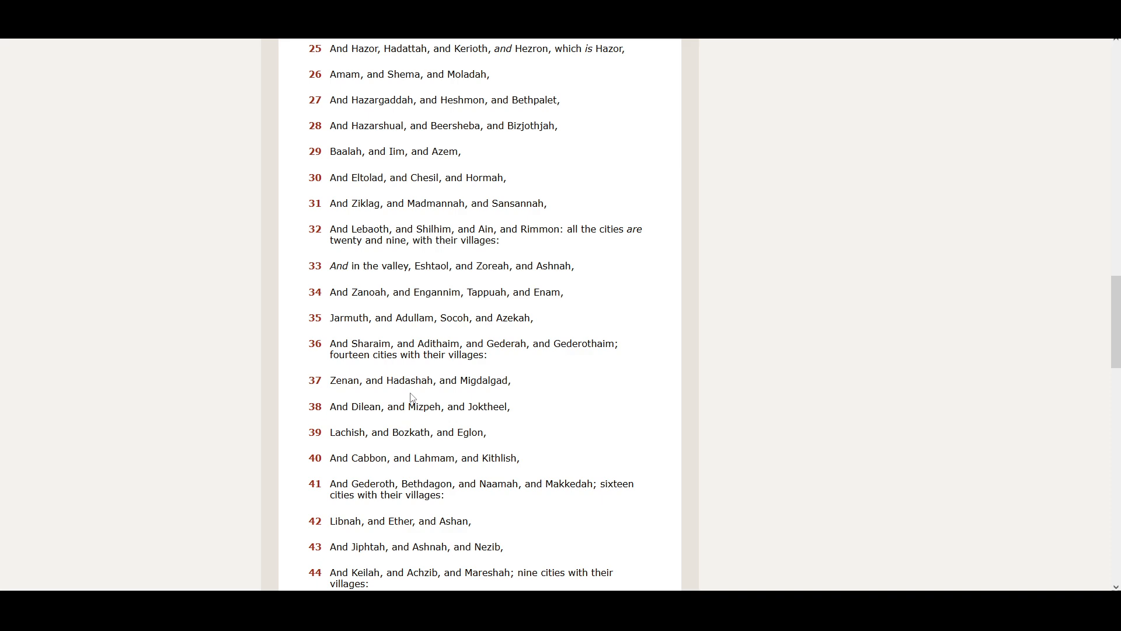
mouse_move(467, 399)
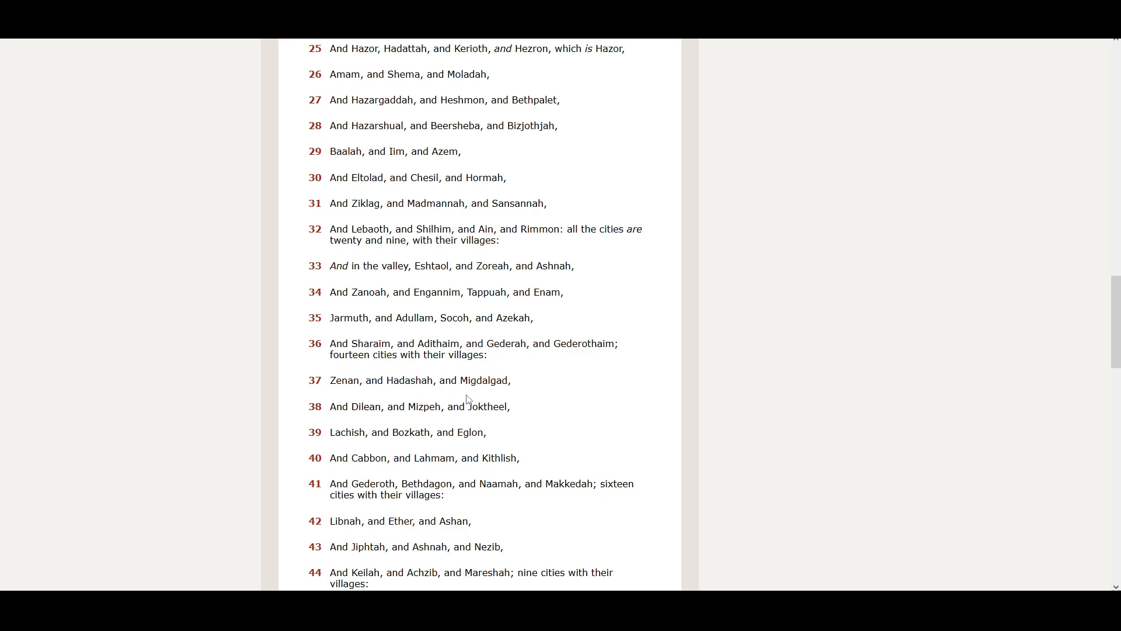
mouse_move(505, 397)
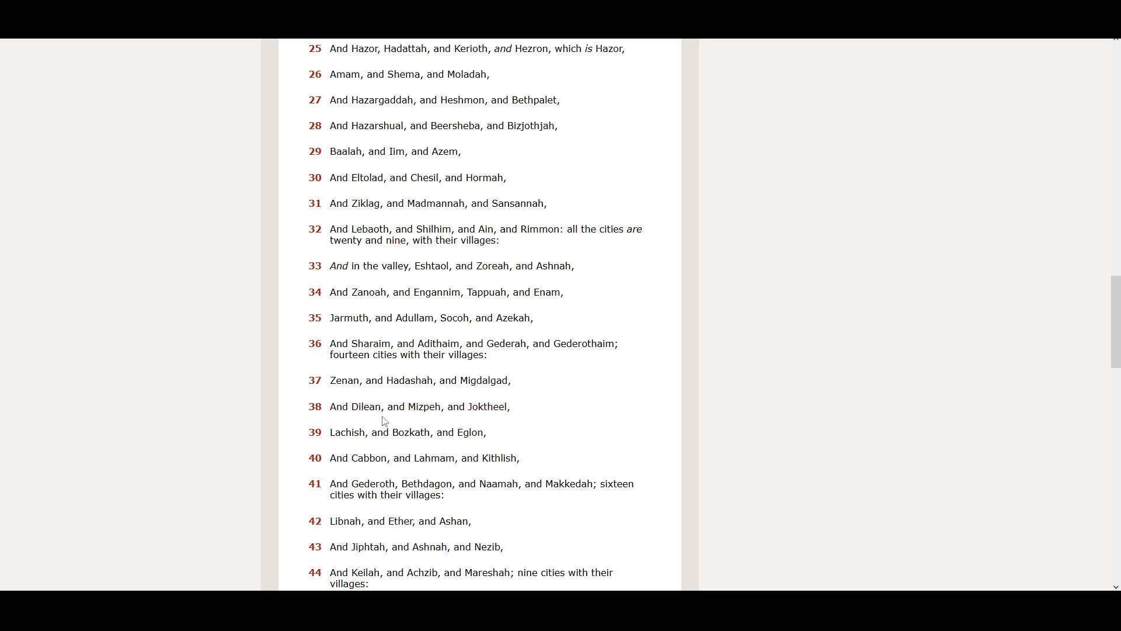
mouse_move(457, 420)
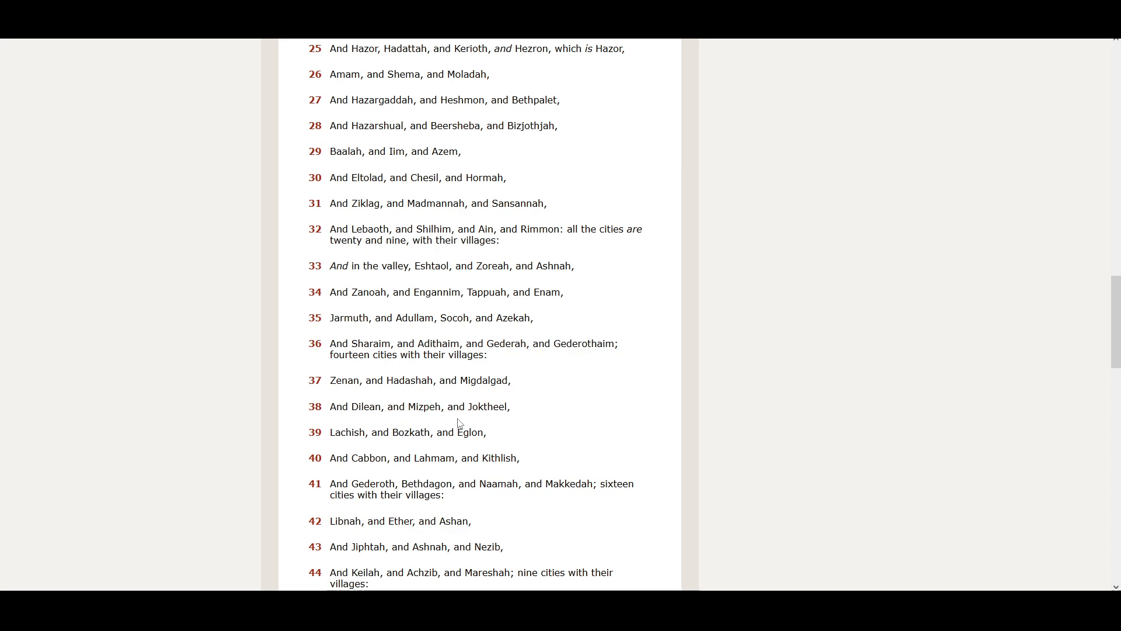
mouse_move(500, 421)
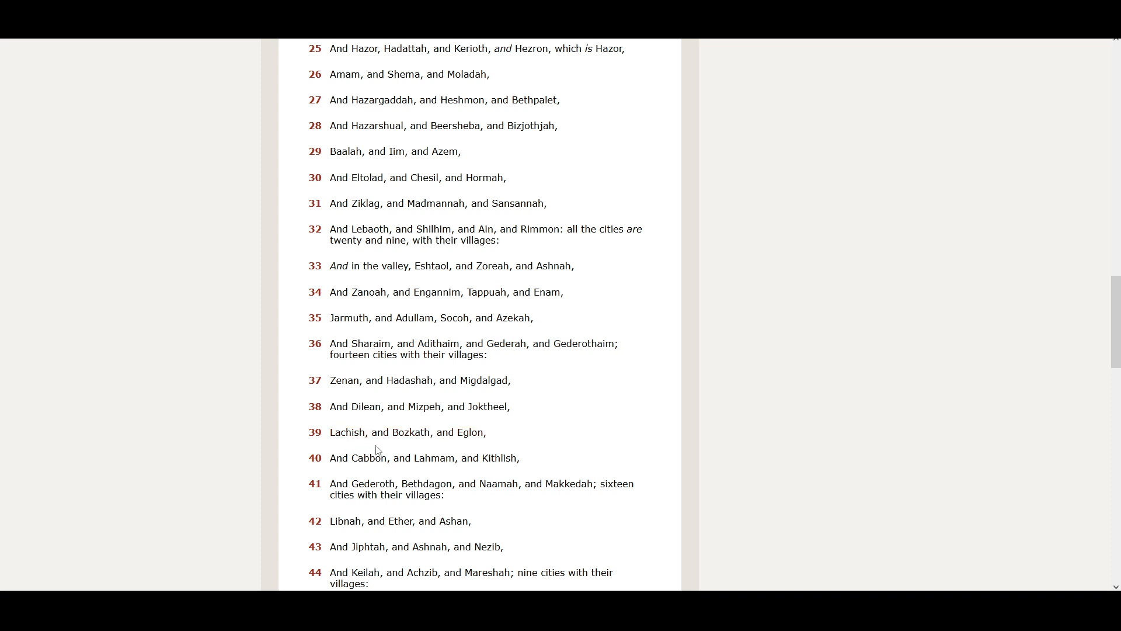
mouse_move(435, 449)
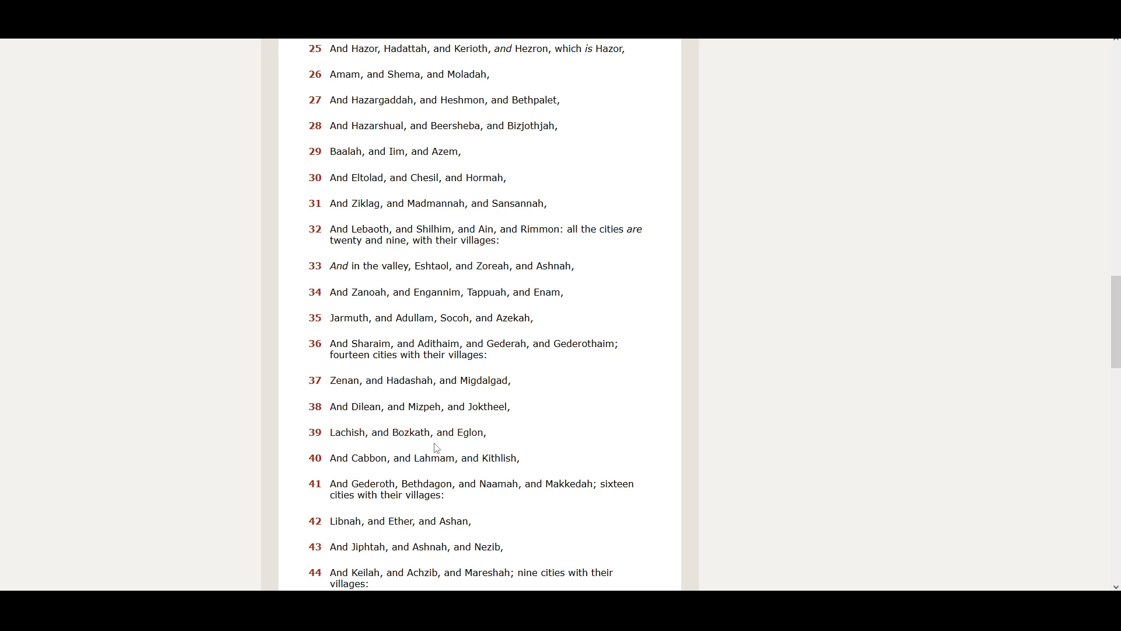
mouse_move(483, 448)
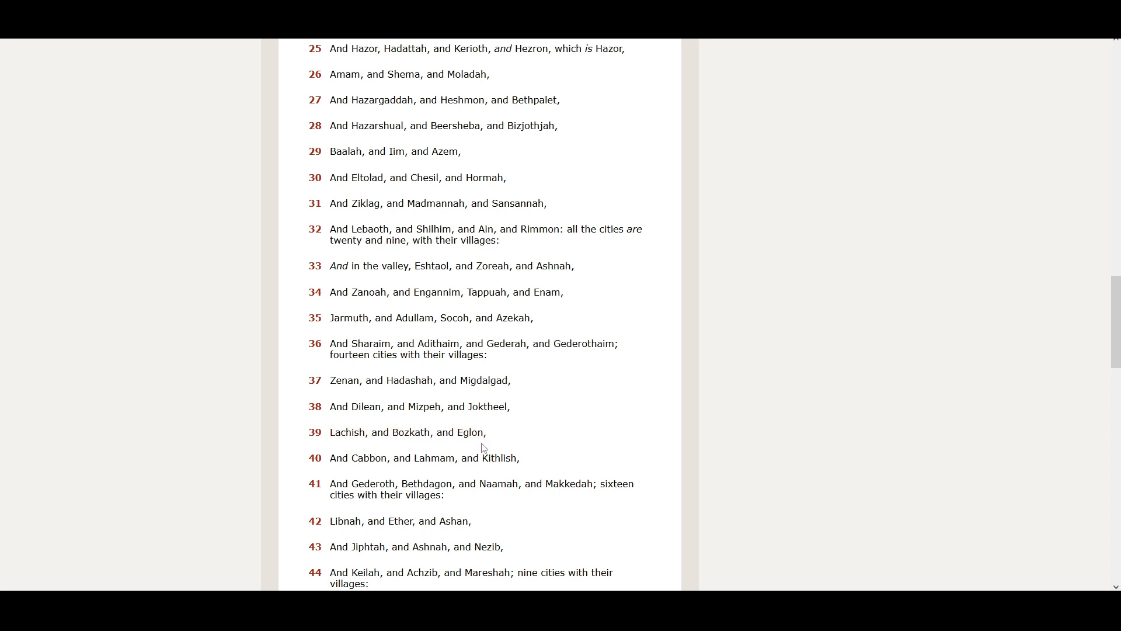
mouse_move(402, 475)
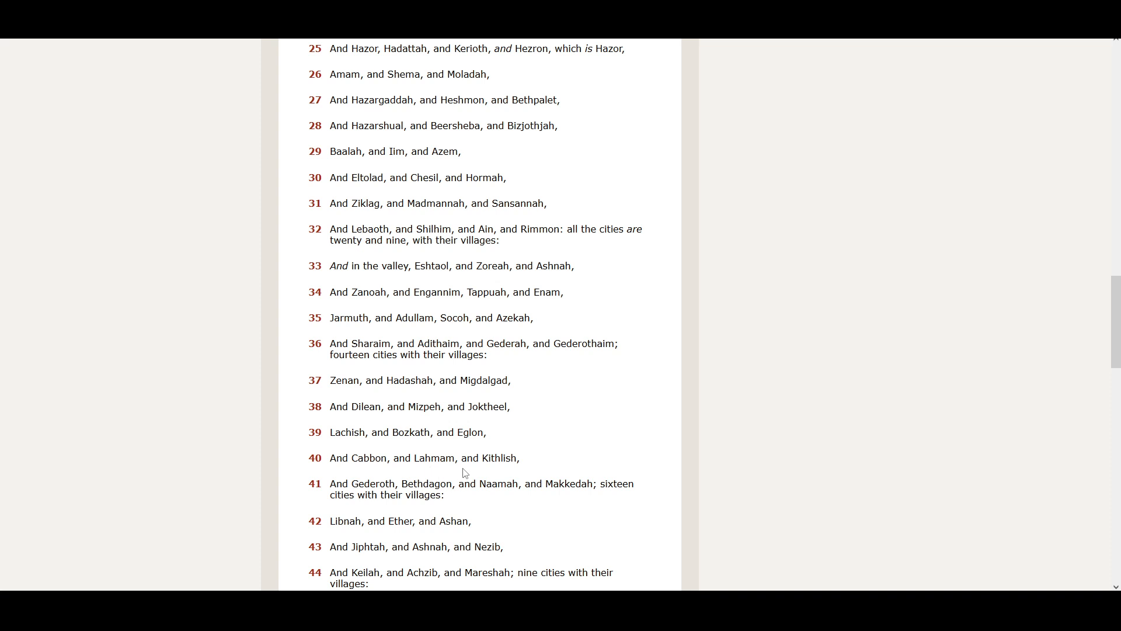
mouse_move(486, 471)
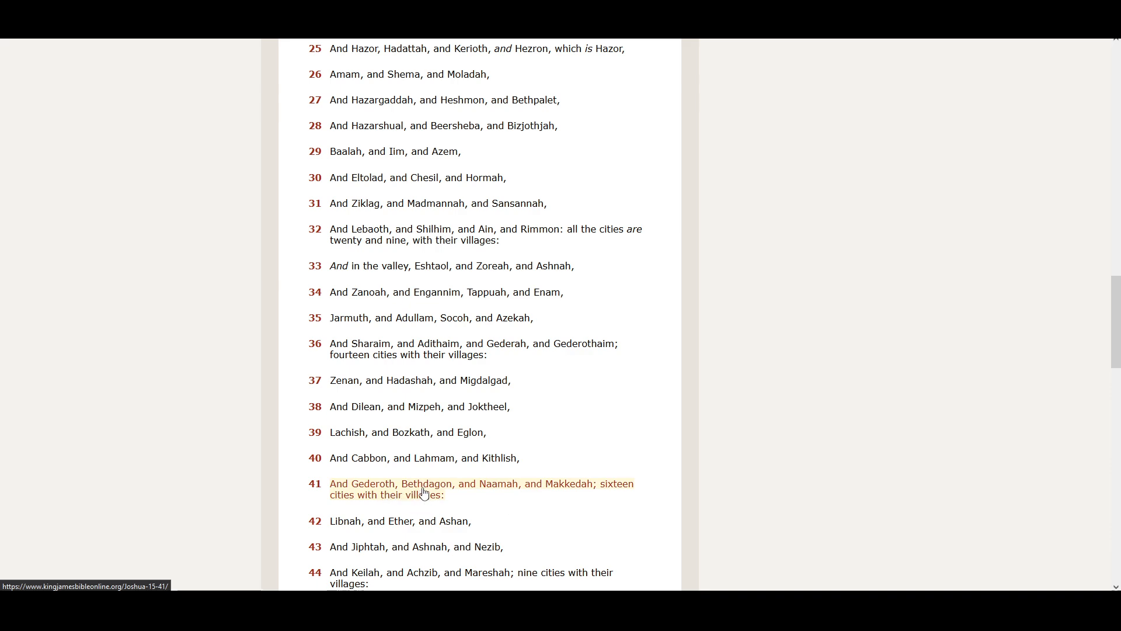
mouse_move(484, 498)
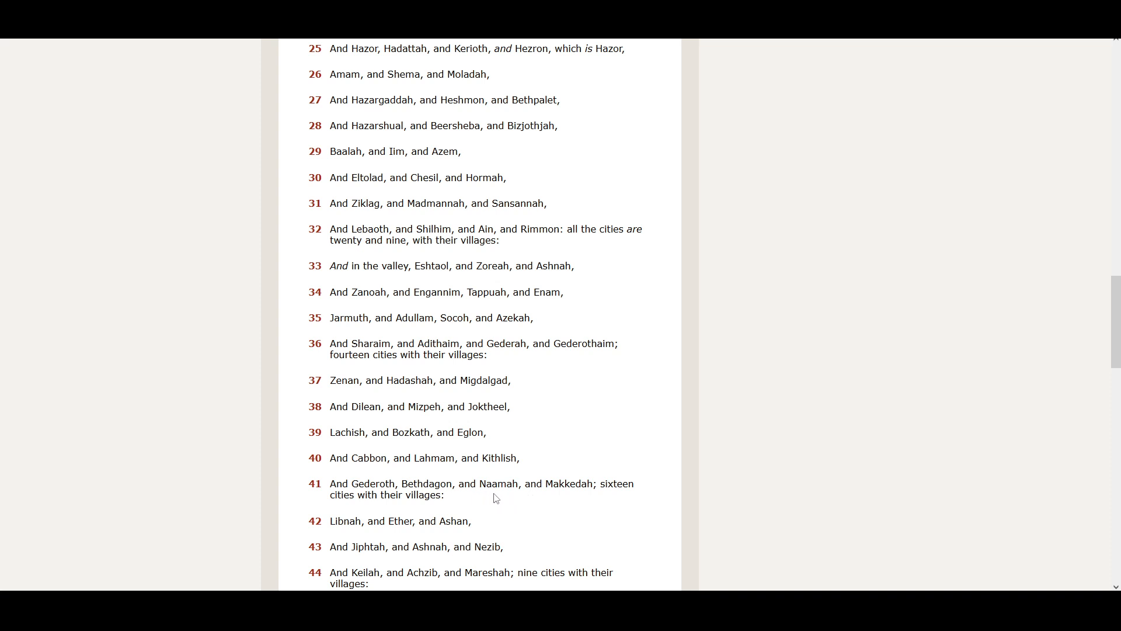
mouse_move(551, 500)
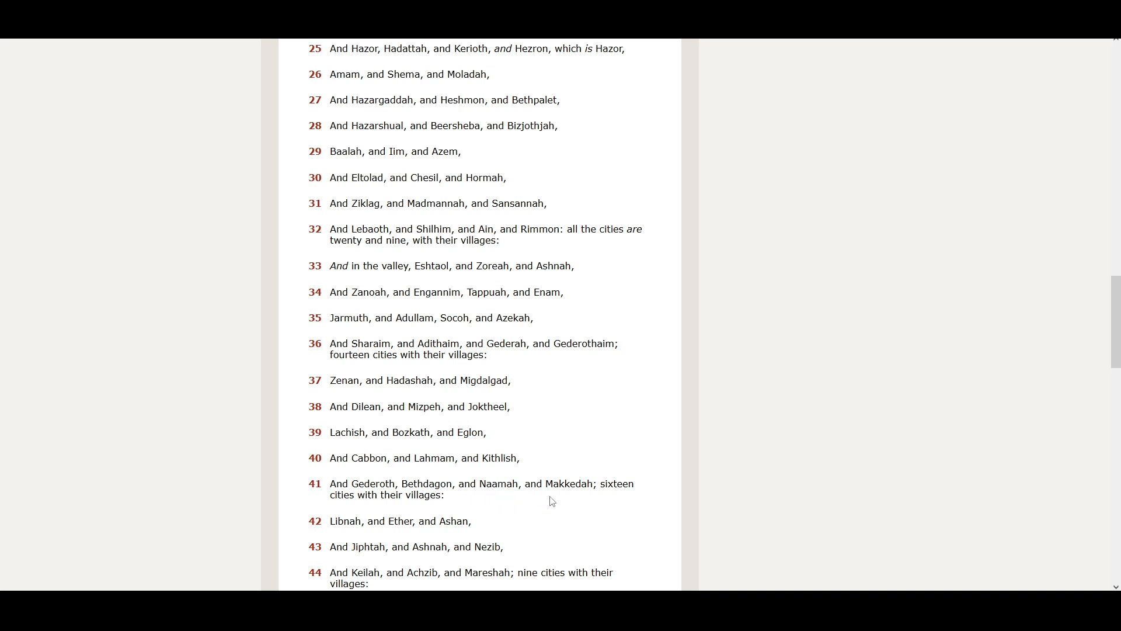
mouse_move(619, 497)
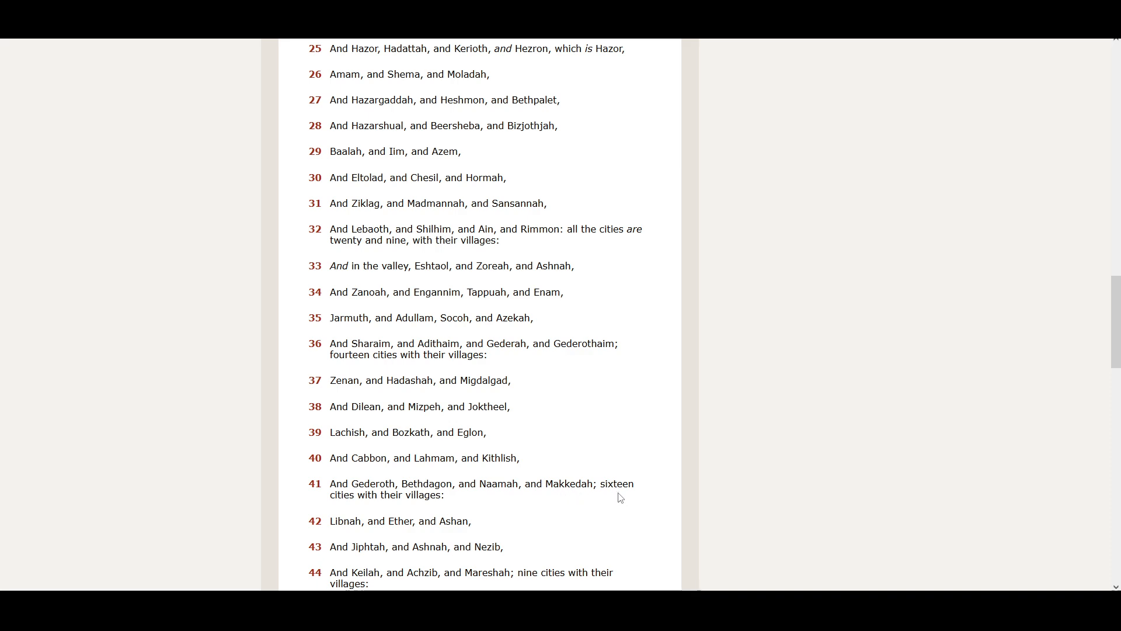
mouse_move(470, 509)
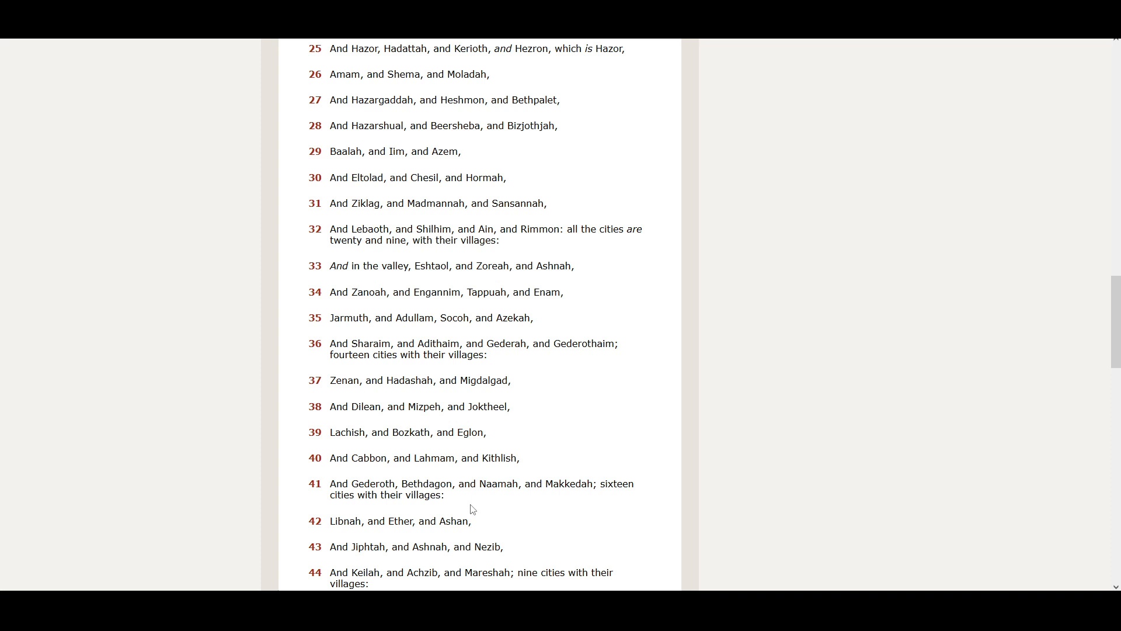
Scroll down through Joshua 15 until verses 38–56 are visible
scroll("down", 3)
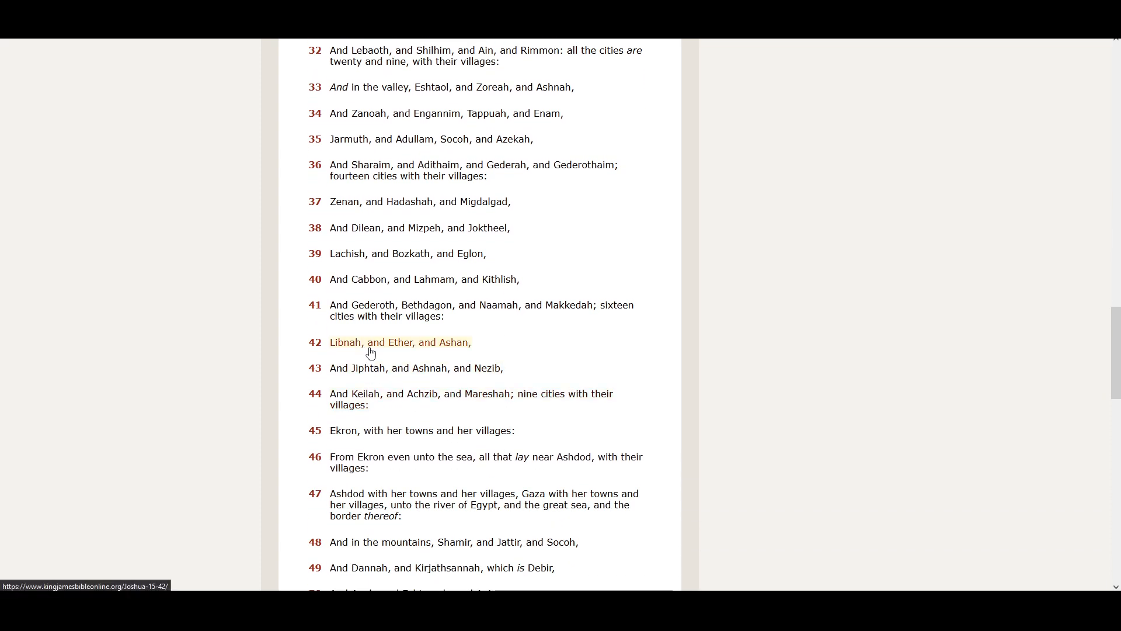
mouse_move(453, 357)
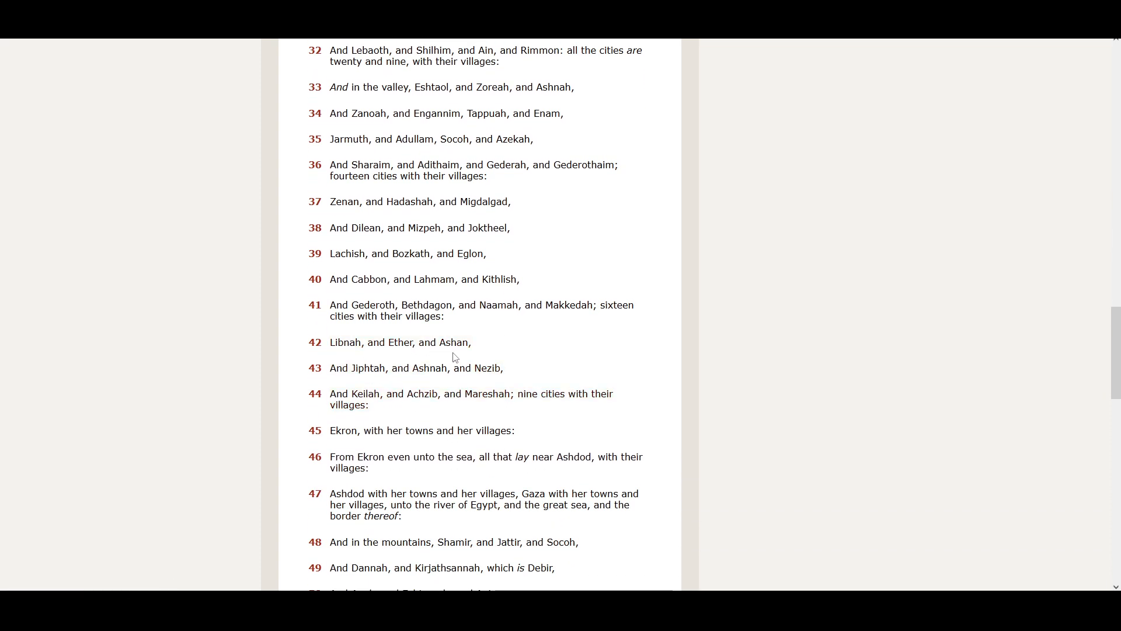
mouse_move(379, 383)
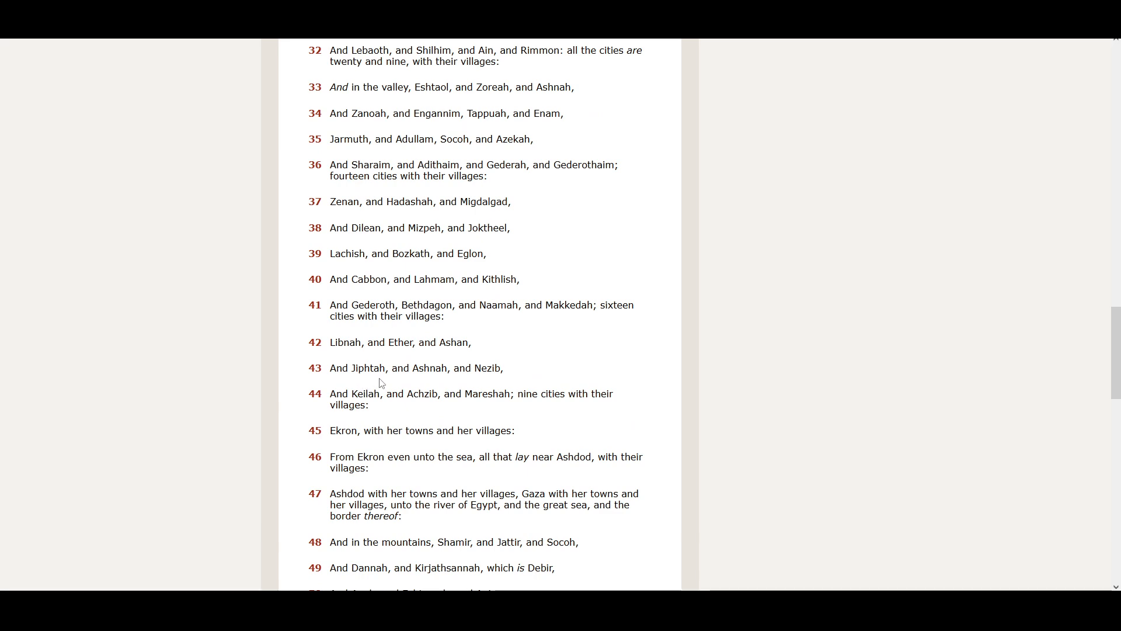
mouse_move(465, 385)
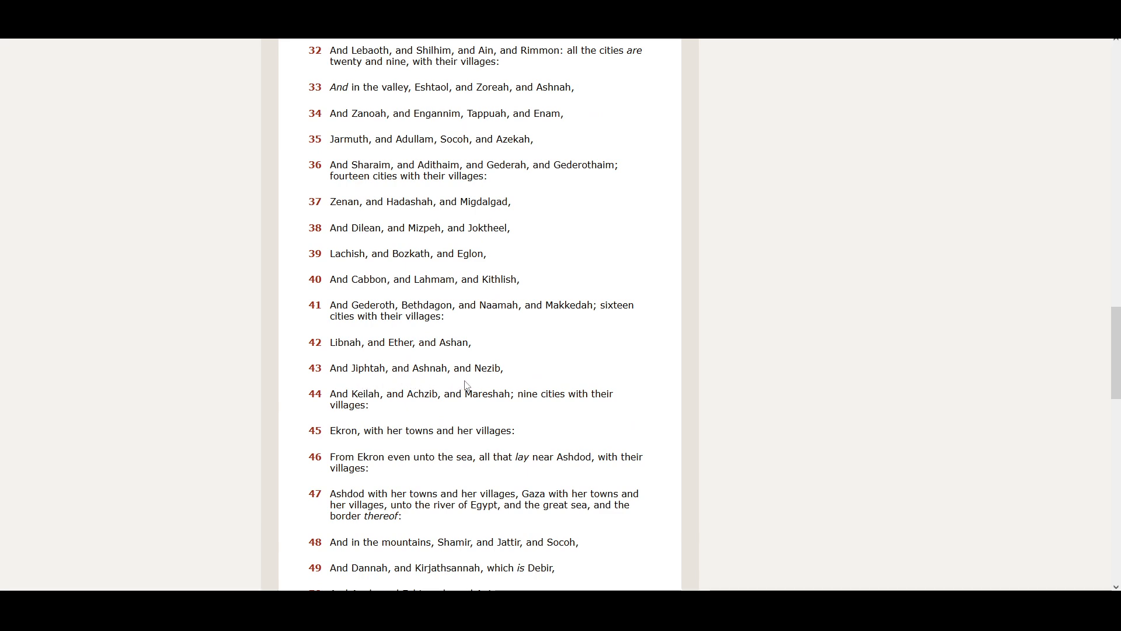
mouse_move(485, 382)
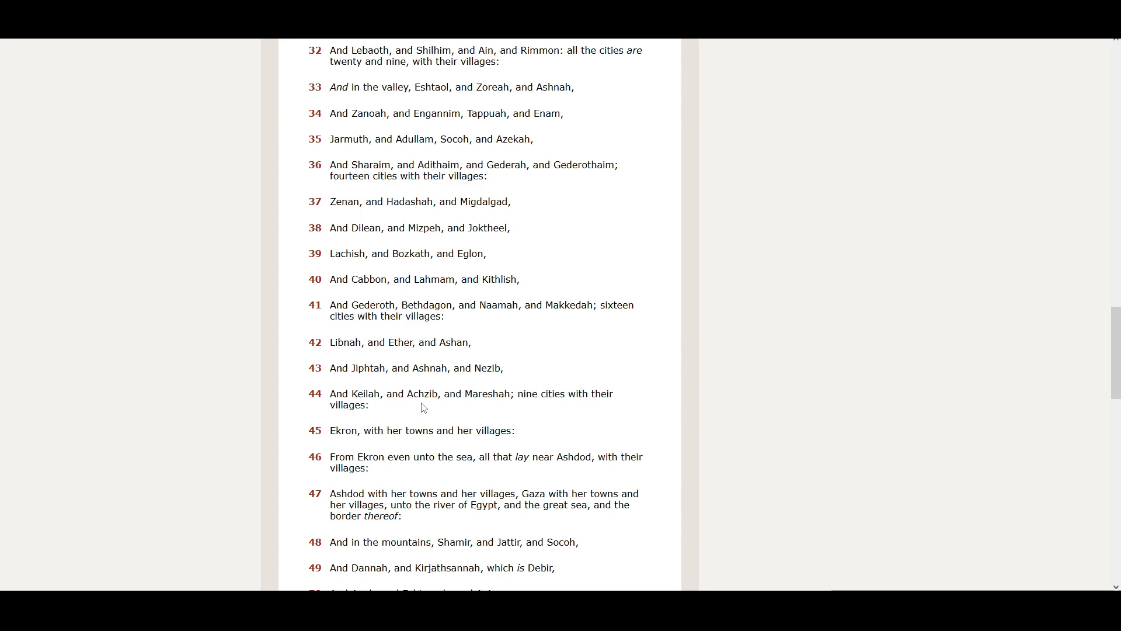
mouse_move(481, 413)
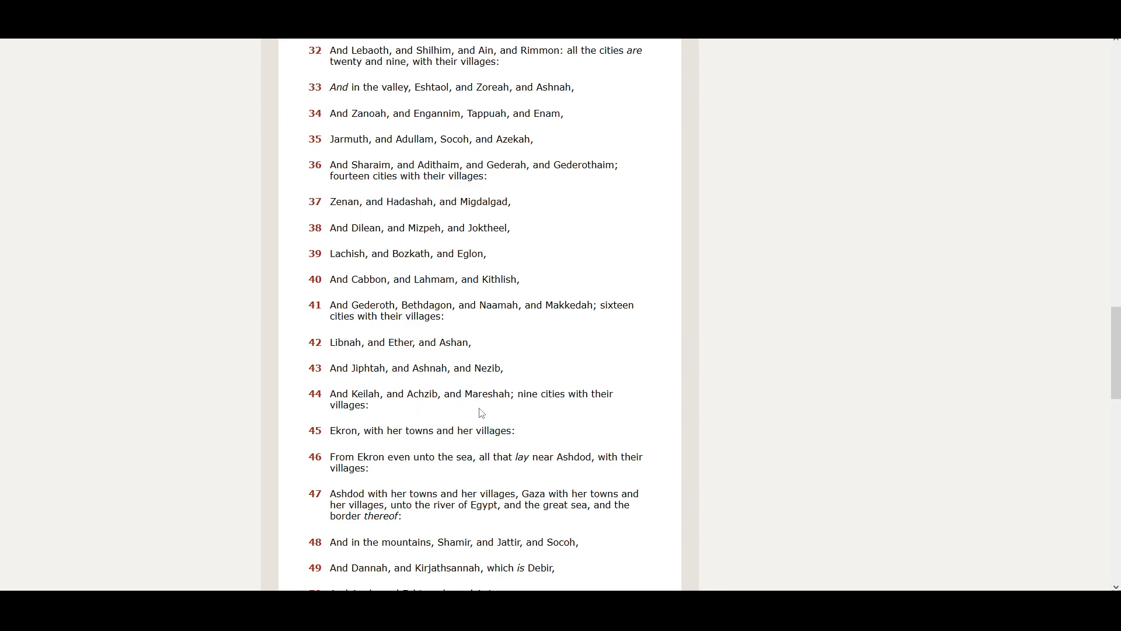
mouse_move(598, 408)
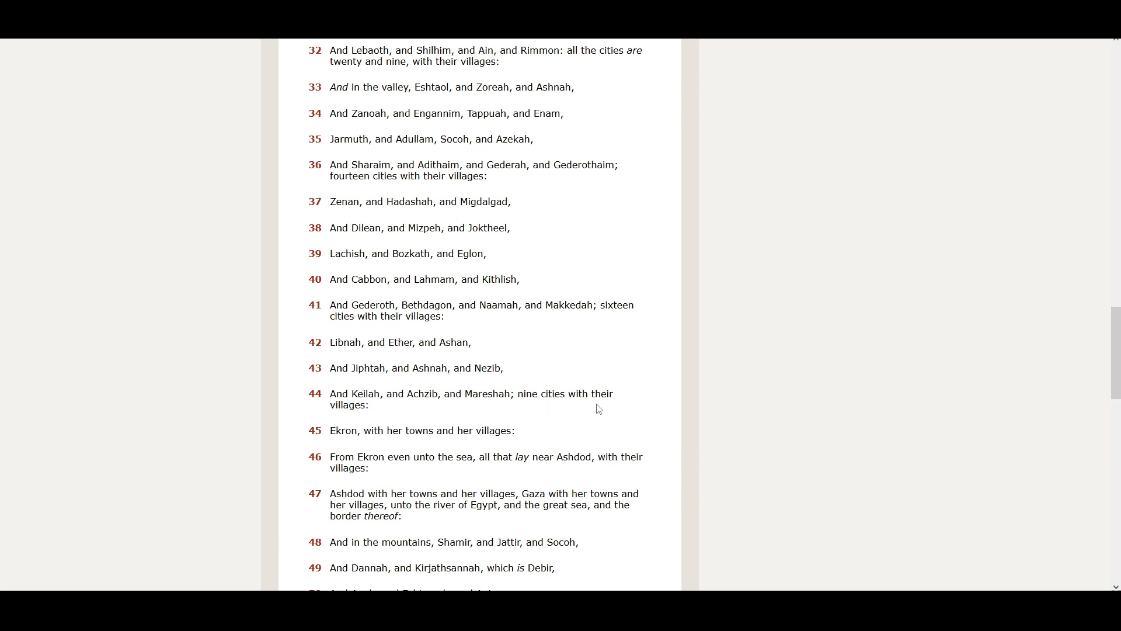
scroll("down", 3)
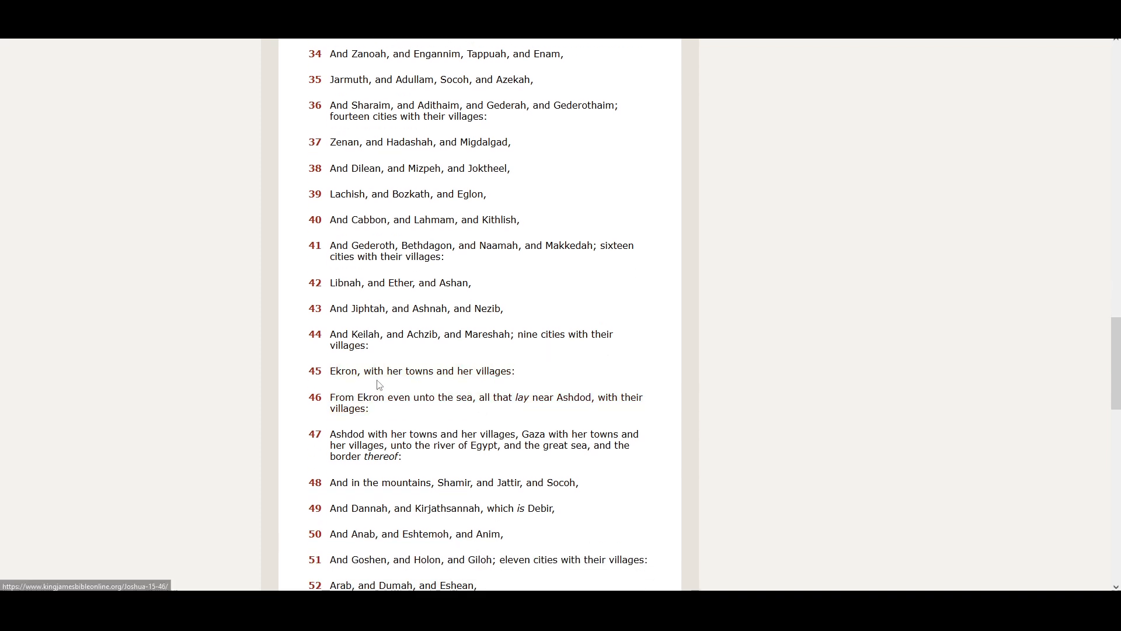
mouse_move(427, 421)
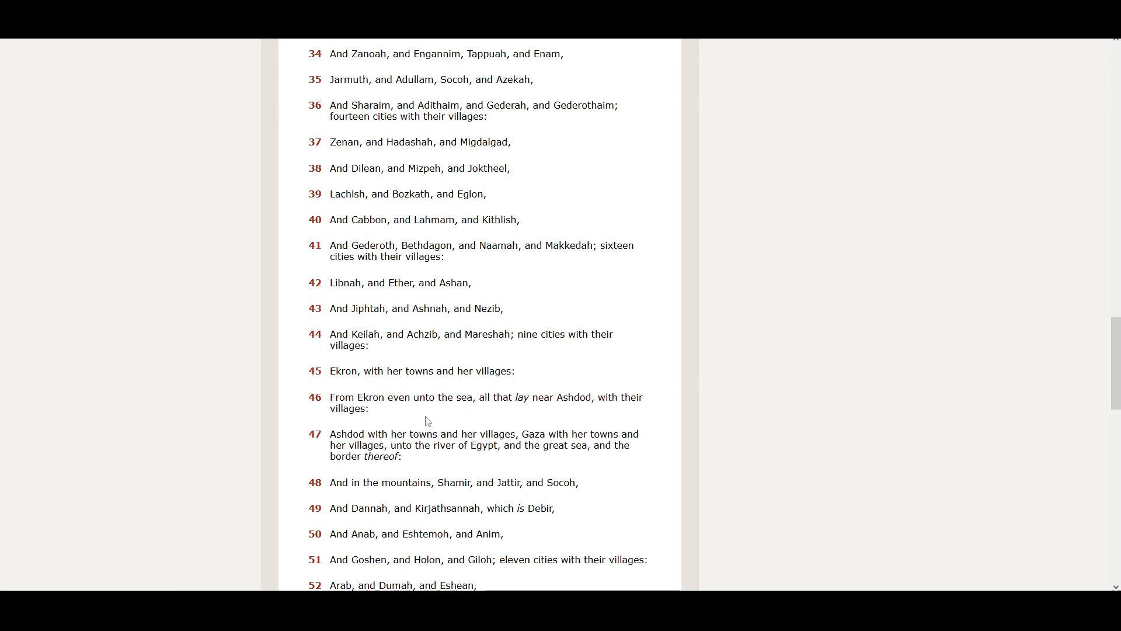
mouse_move(464, 413)
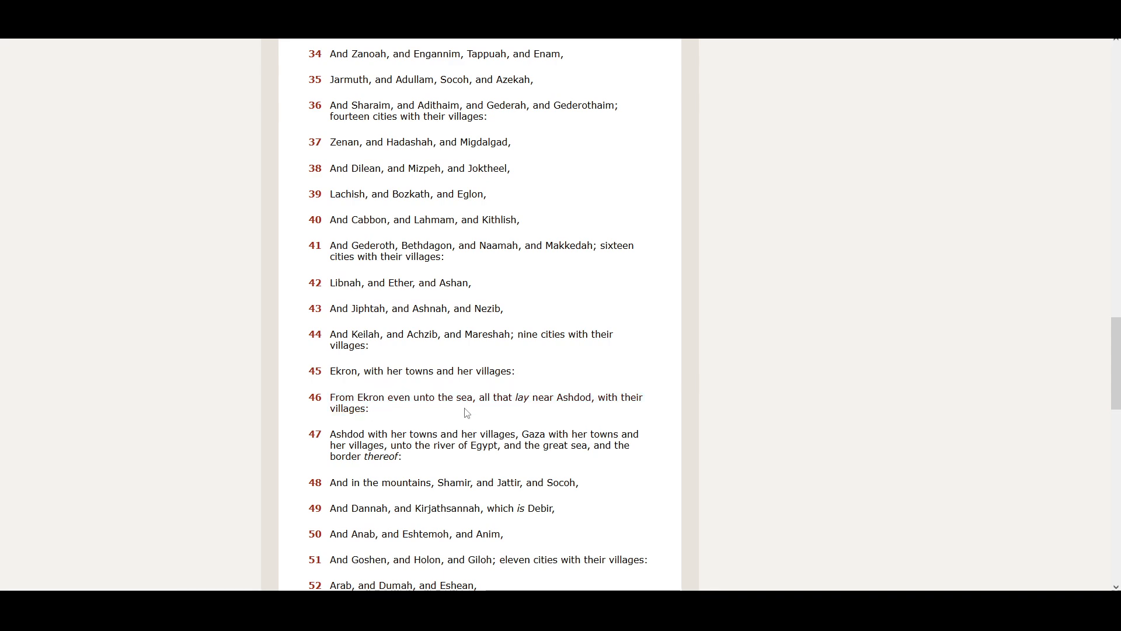
mouse_move(576, 416)
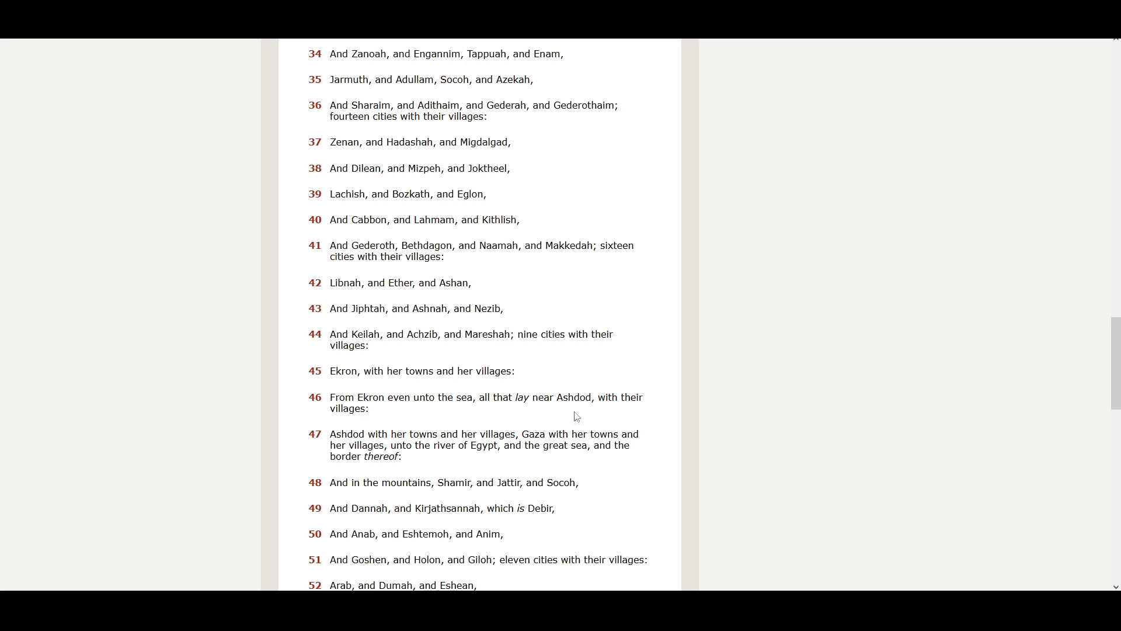
scroll("down", 3)
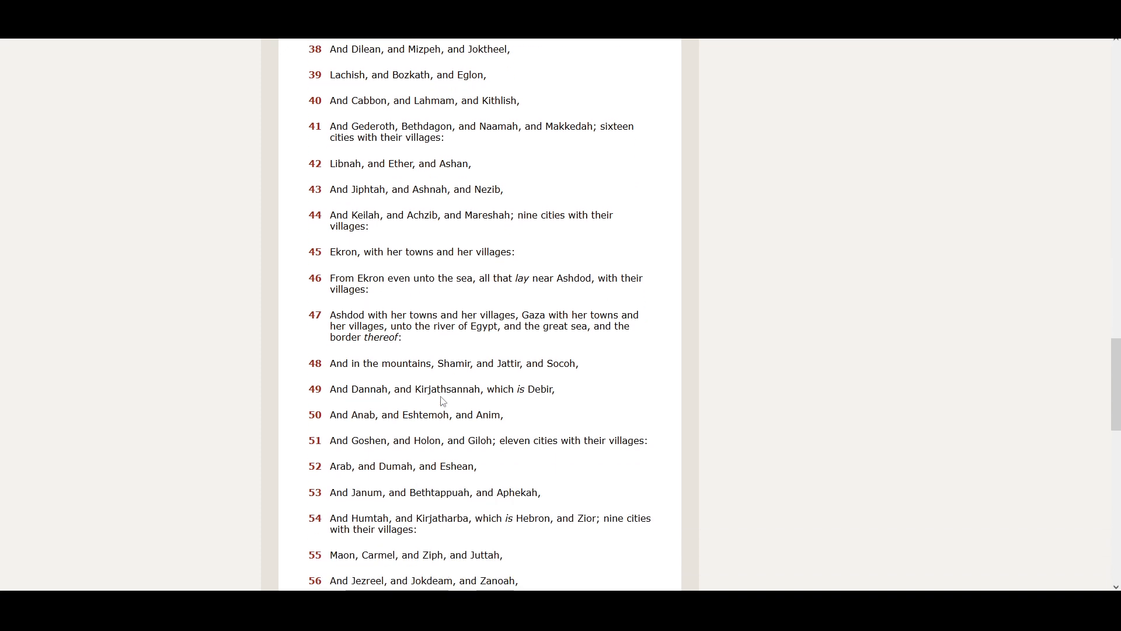
Scroll down until verses 48–63 show, ending with the Jebusites in Jerusalem
scroll("down", 3)
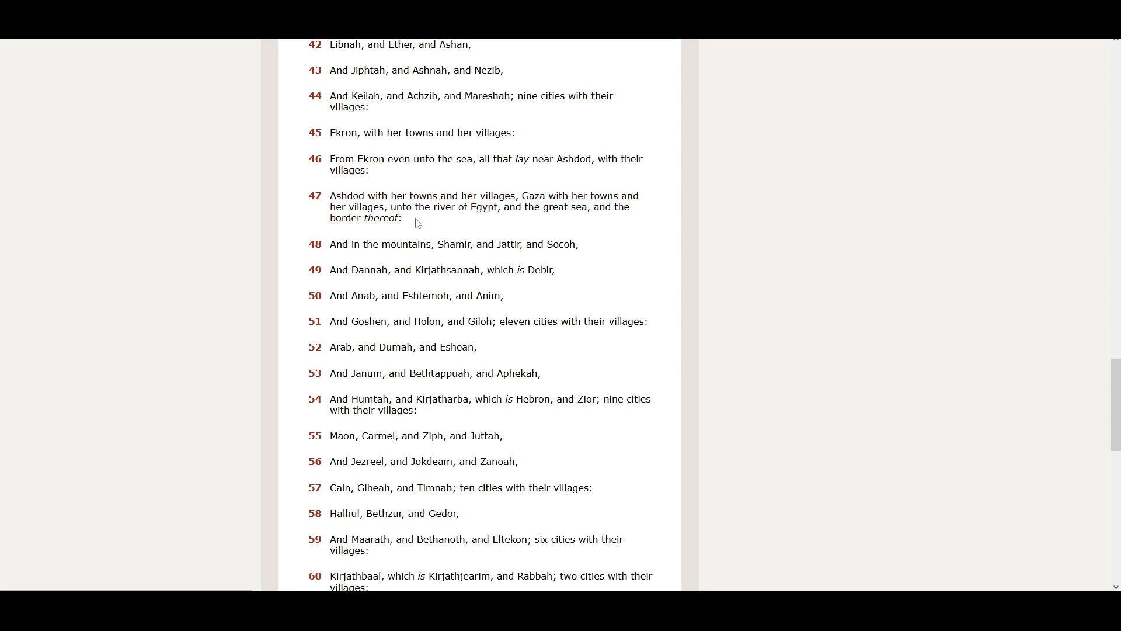
mouse_move(512, 223)
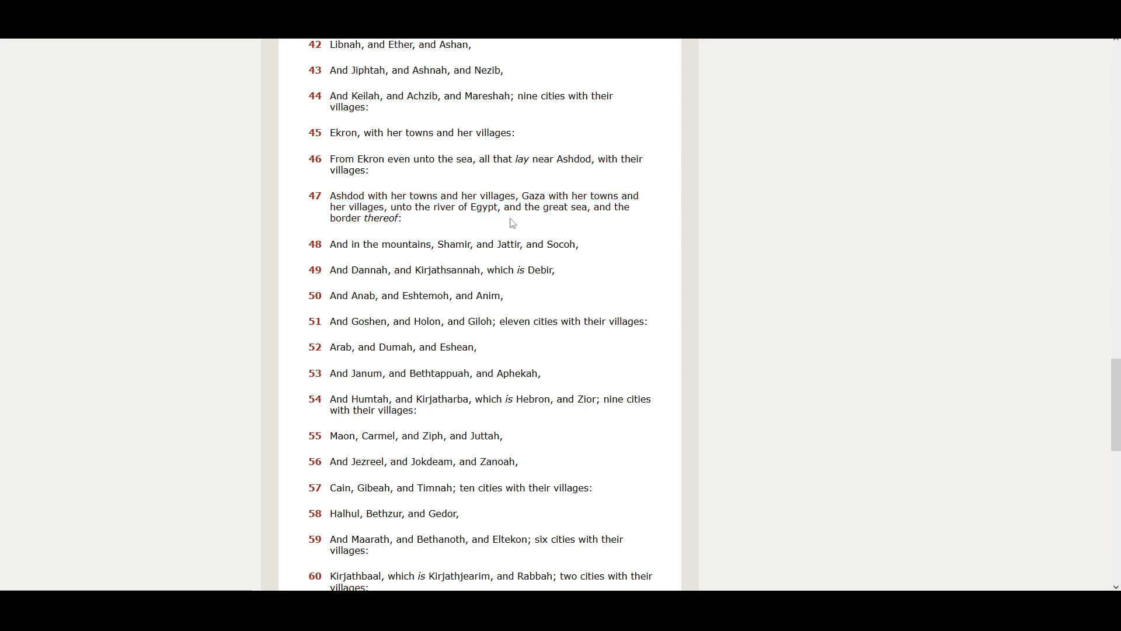
mouse_move(406, 231)
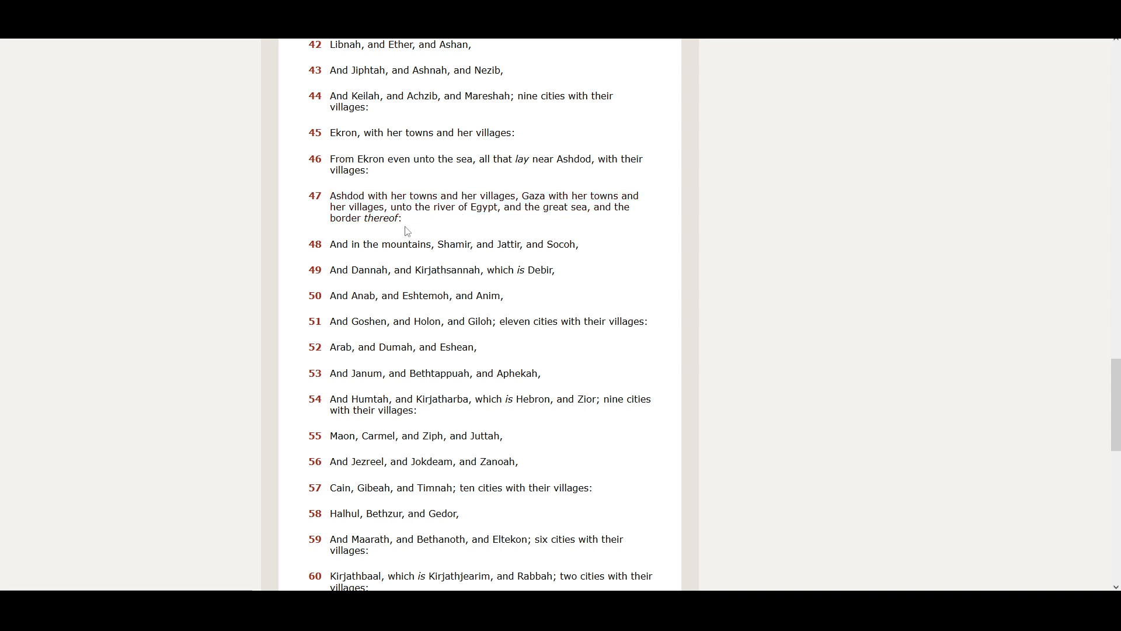
mouse_move(397, 259)
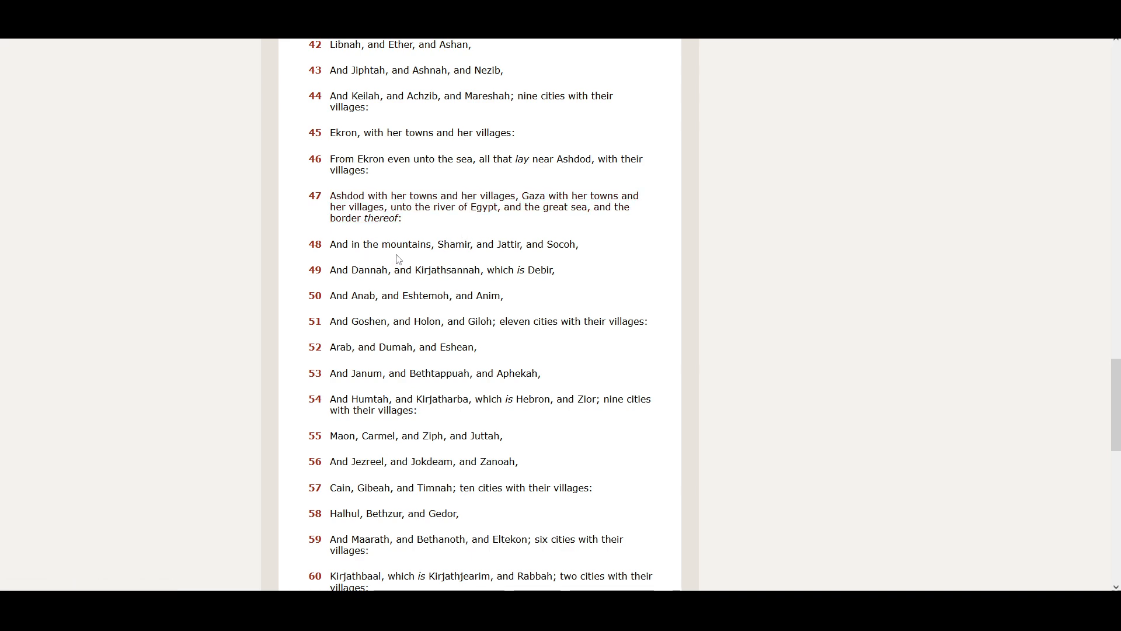
mouse_move(501, 261)
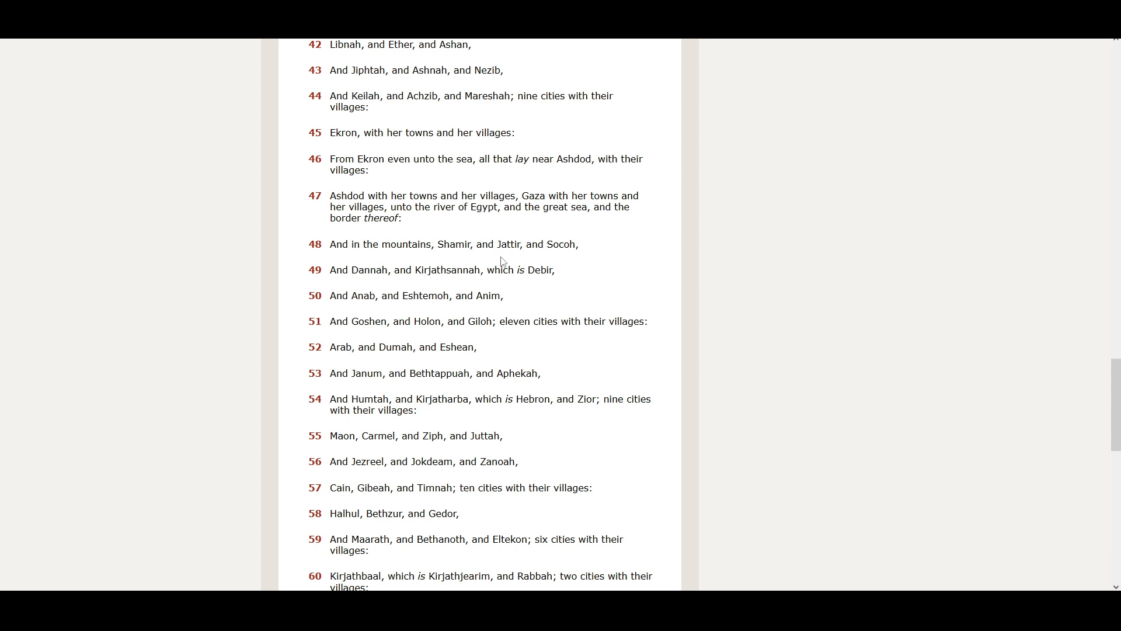
mouse_move(573, 257)
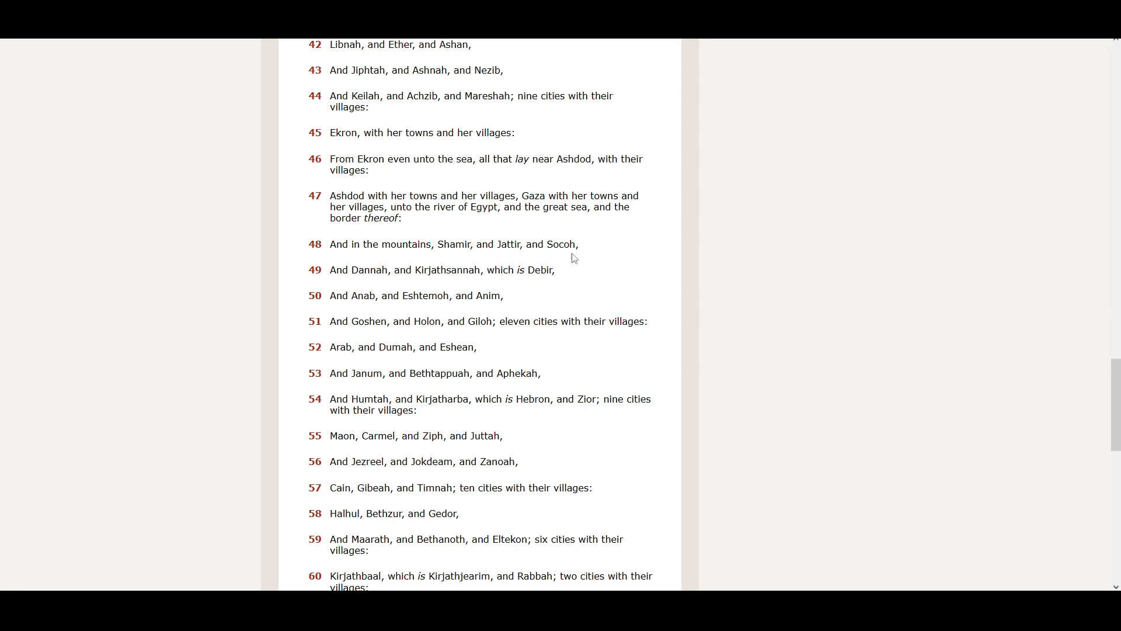
mouse_move(409, 288)
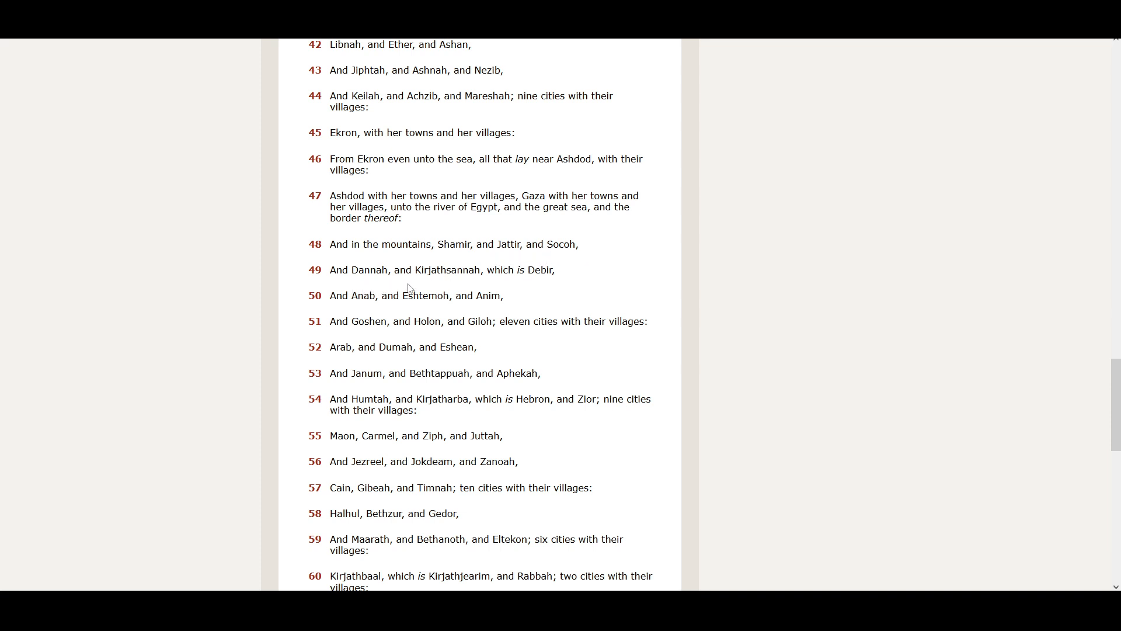
mouse_move(467, 283)
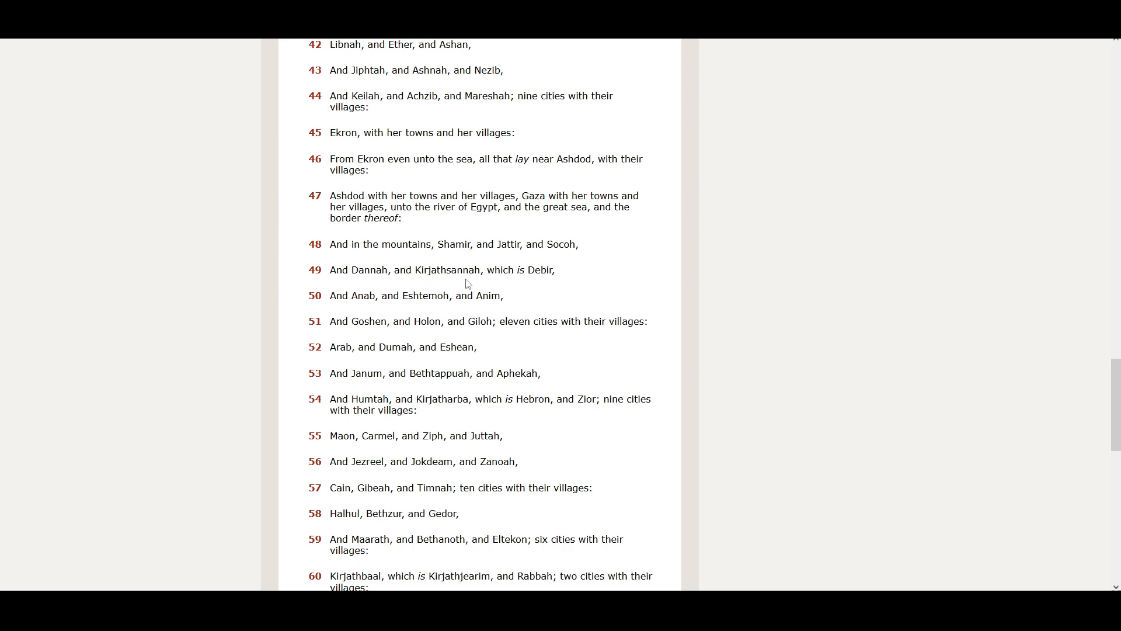
mouse_move(382, 308)
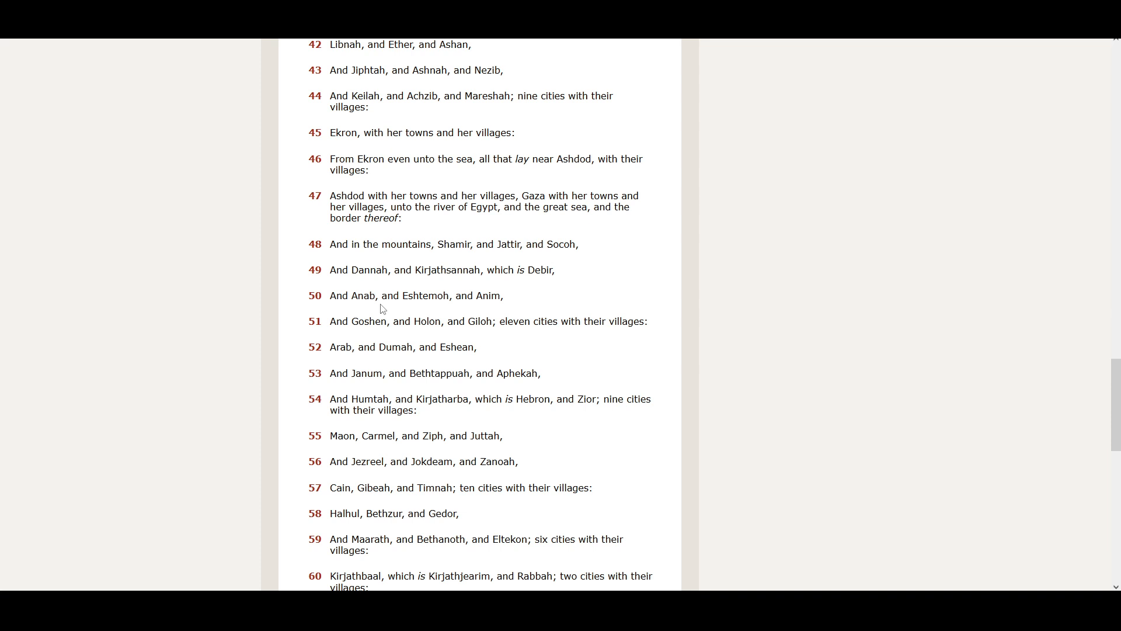
mouse_move(417, 312)
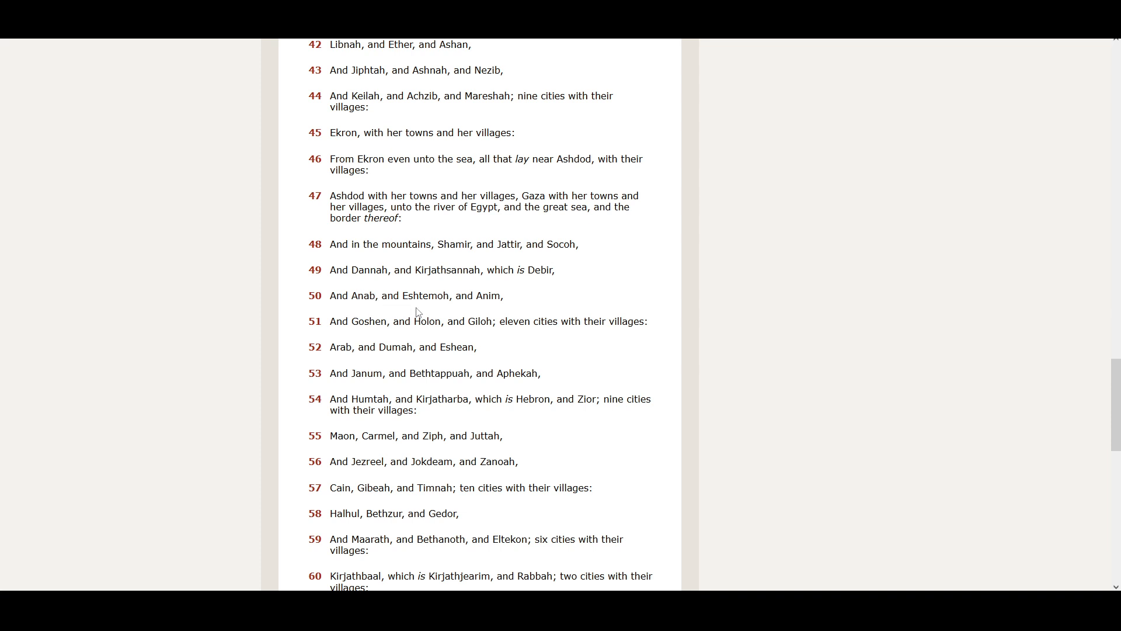
mouse_move(483, 308)
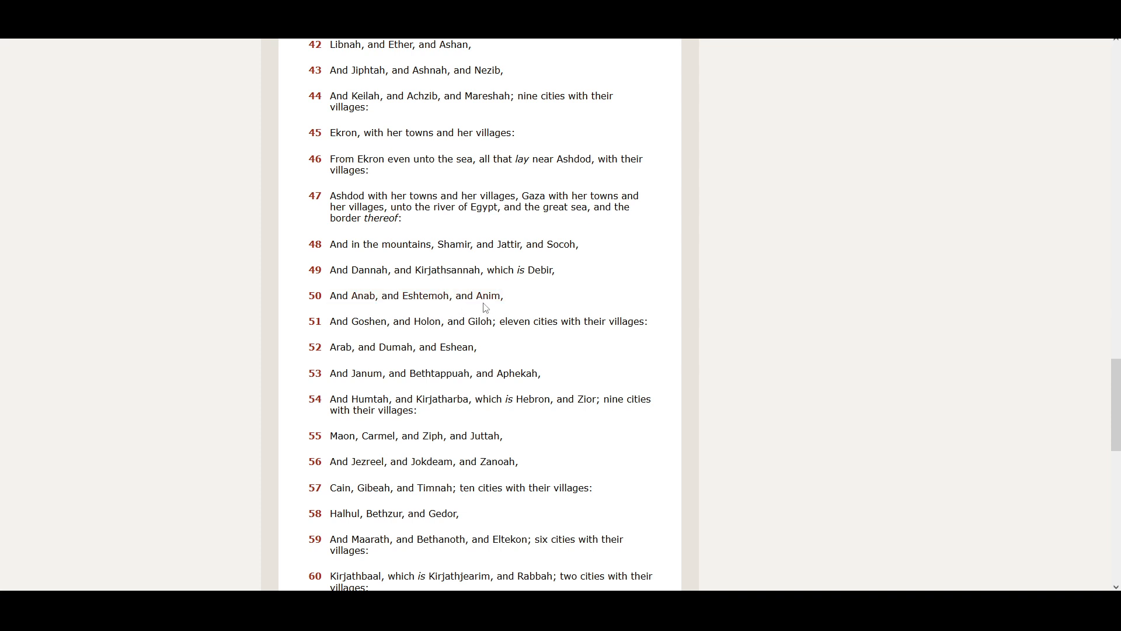
mouse_move(397, 335)
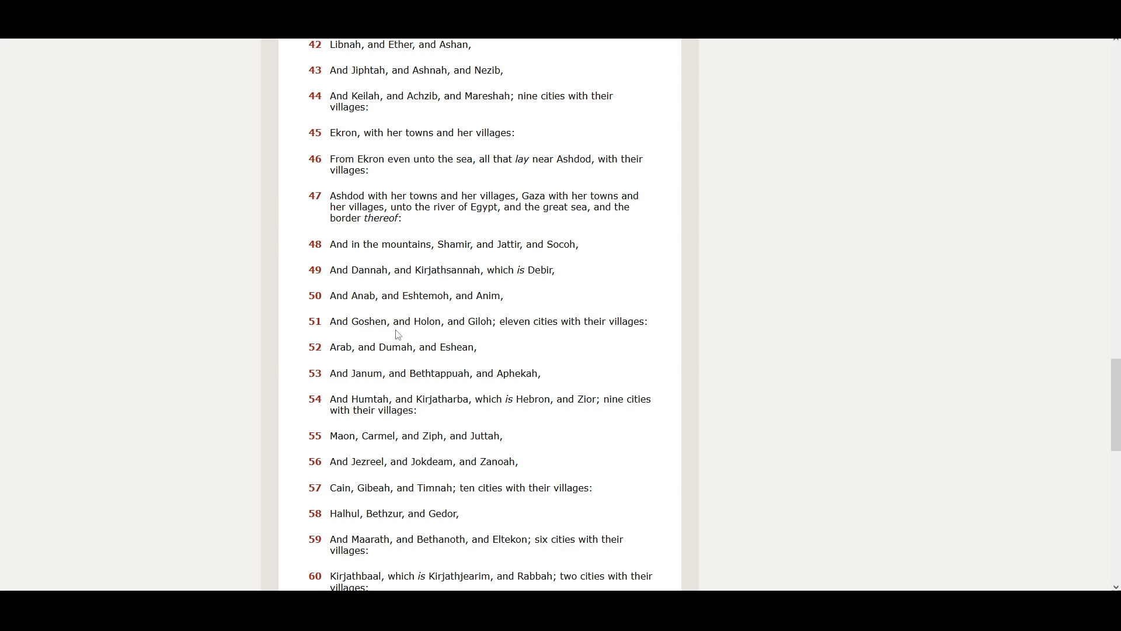
mouse_move(457, 334)
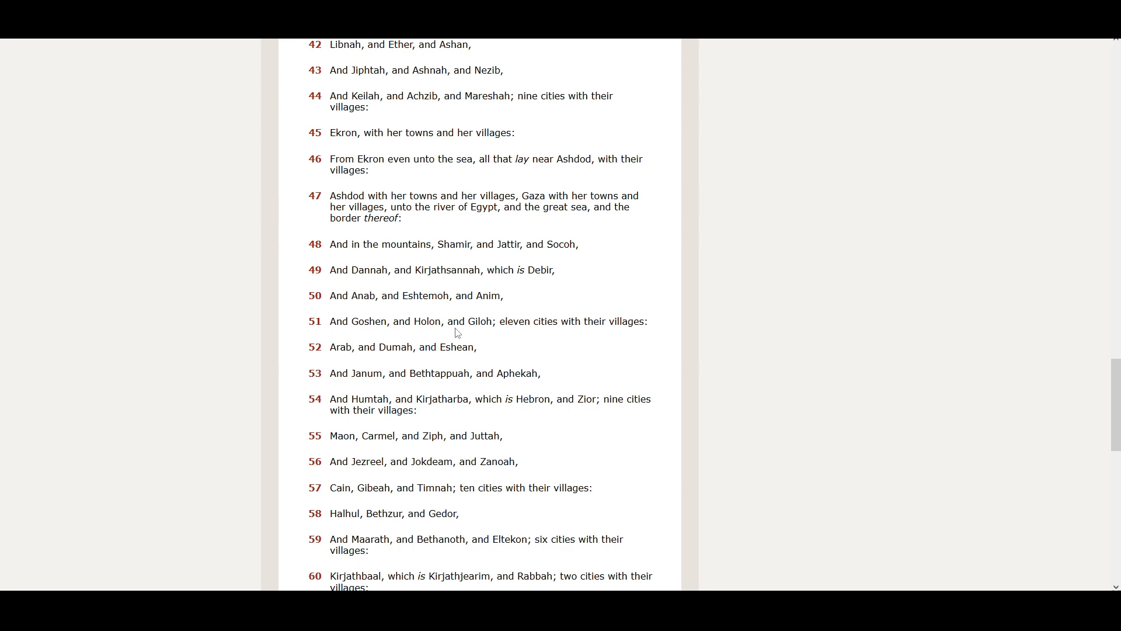
mouse_move(544, 336)
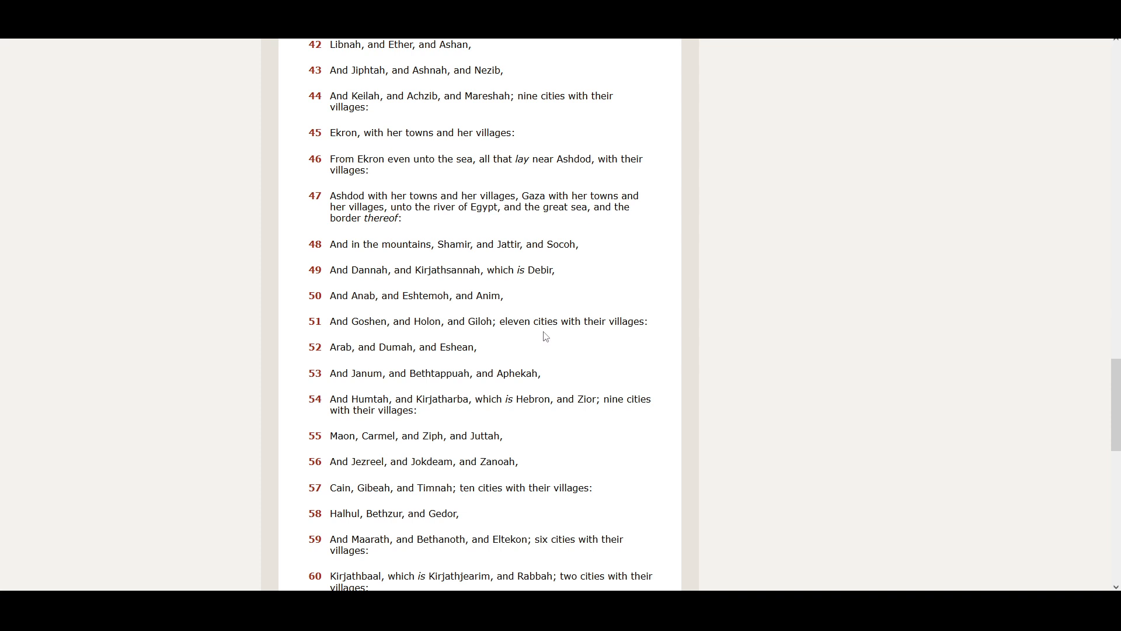
mouse_move(384, 361)
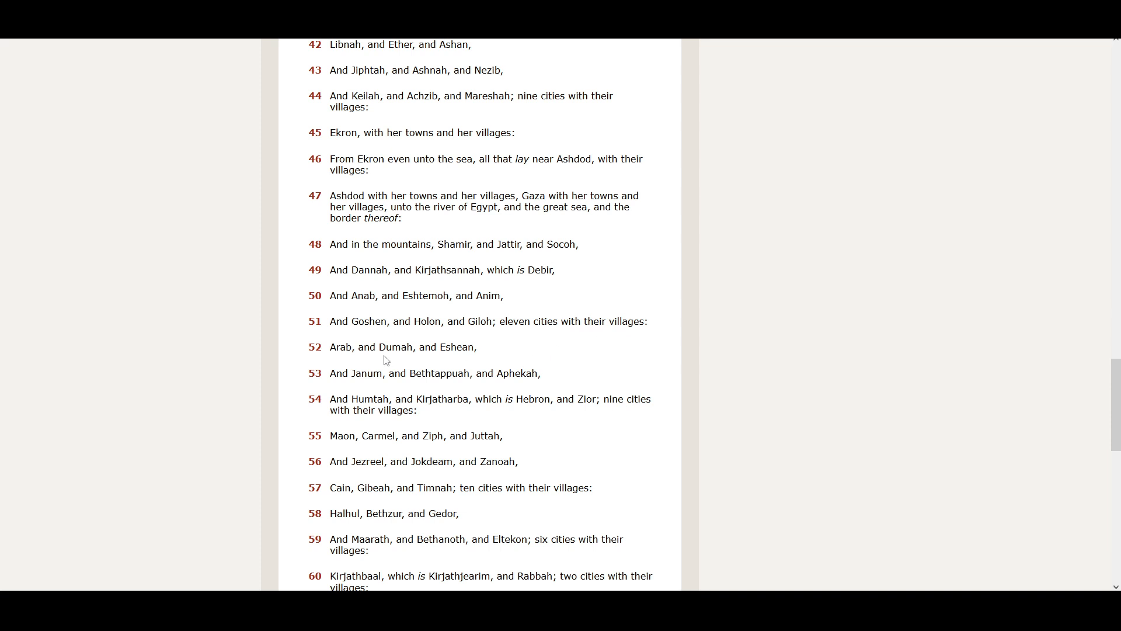
mouse_move(404, 366)
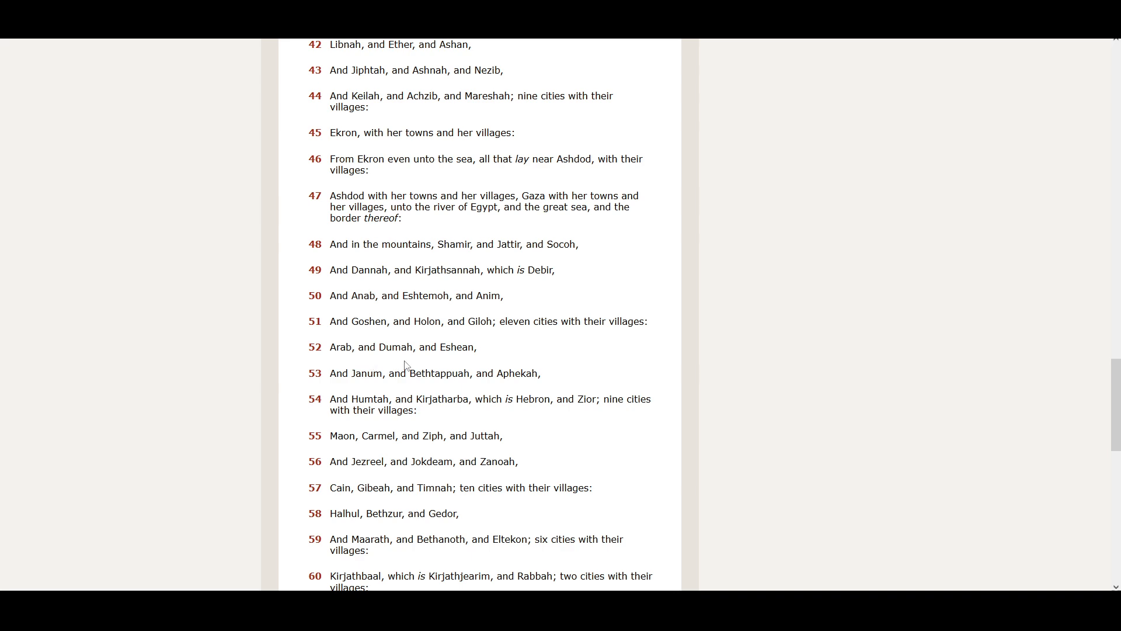
mouse_move(475, 365)
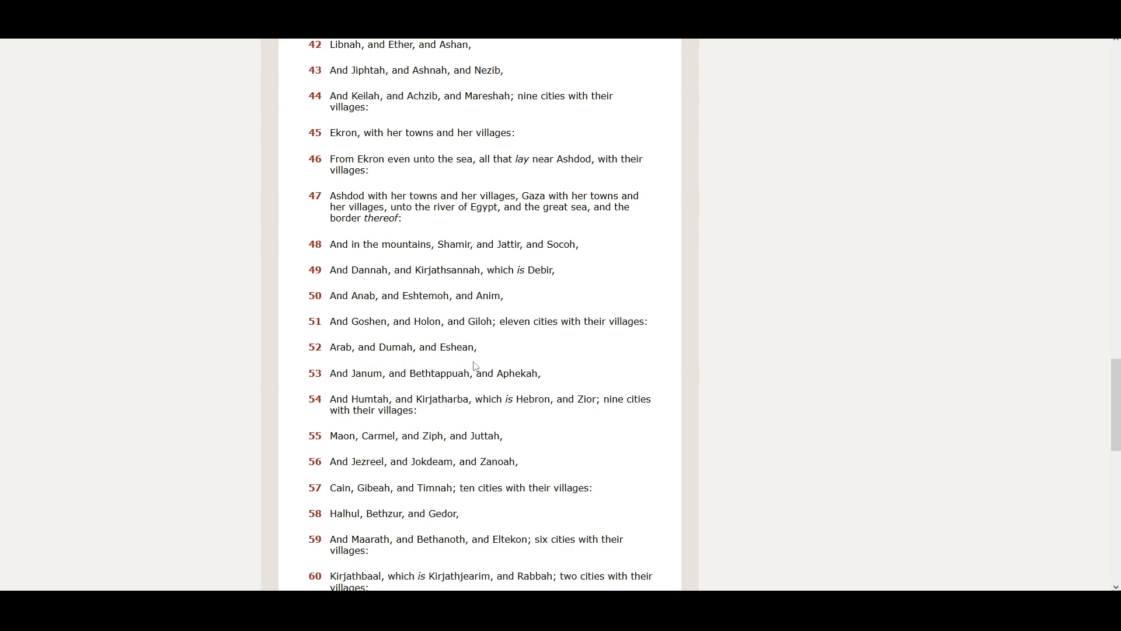
mouse_move(410, 389)
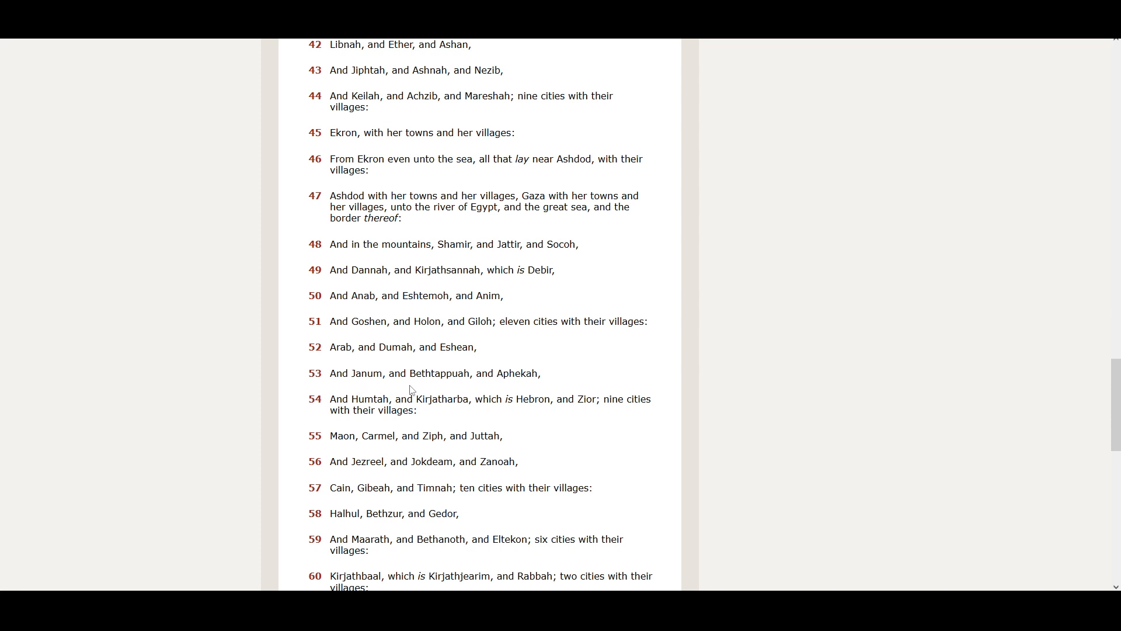
mouse_move(481, 386)
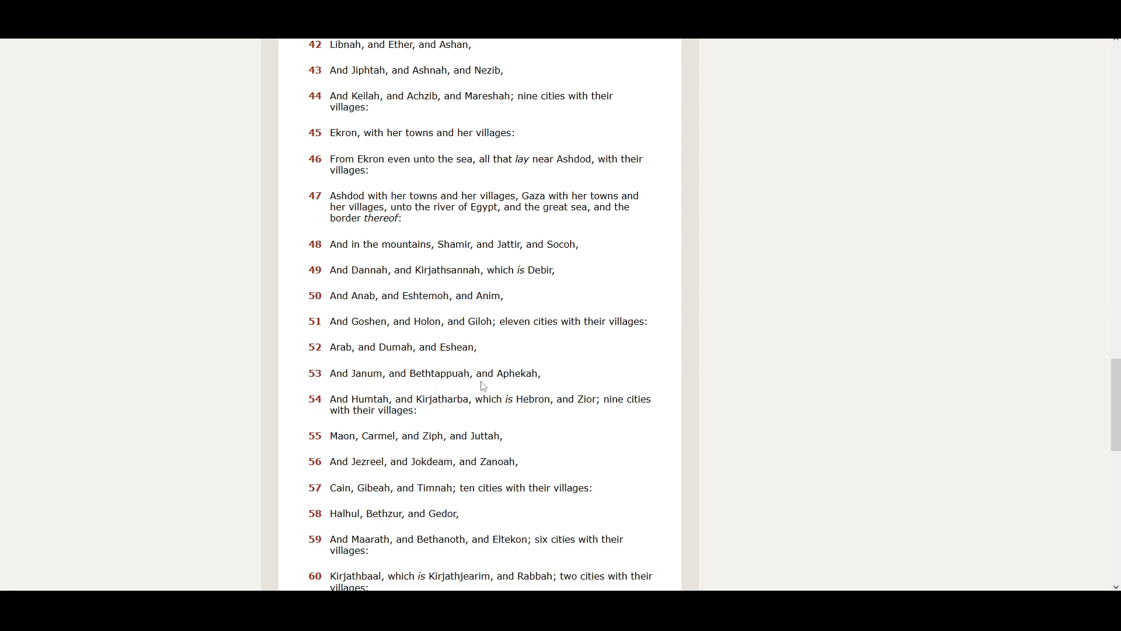
mouse_move(522, 386)
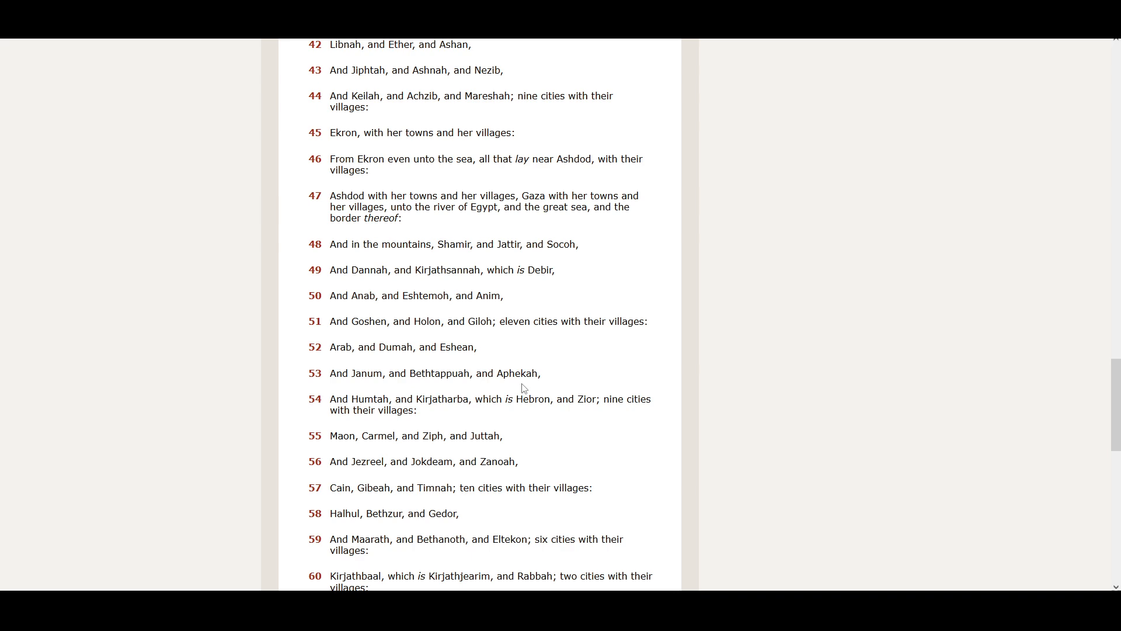
scroll("down", 3)
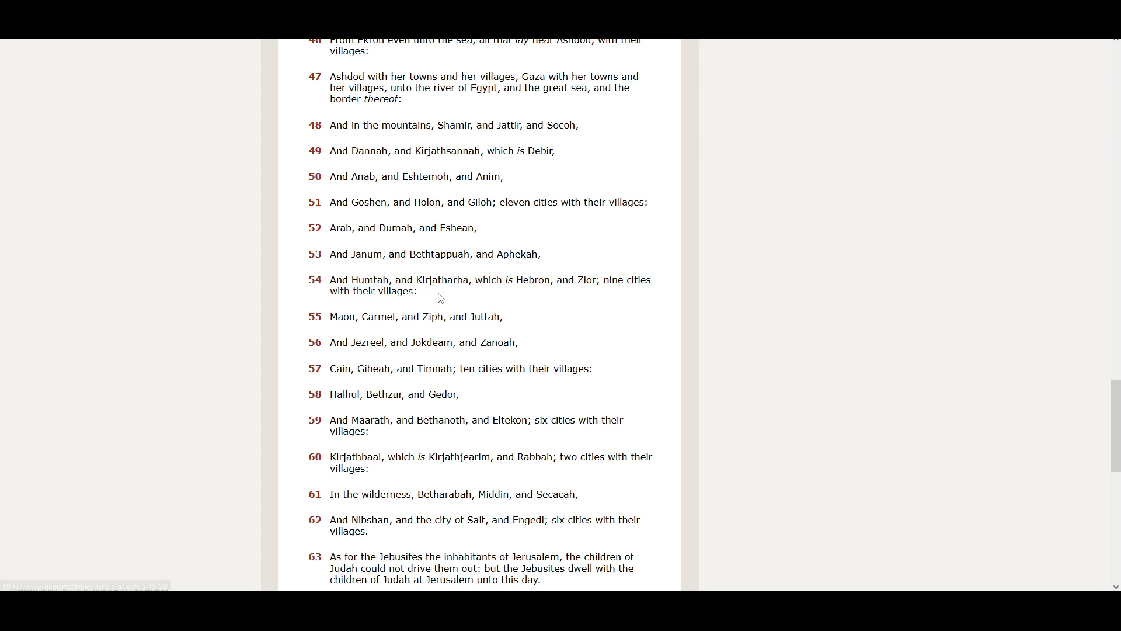
mouse_move(516, 296)
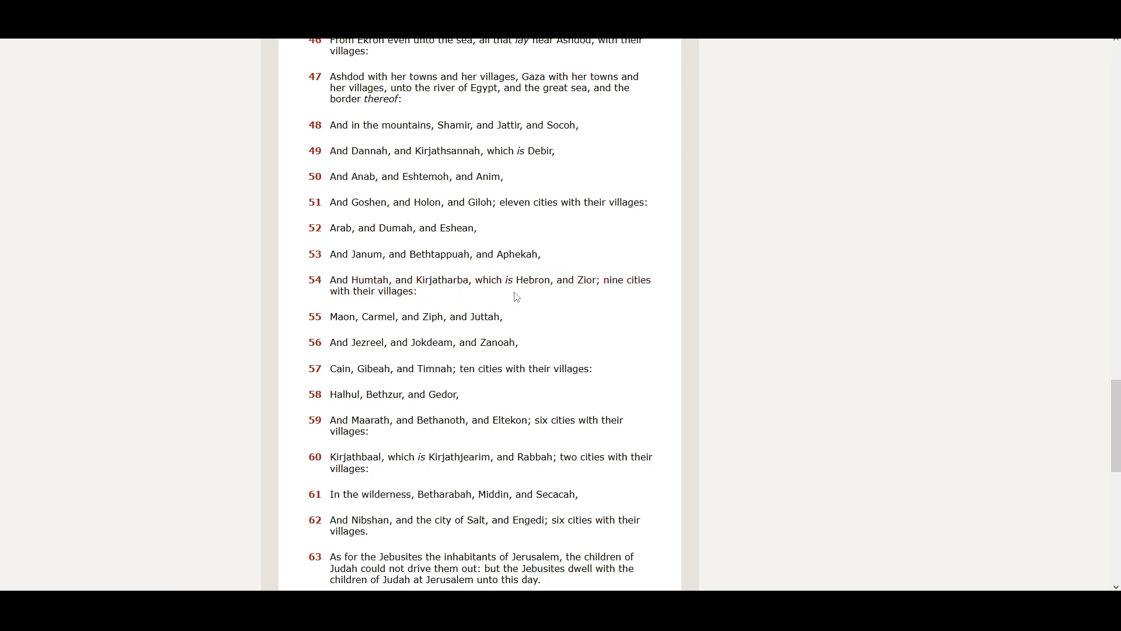
mouse_move(591, 296)
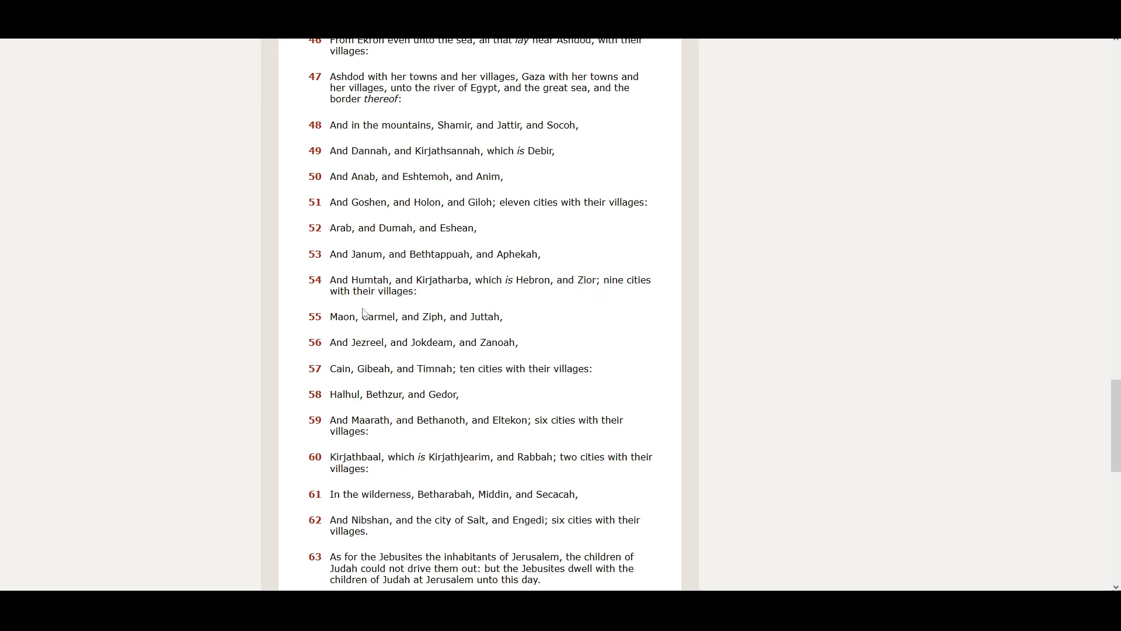
scroll("down", 3)
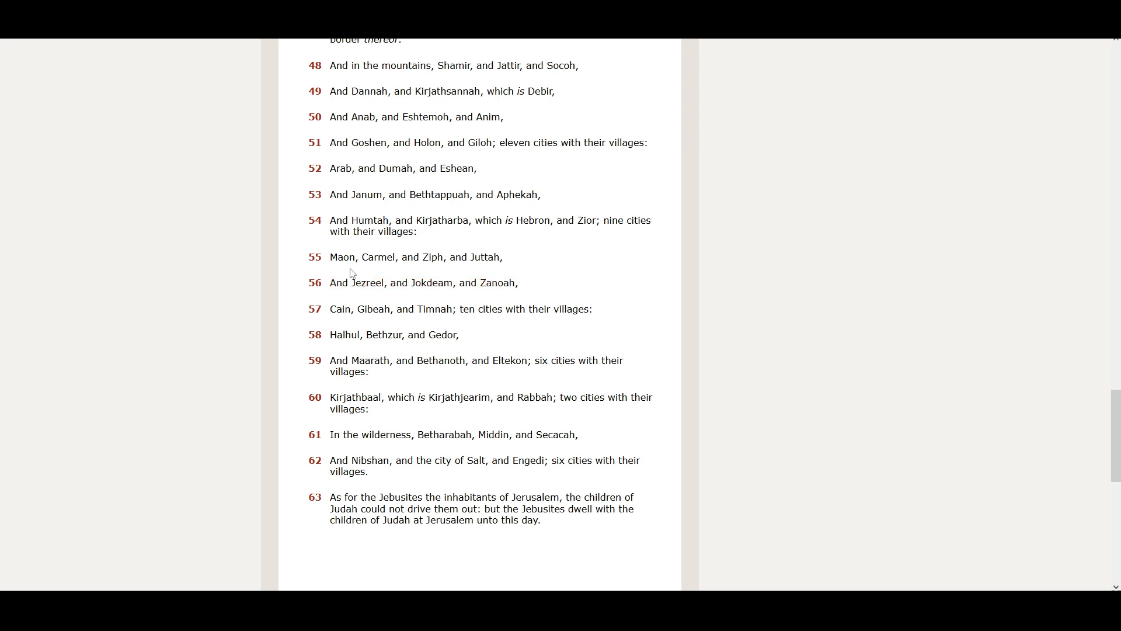
mouse_move(418, 271)
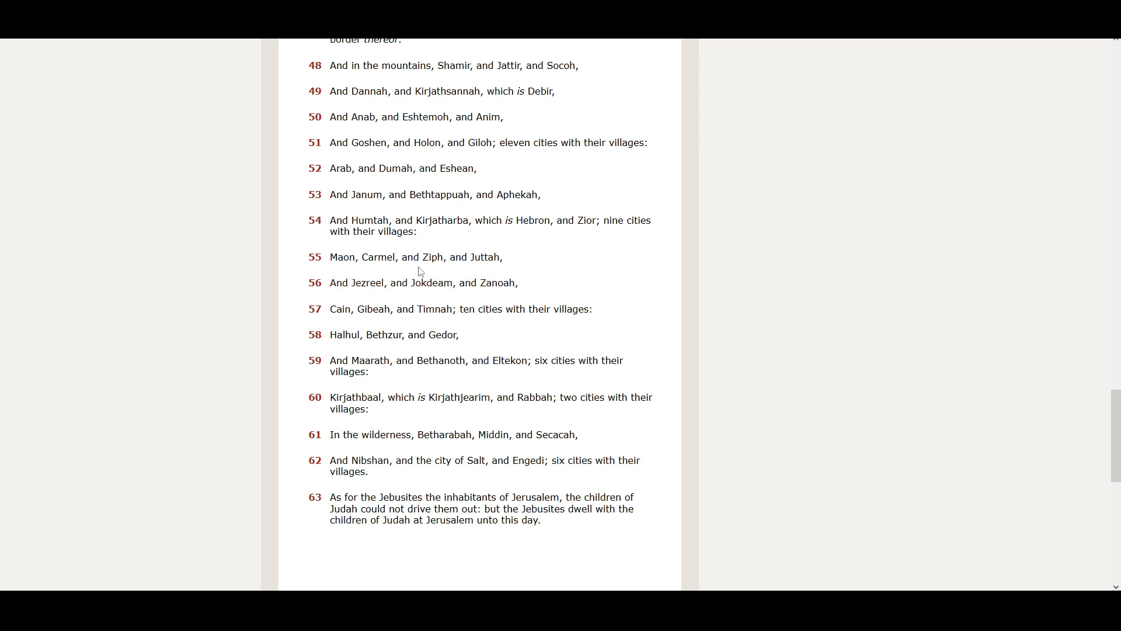
mouse_move(481, 273)
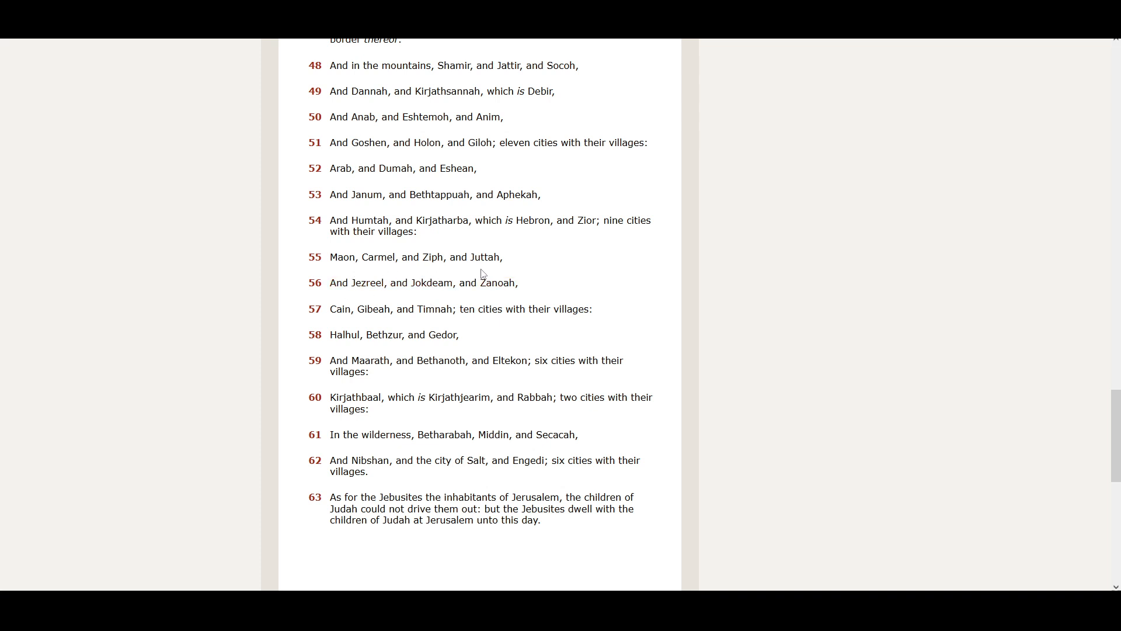
mouse_move(392, 299)
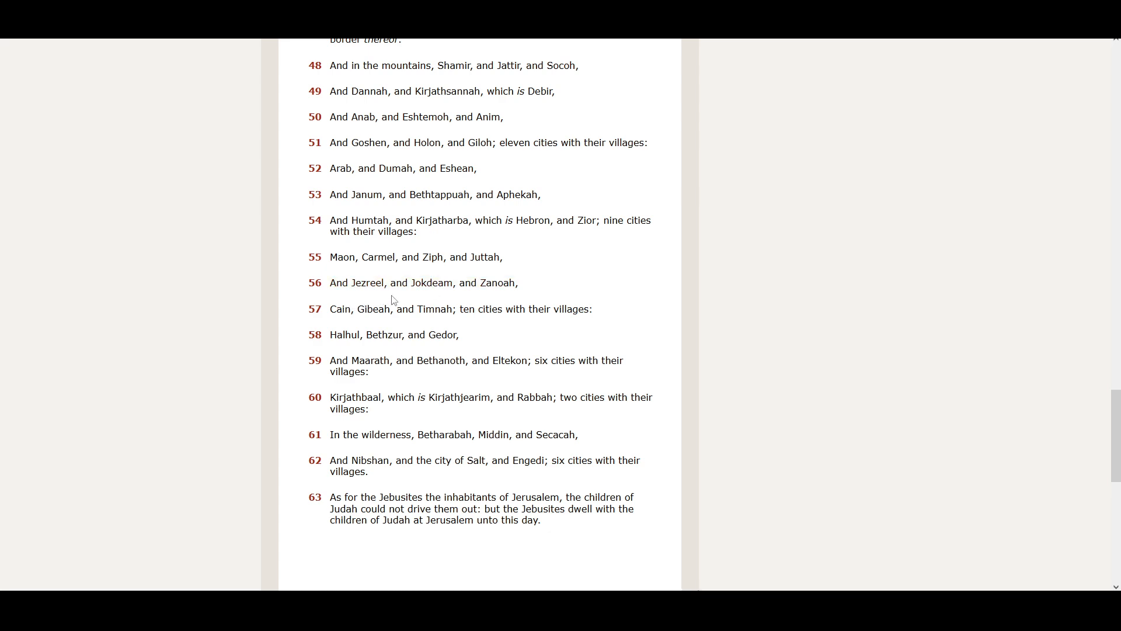
mouse_move(423, 296)
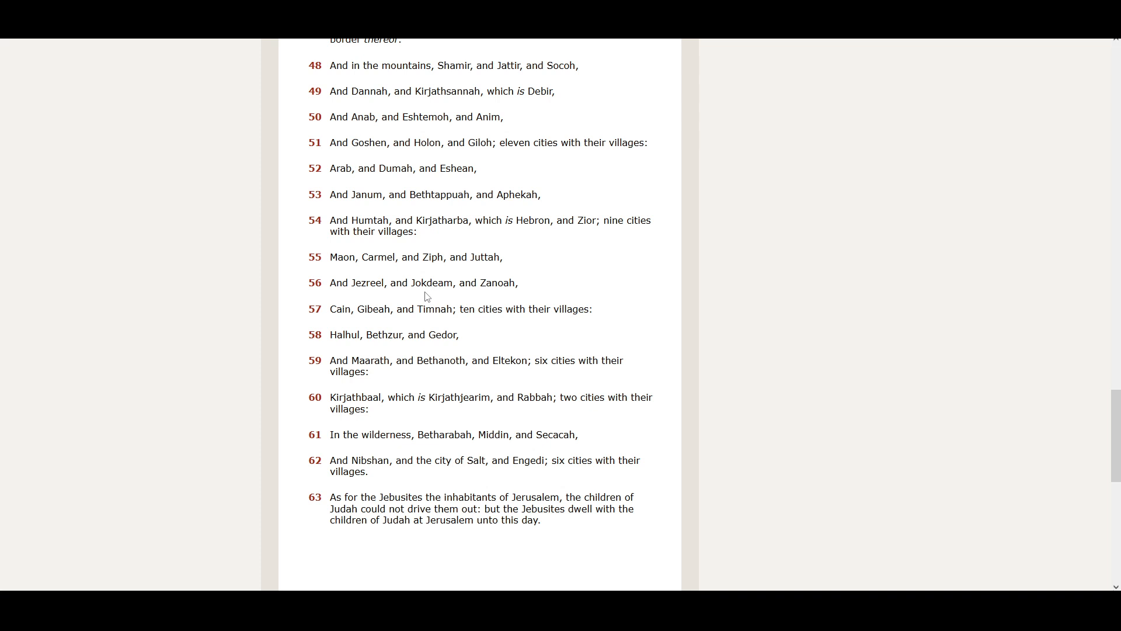
mouse_move(490, 298)
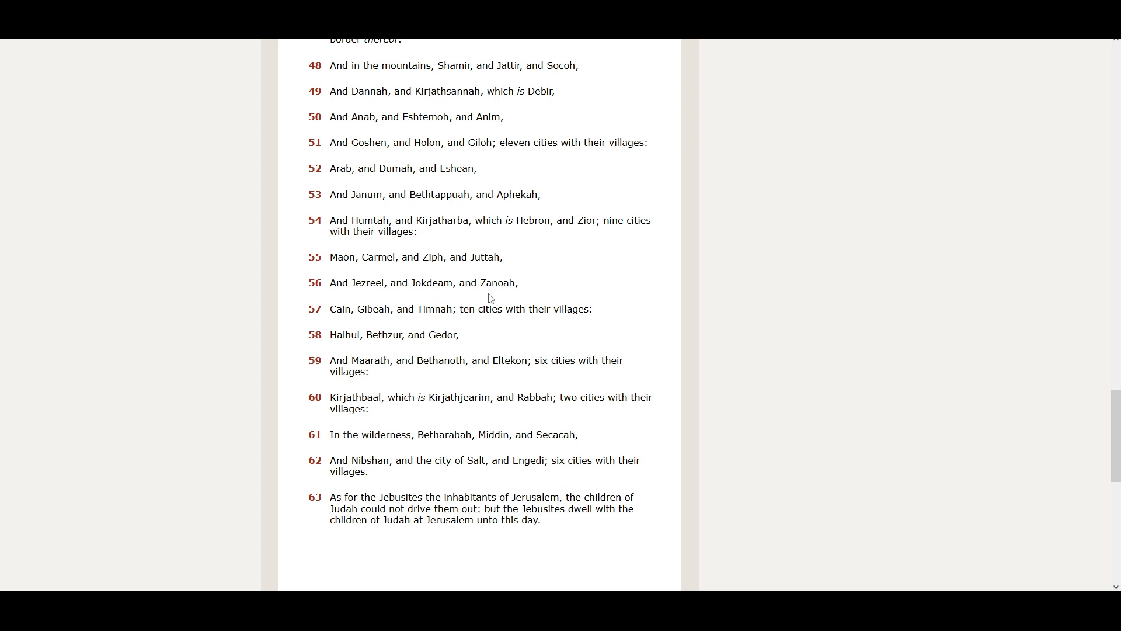
mouse_move(351, 325)
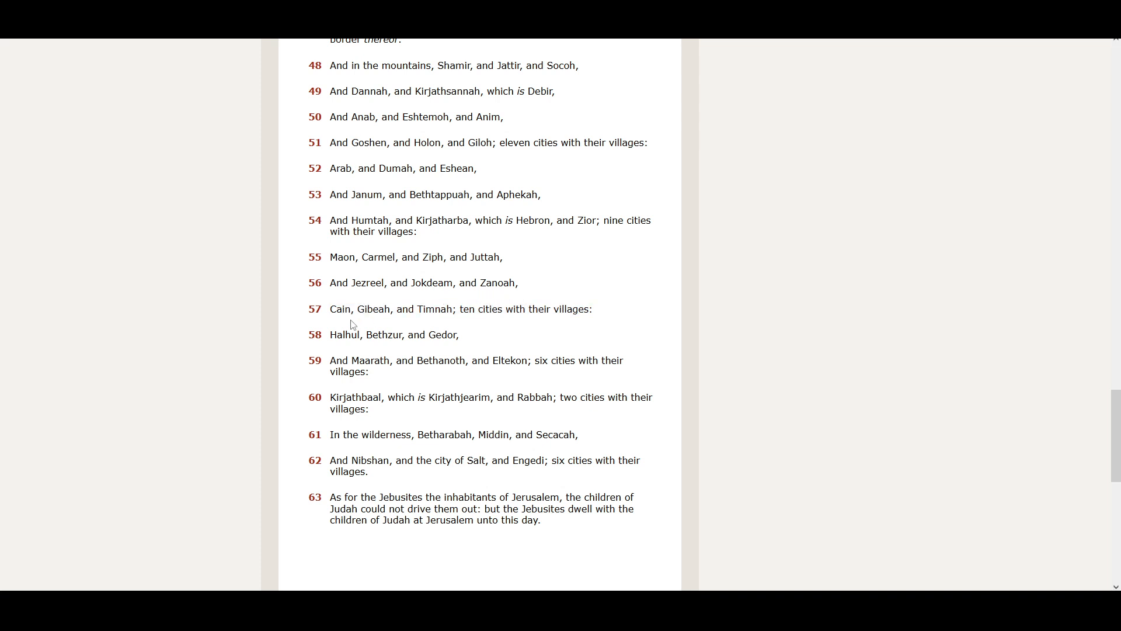
mouse_move(422, 324)
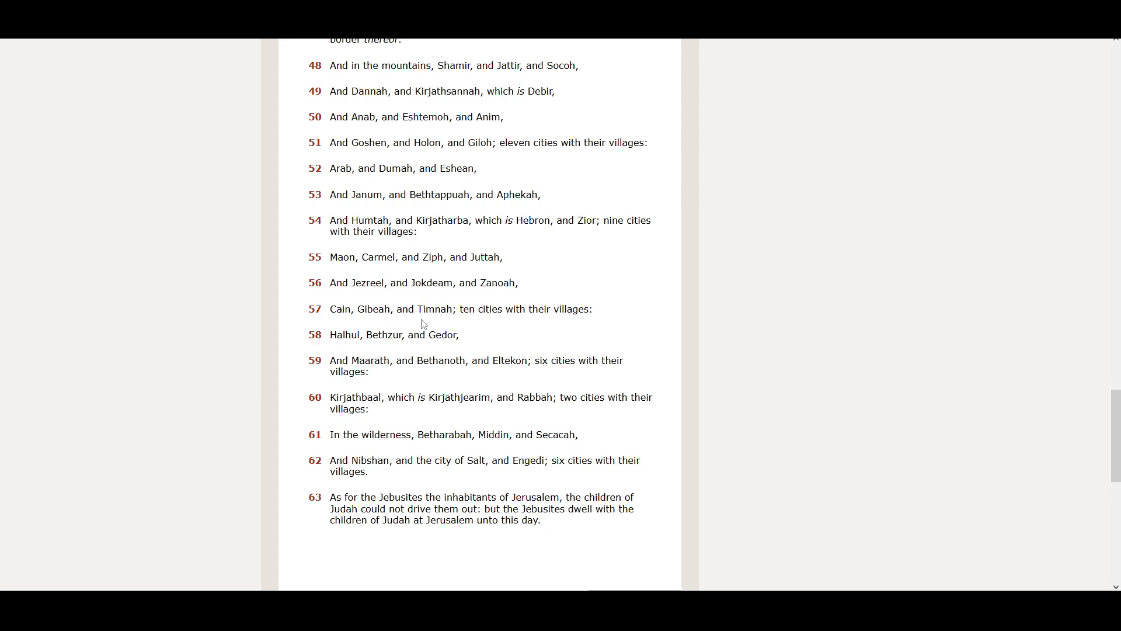
Scroll past verse 63 to the Previous/Next Chapter buttons and Joshua 15 Commentary
scroll("down", 3)
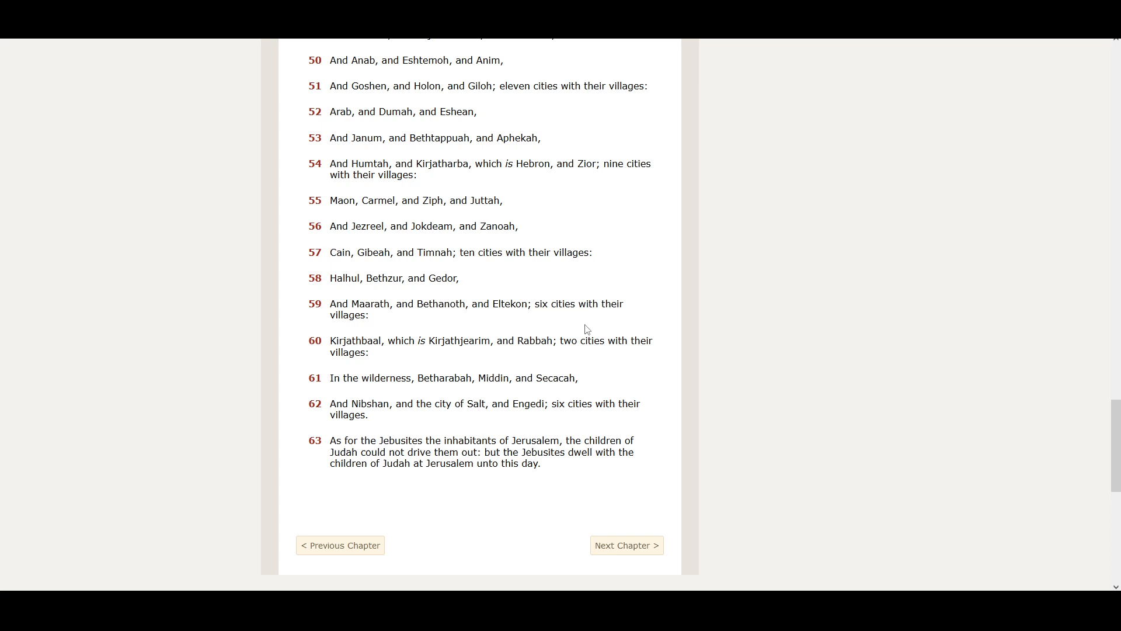
scroll("up", 3)
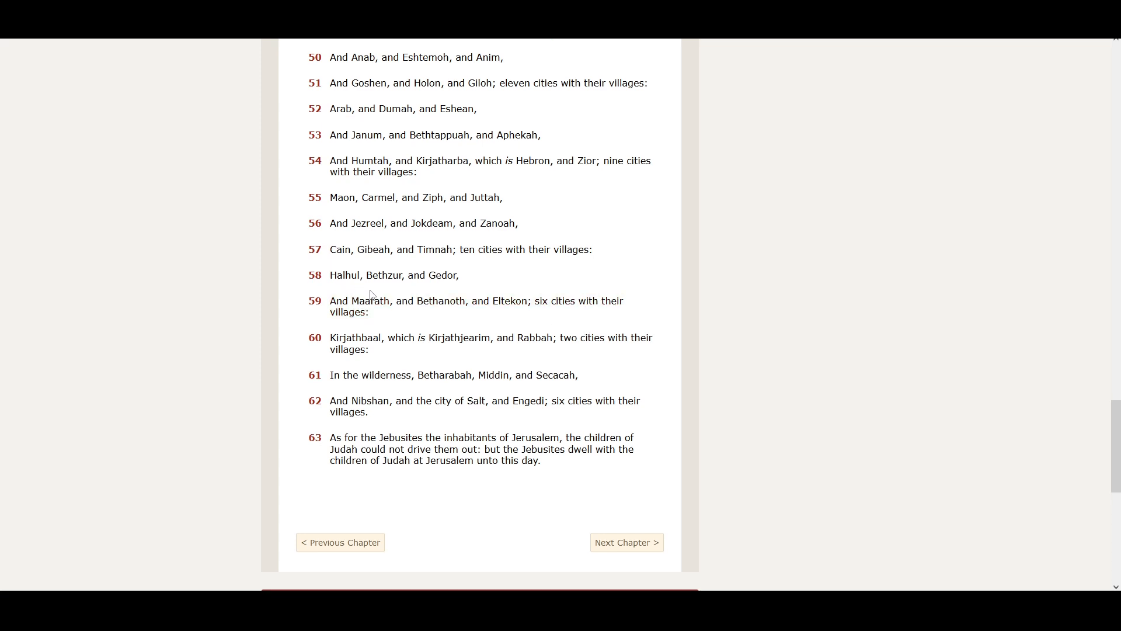
mouse_move(386, 290)
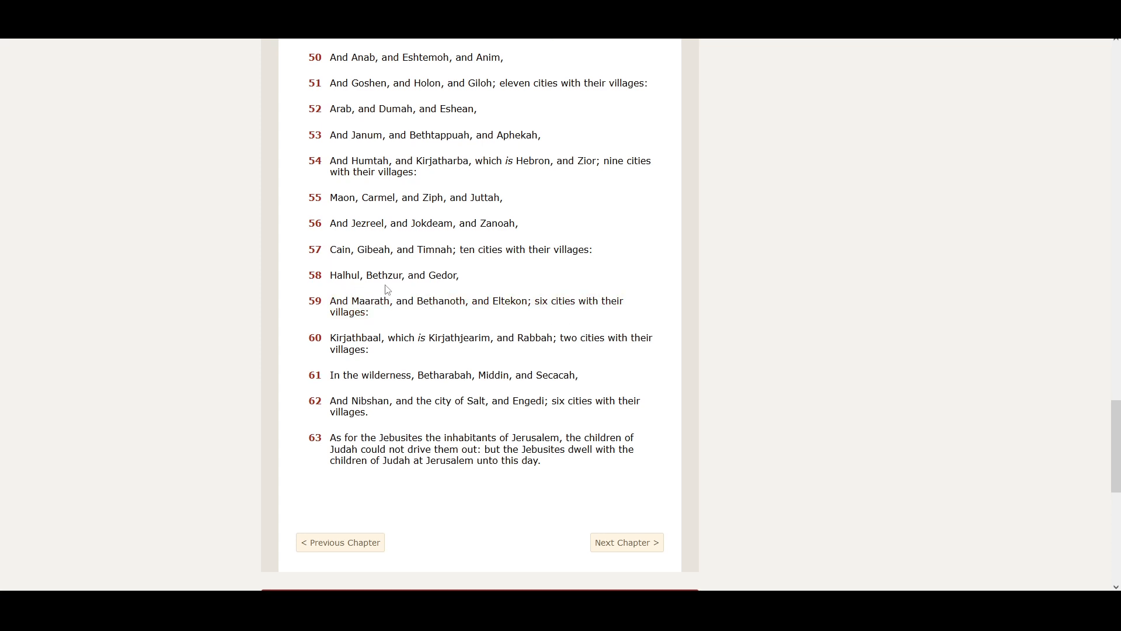
mouse_move(483, 293)
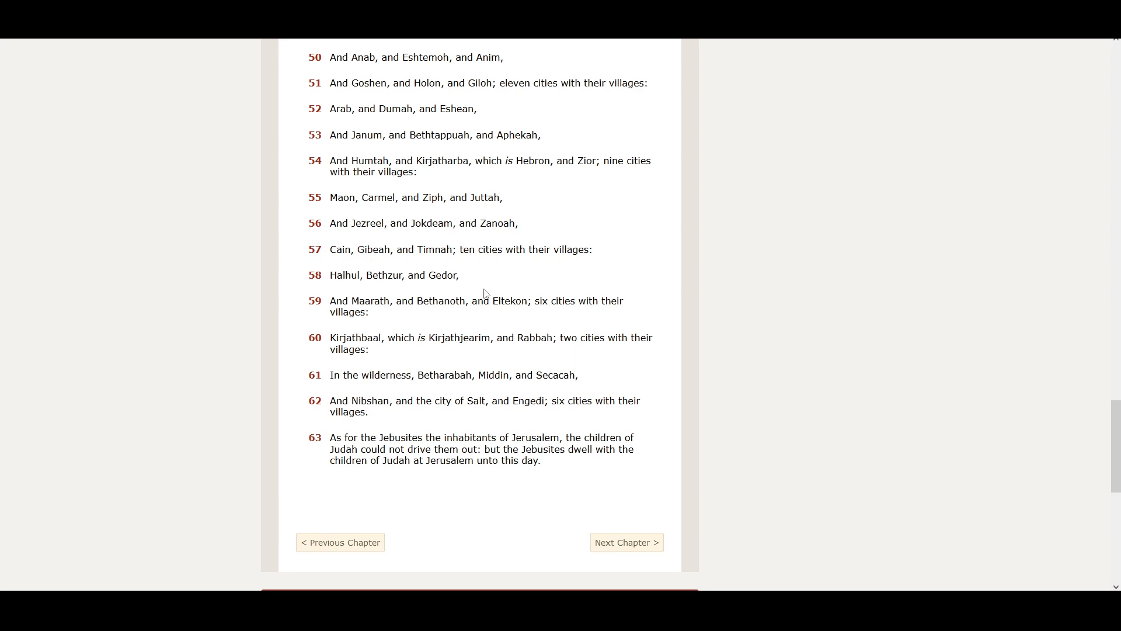
mouse_move(400, 314)
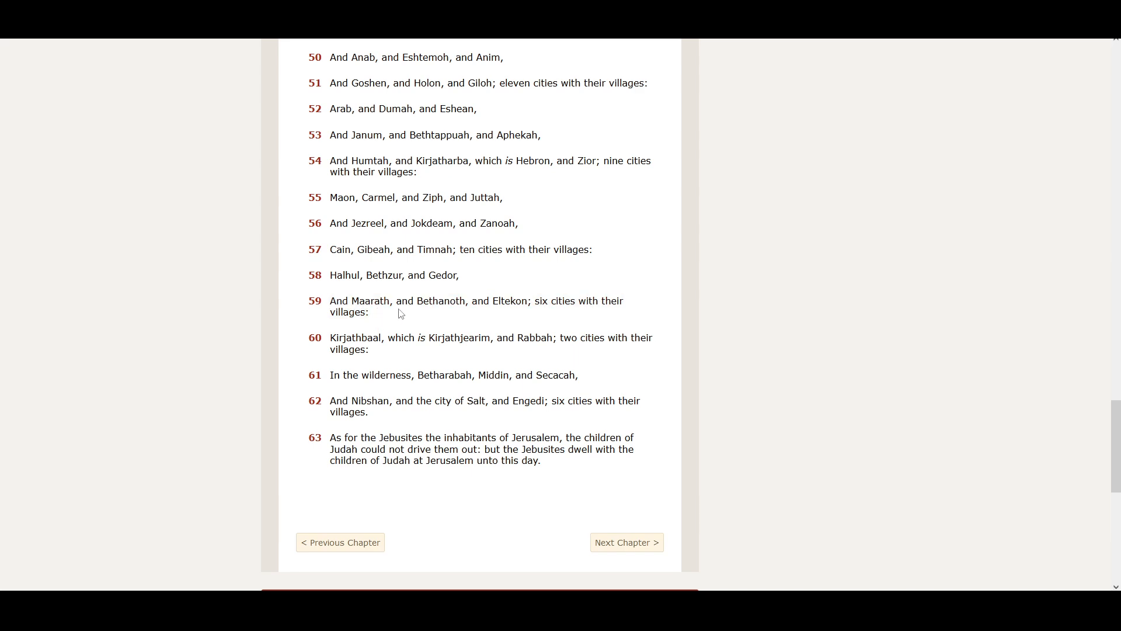
mouse_move(448, 315)
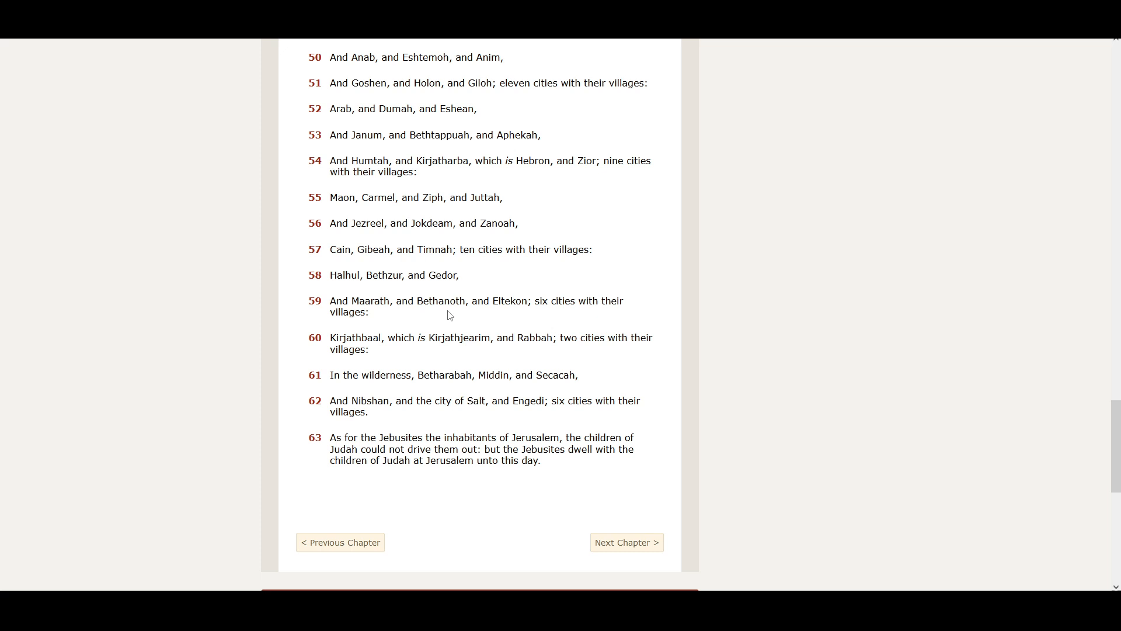
mouse_move(503, 315)
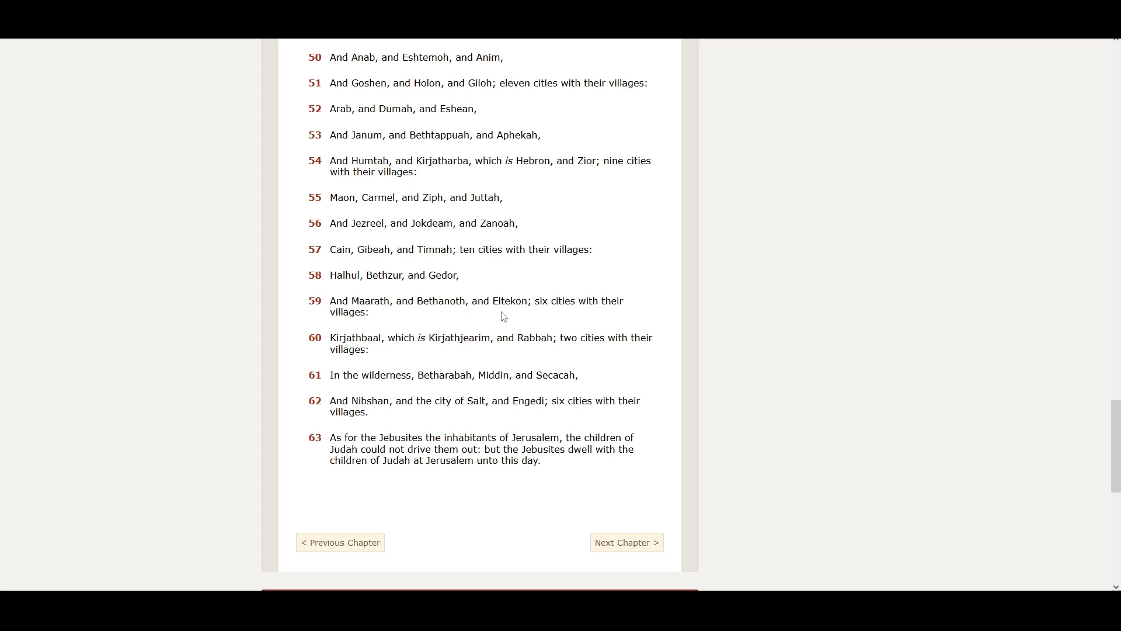
mouse_move(548, 317)
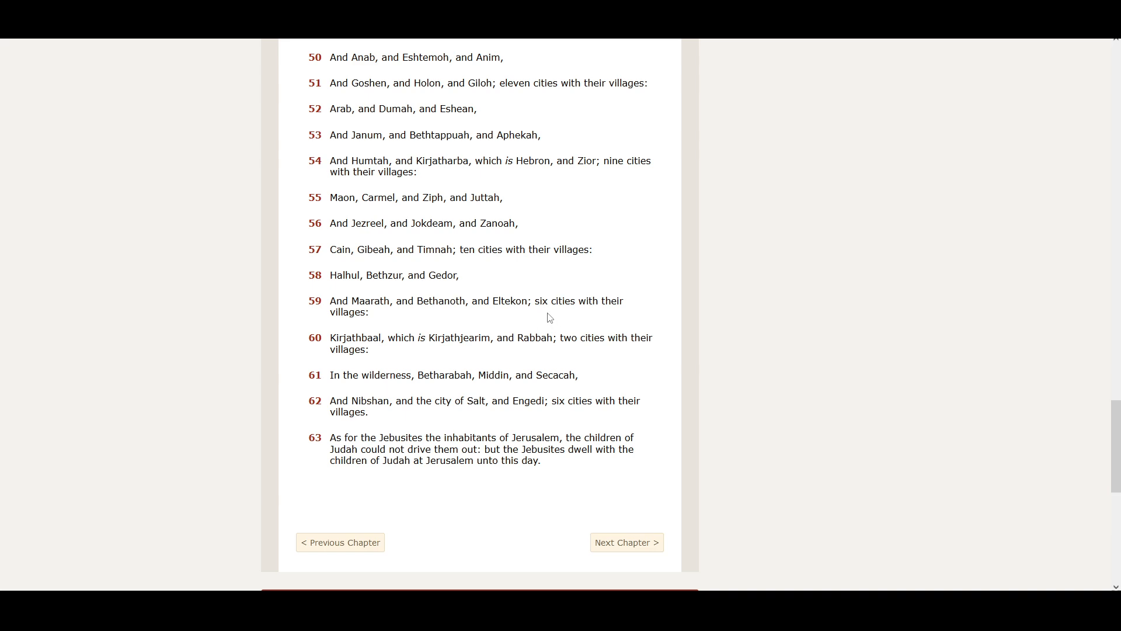
mouse_move(452, 314)
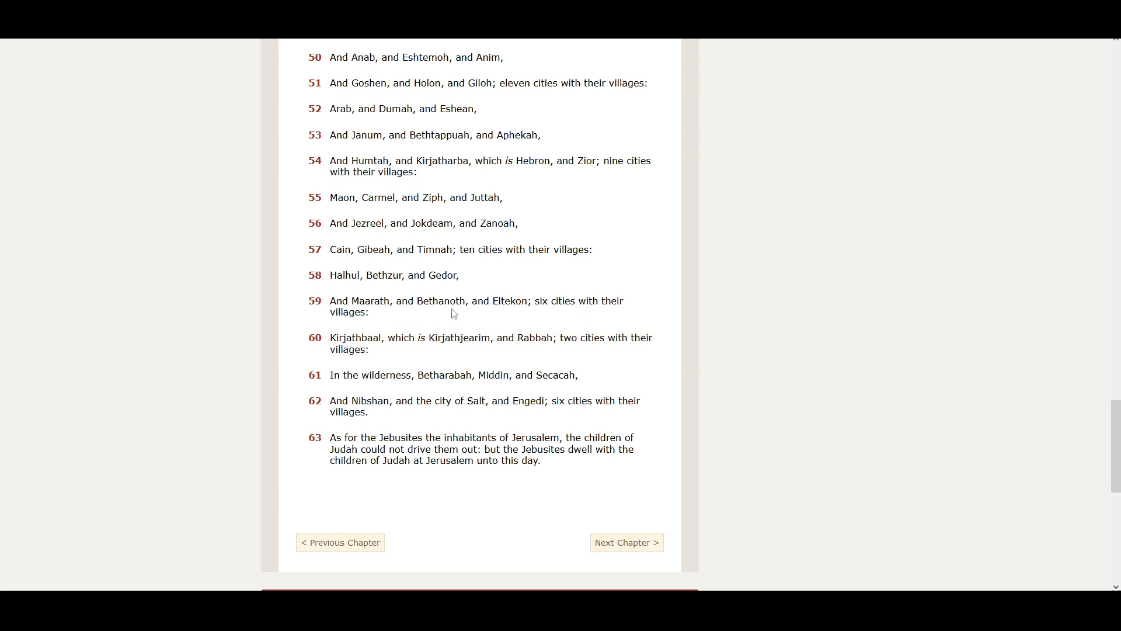
scroll("down", 3)
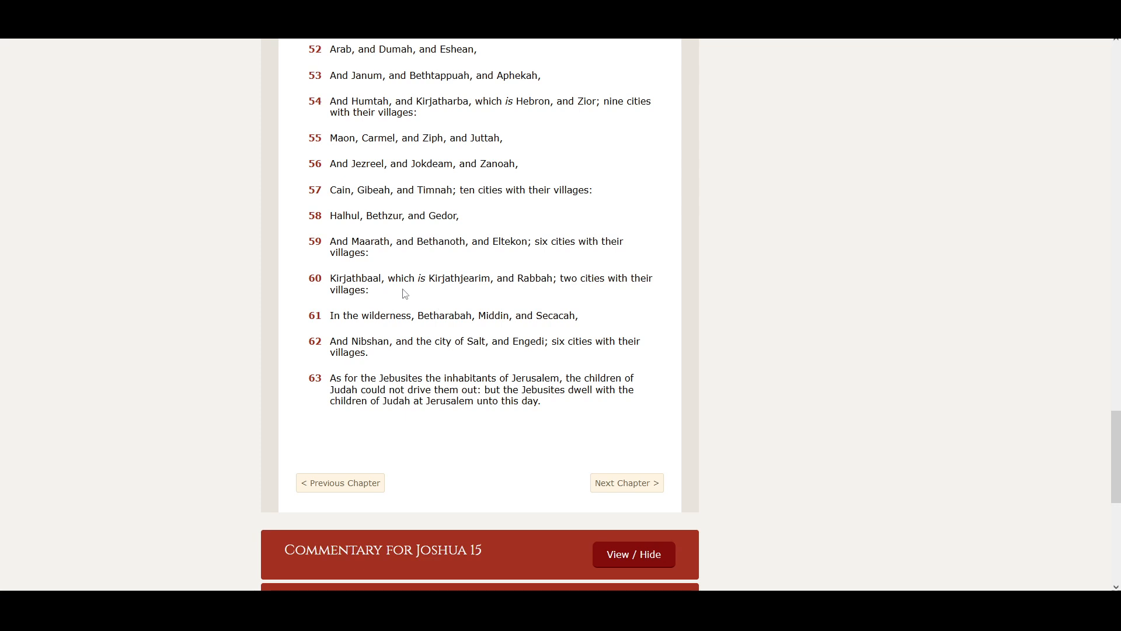
mouse_move(497, 296)
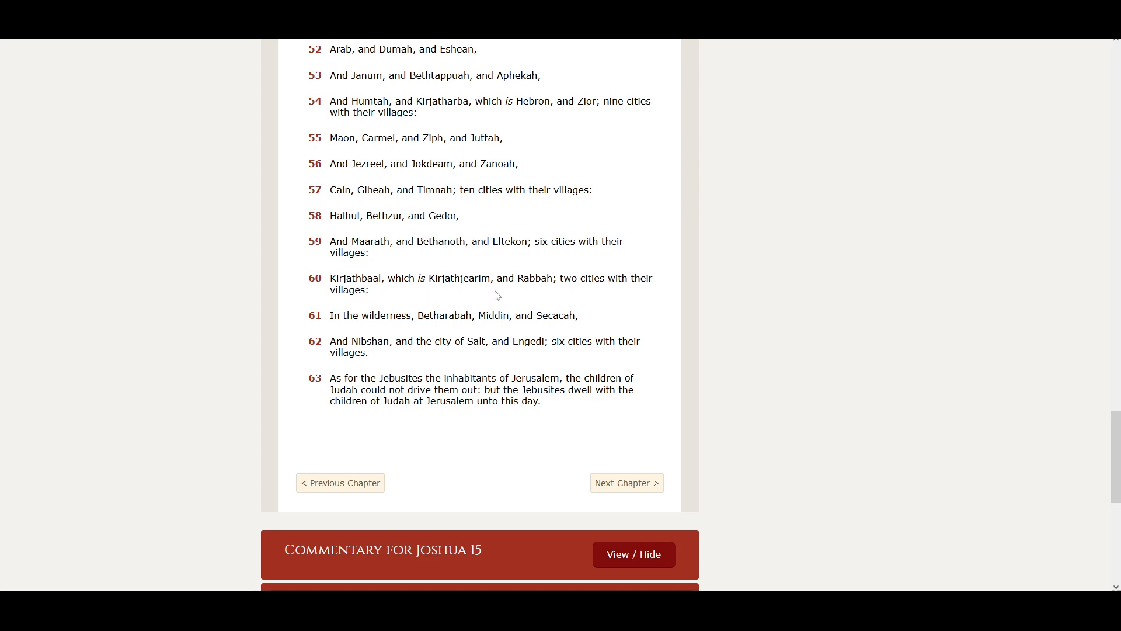
mouse_move(580, 293)
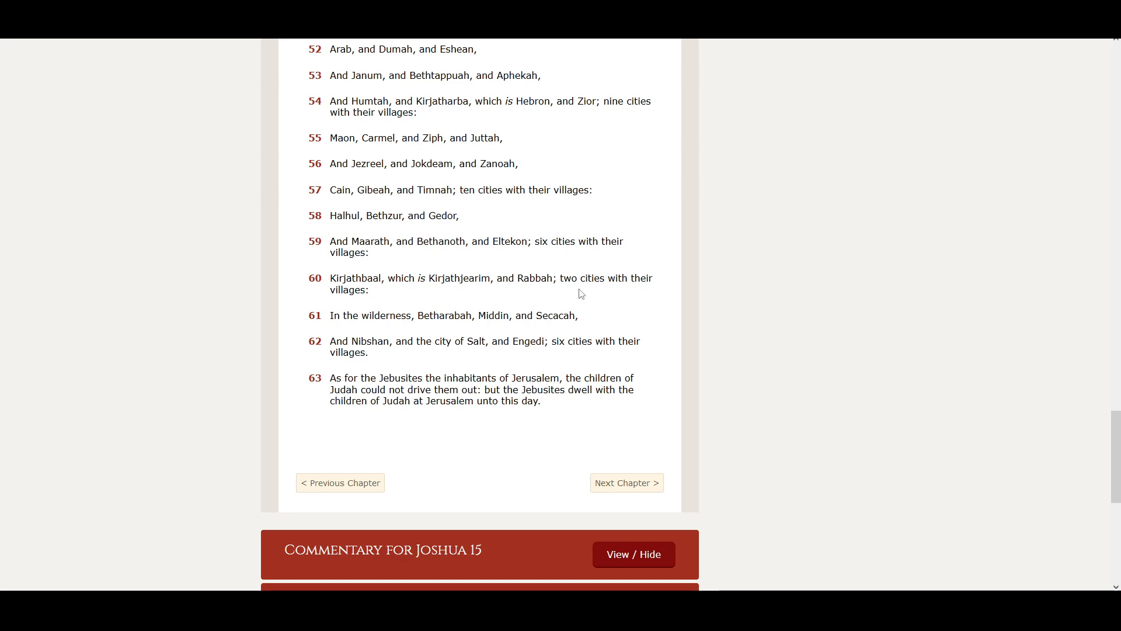
mouse_move(350, 328)
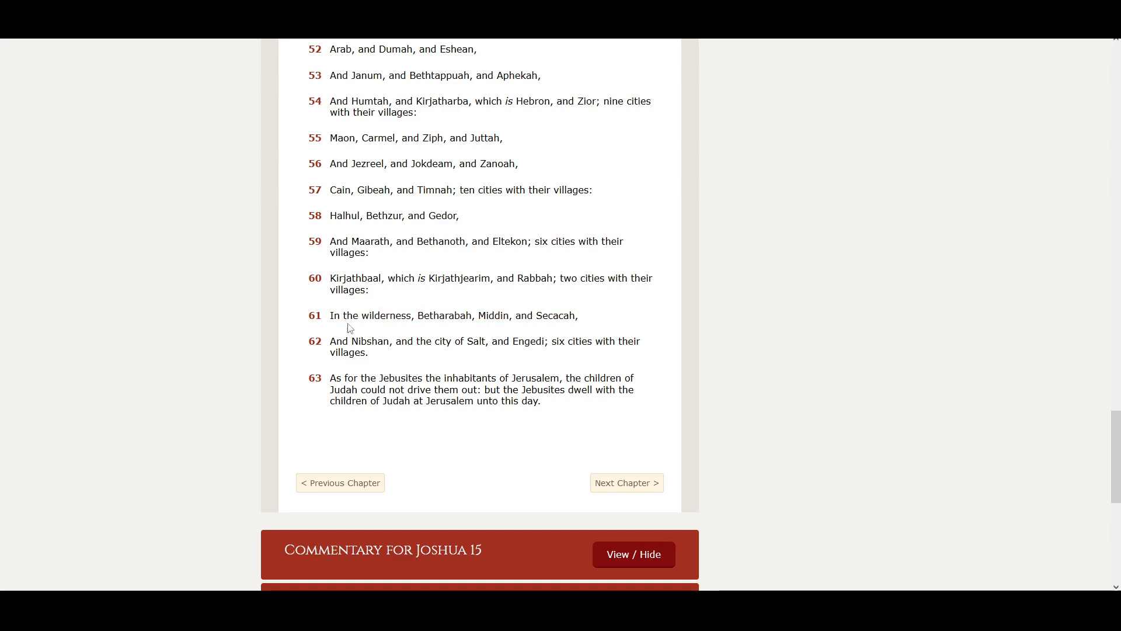
mouse_move(445, 335)
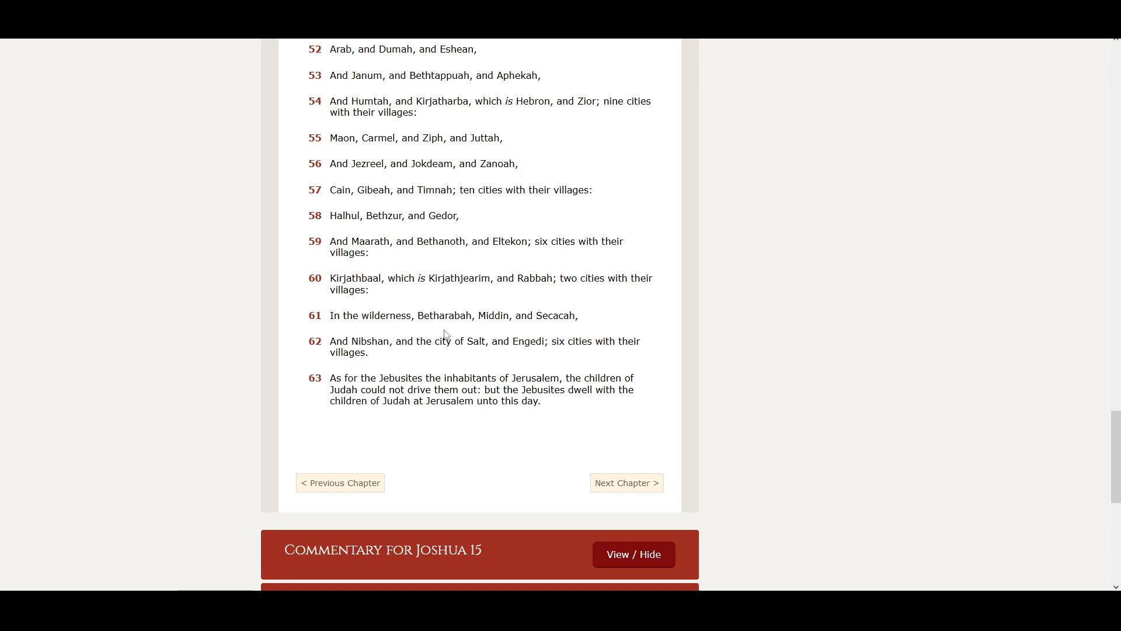
mouse_move(494, 330)
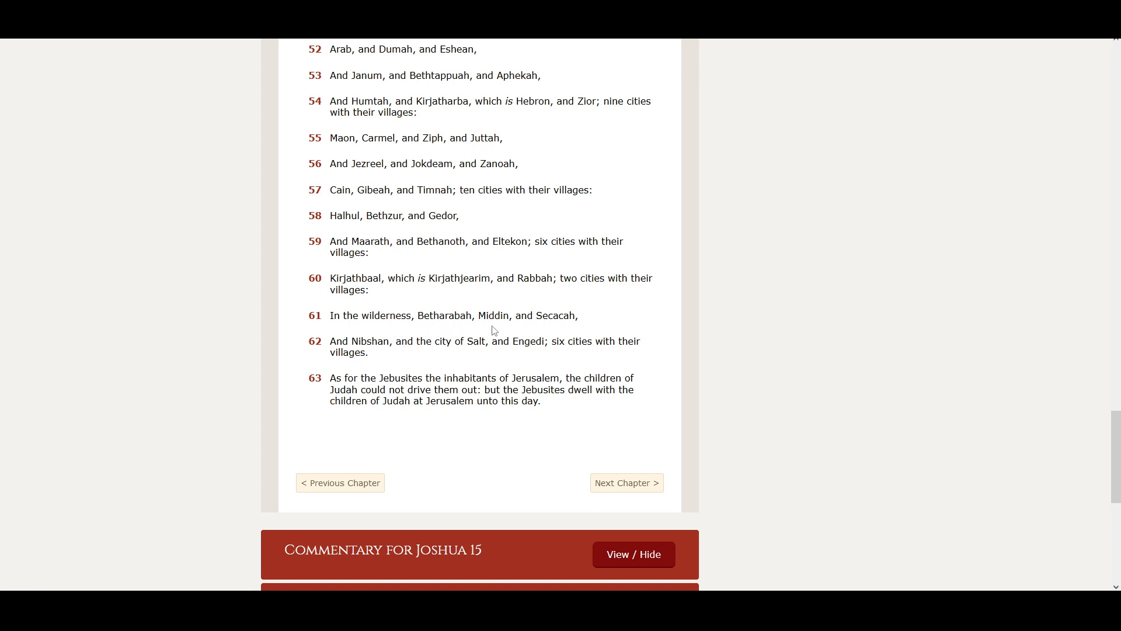
mouse_move(550, 330)
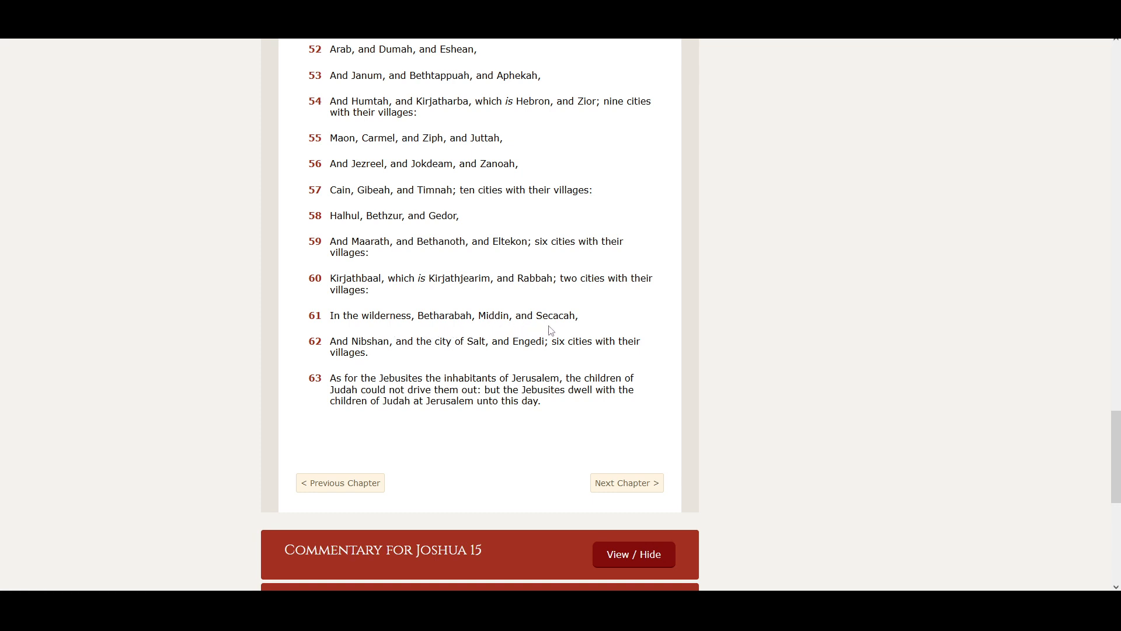
mouse_move(389, 353)
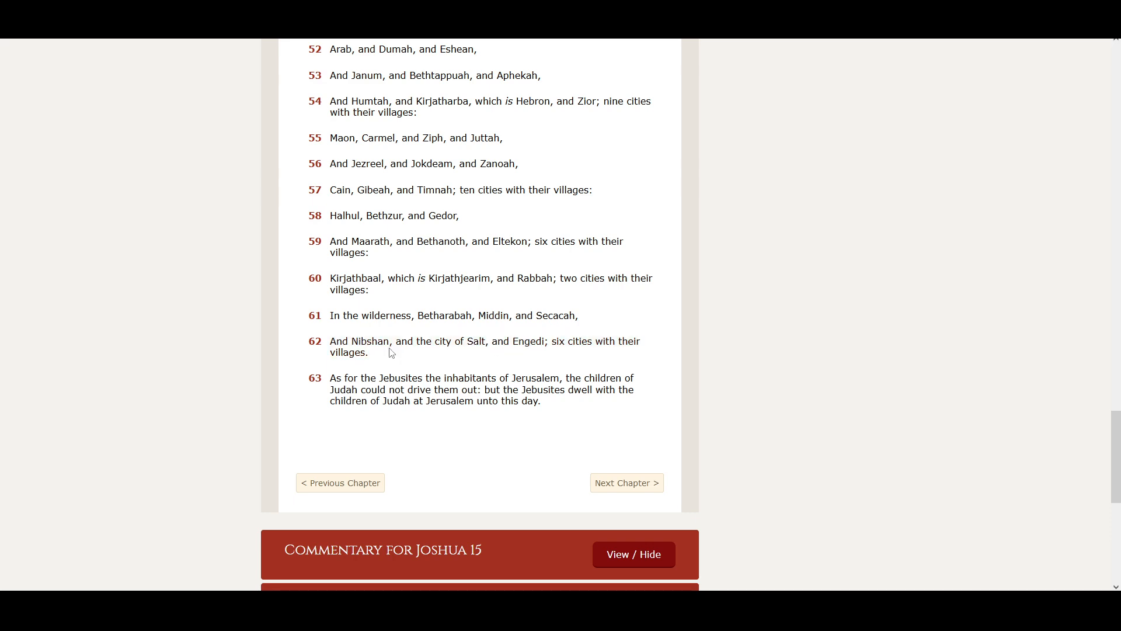
mouse_move(431, 354)
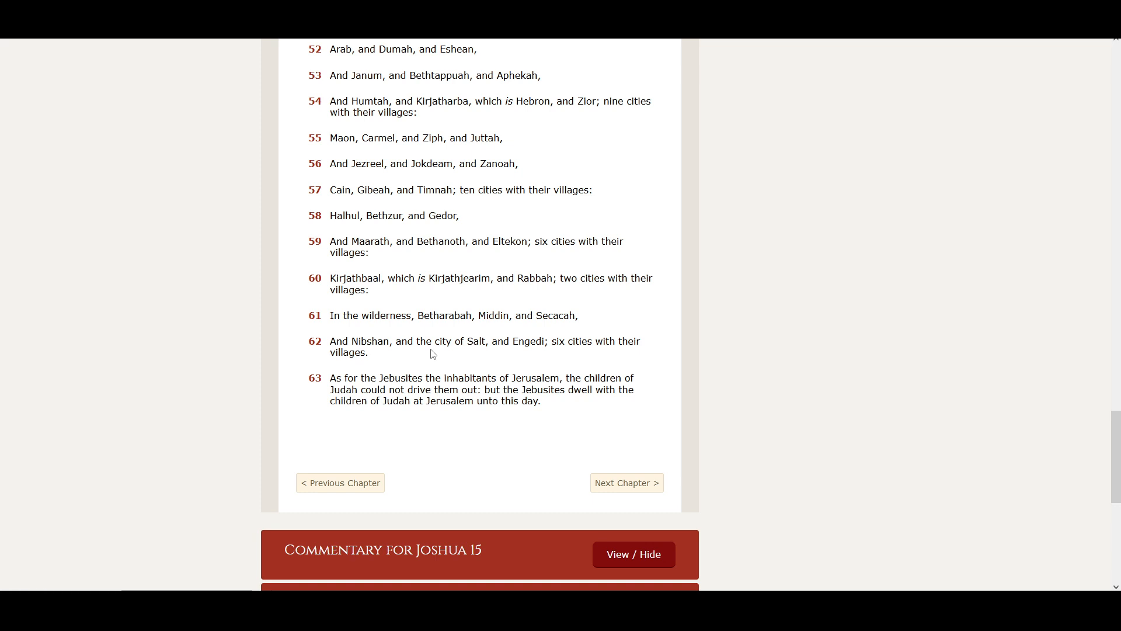
mouse_move(514, 358)
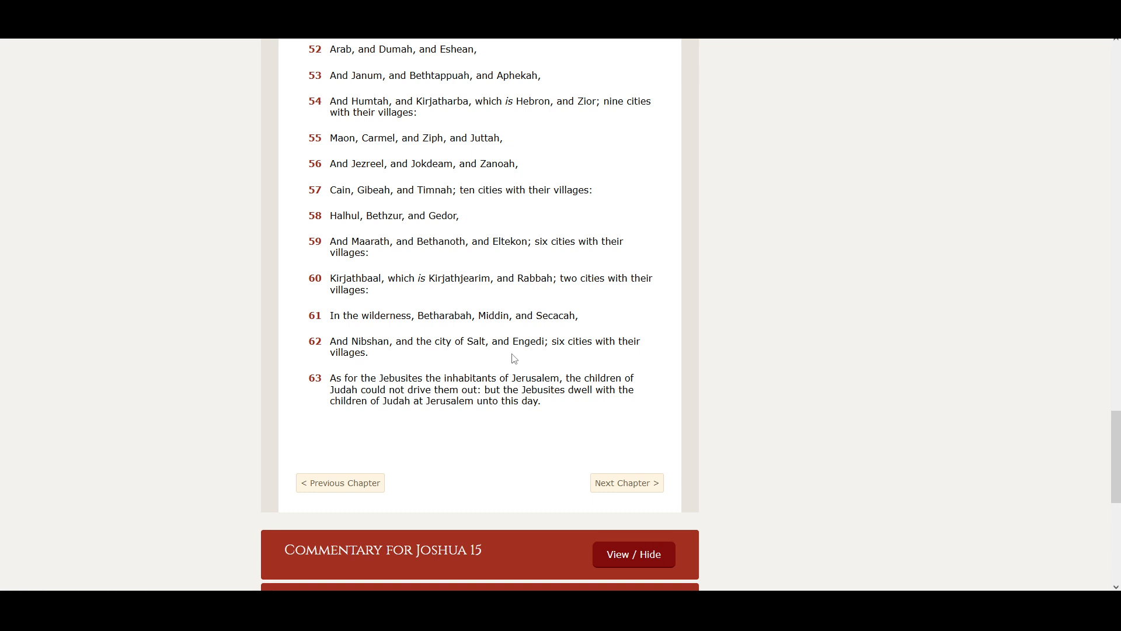
mouse_move(613, 357)
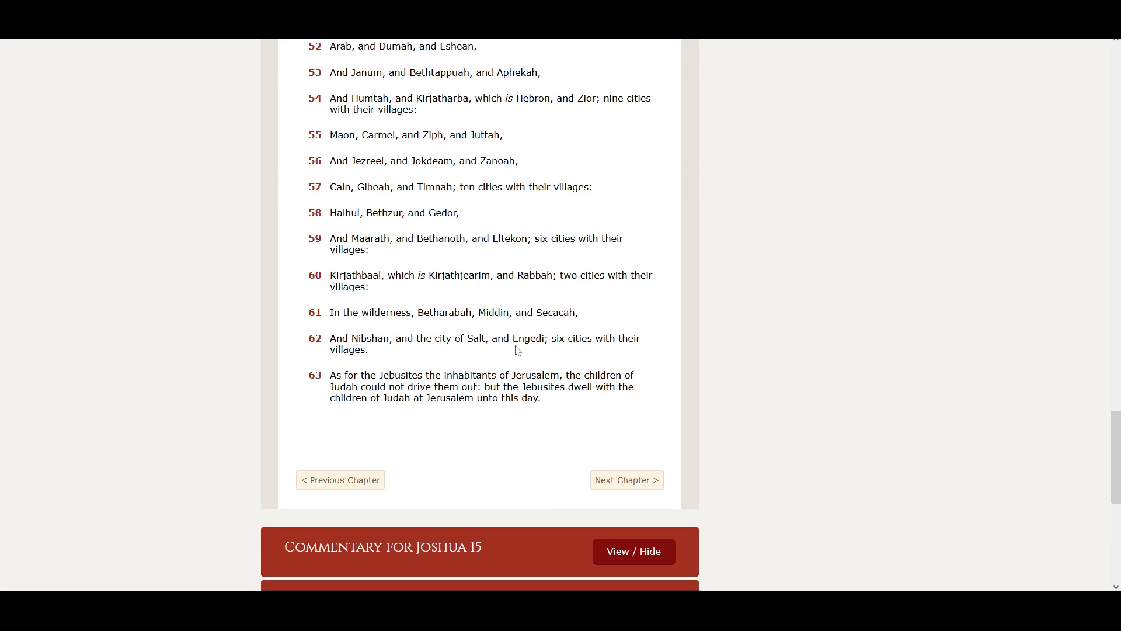
Scroll slightly further so the Discussion for Joshua 15 panel appears below Commentary
scroll("down", 3)
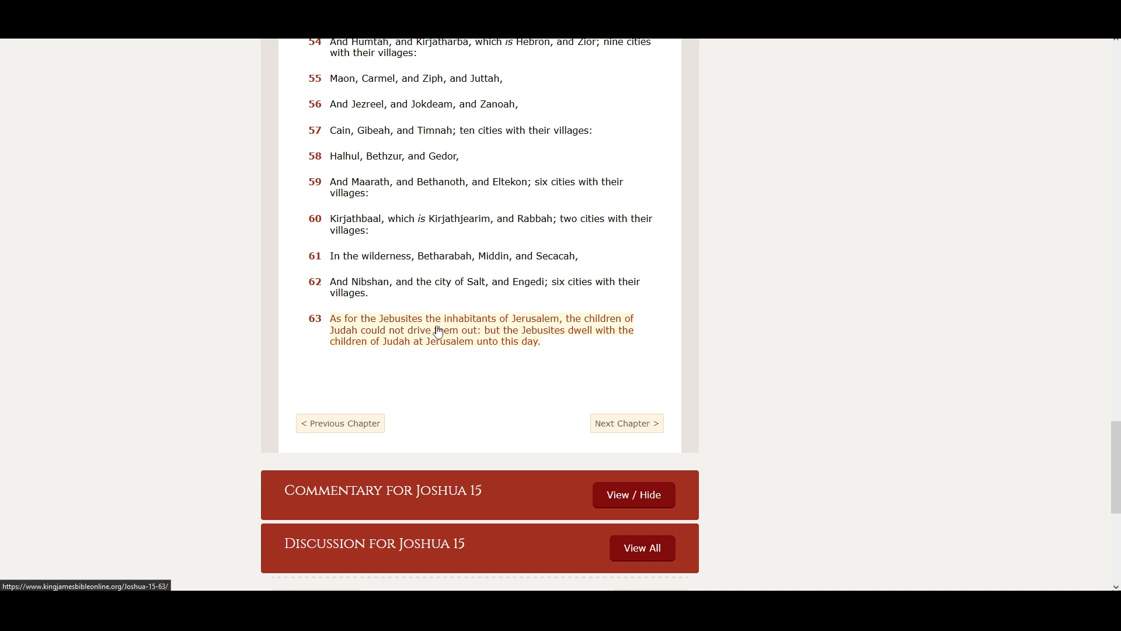
mouse_move(578, 335)
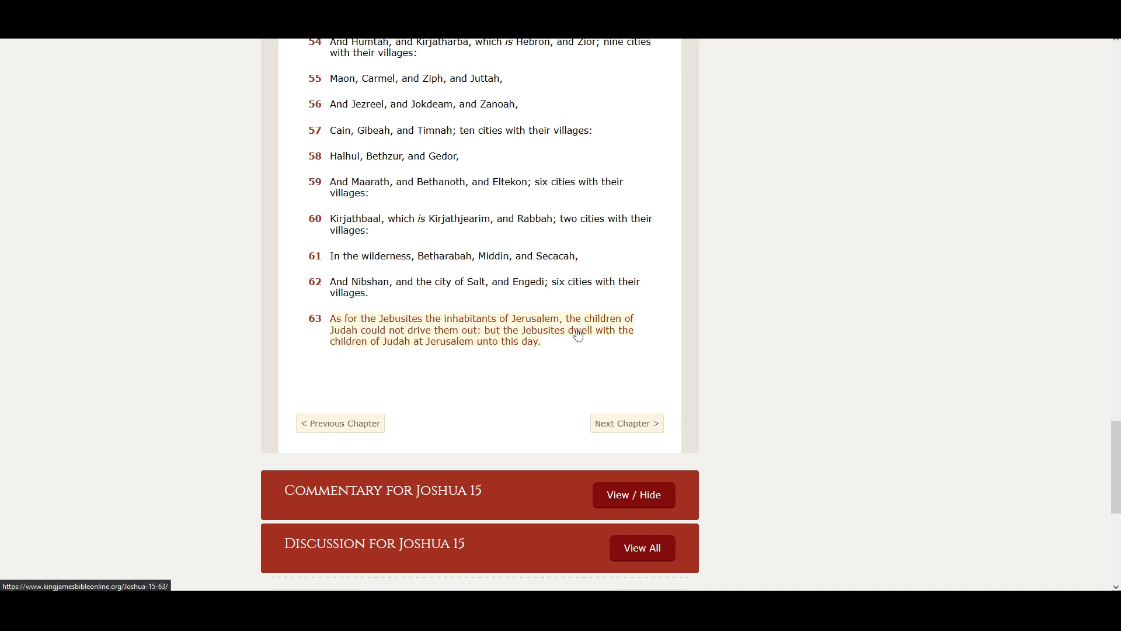
mouse_move(391, 348)
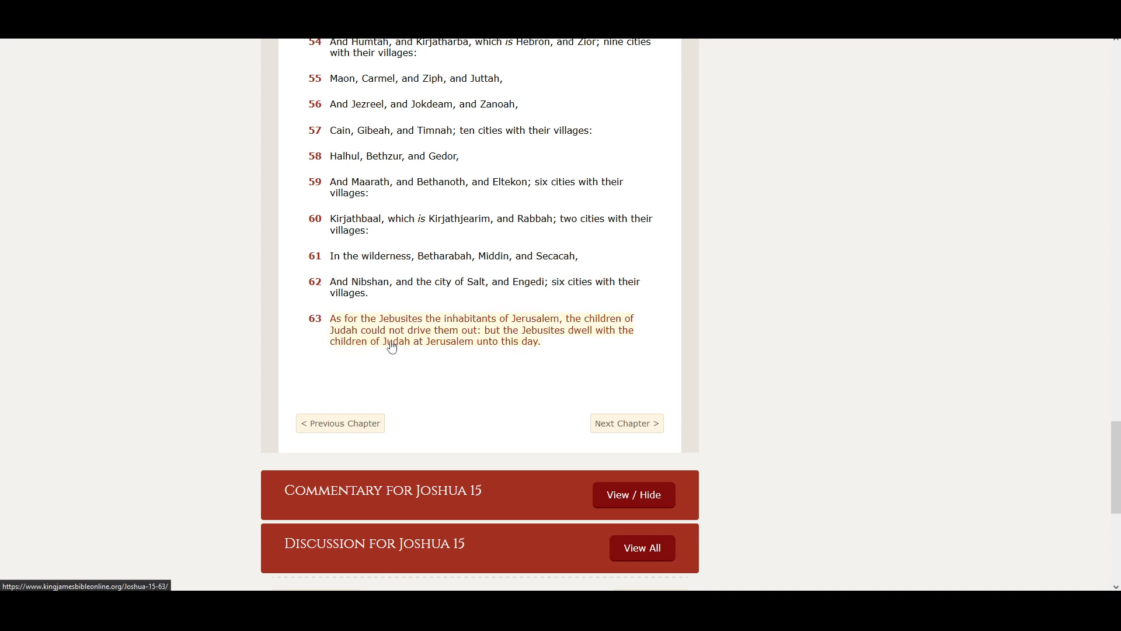
mouse_move(568, 352)
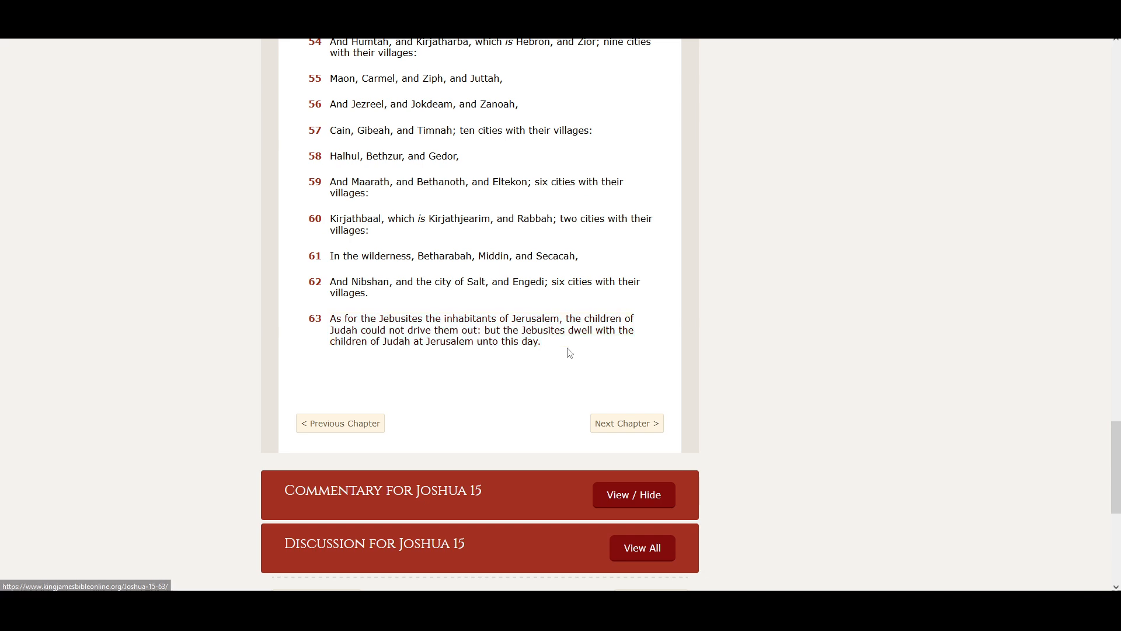
mouse_move(390, 358)
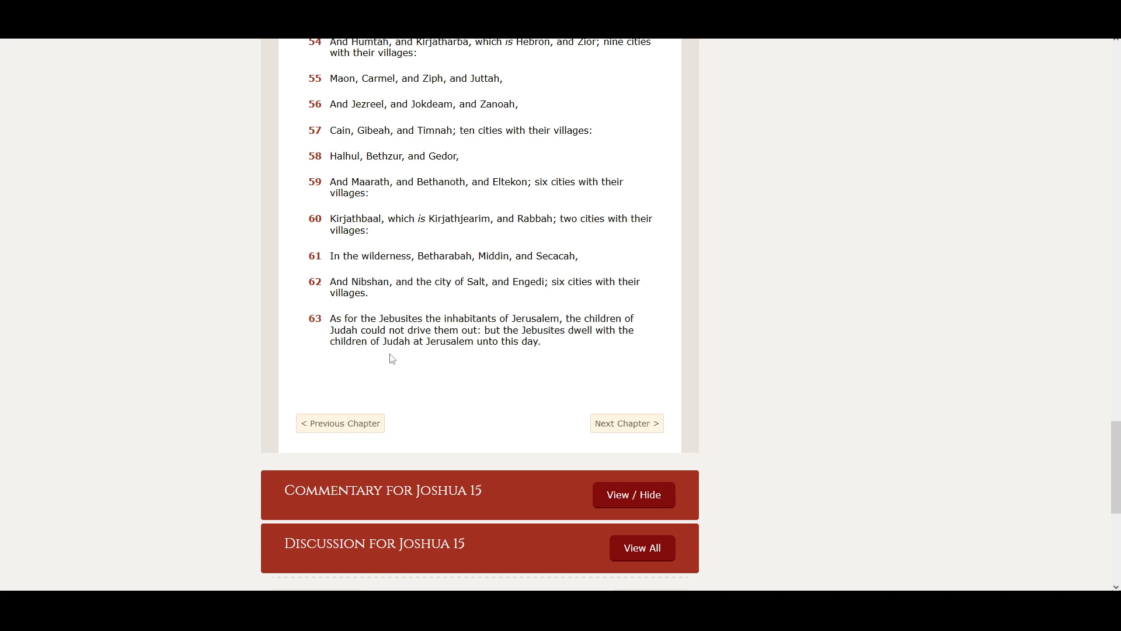
mouse_move(502, 366)
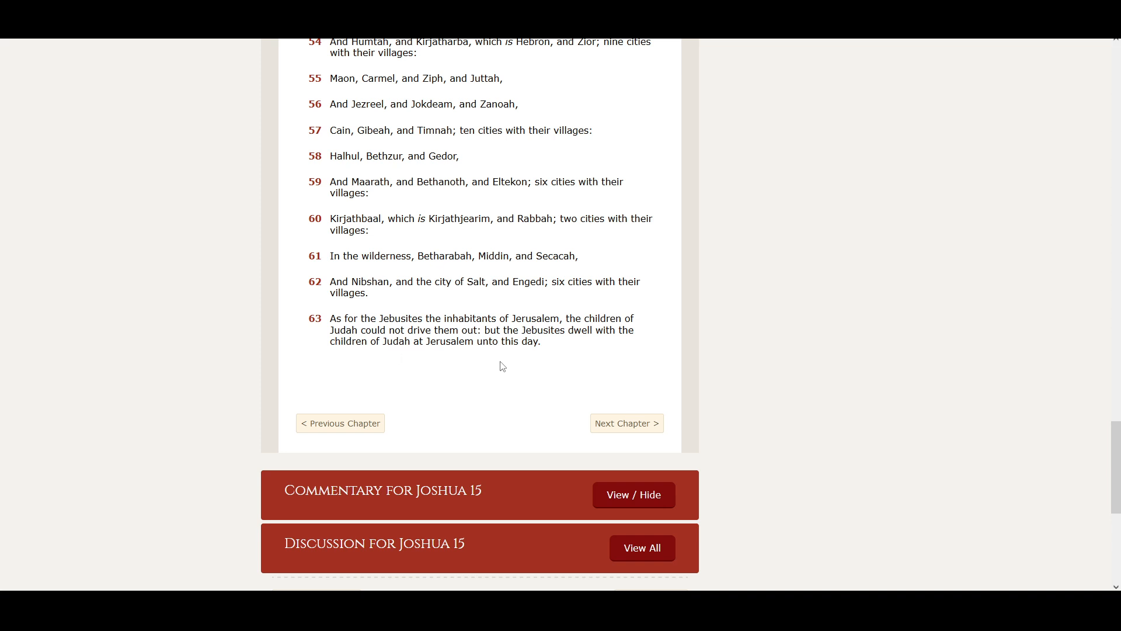